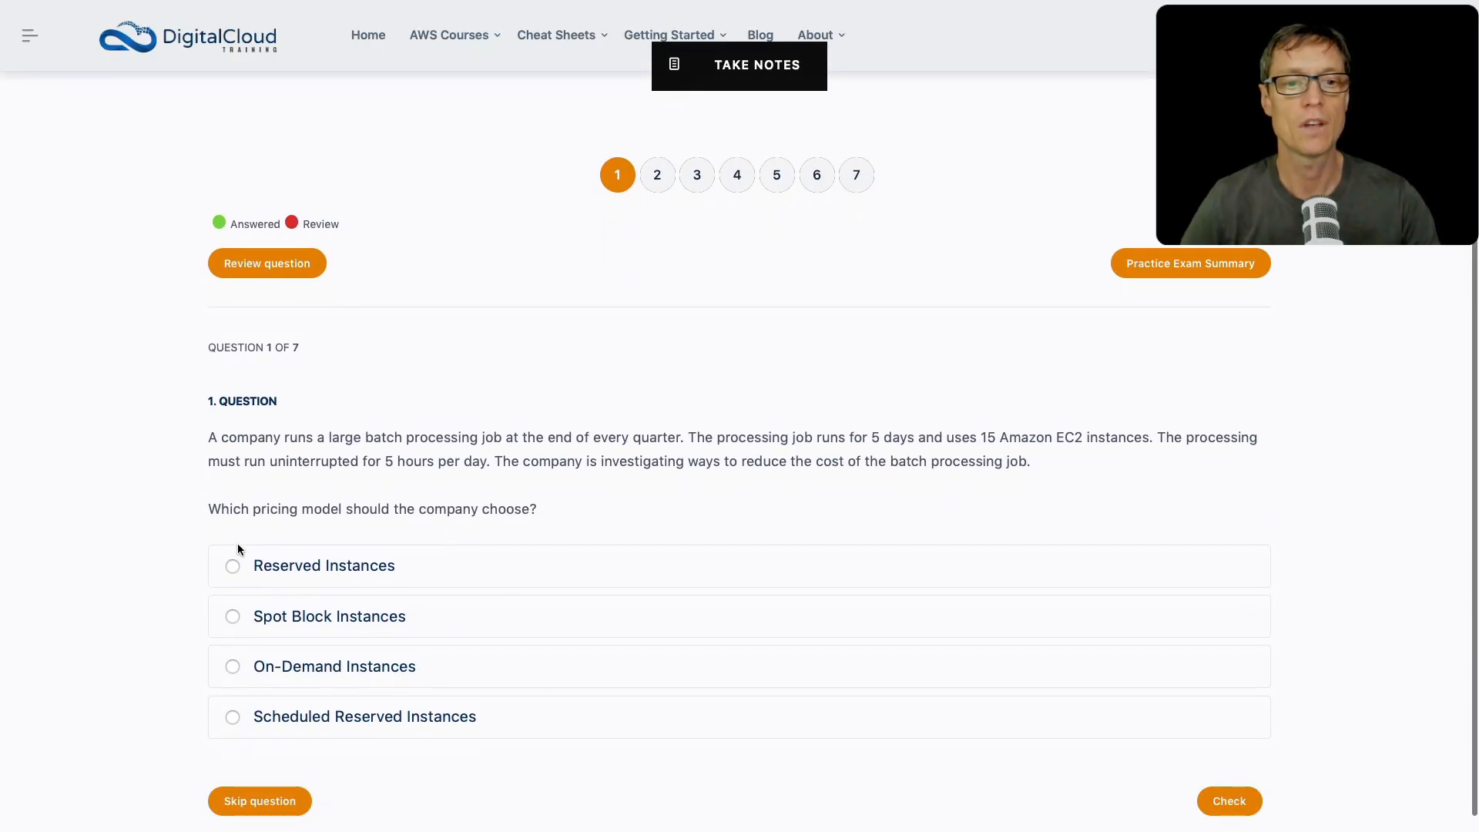
mouse_move(70, 542)
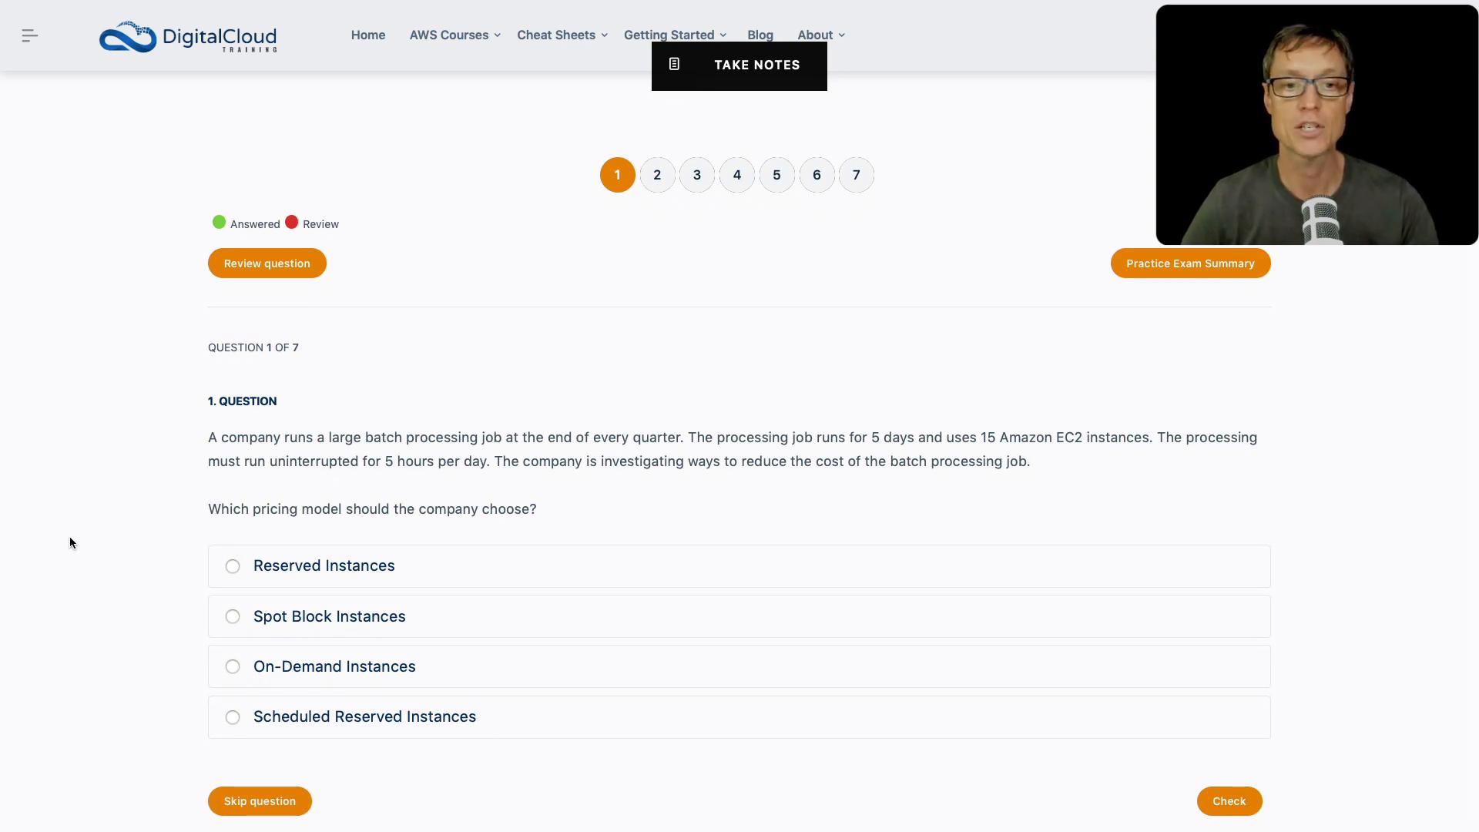
Step: Choose Spot Block Instances as the answer to question 1
scroll("up", 3)
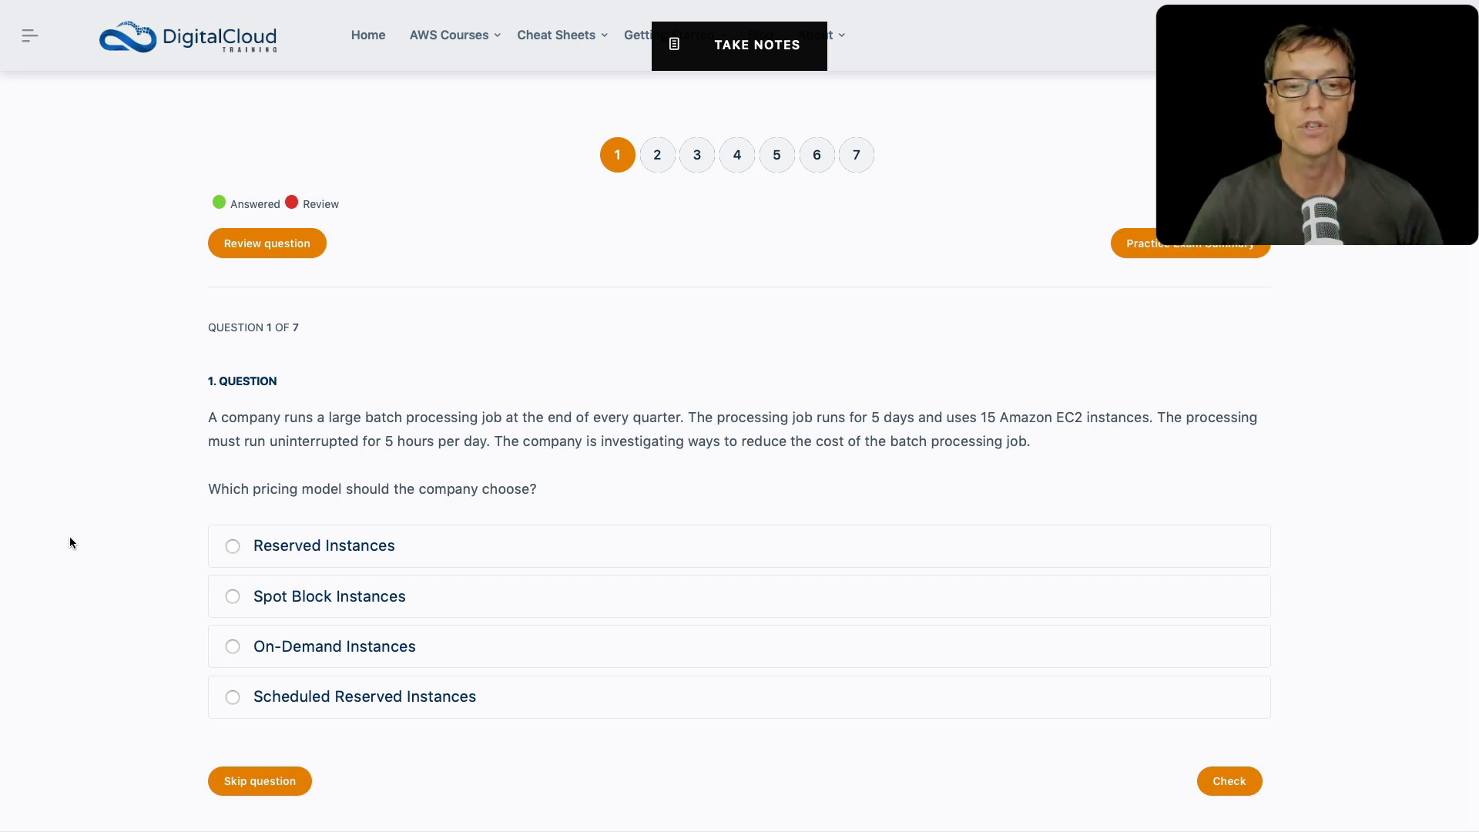
mouse_move(188, 698)
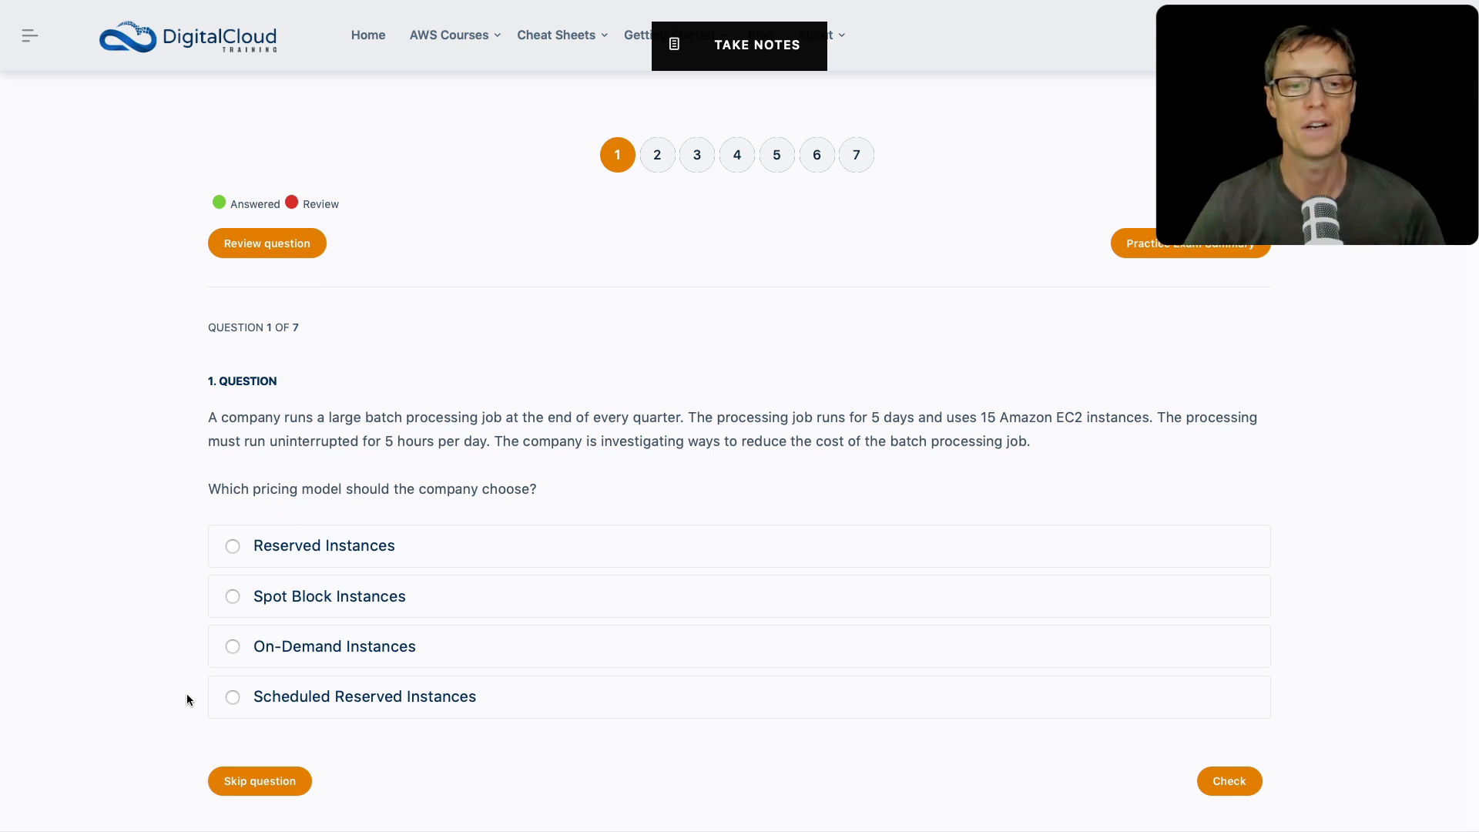
mouse_move(218, 609)
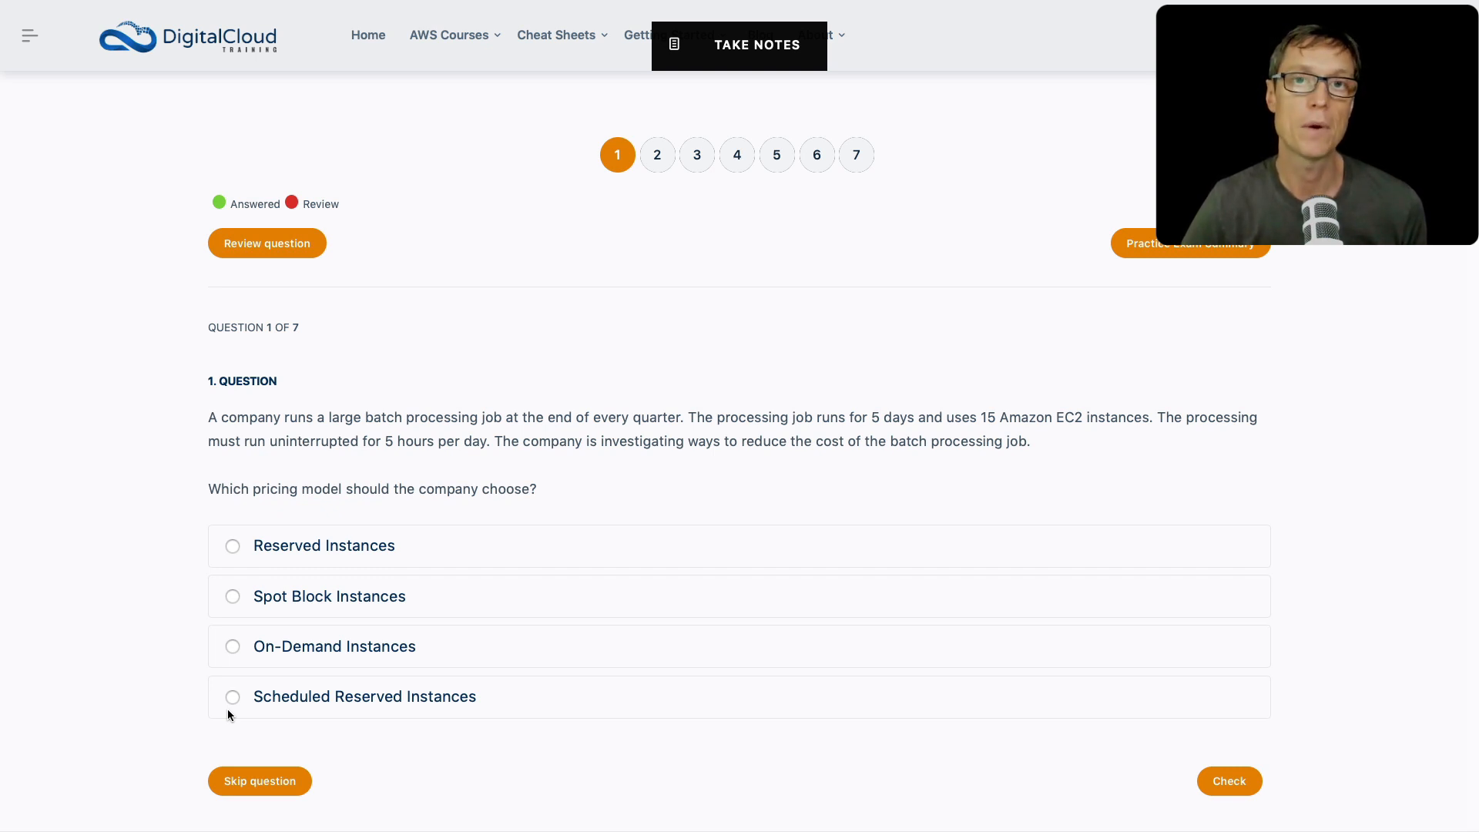
mouse_move(194, 659)
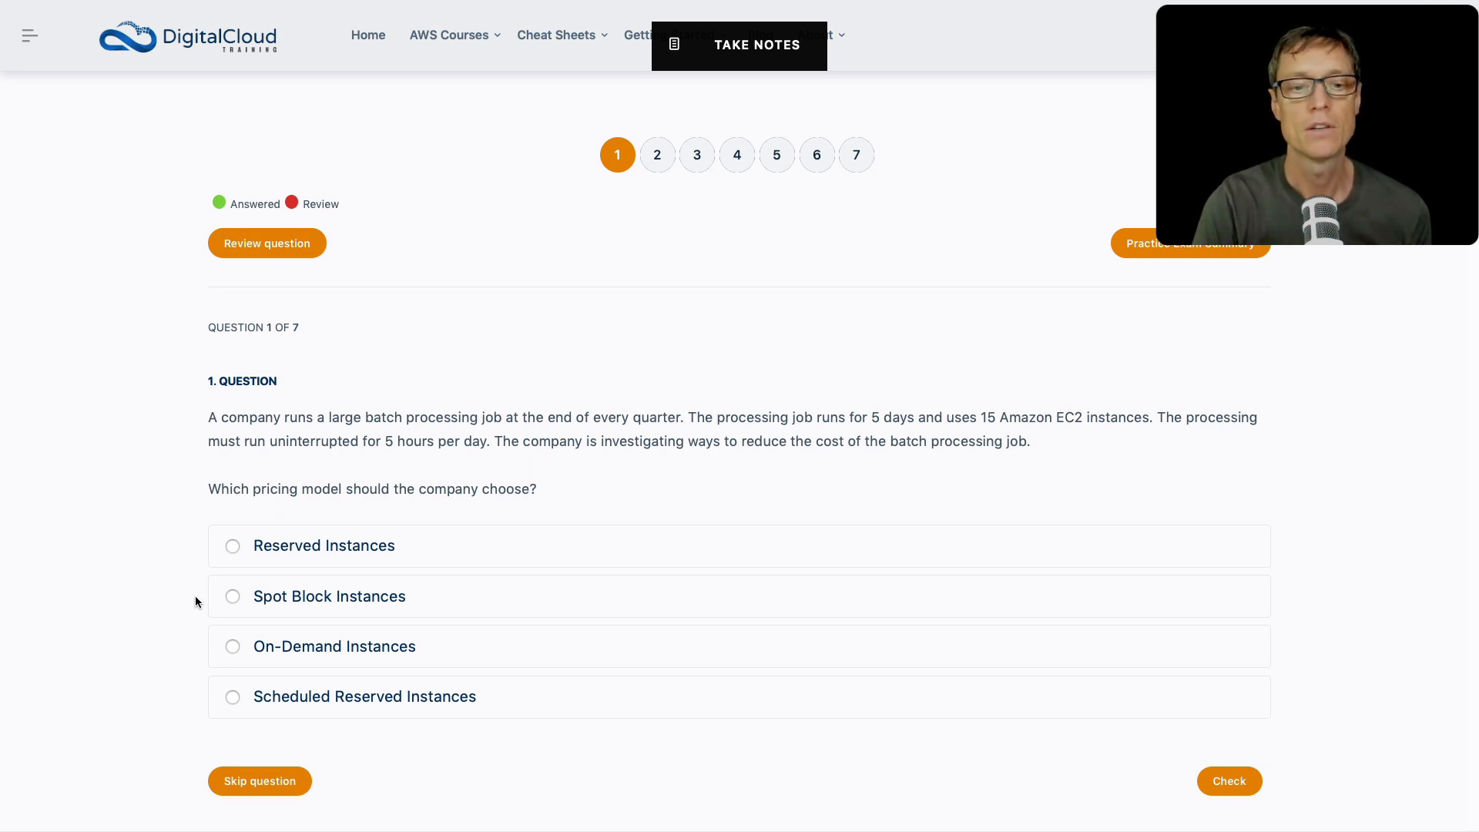
mouse_move(199, 656)
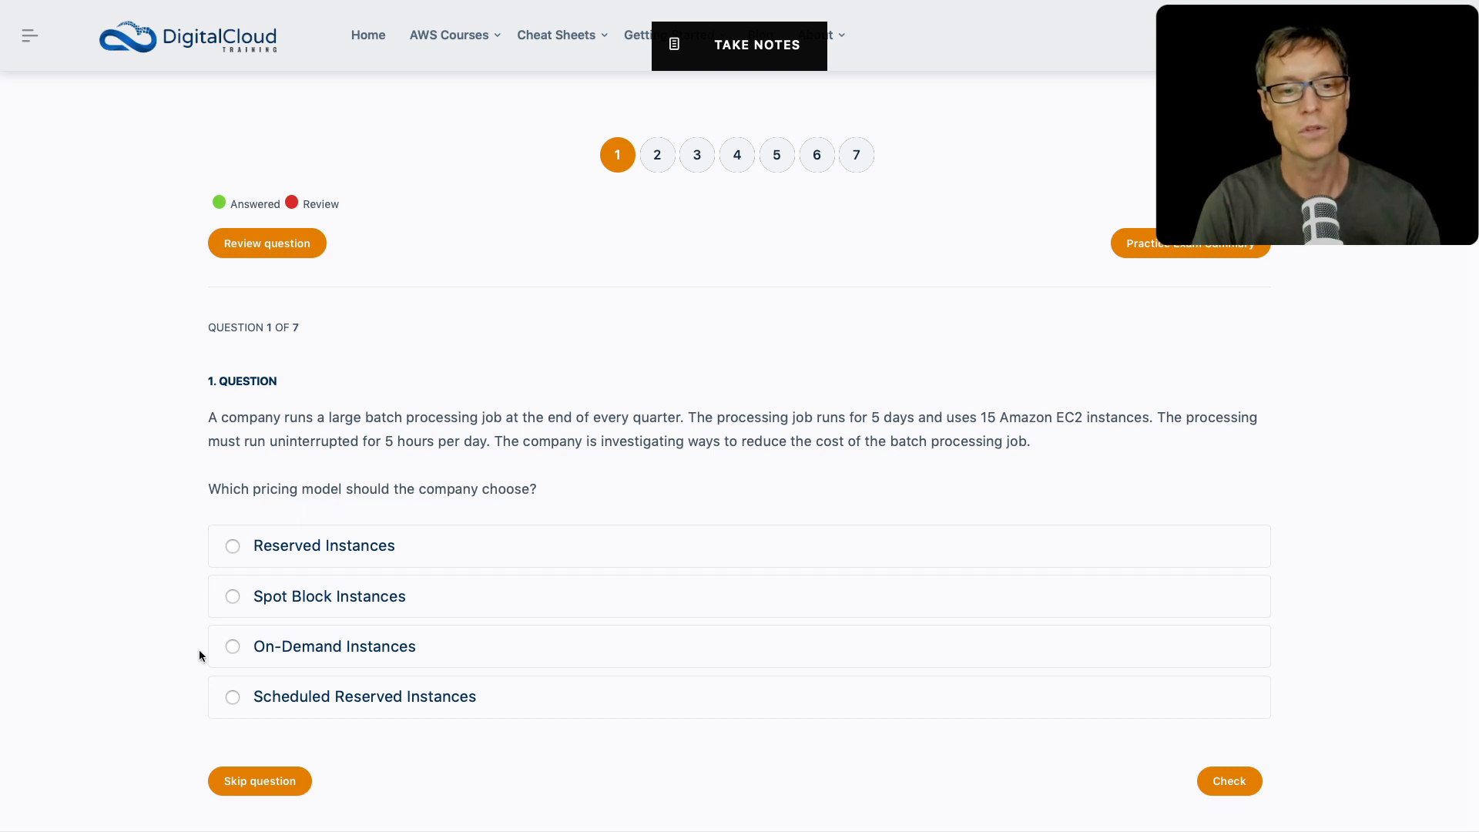
mouse_move(303, 681)
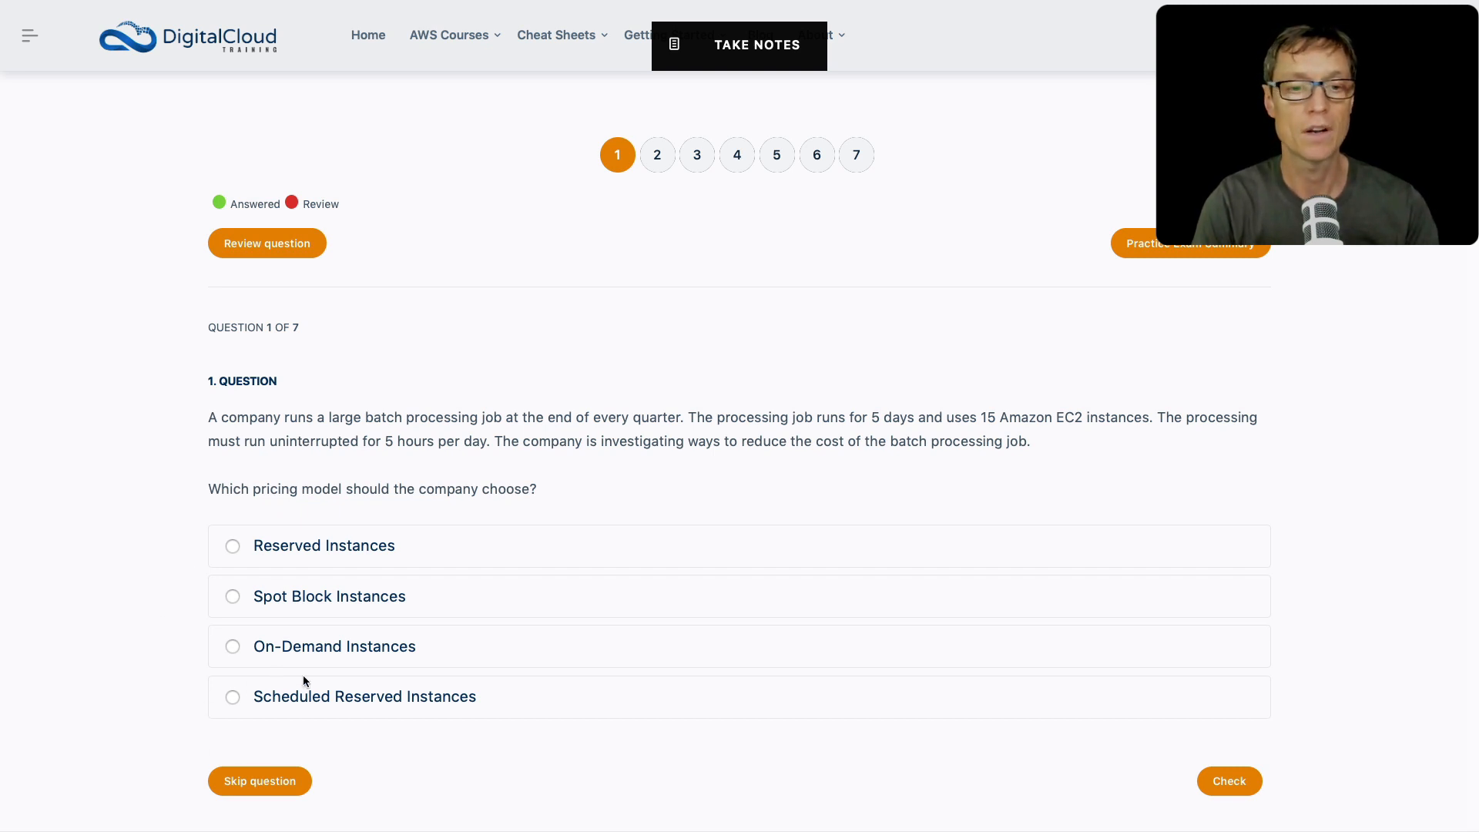
mouse_move(509, 448)
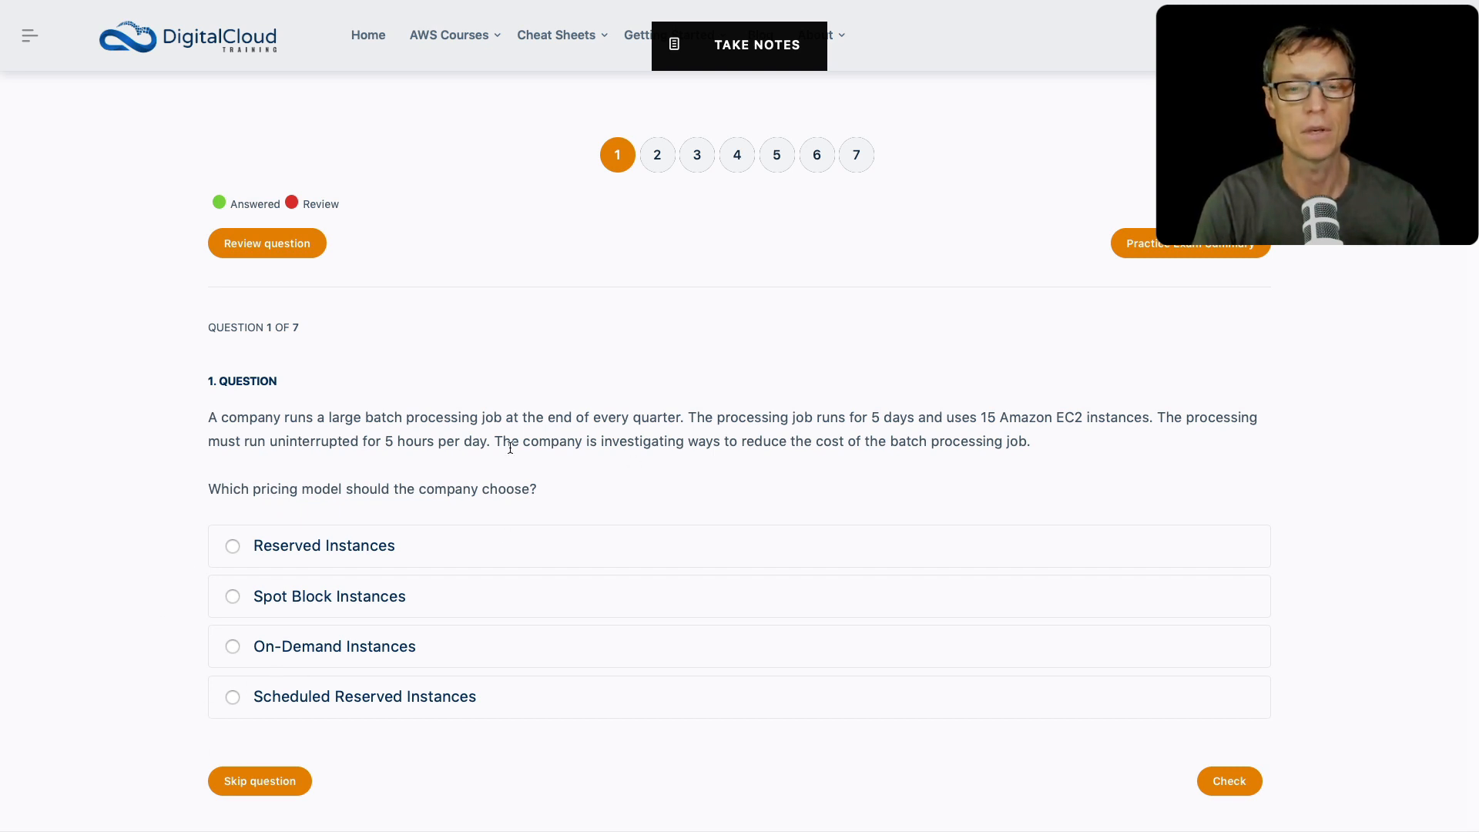
mouse_move(369, 470)
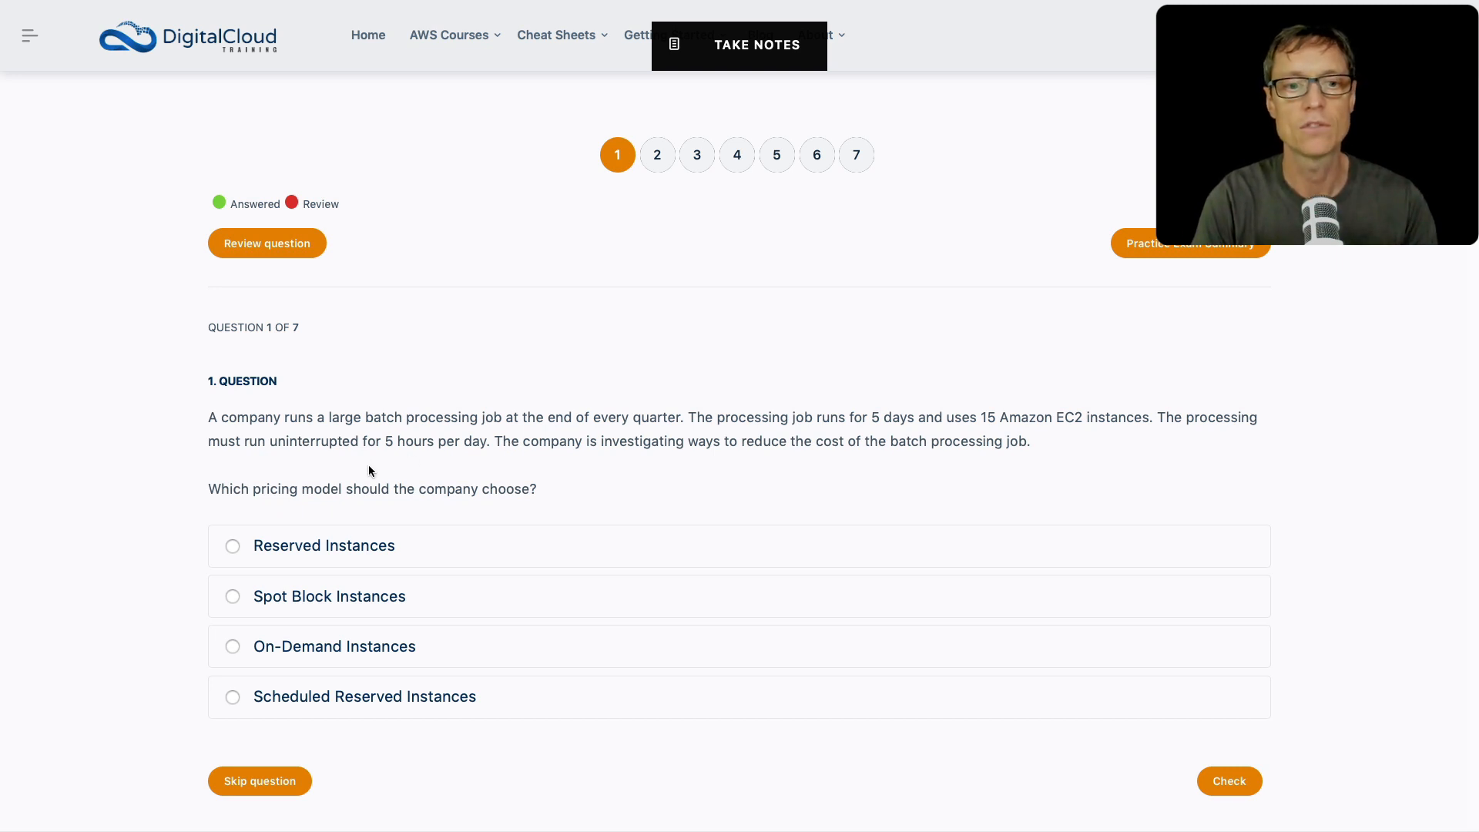
mouse_move(181, 707)
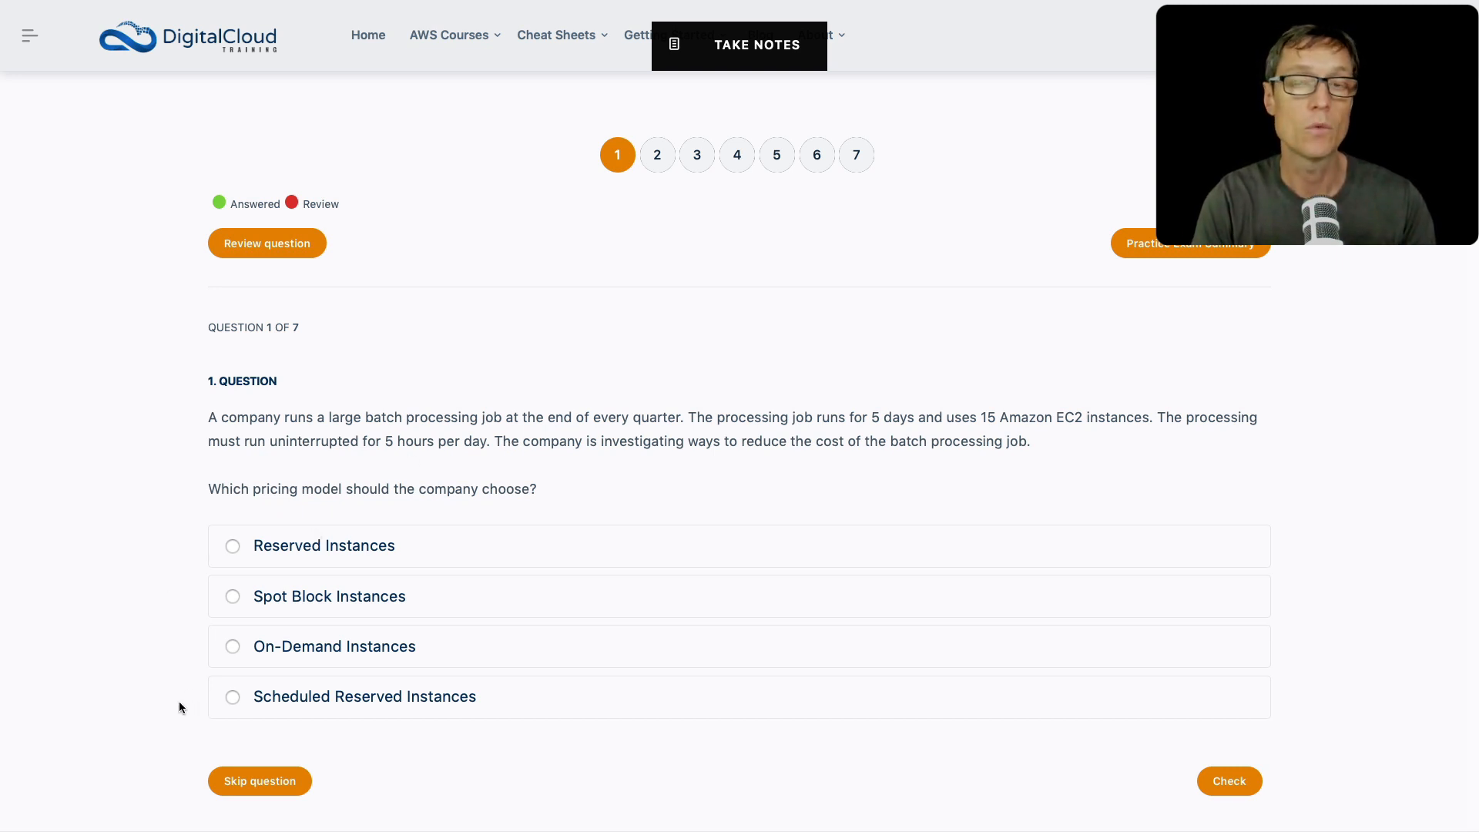
mouse_move(264, 715)
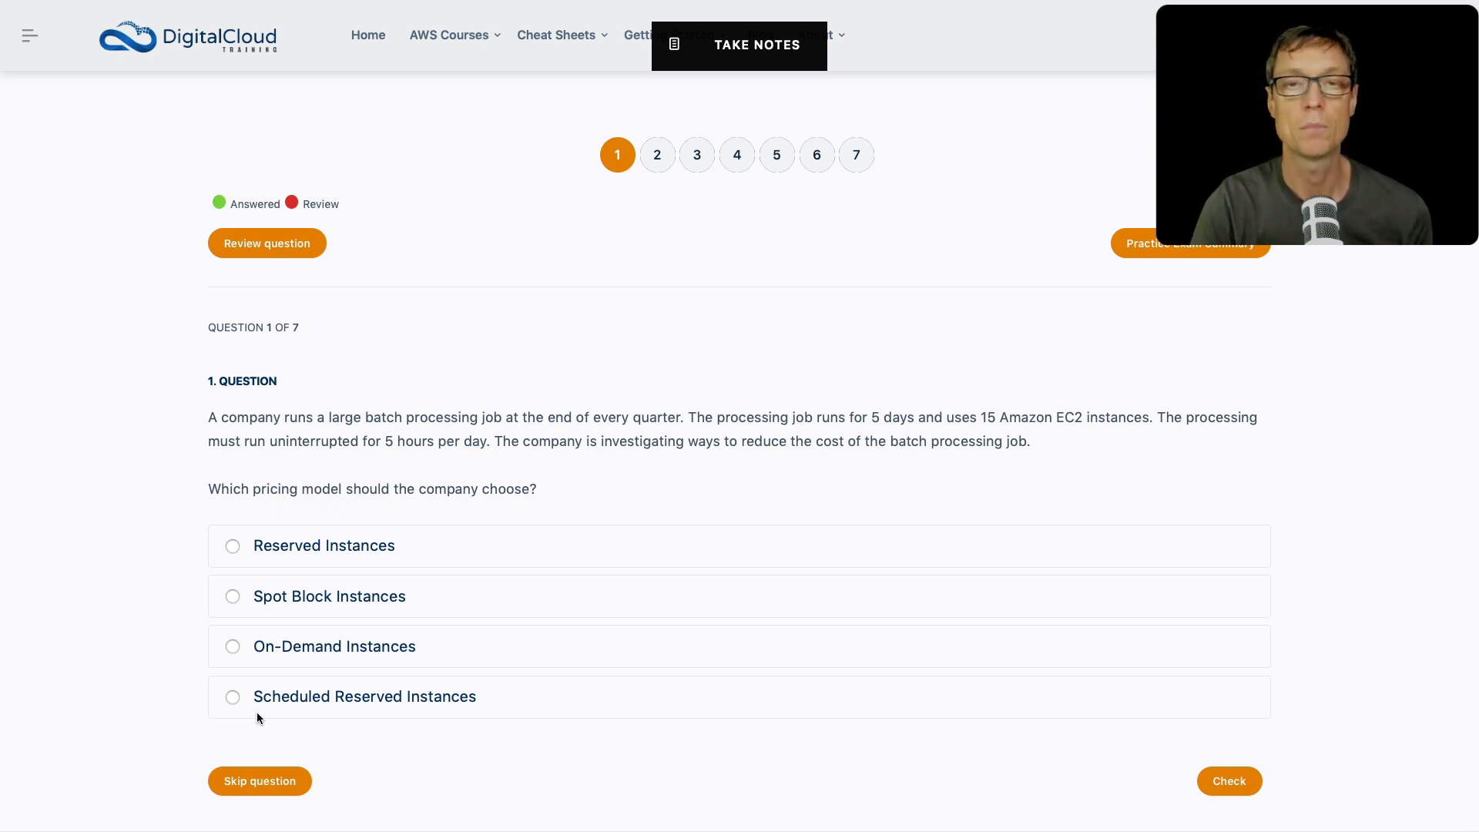
mouse_move(756, 517)
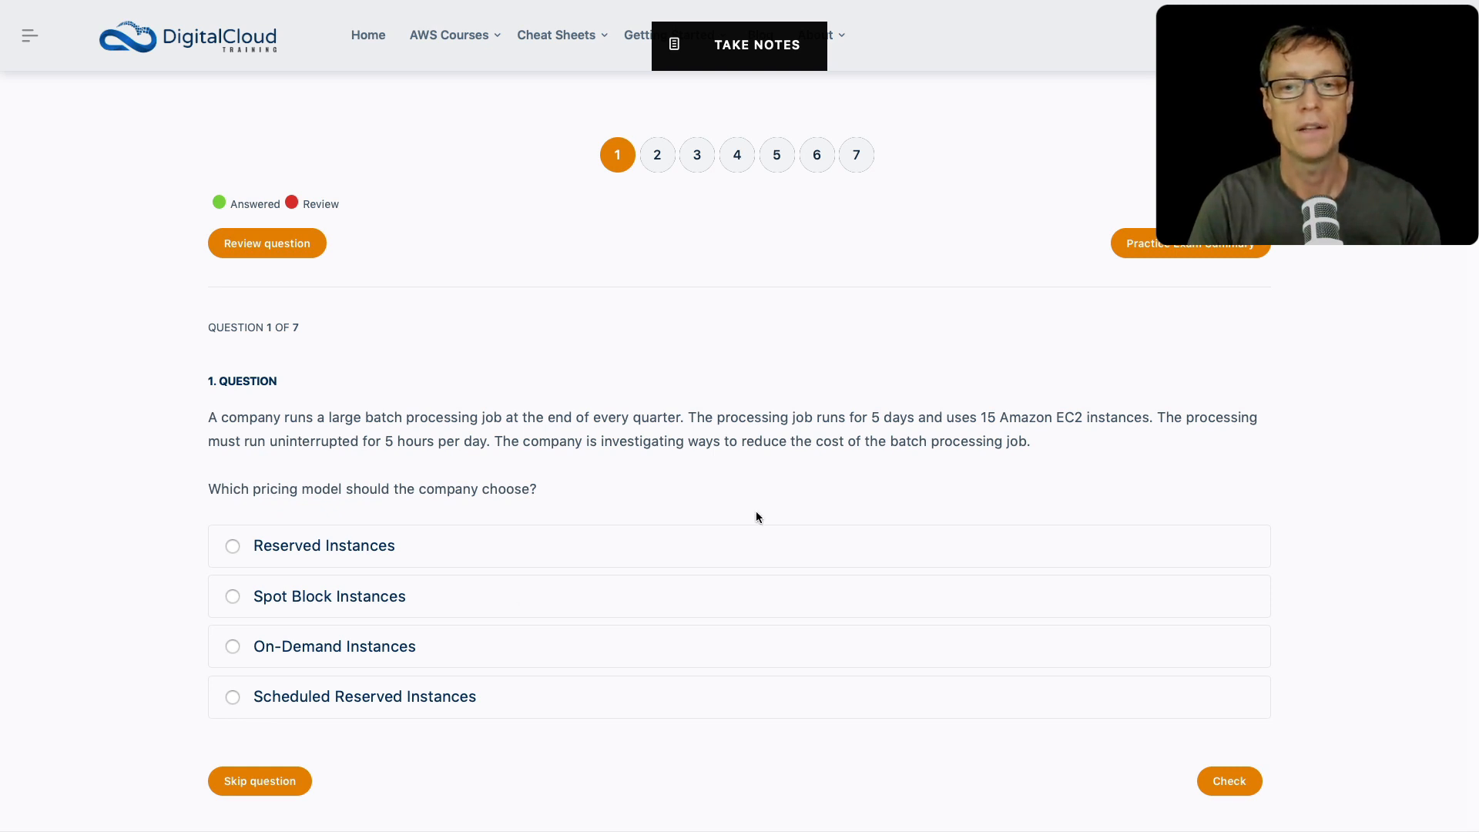
mouse_move(1064, 431)
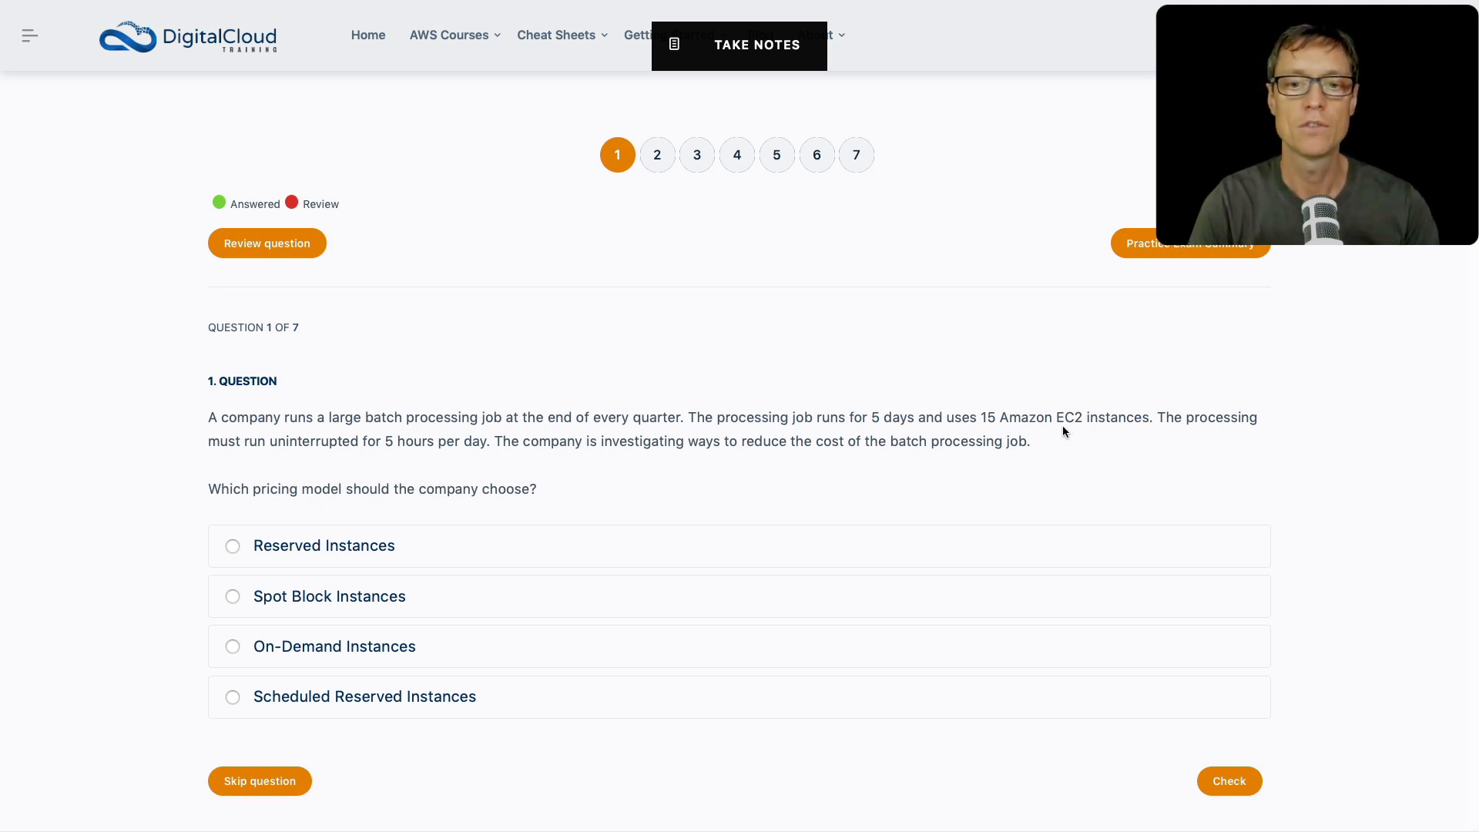
mouse_move(419, 457)
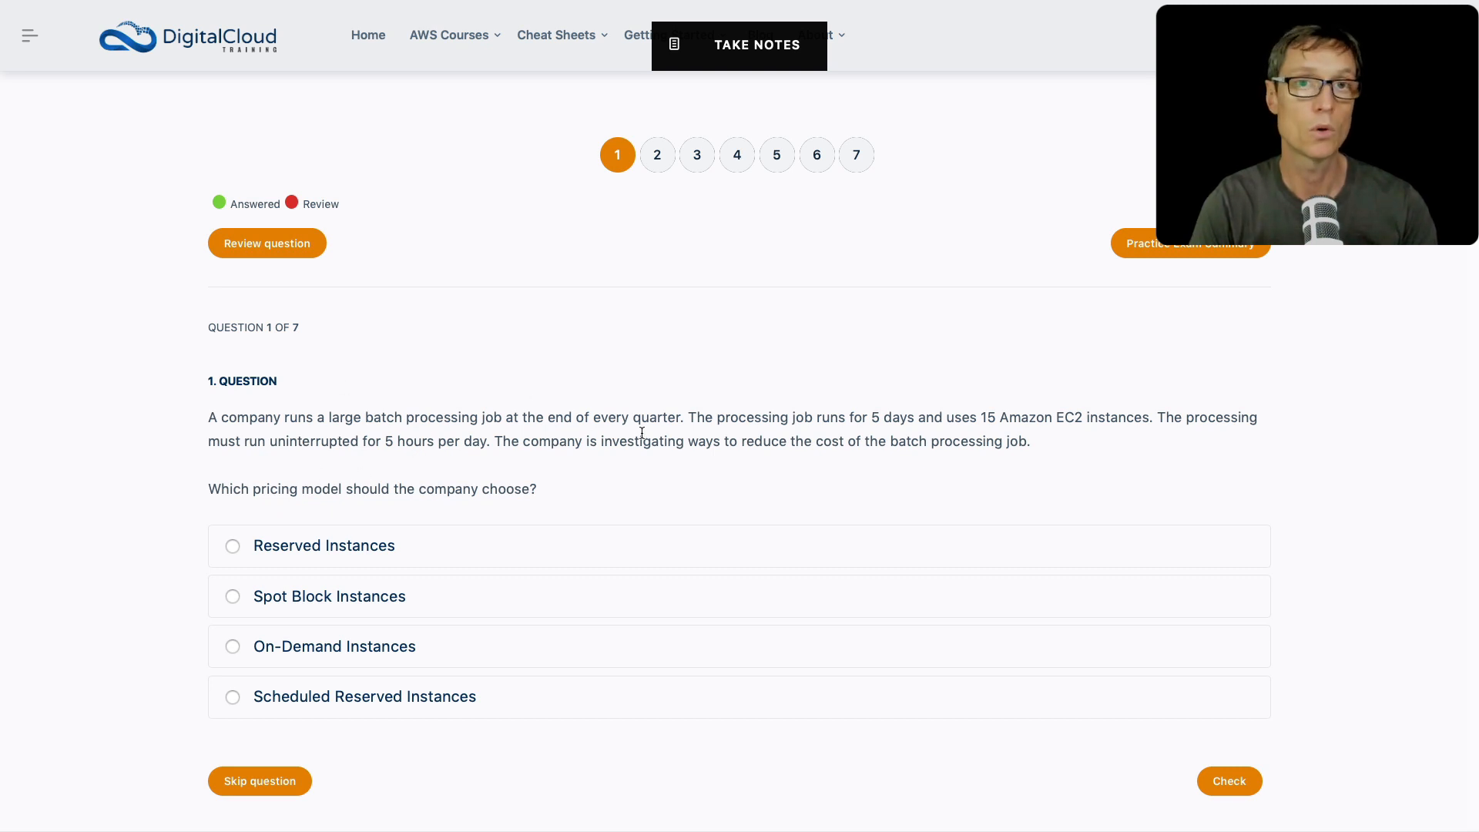
mouse_move(276, 724)
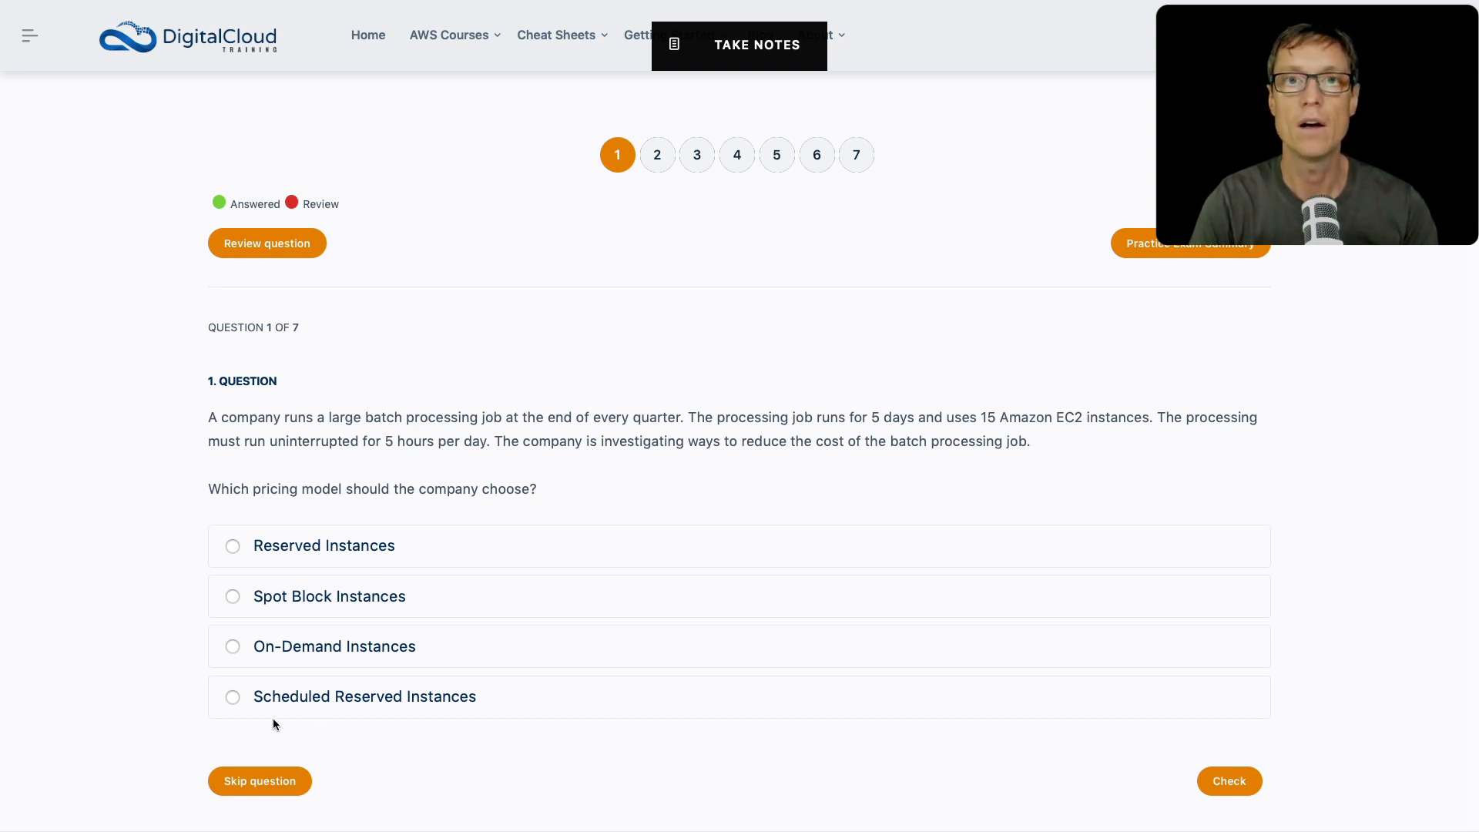
mouse_move(408, 730)
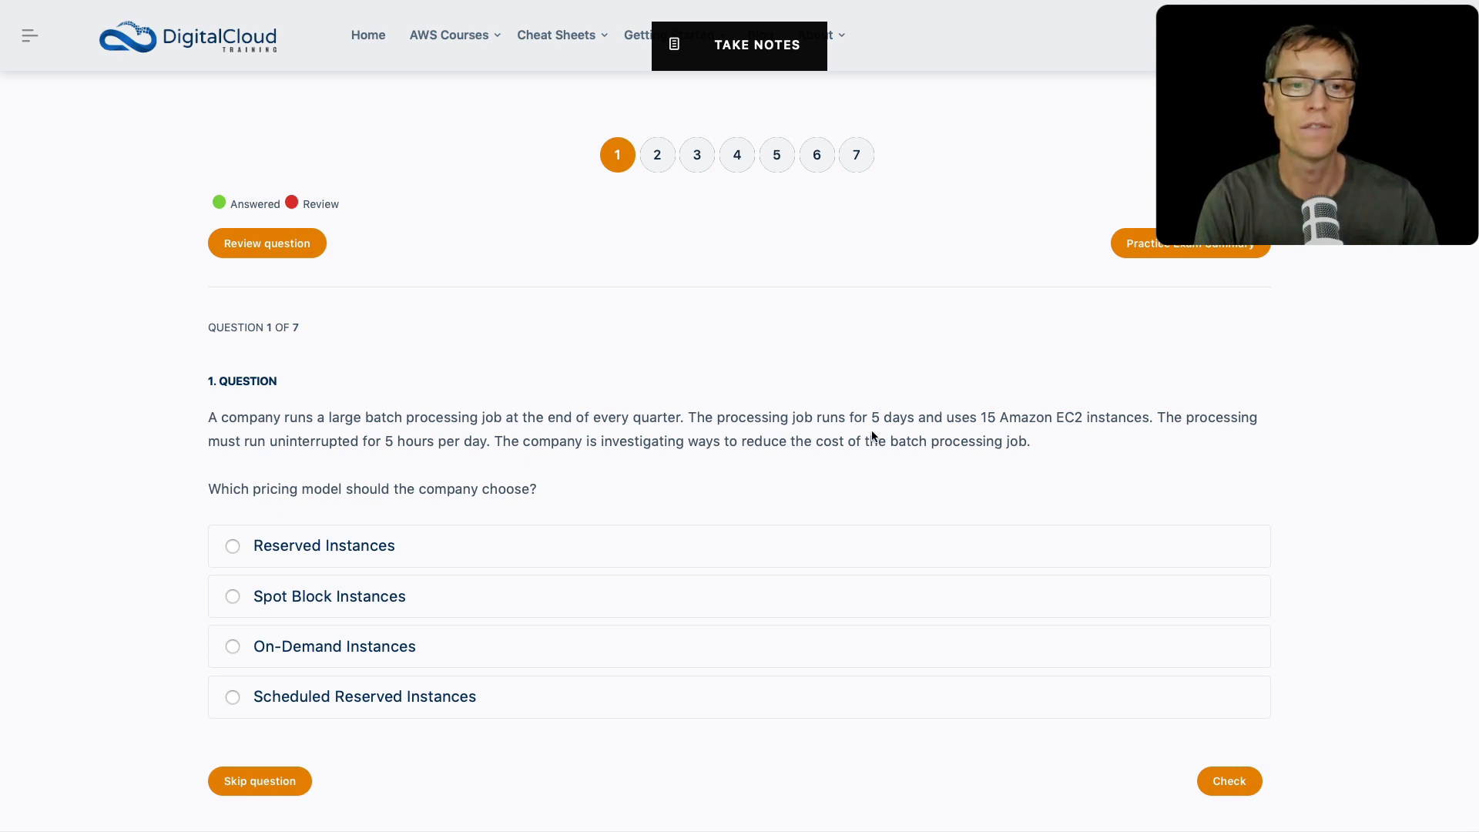
mouse_move(882, 412)
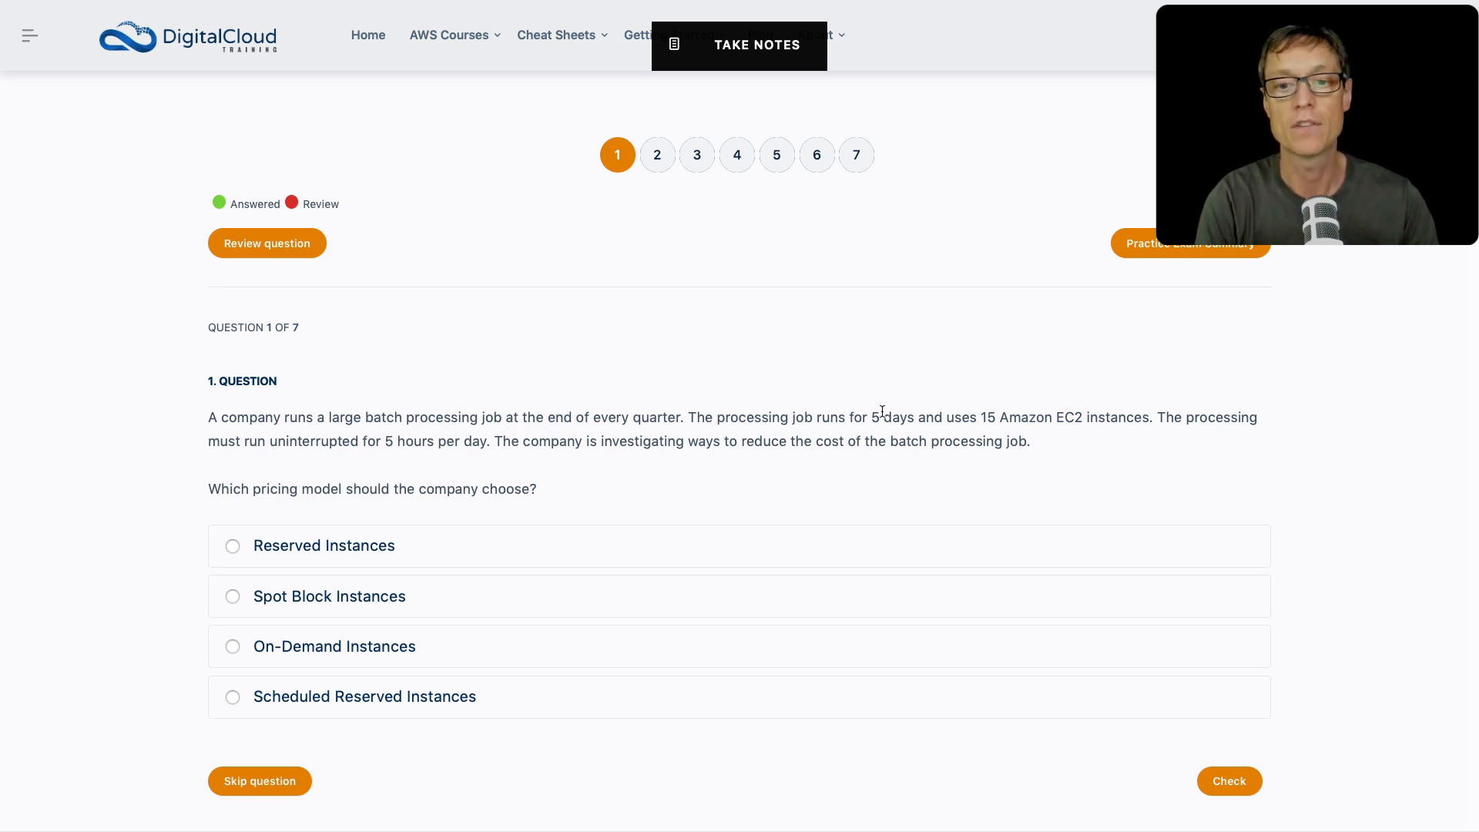
mouse_move(368, 462)
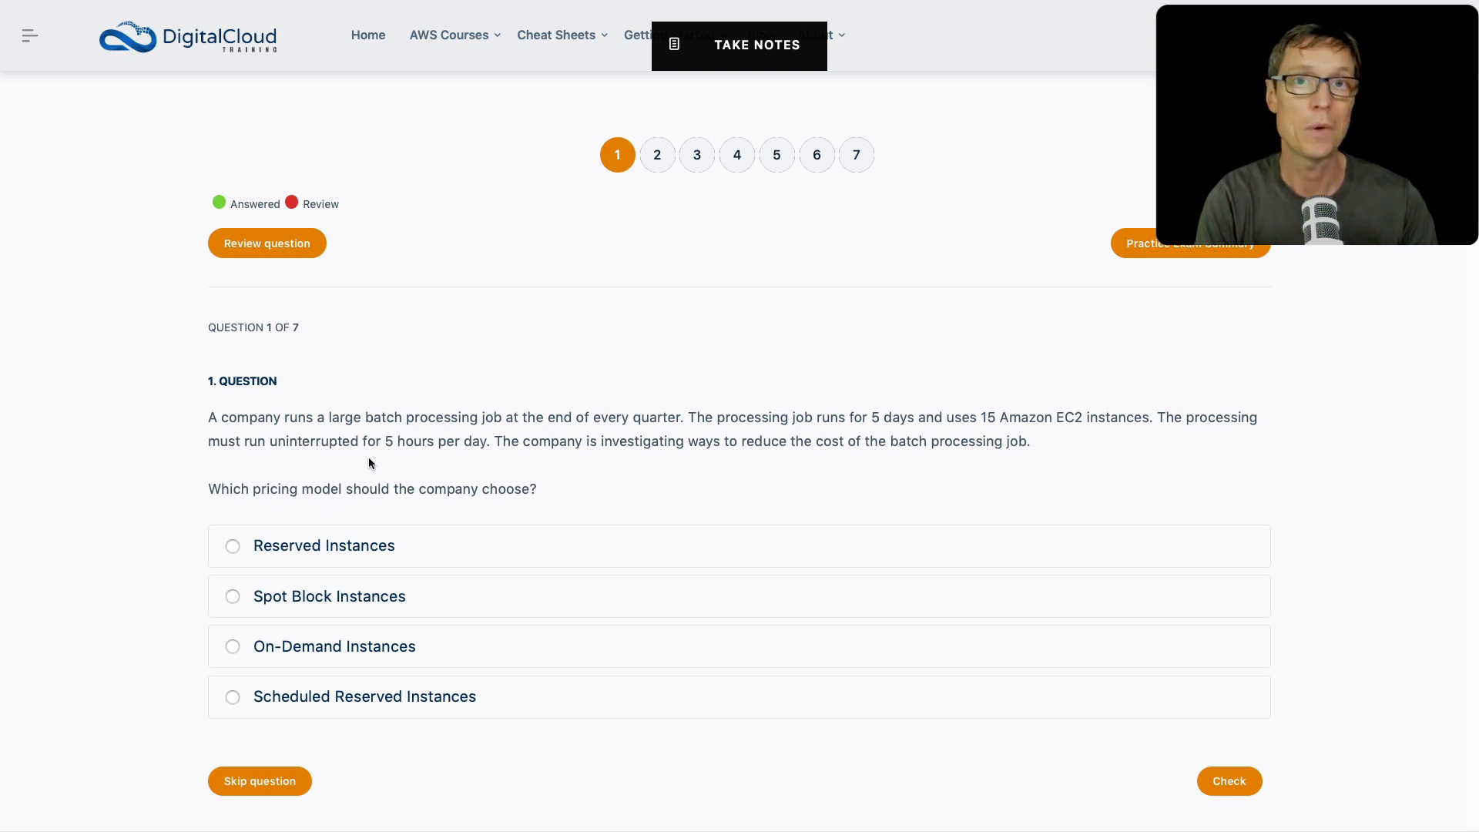
mouse_move(371, 432)
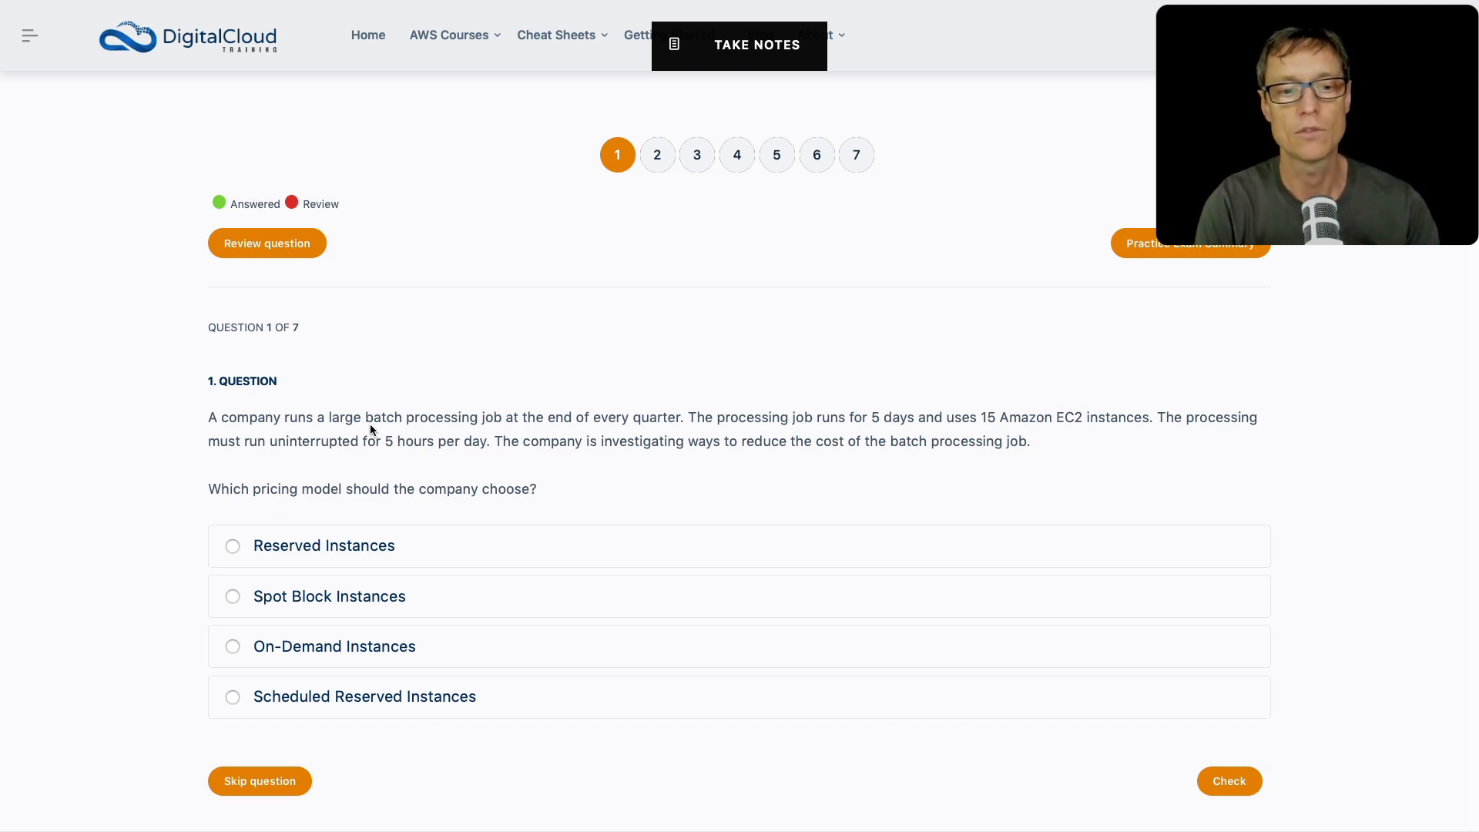
mouse_move(217, 762)
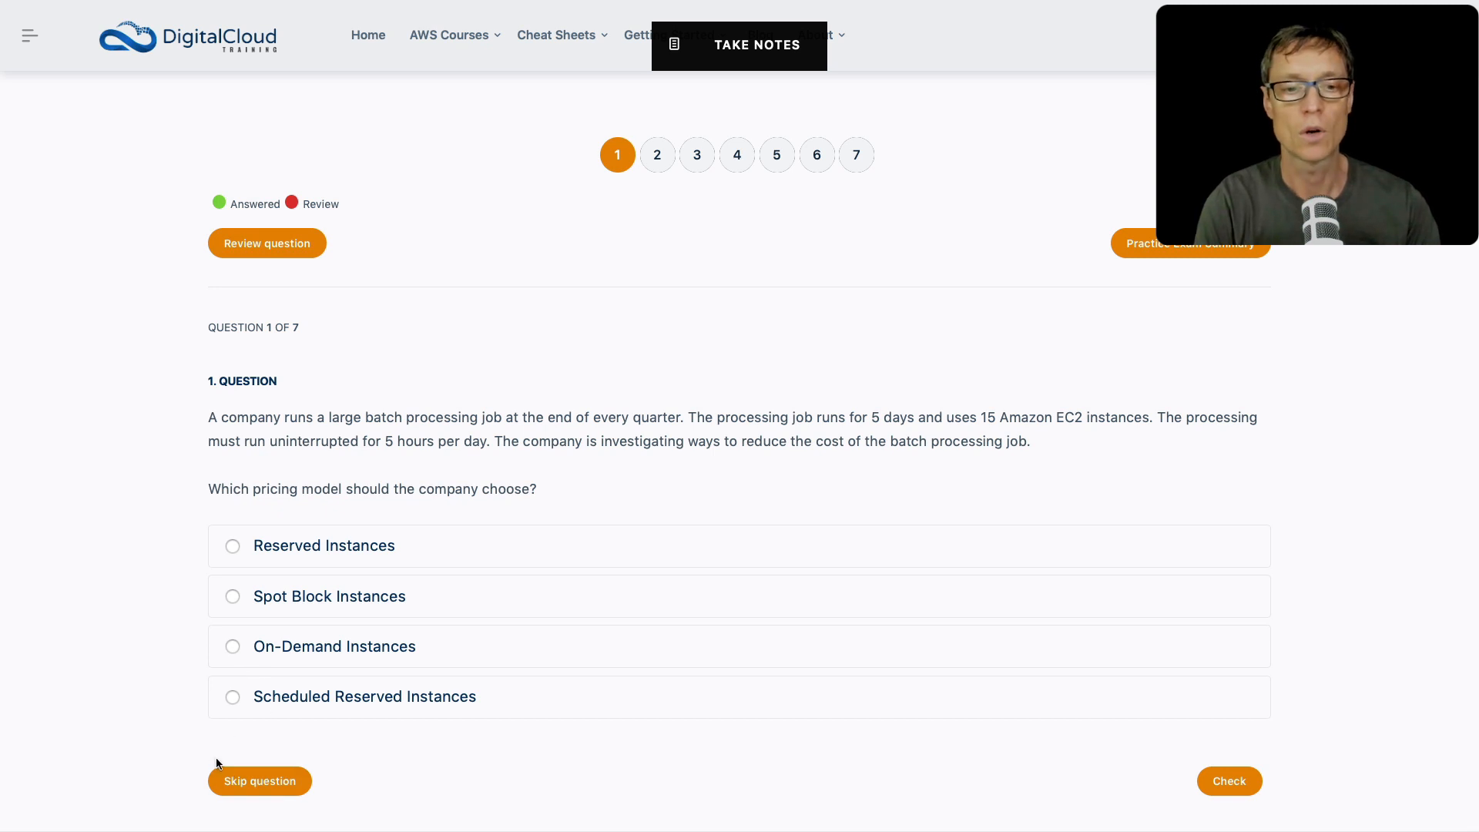
mouse_move(211, 562)
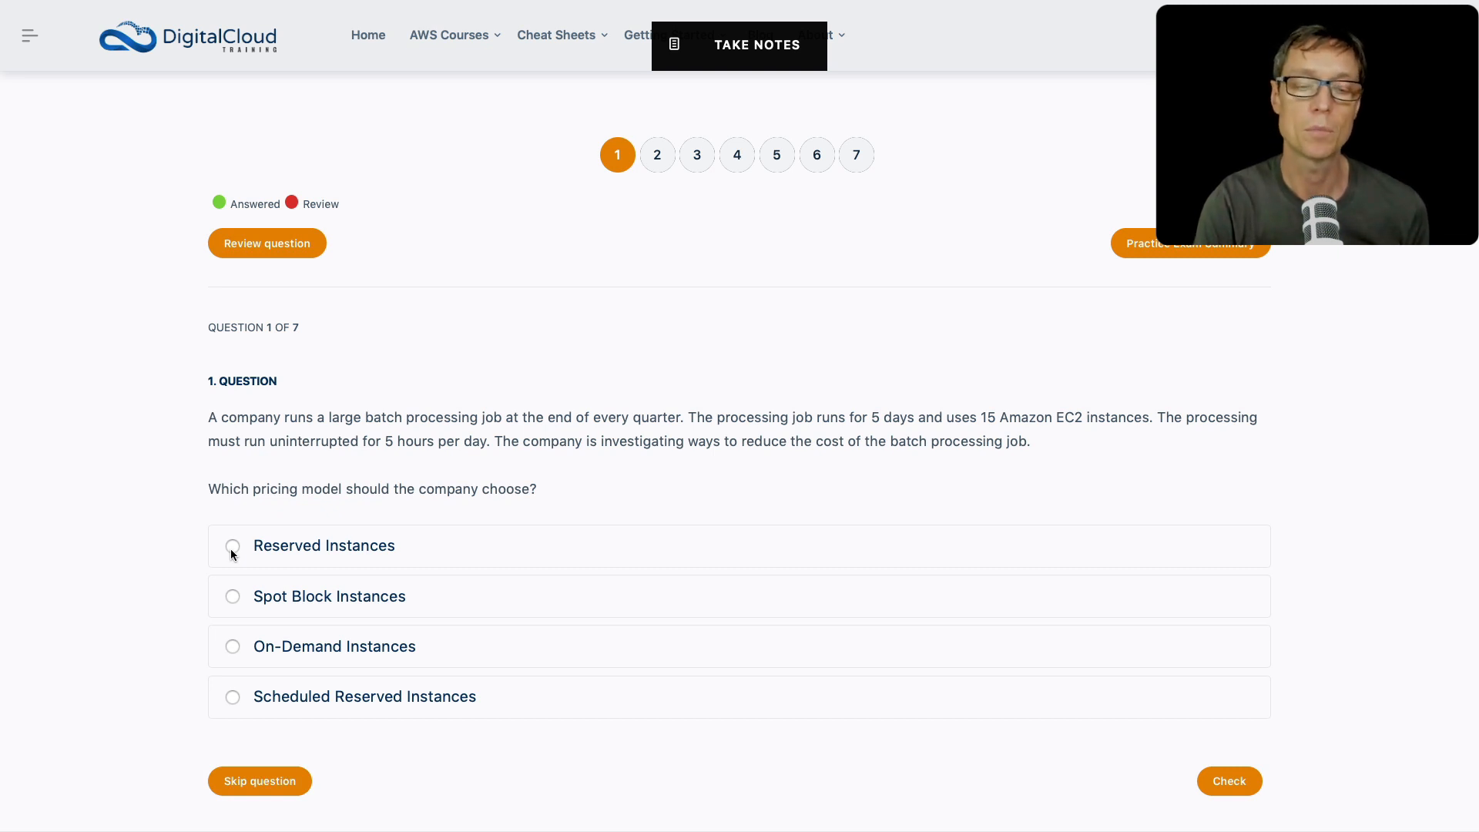
mouse_move(185, 629)
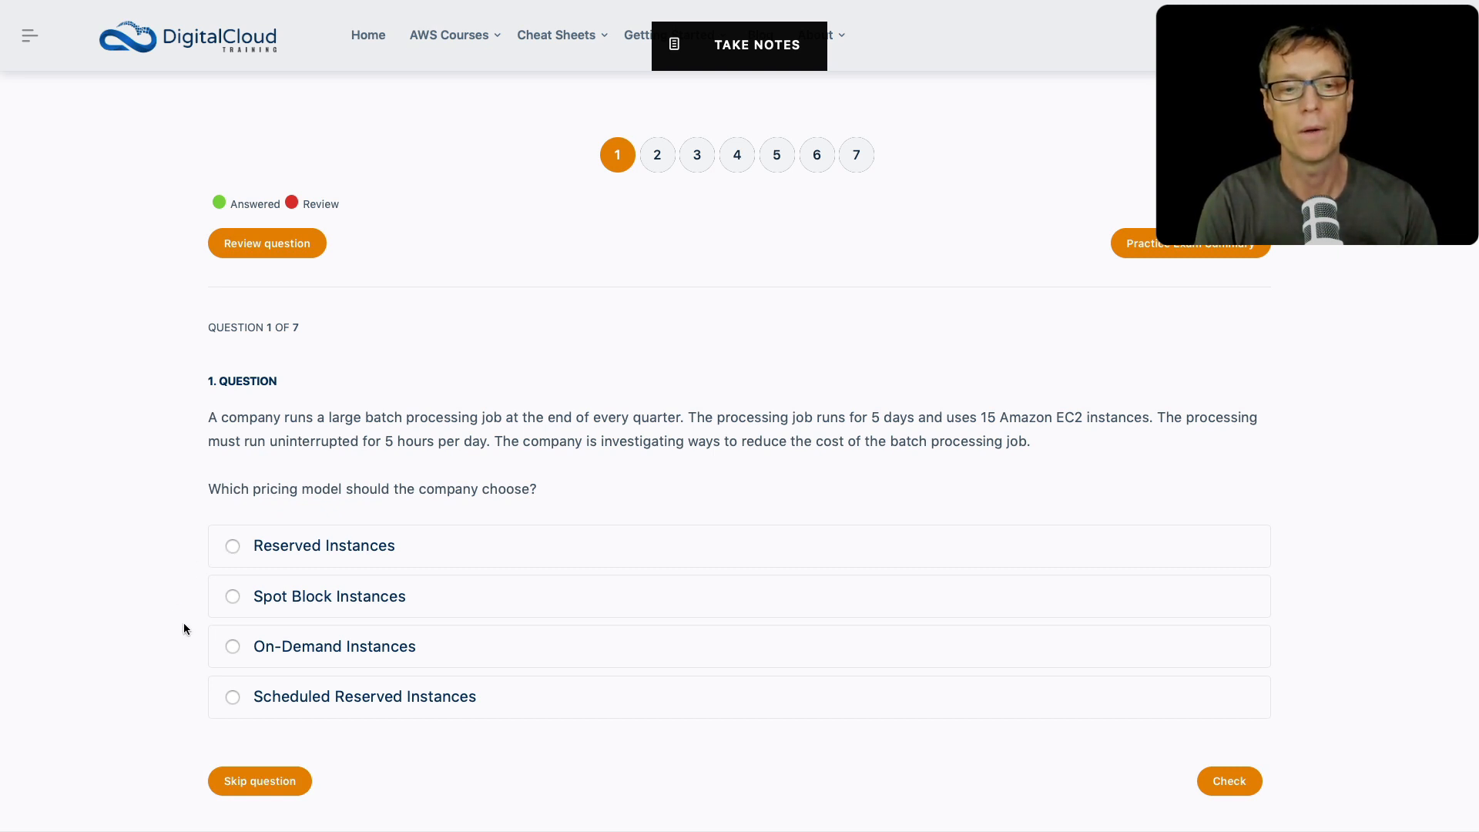
mouse_move(231, 617)
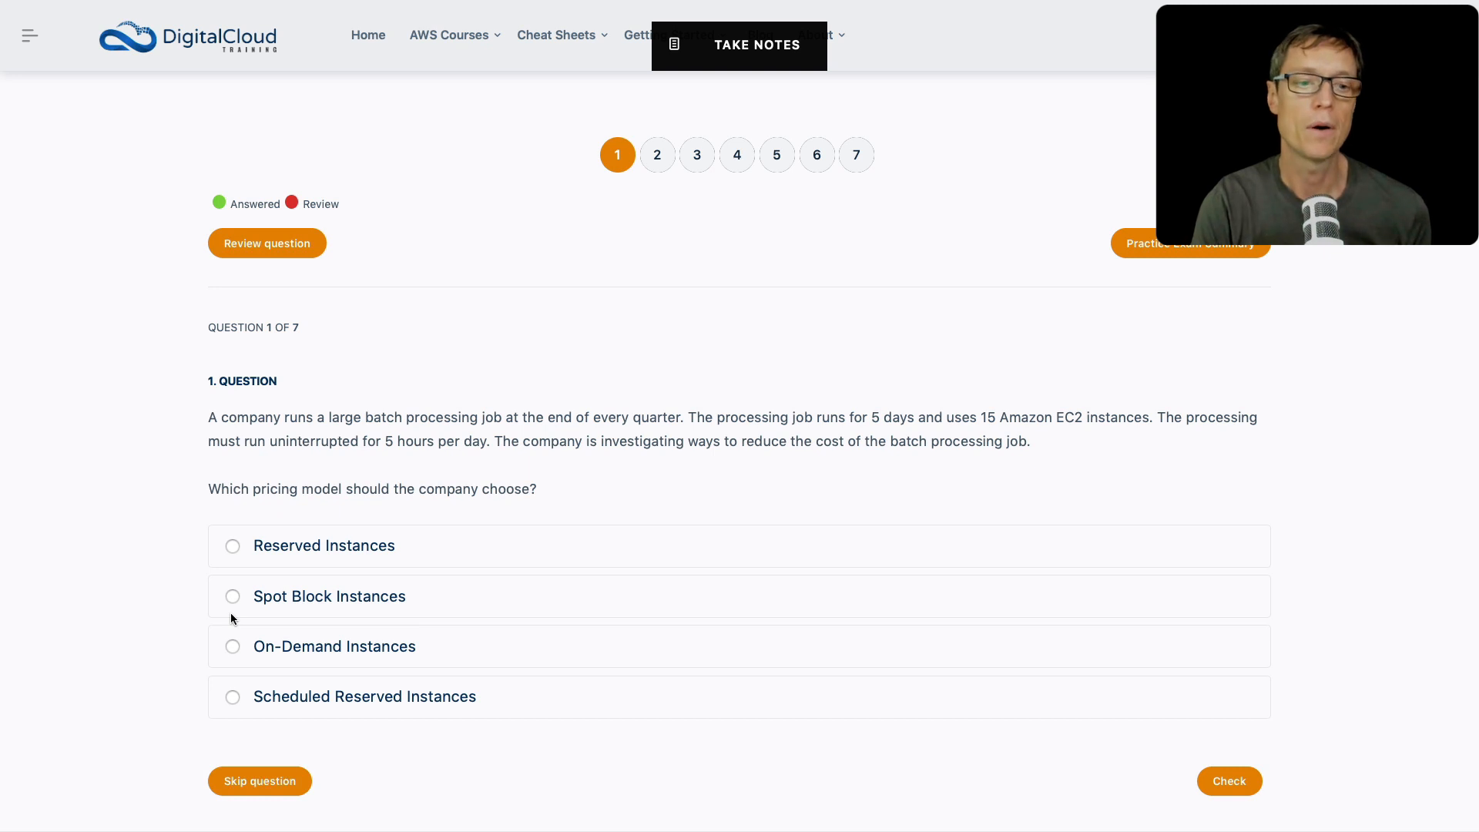
mouse_move(363, 610)
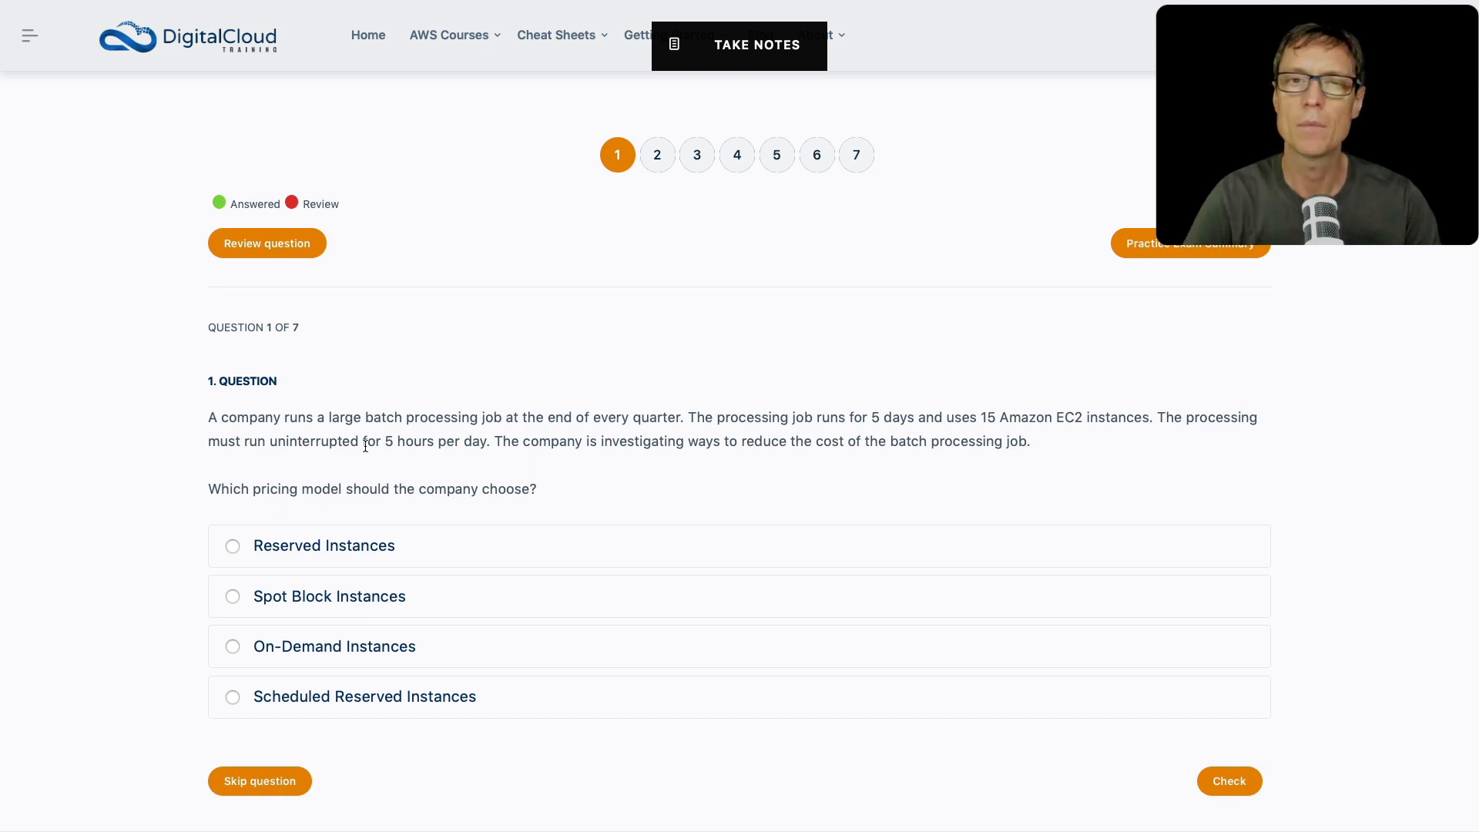
mouse_move(358, 462)
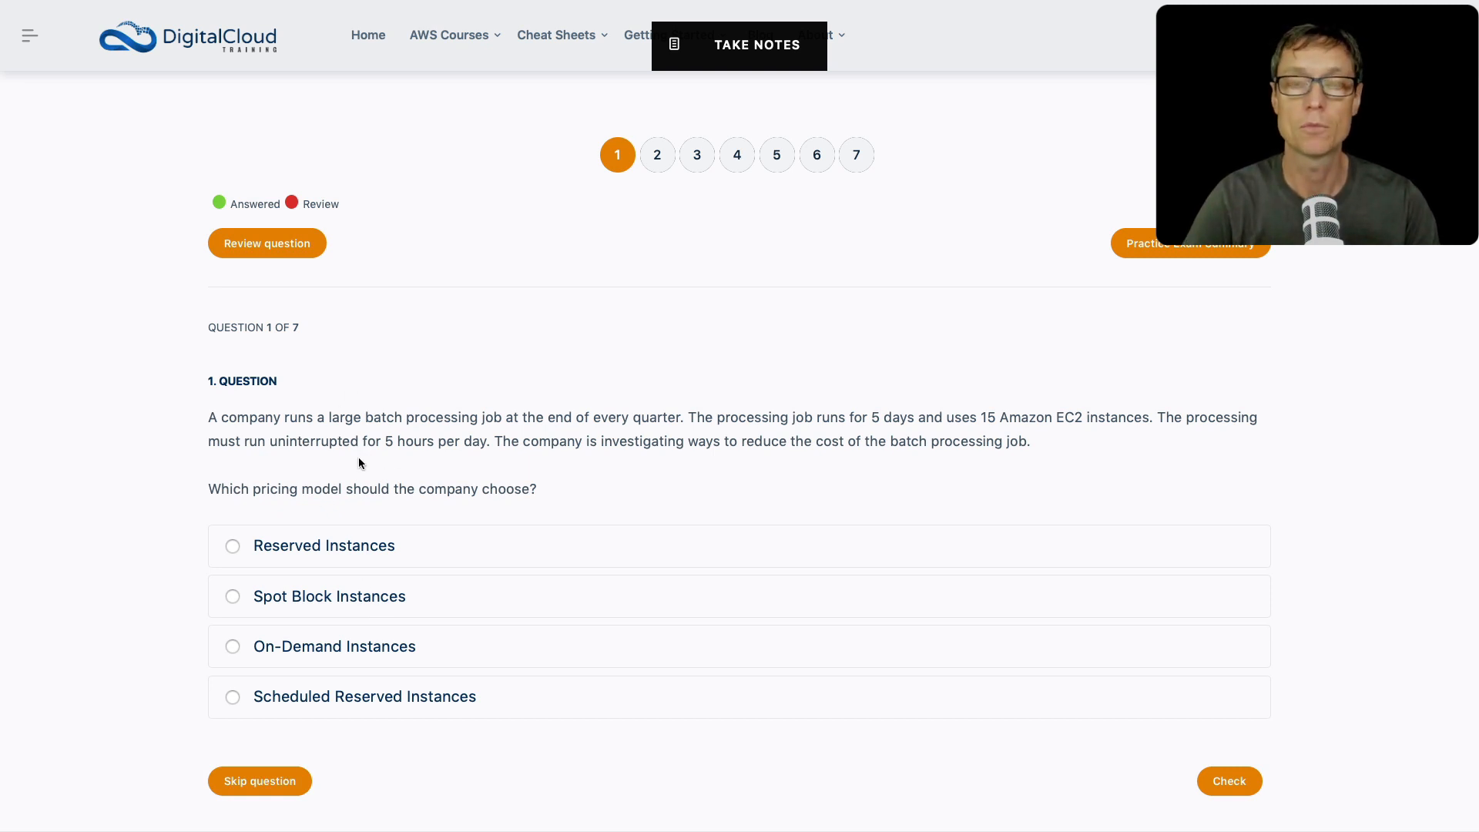
mouse_move(390, 472)
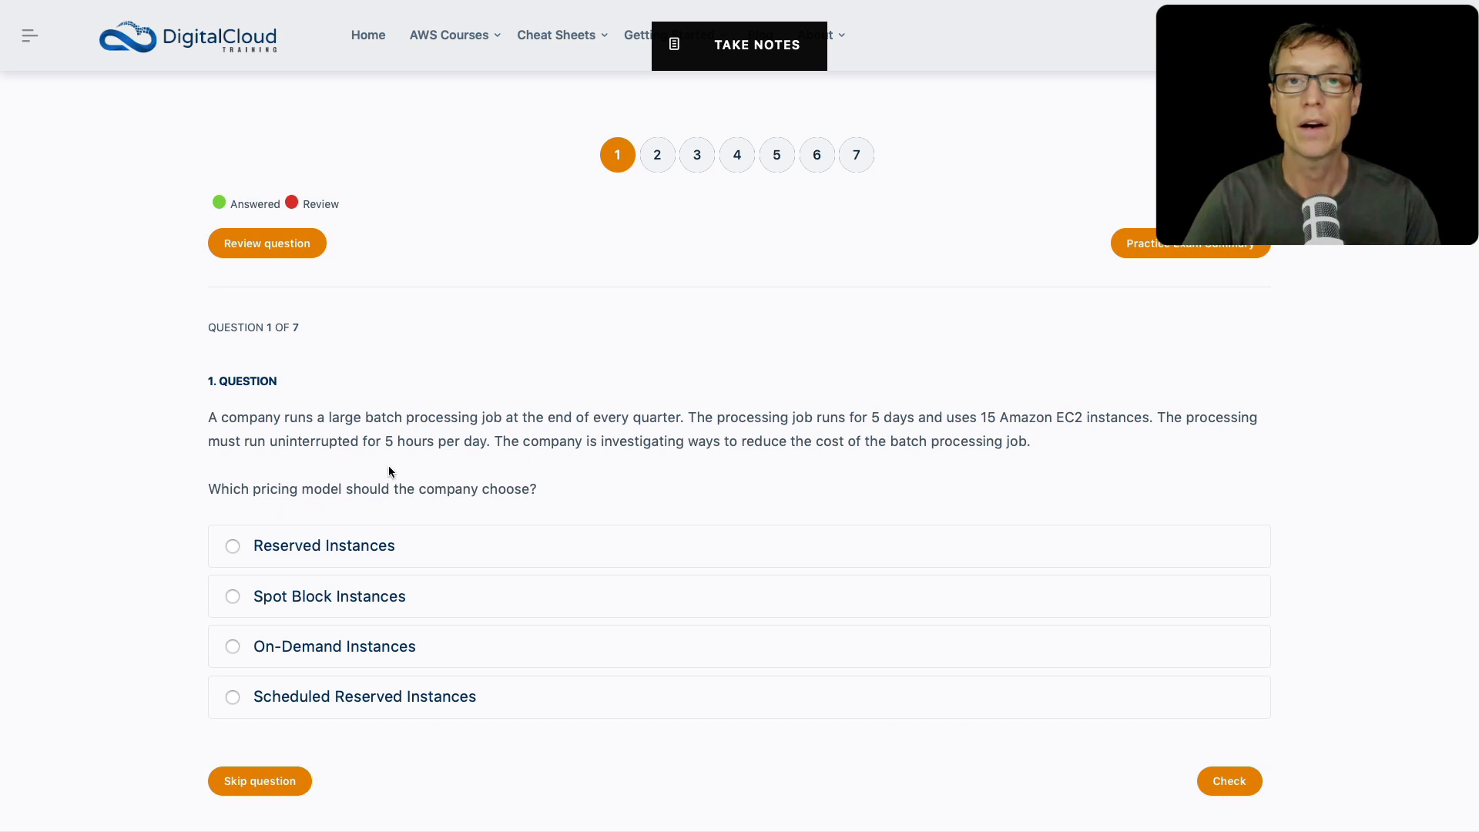
mouse_move(342, 518)
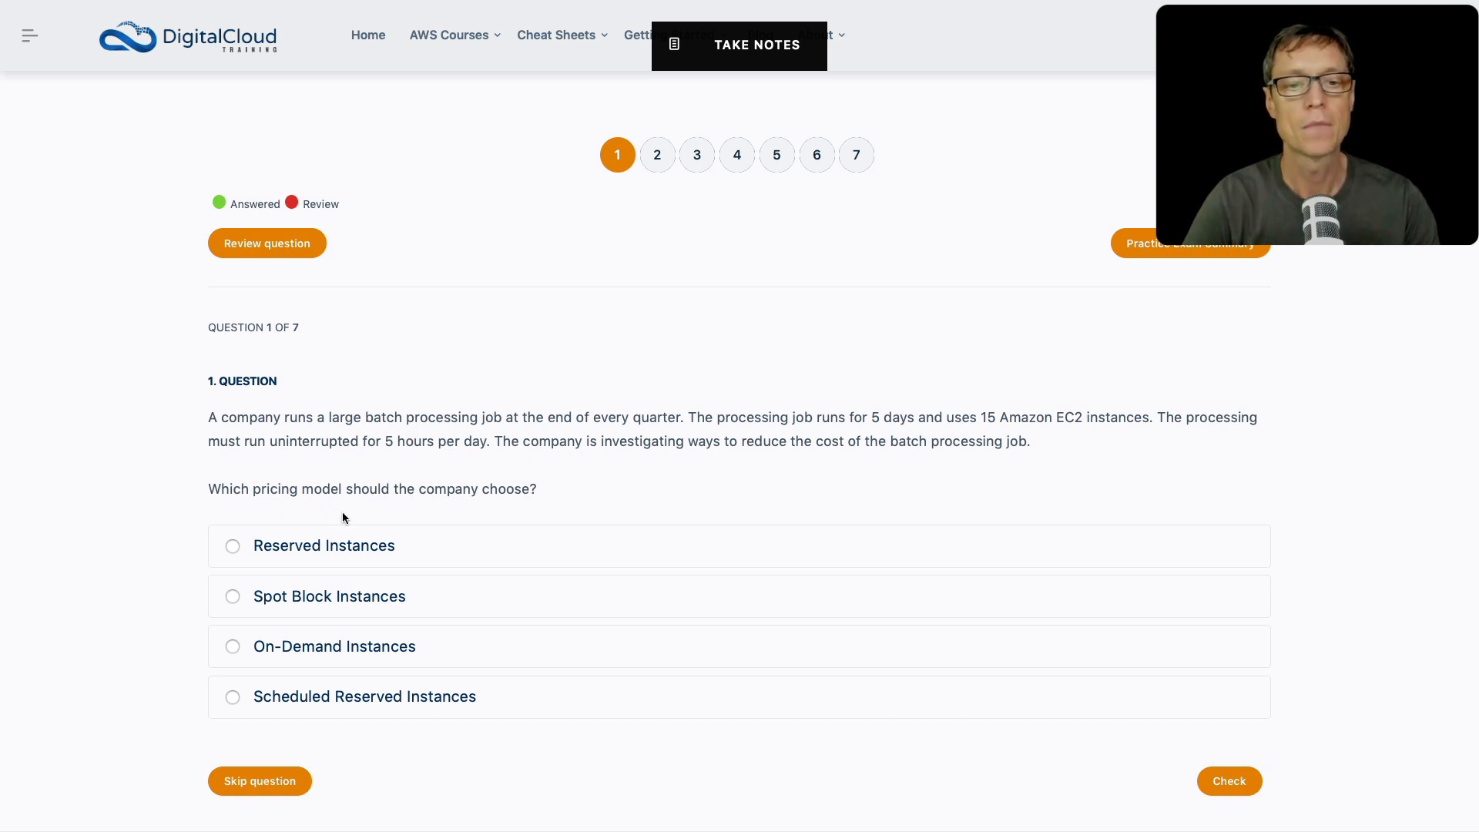
mouse_move(253, 611)
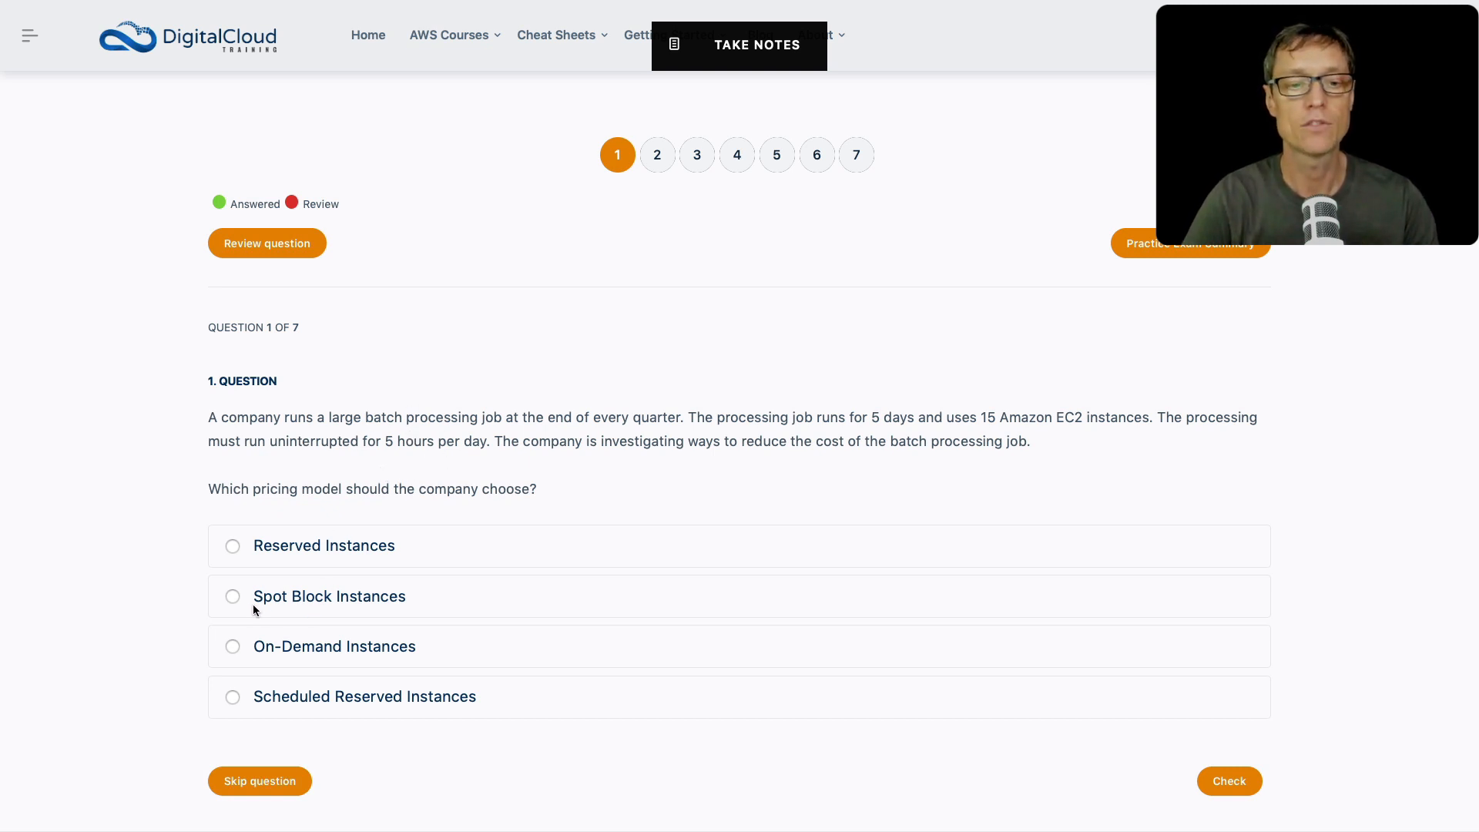
mouse_move(357, 616)
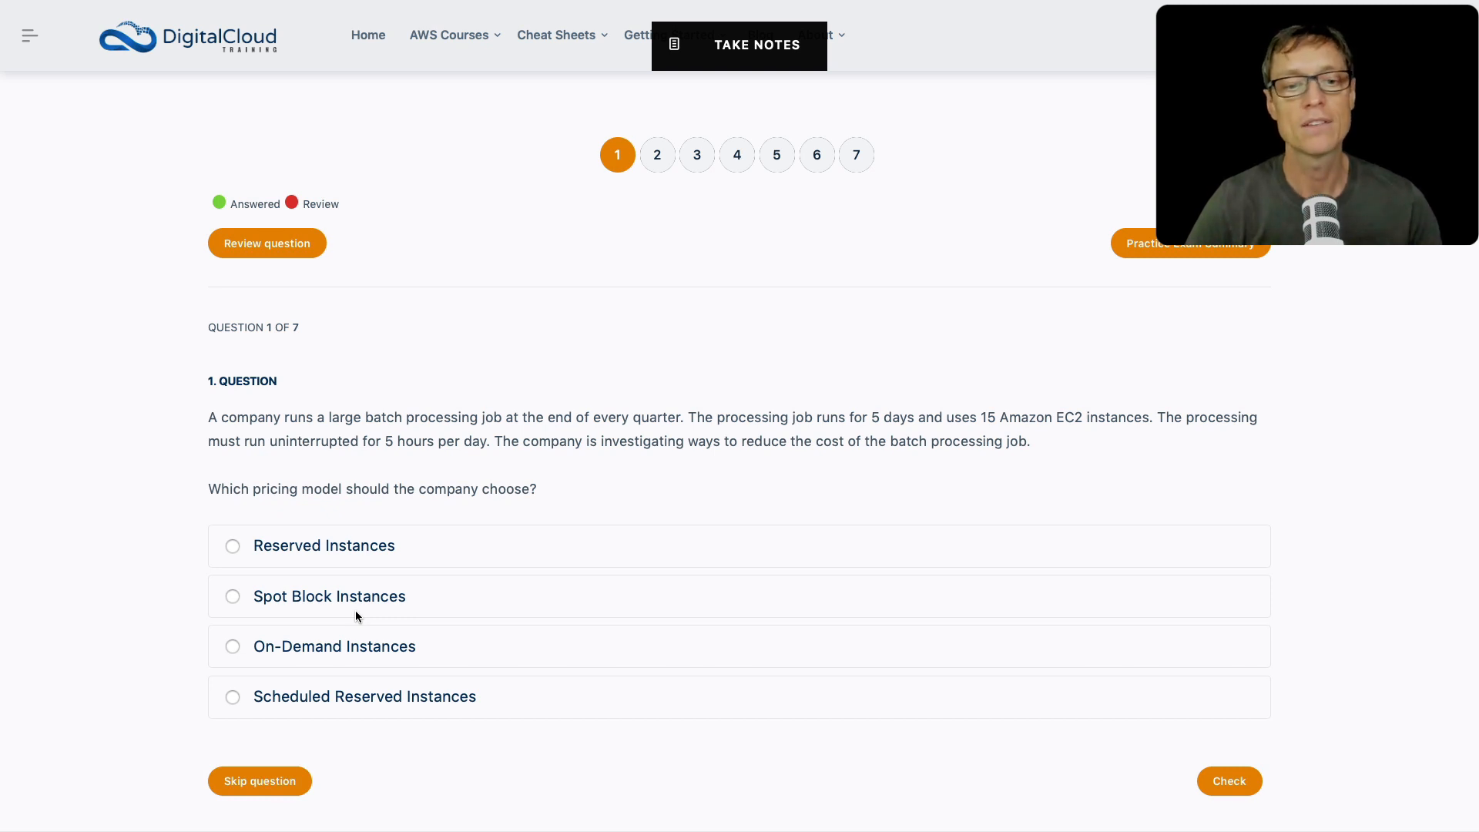
left_click(232, 596)
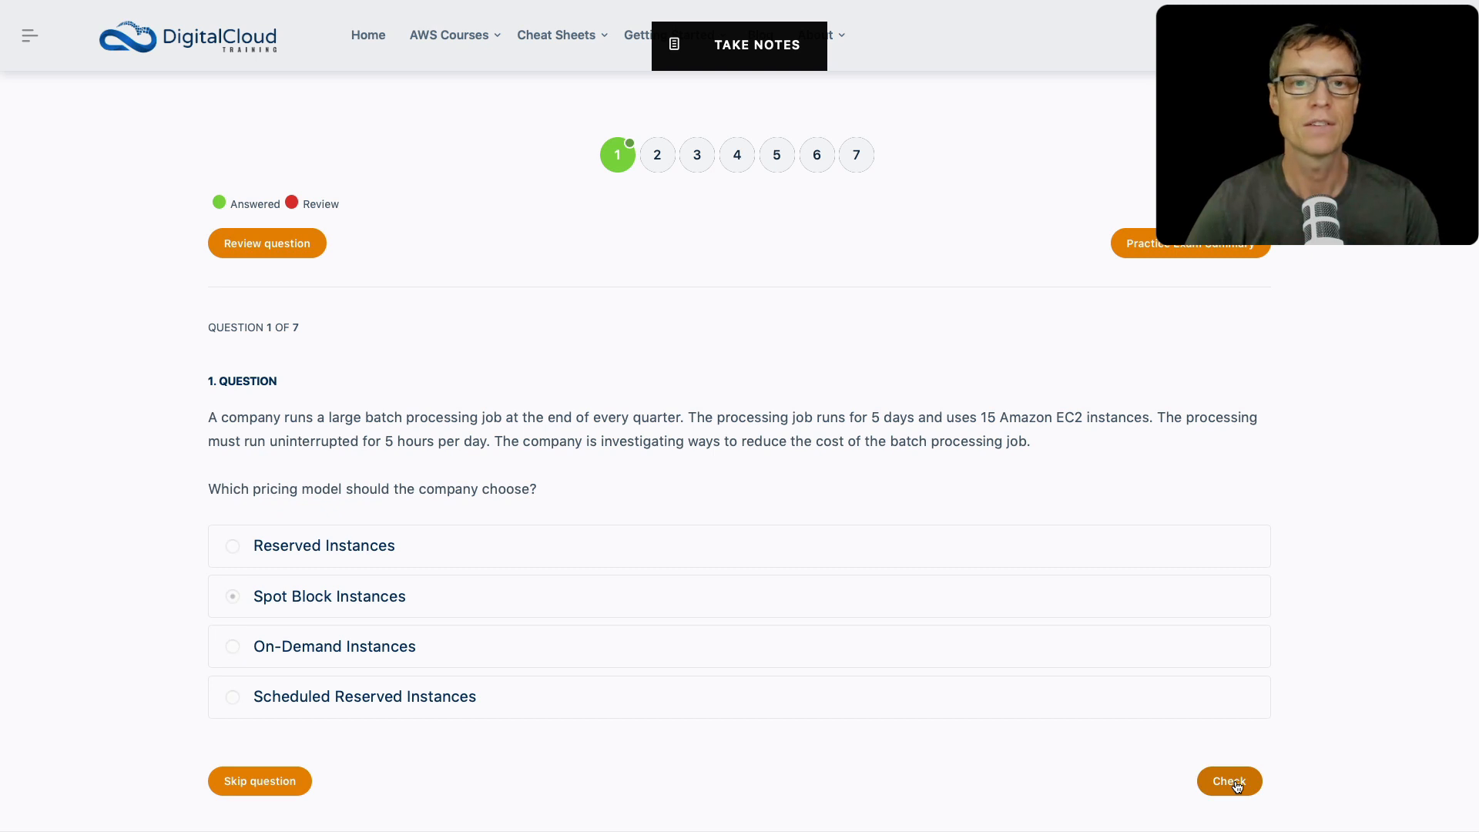
Step: Check question 1 as correct, then switch to question 2 in the numbered navigation
left_click(1227, 781)
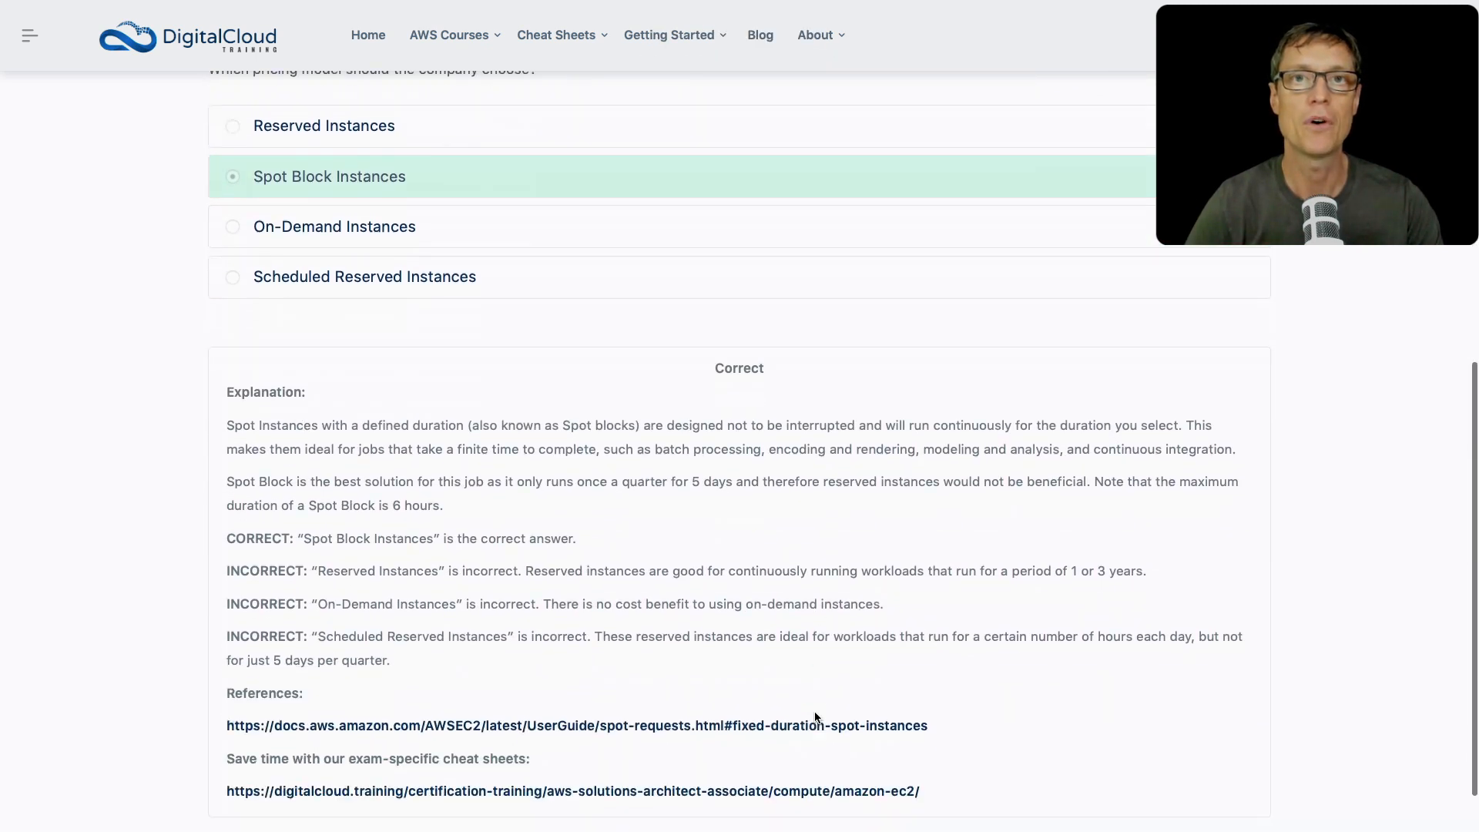
left_click(657, 154)
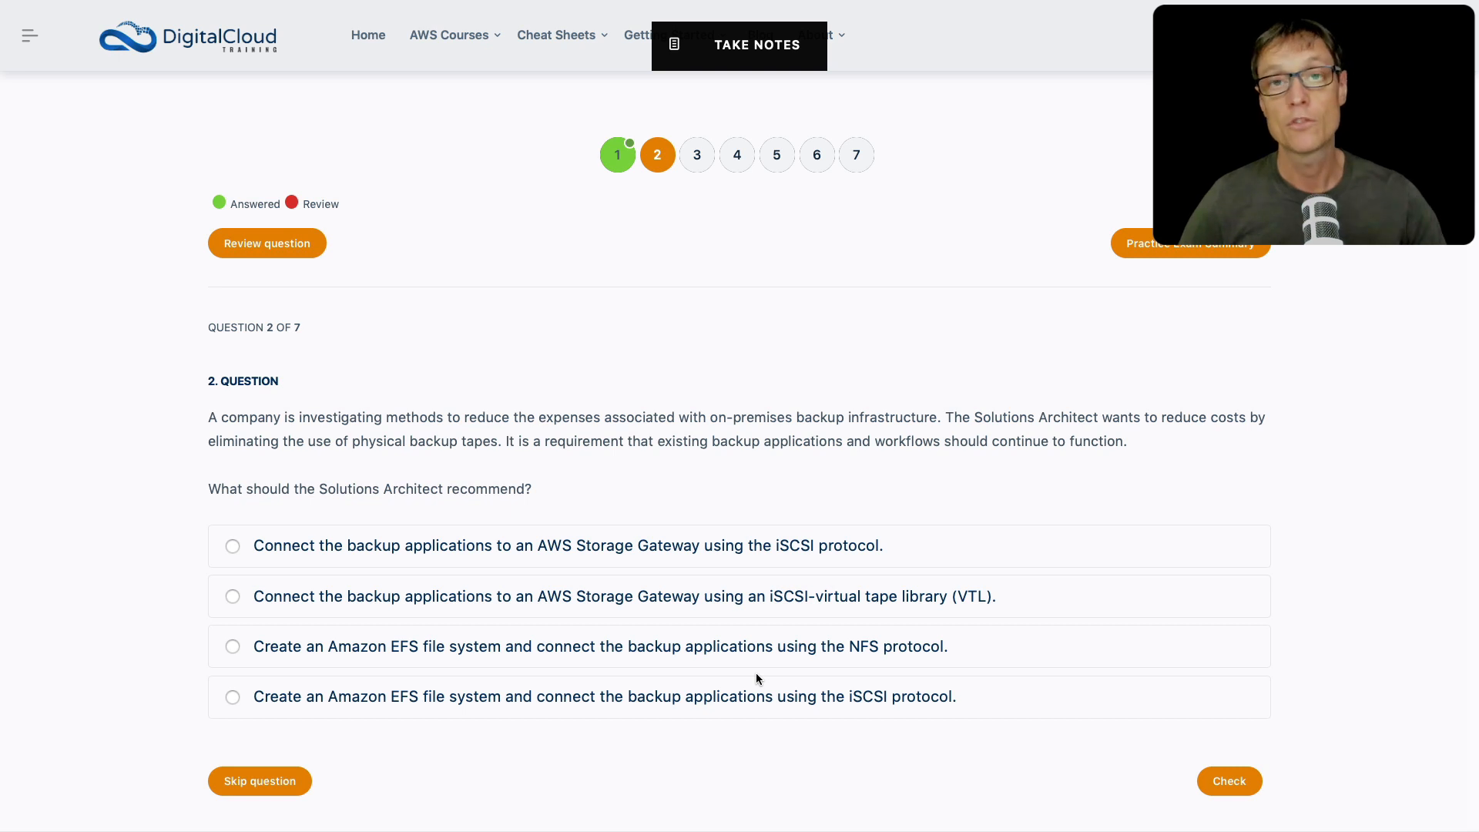
Step: Choose the Storage Gateway iSCSI virtual tape library (VTL) answer for question 2
left_click(232, 596)
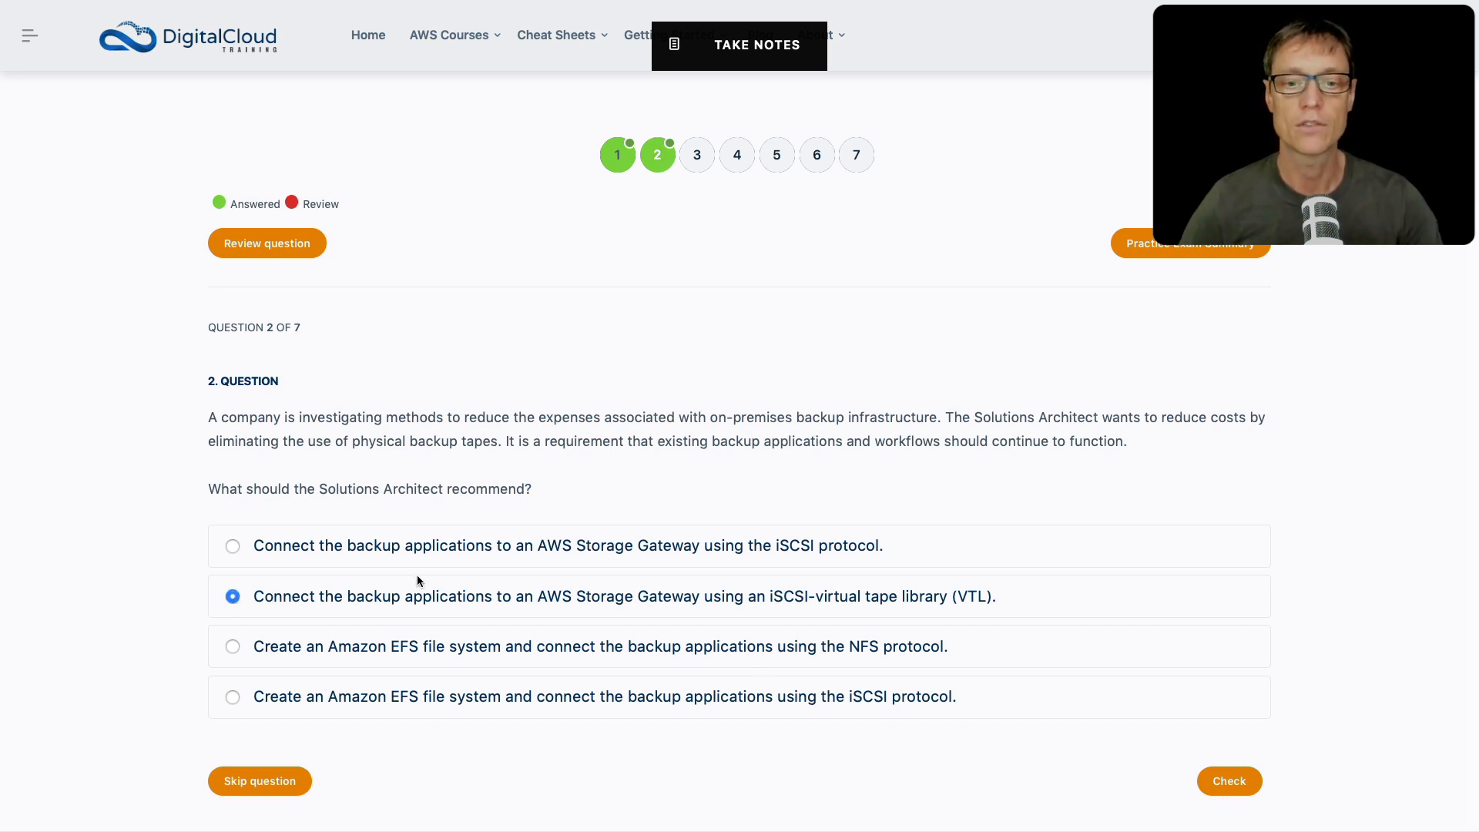
mouse_move(475, 577)
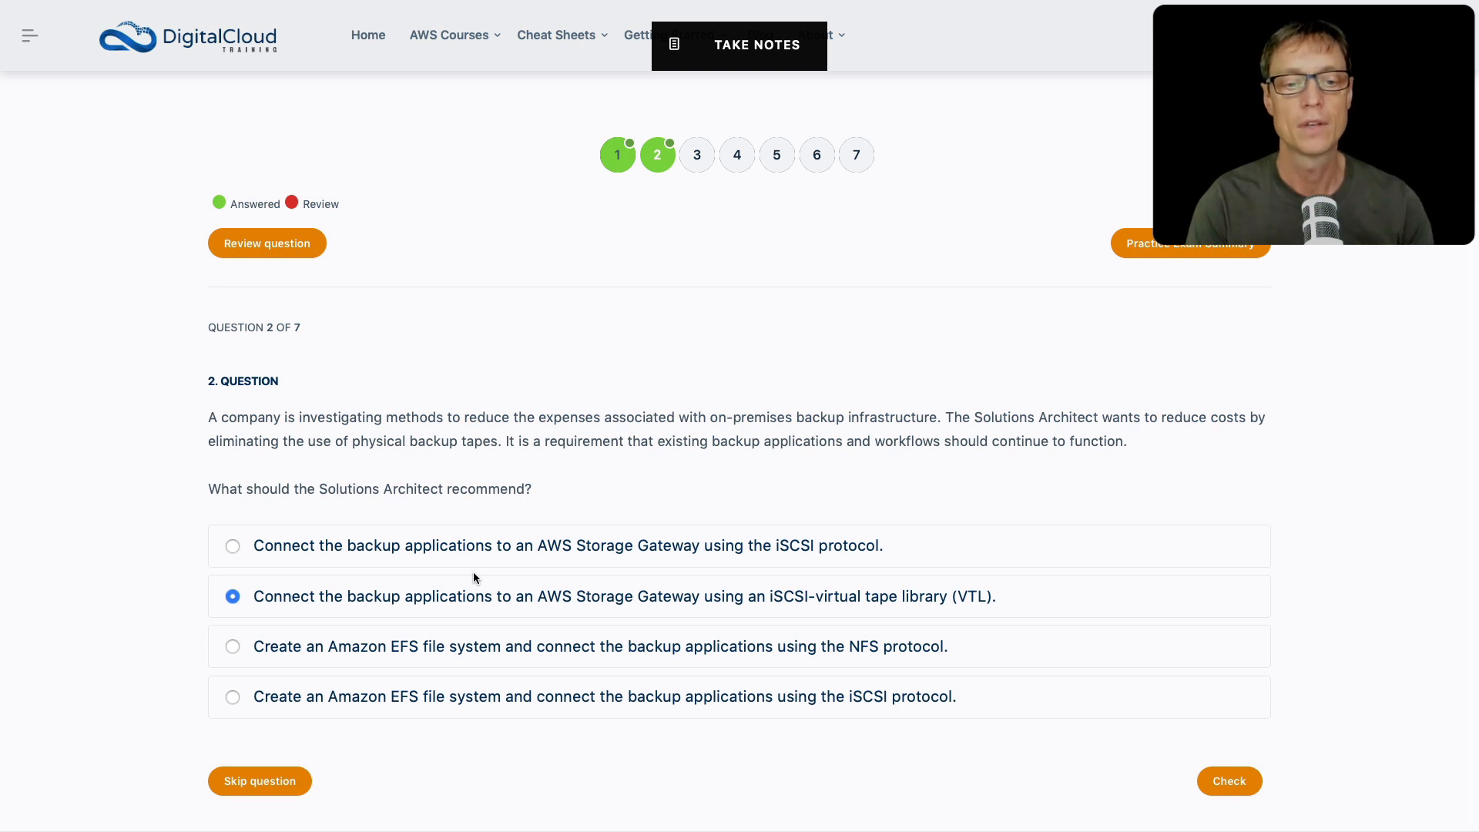
mouse_move(707, 608)
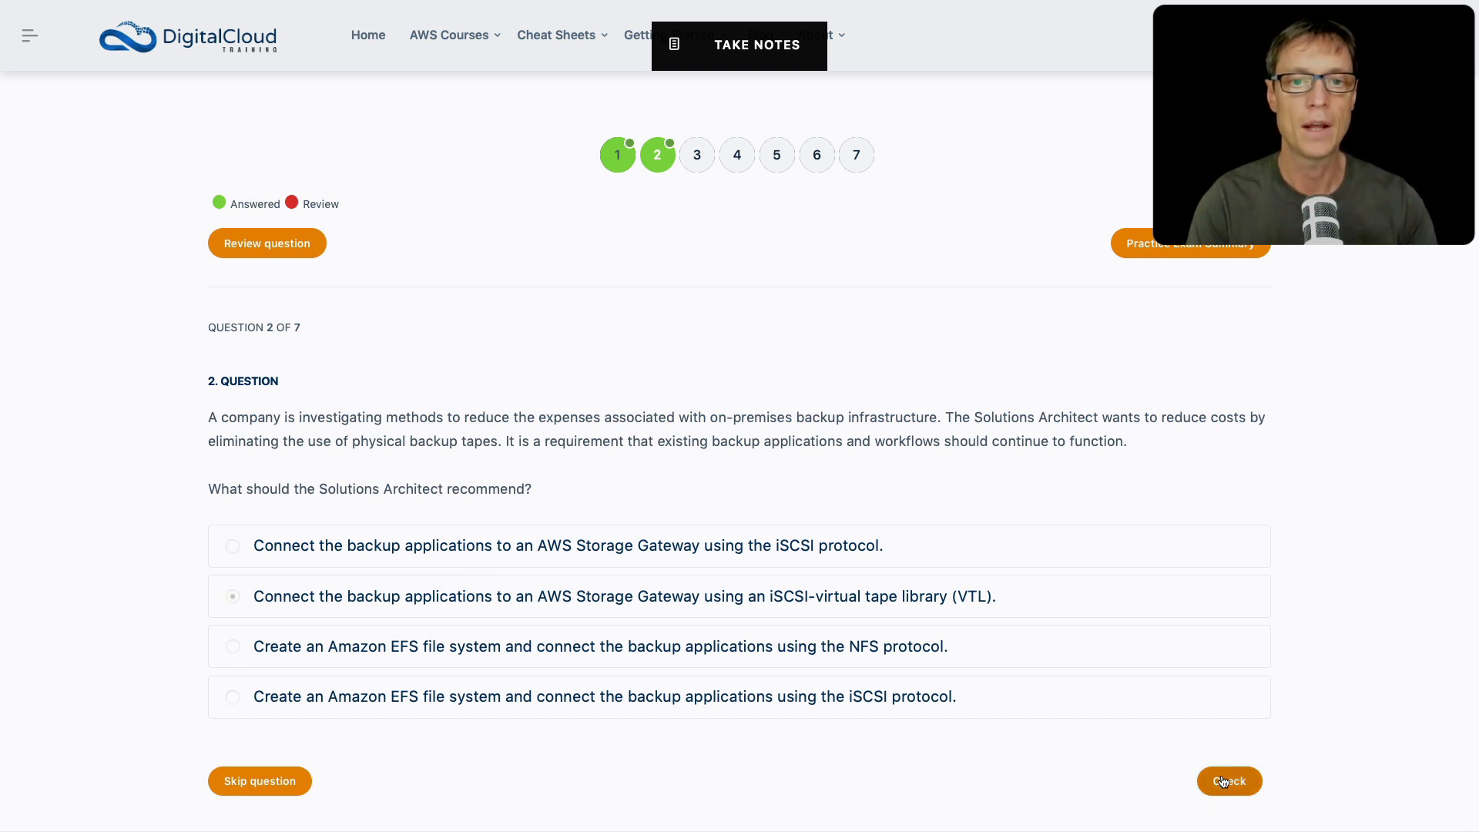
Step: Check question 2, then answer question 3 with Route 53 geolocation routing and confirm it correct
left_click(1228, 781)
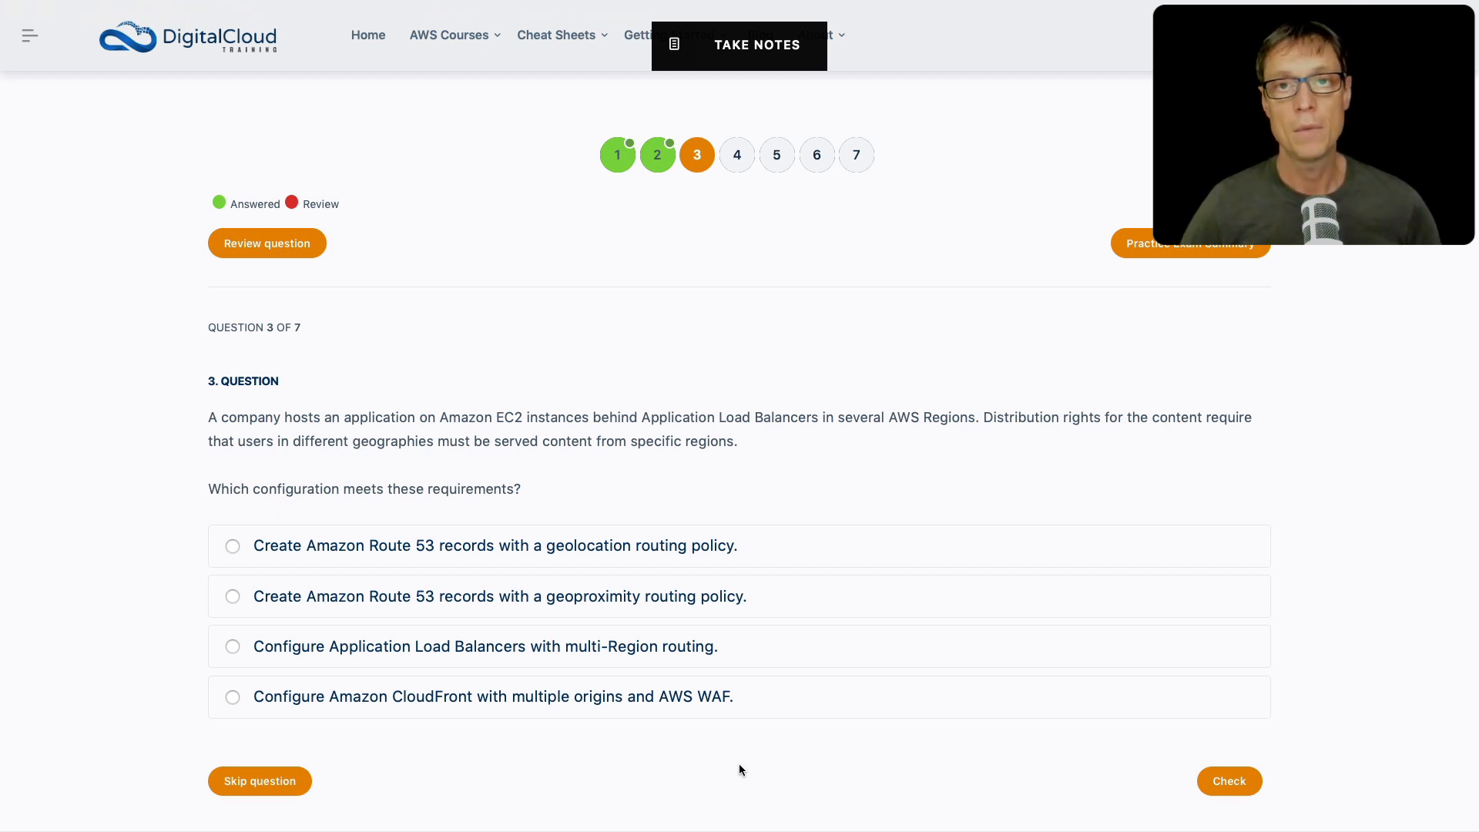
mouse_move(244, 564)
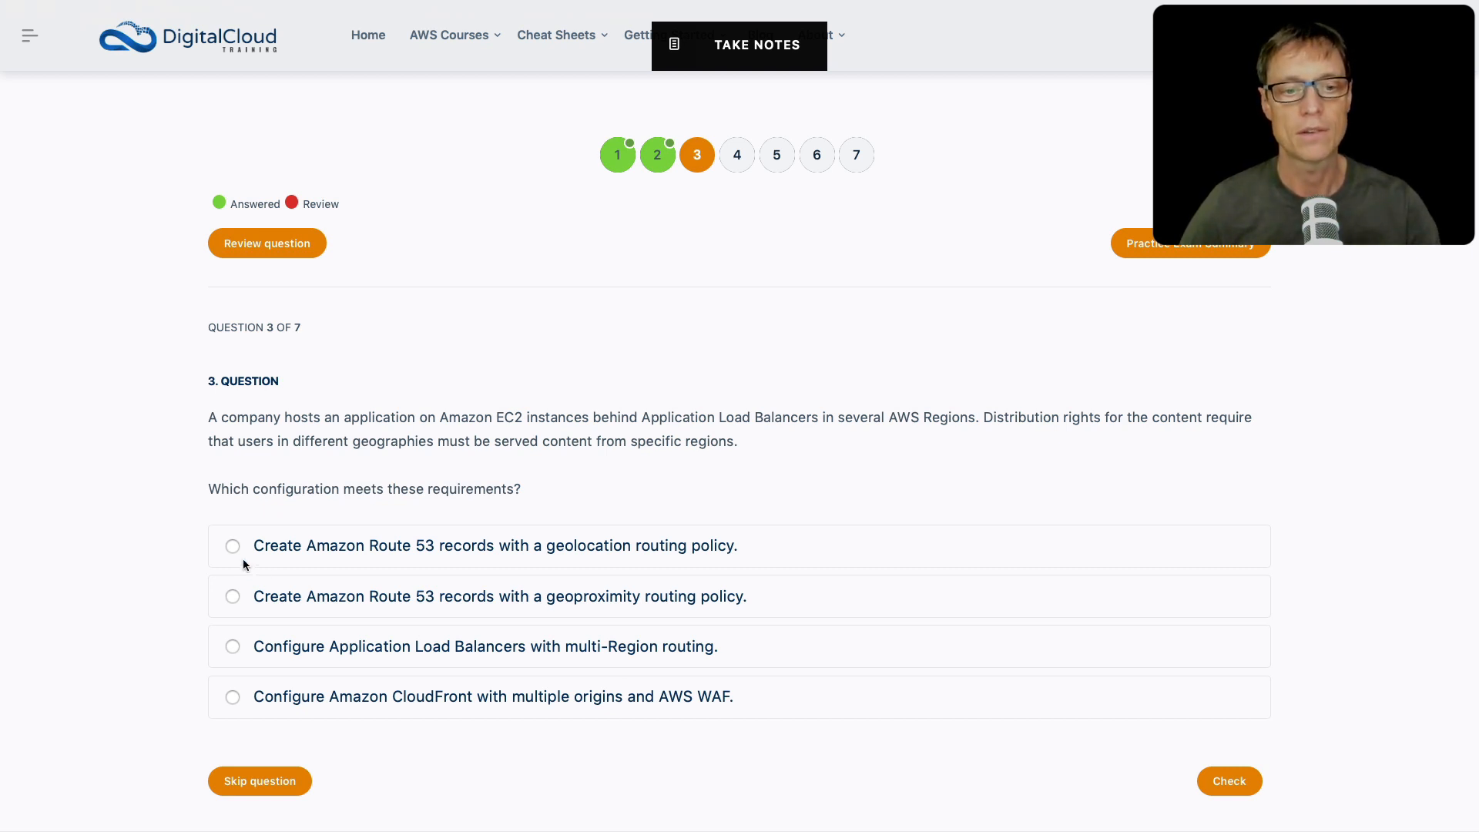
left_click(233, 546)
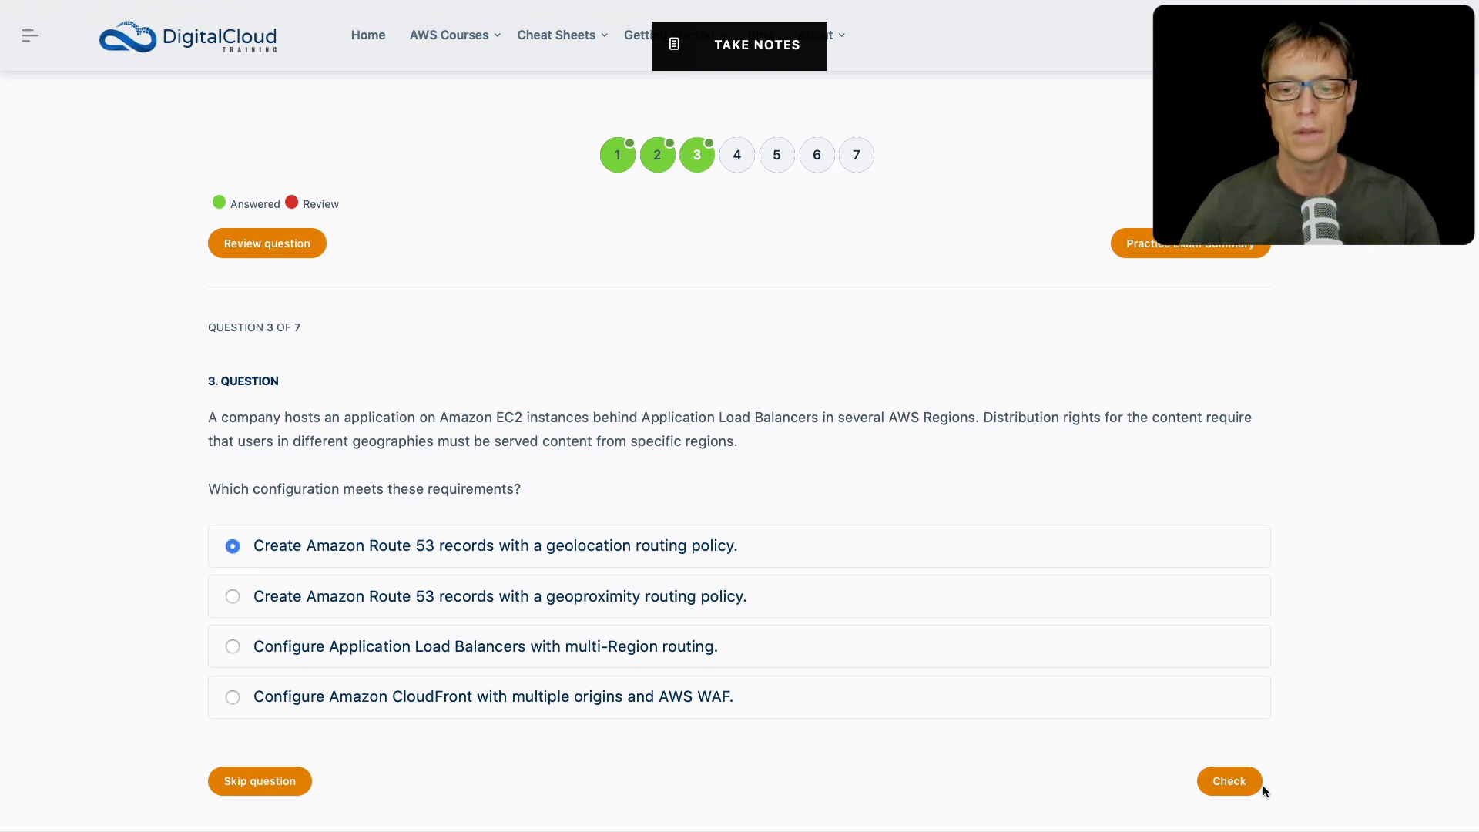
left_click(1228, 780)
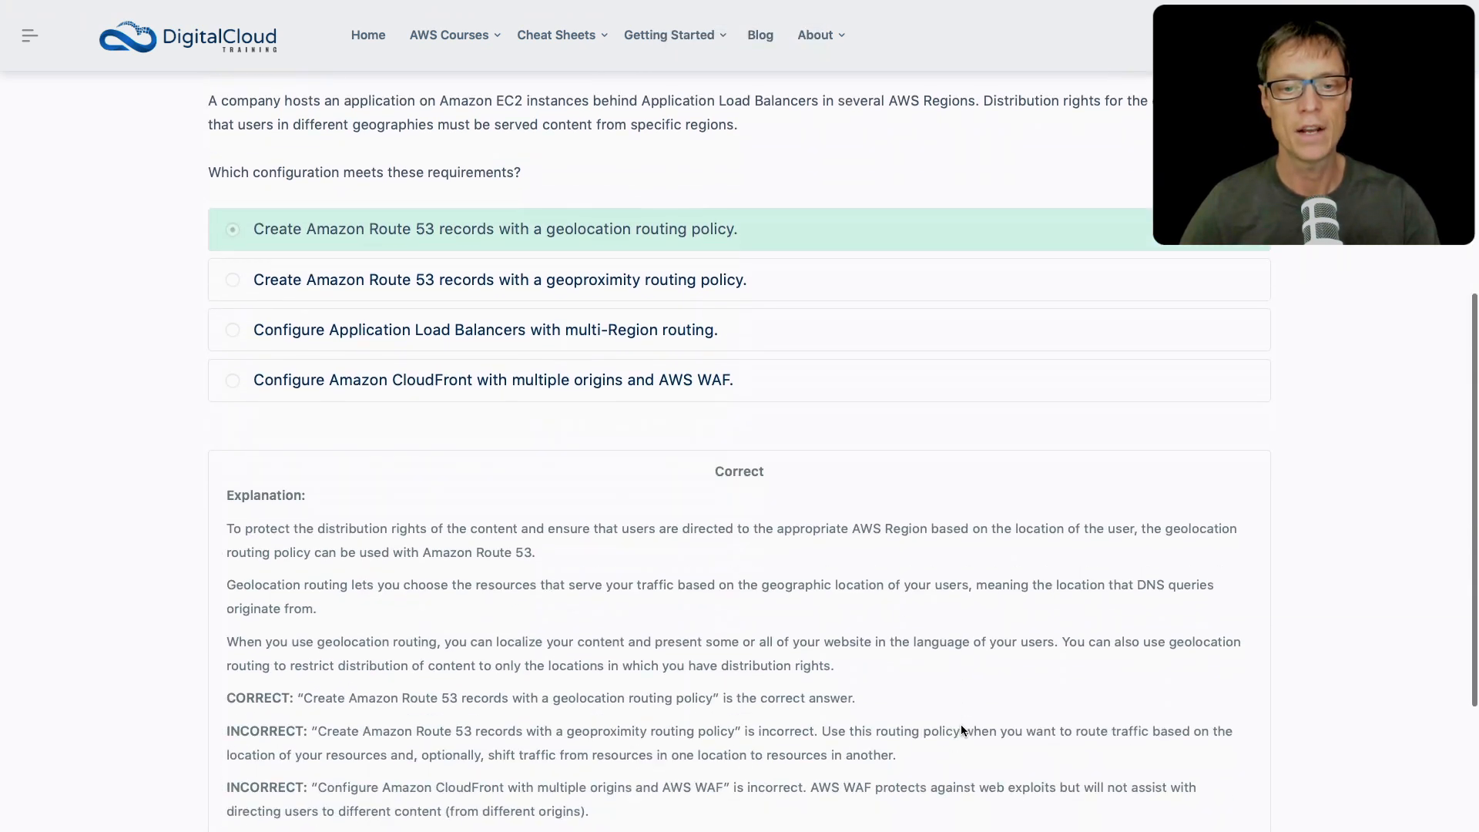
Step: Go to question 4, choose the least-privilege IAM role answer and check it correct
left_click(736, 155)
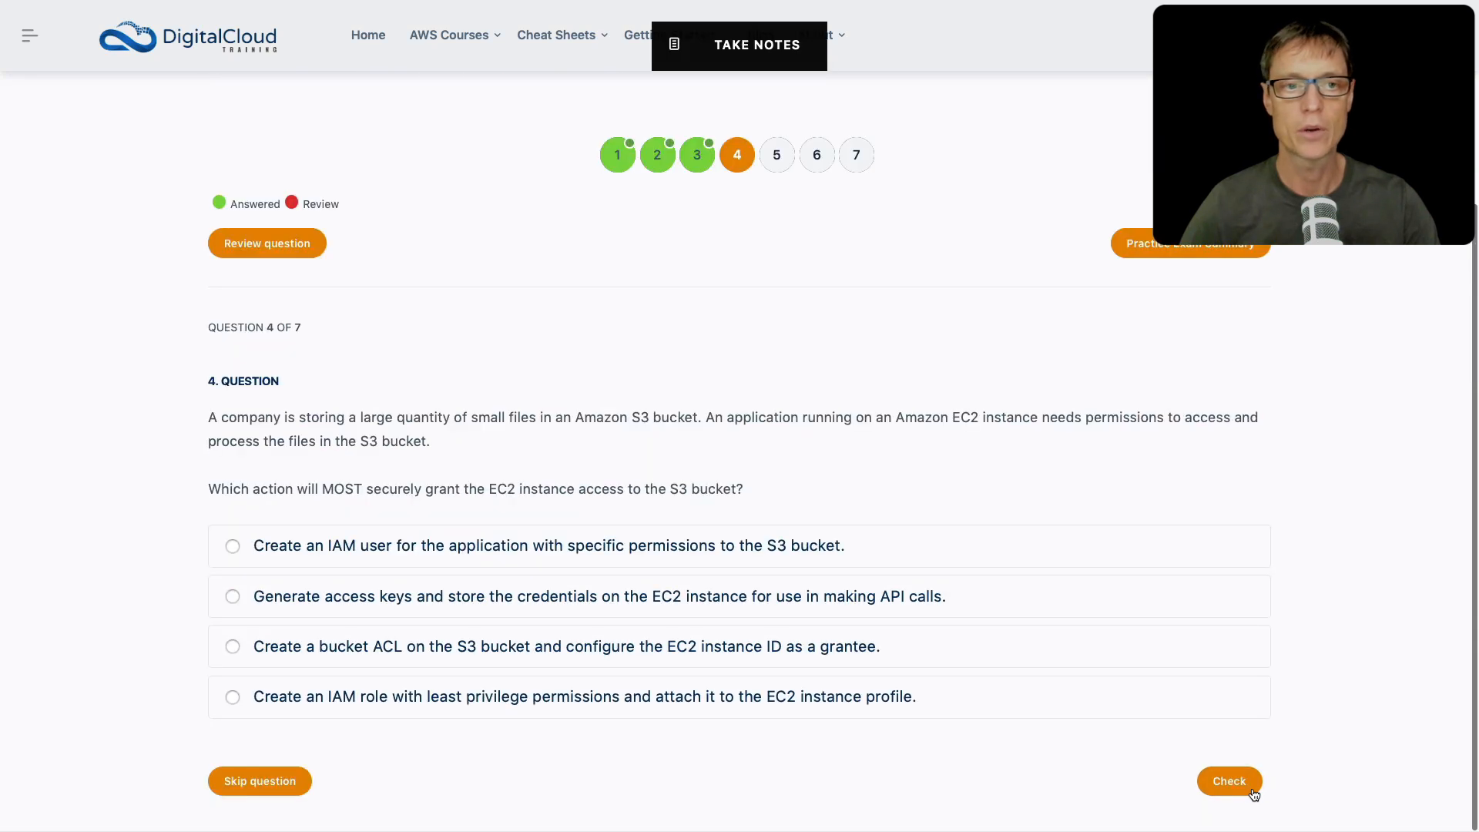
mouse_move(774, 639)
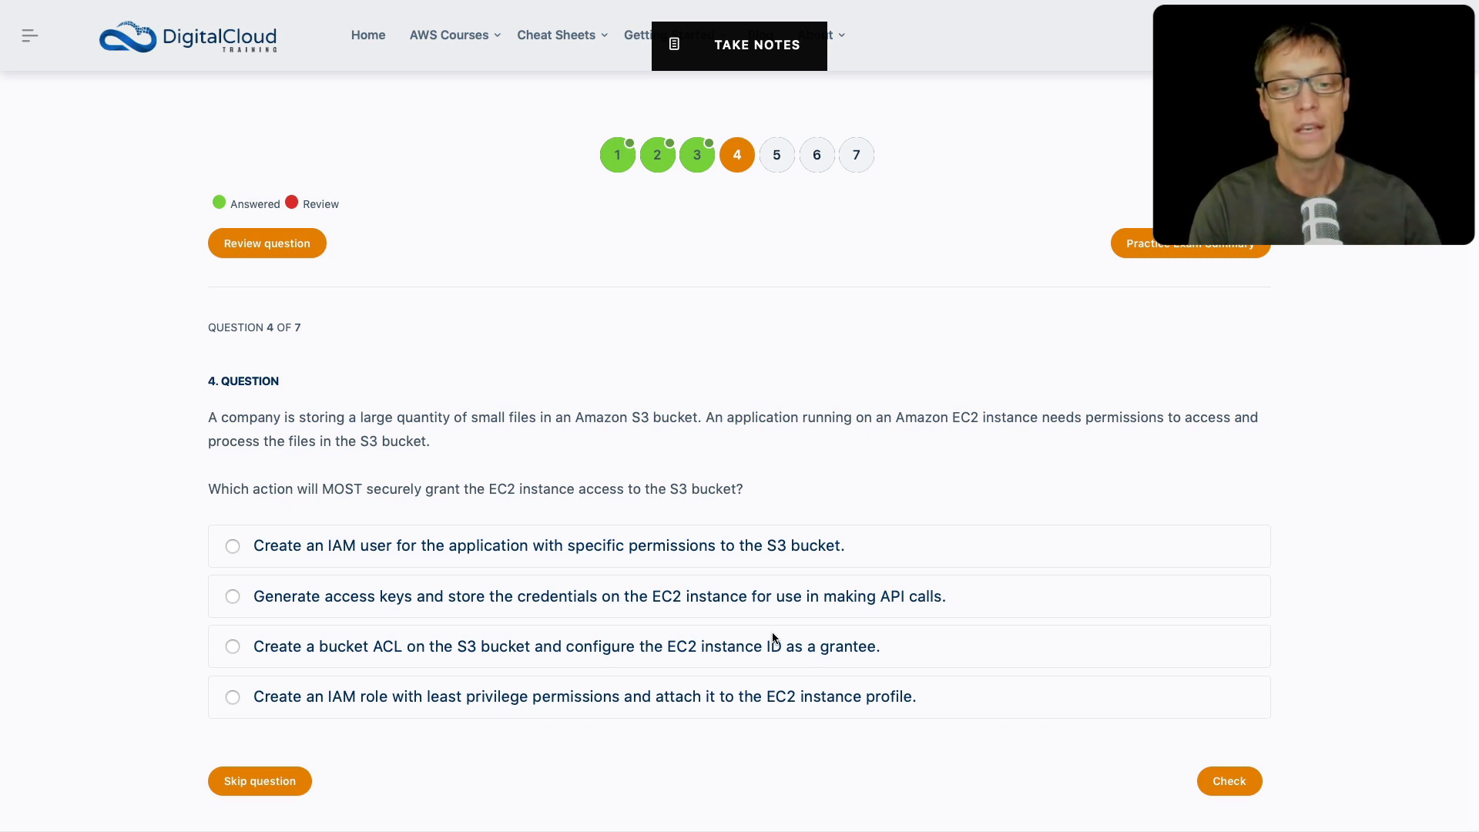
mouse_move(915, 679)
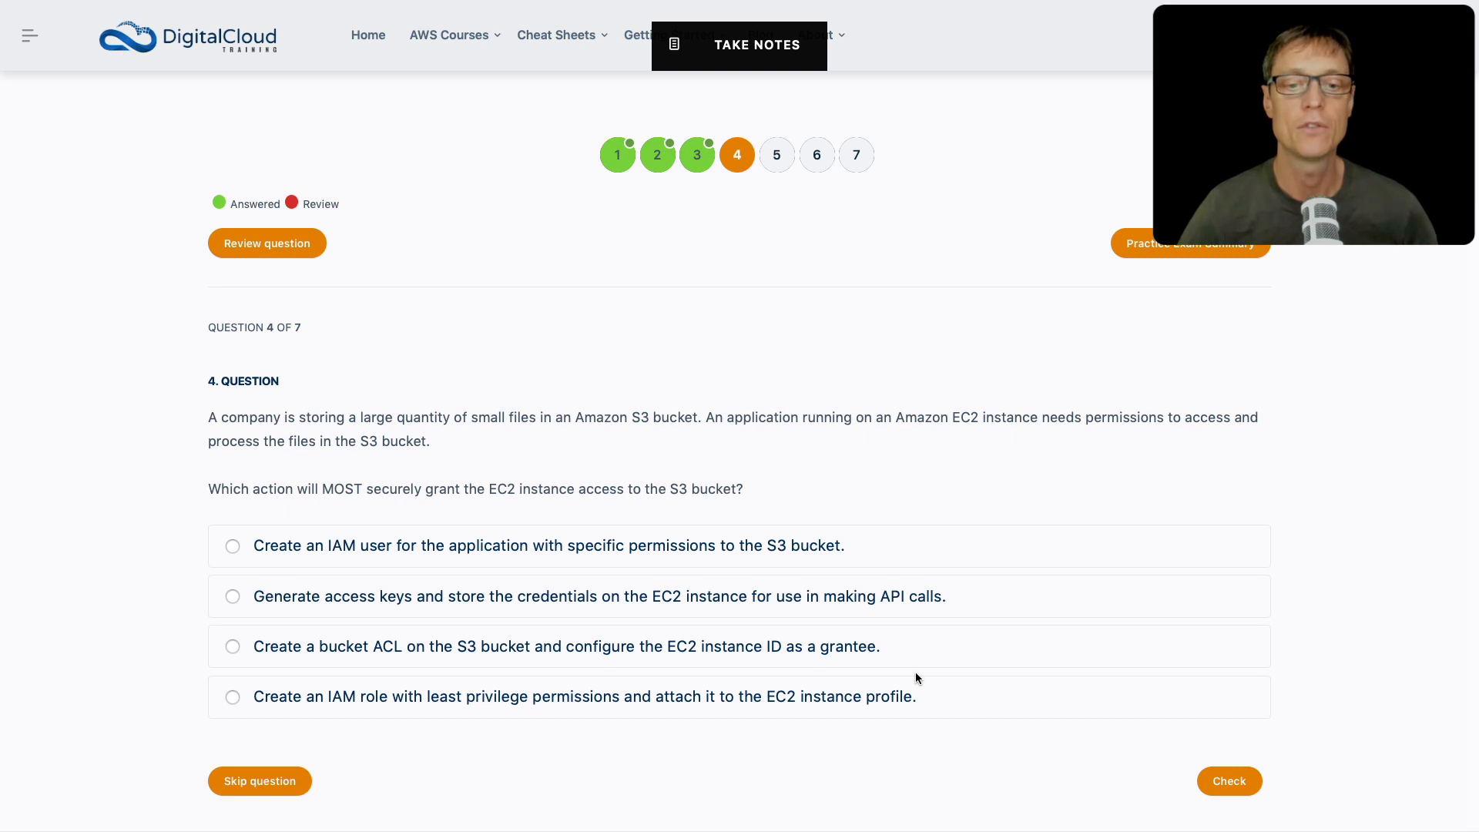
mouse_move(234, 711)
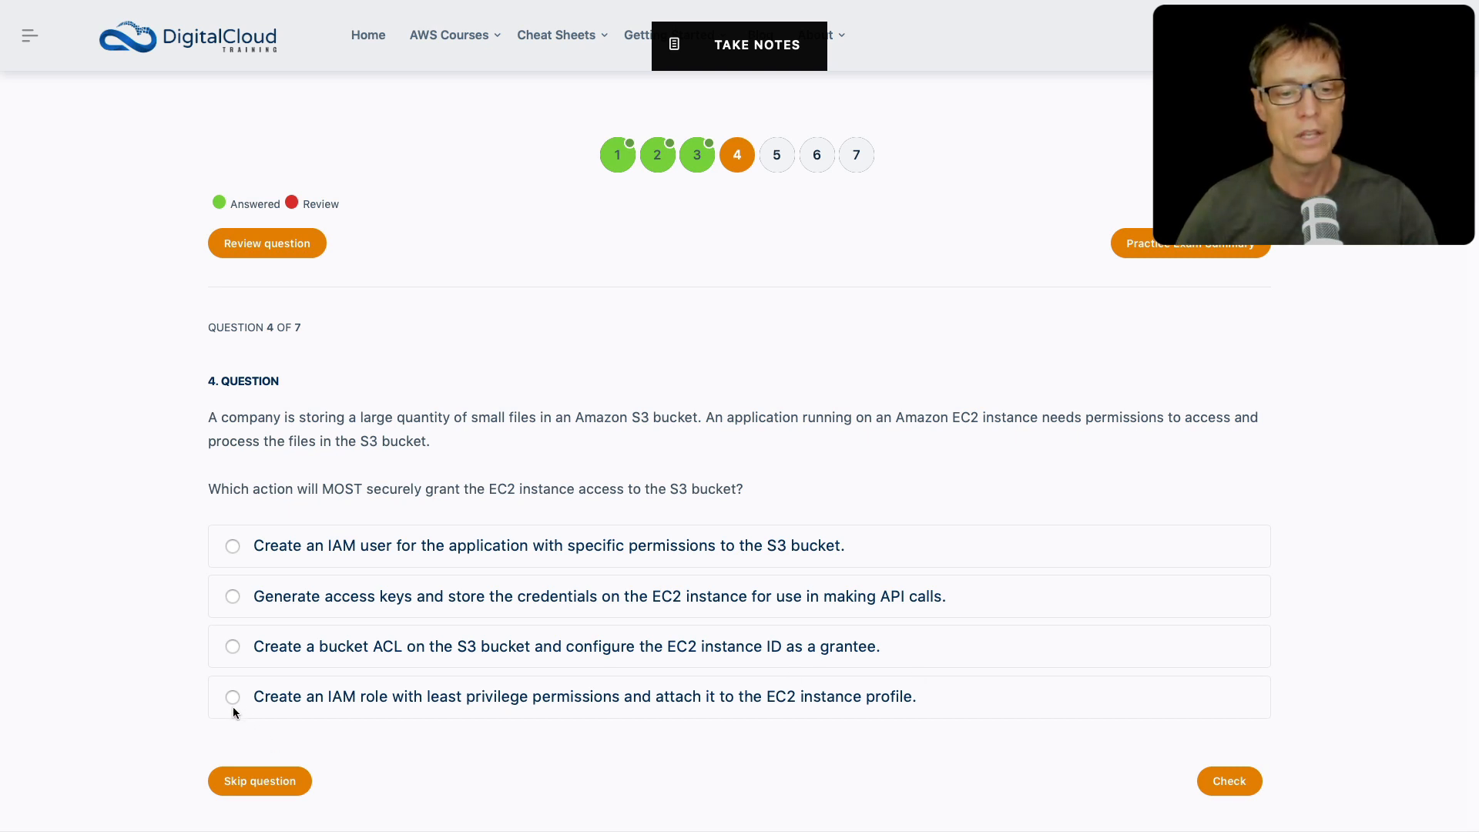
left_click(232, 696)
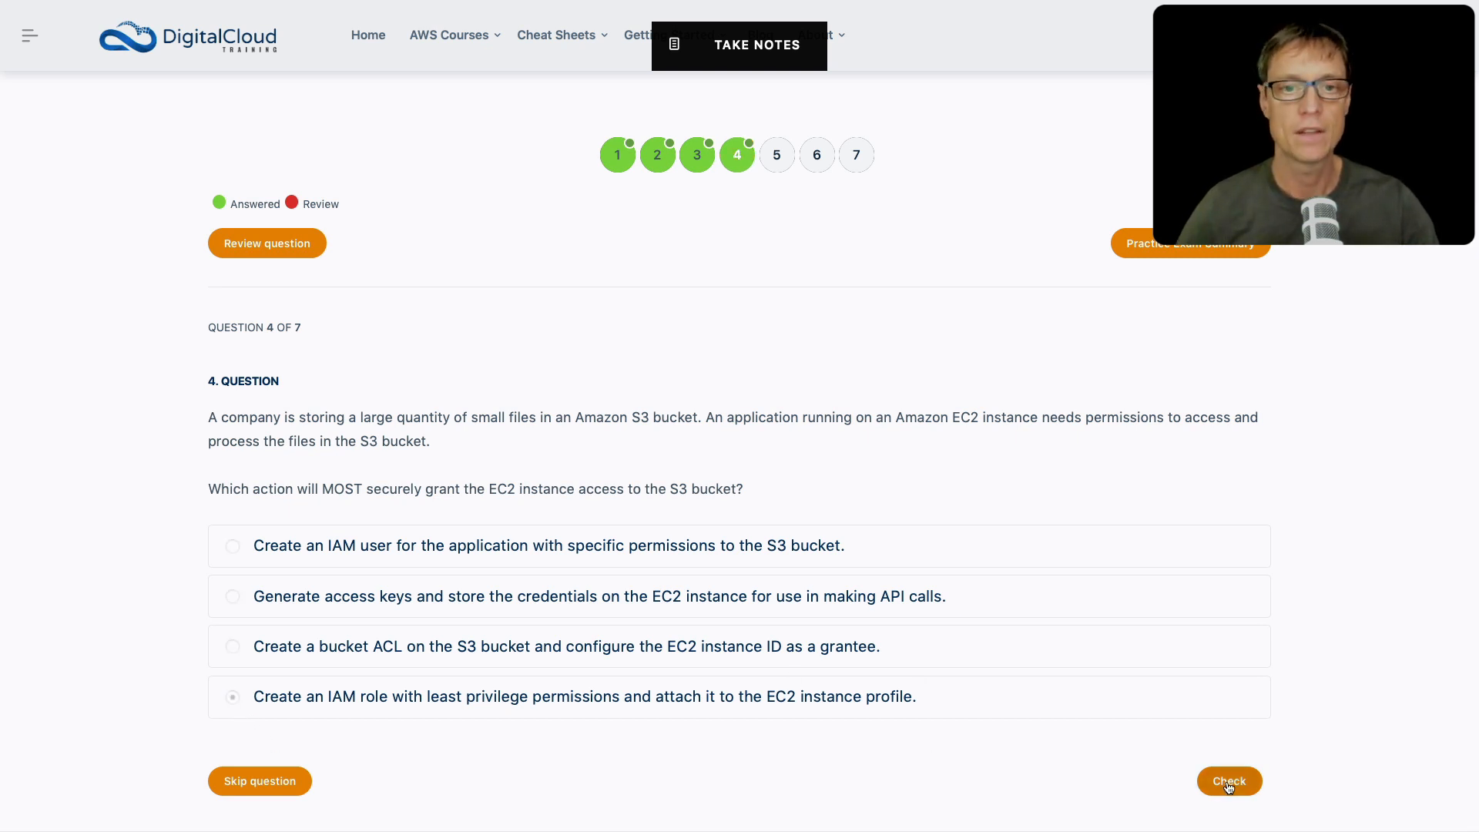
left_click(1228, 781)
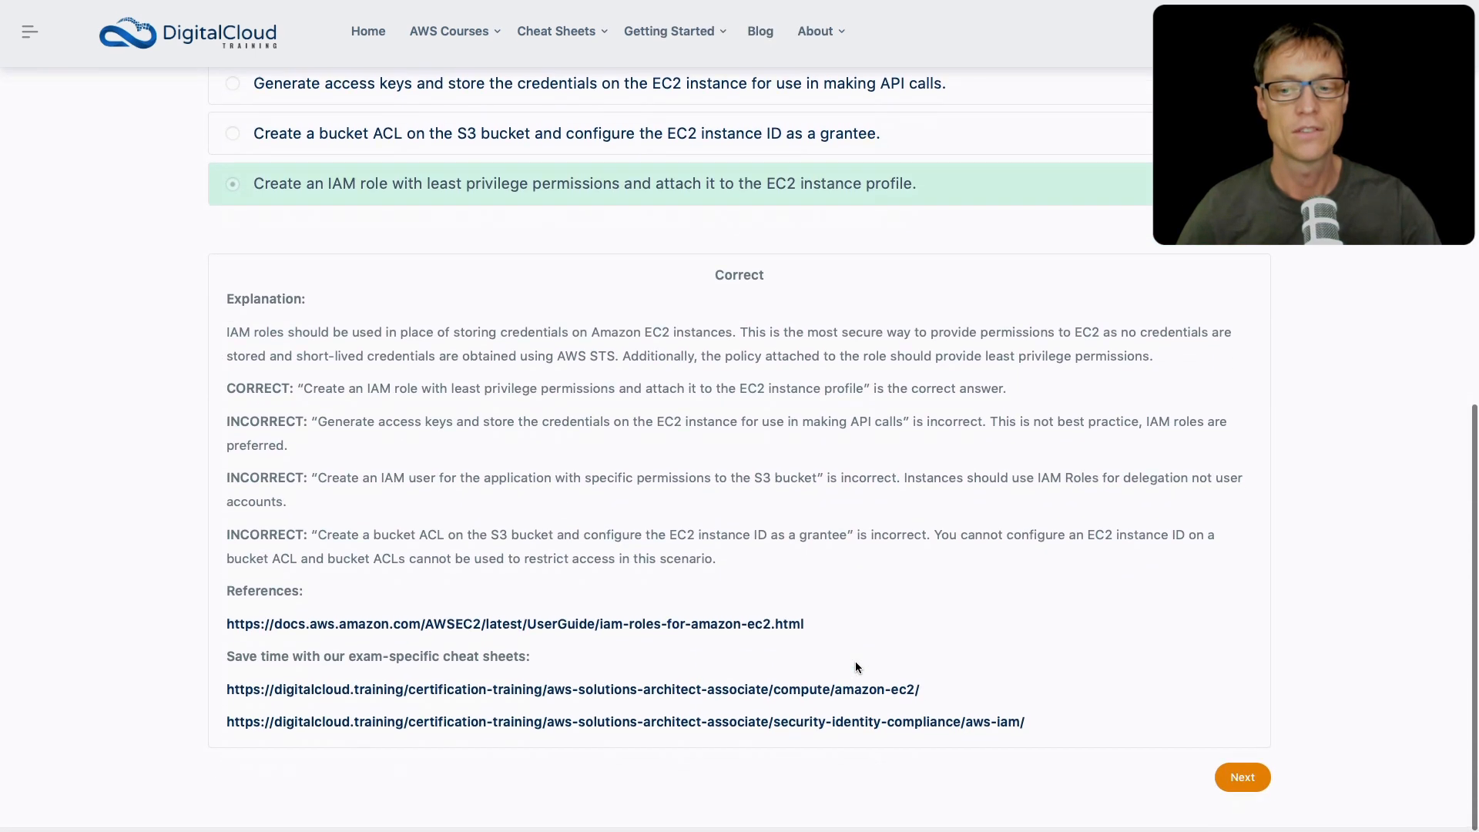
Step: Advance to question 5 about preserving EC2 instance memory outside business hours
left_click(1242, 776)
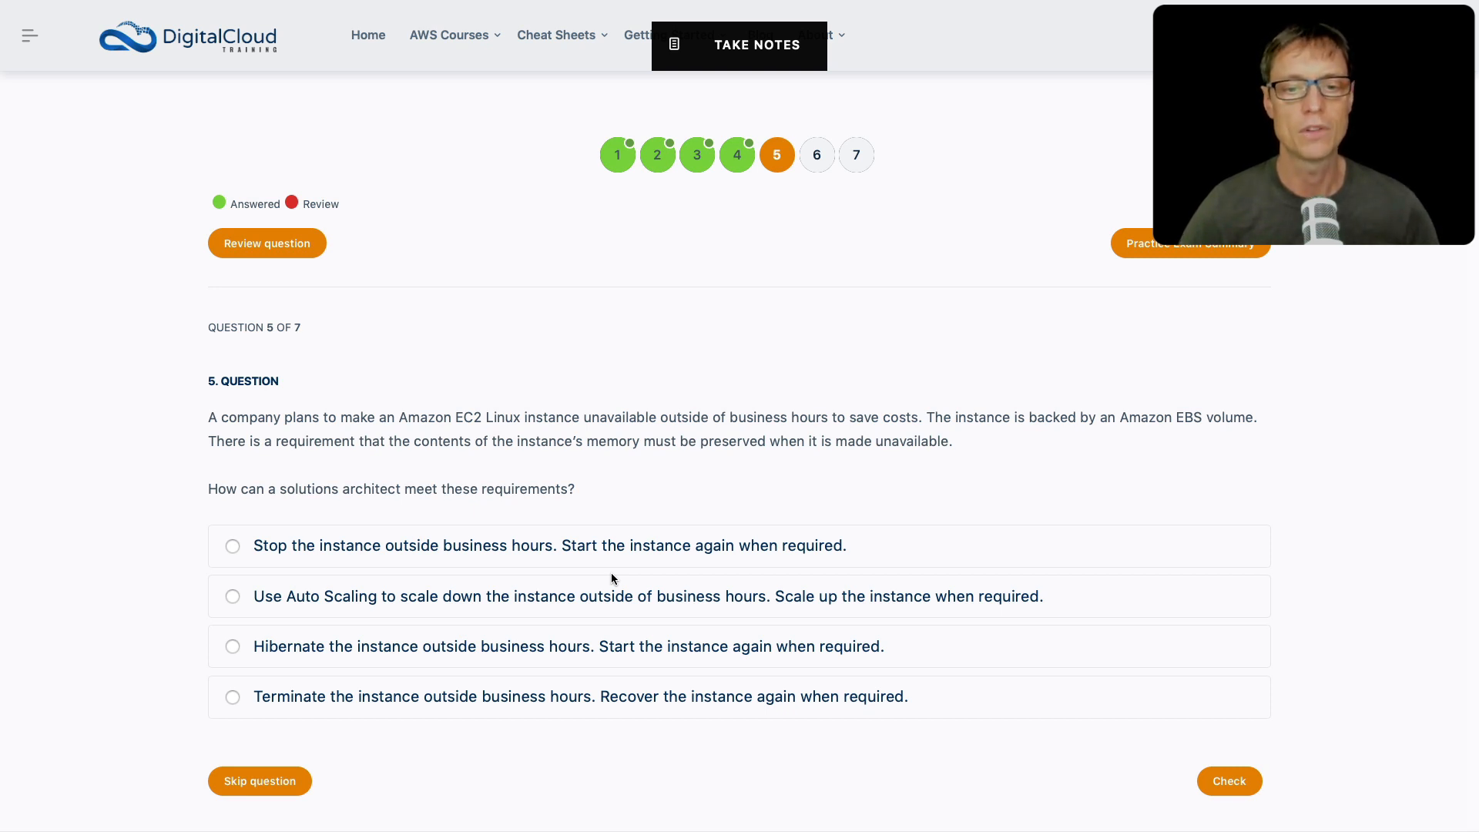
mouse_move(323, 726)
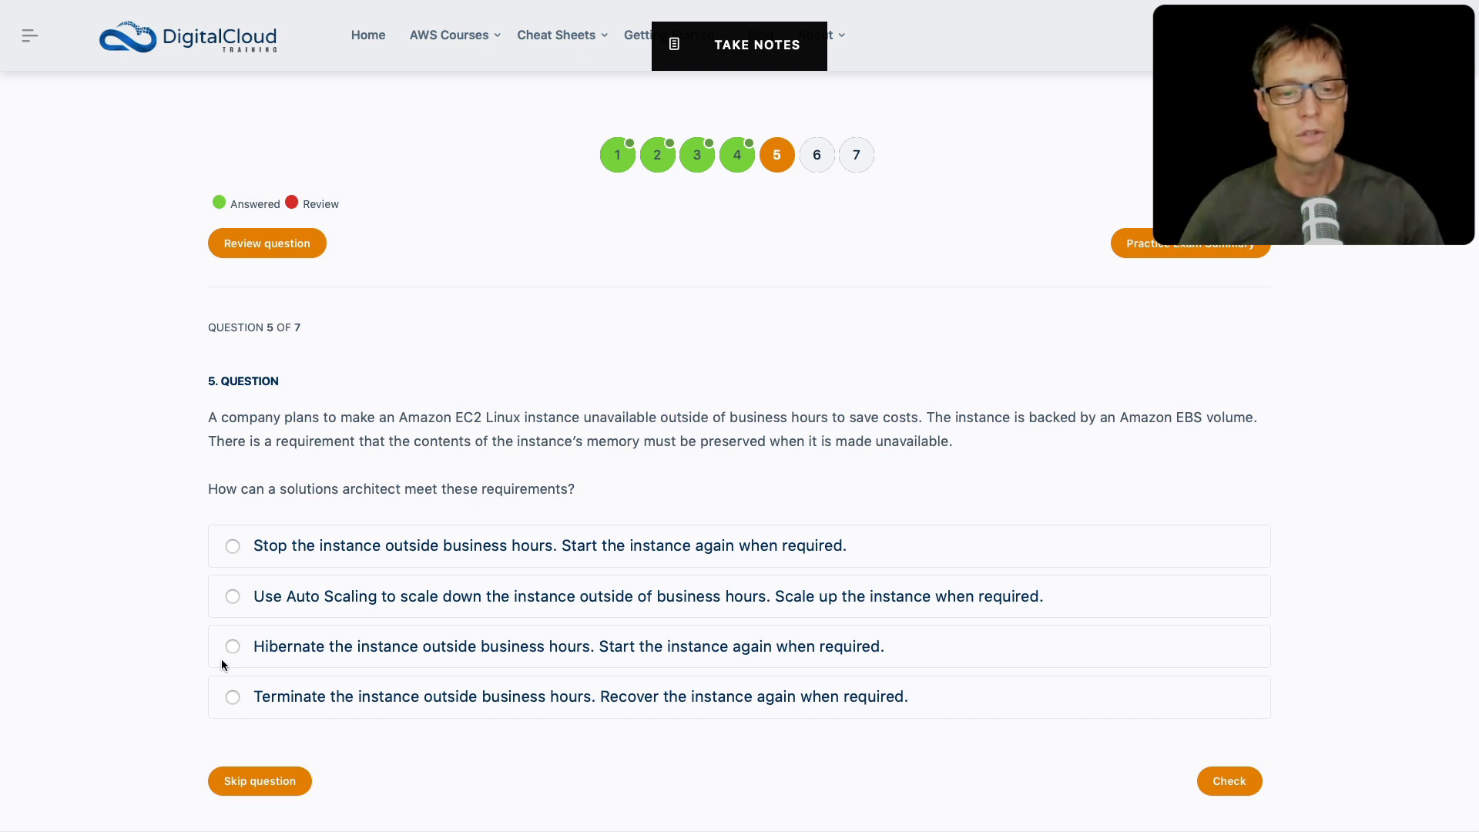
Step: Choose hibernating the instance outside business hours as the answer to question 5
left_click(232, 646)
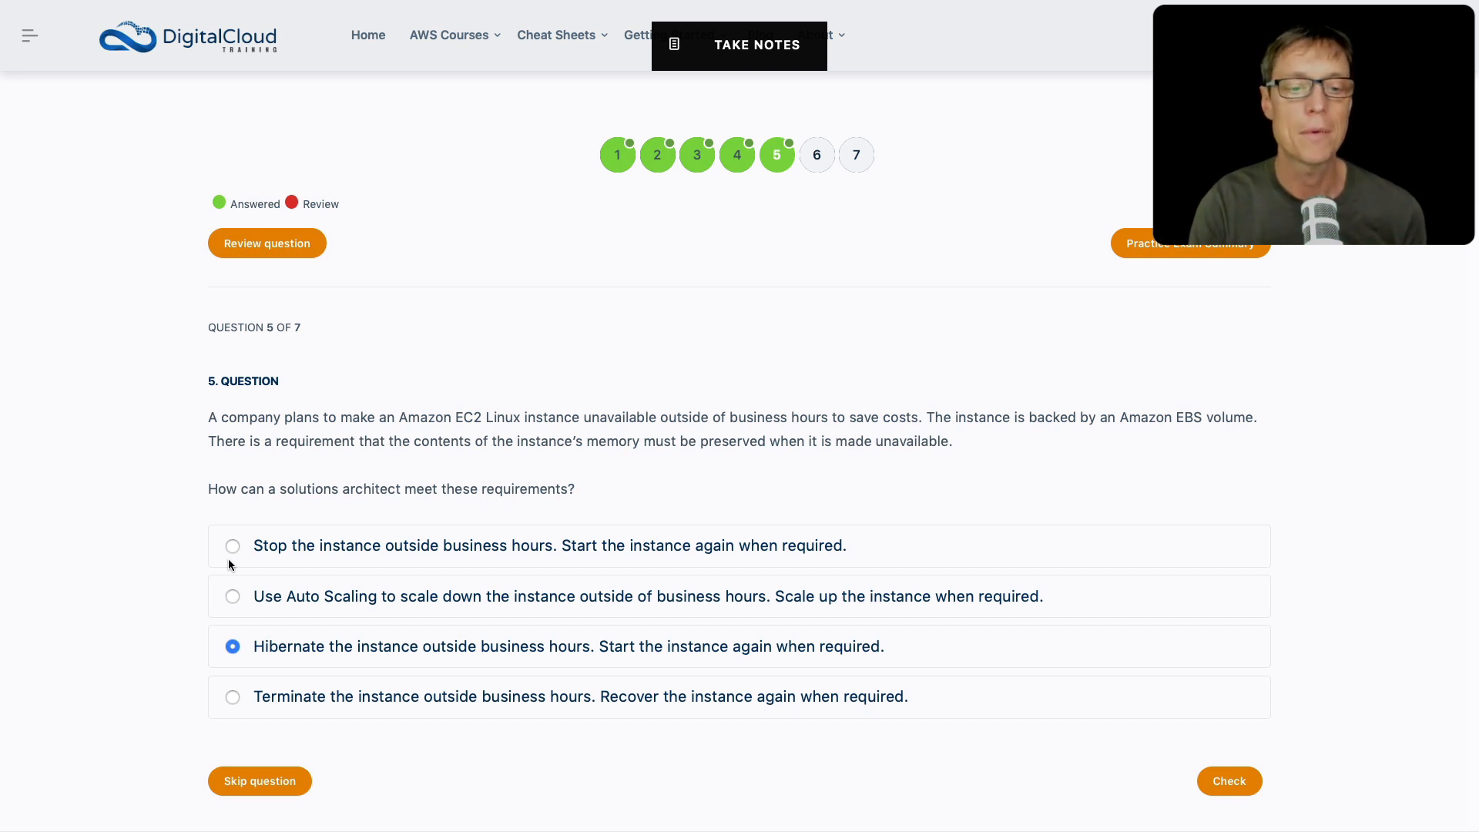
mouse_move(896, 705)
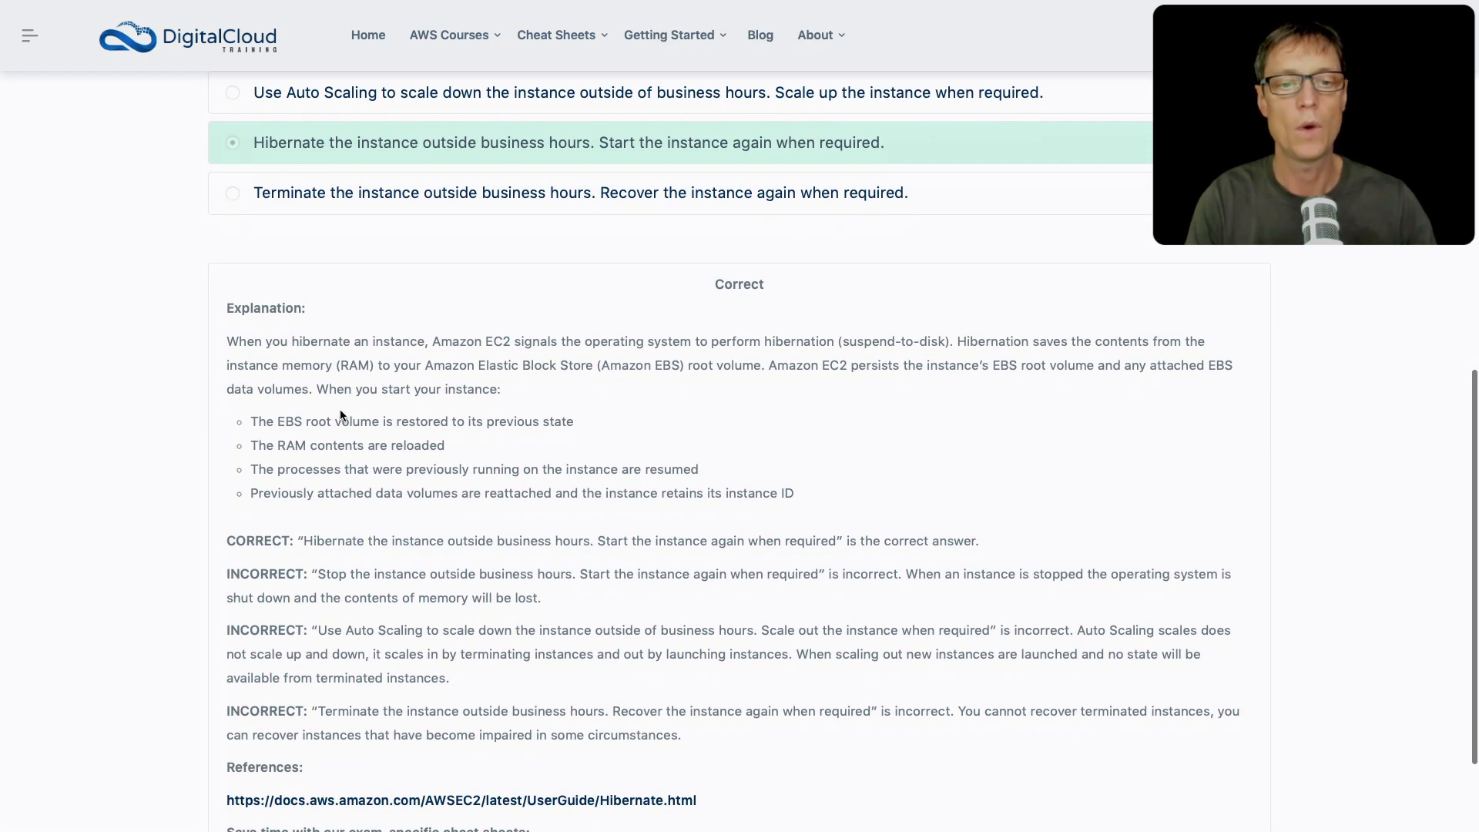
mouse_move(830, 391)
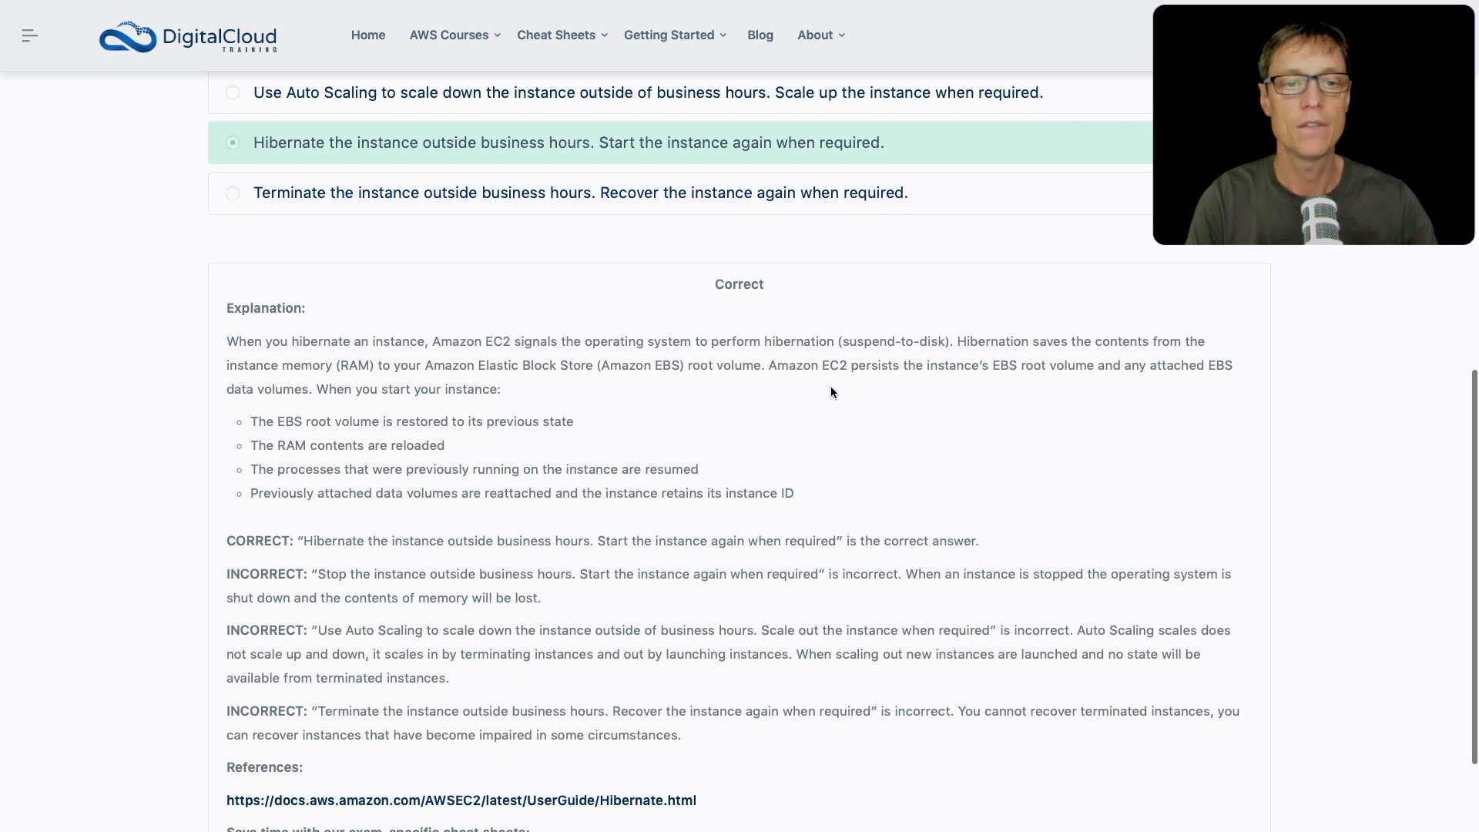
mouse_move(311, 426)
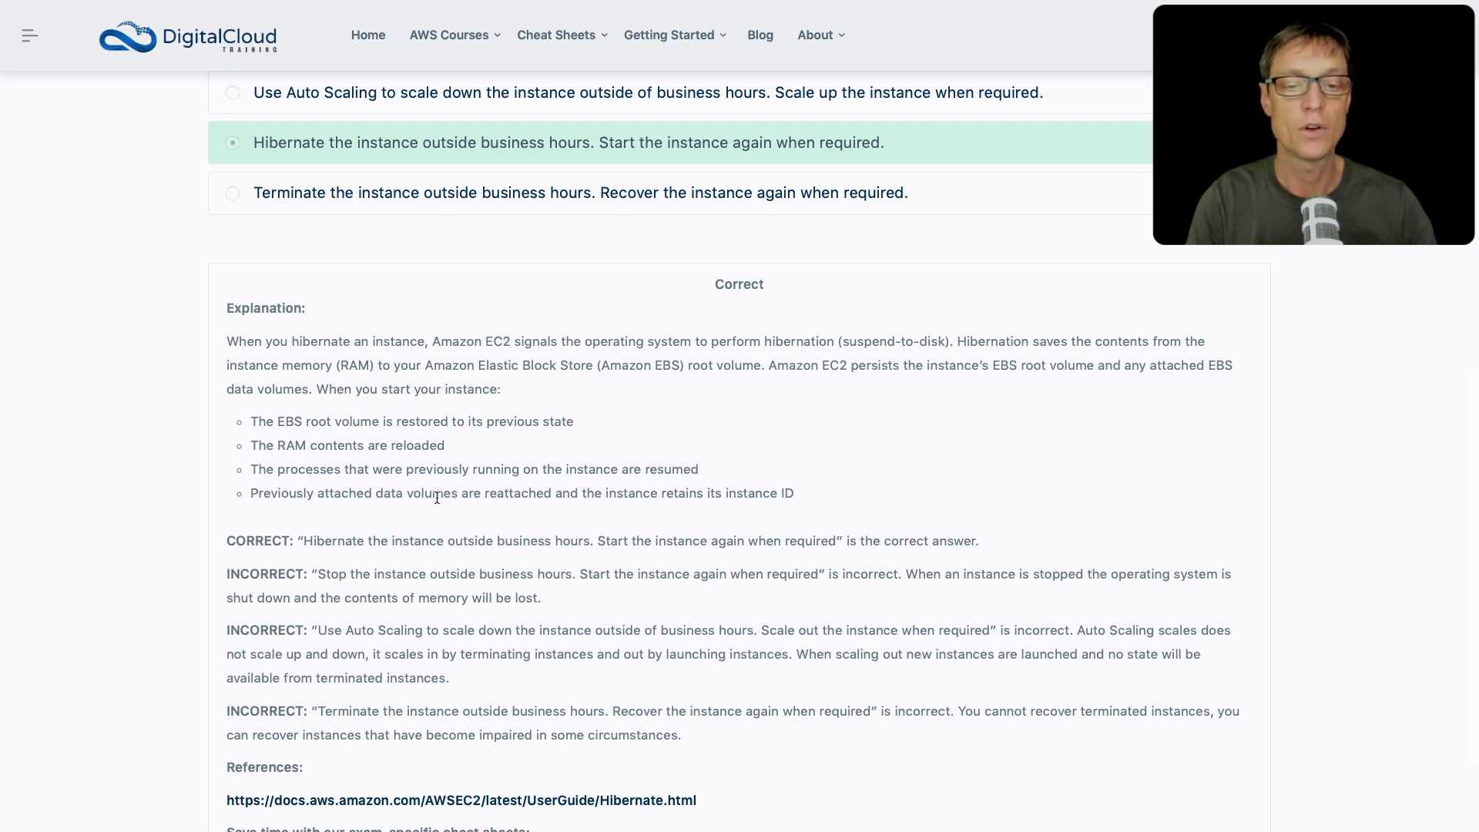
mouse_move(726, 492)
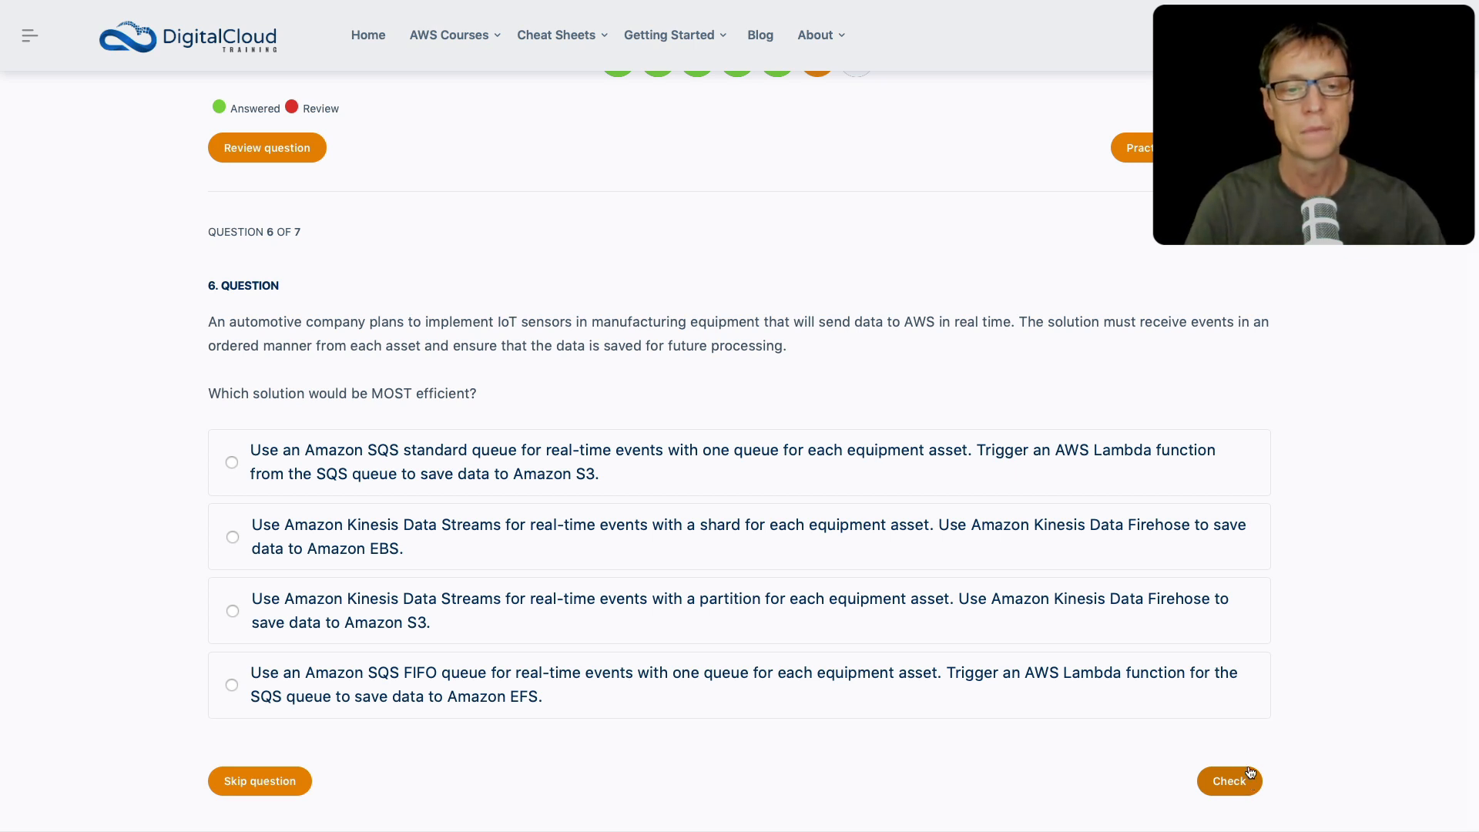
mouse_move(299, 446)
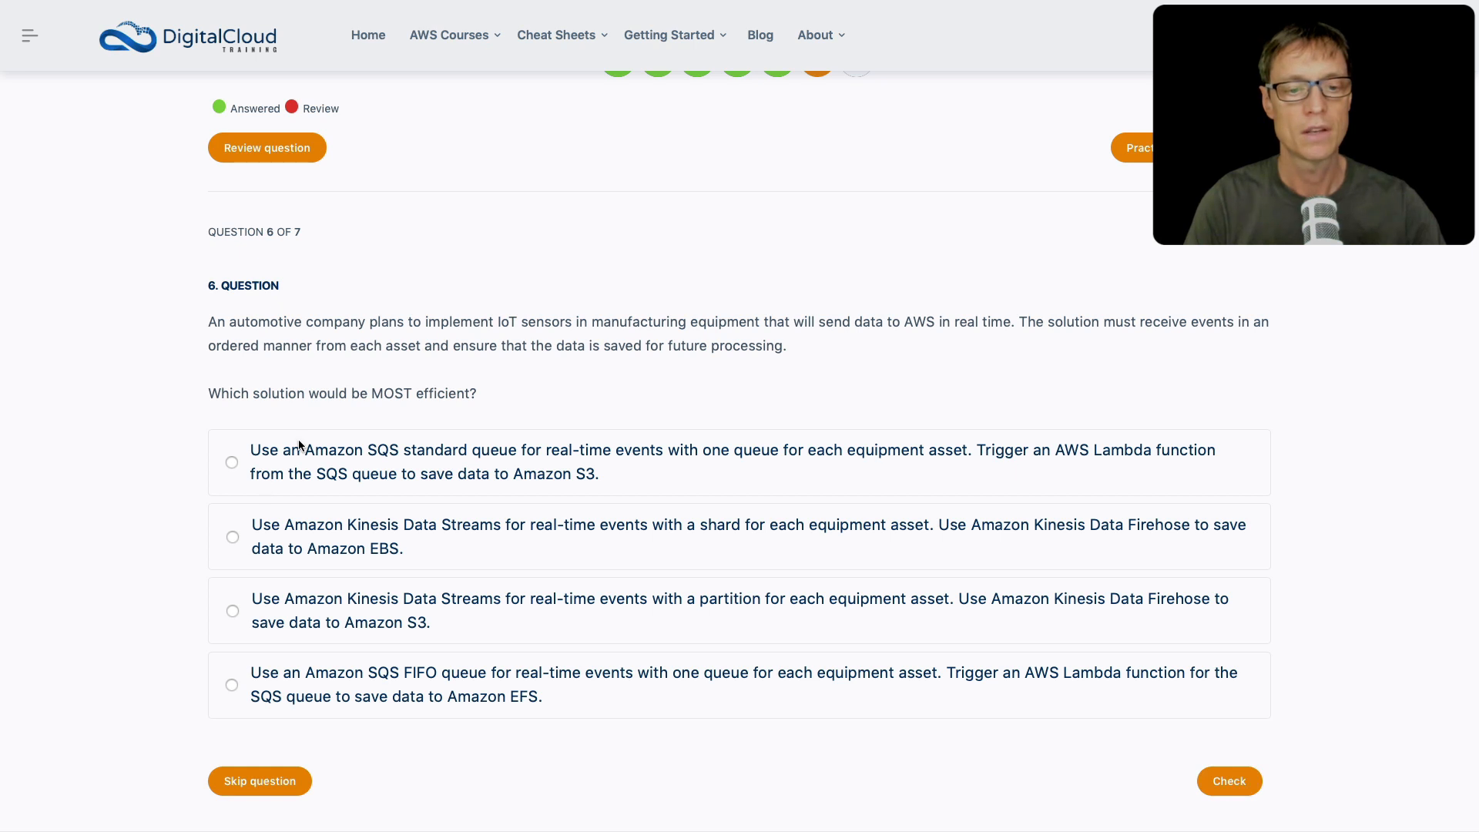
mouse_move(322, 598)
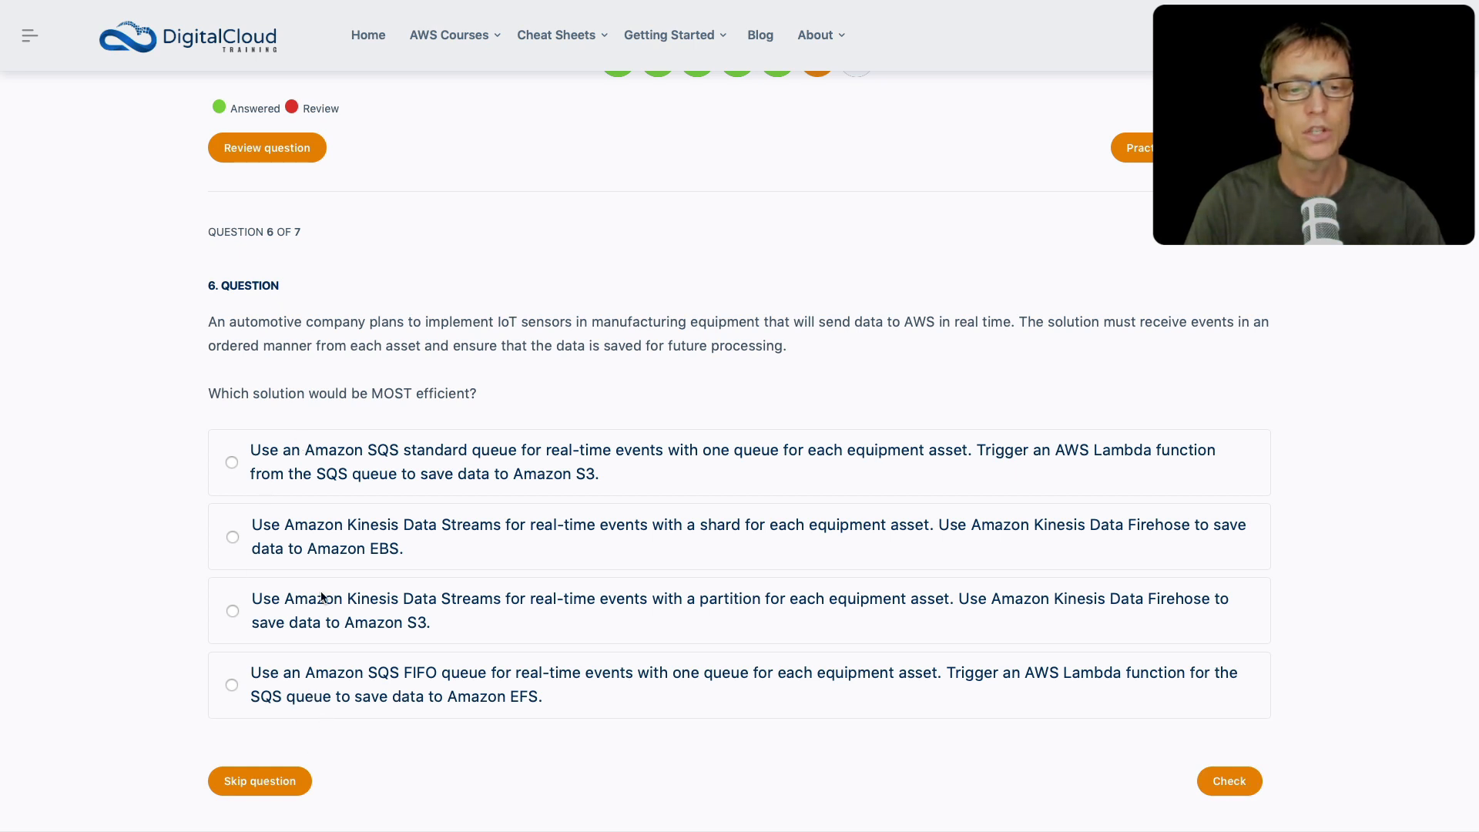
mouse_move(299, 517)
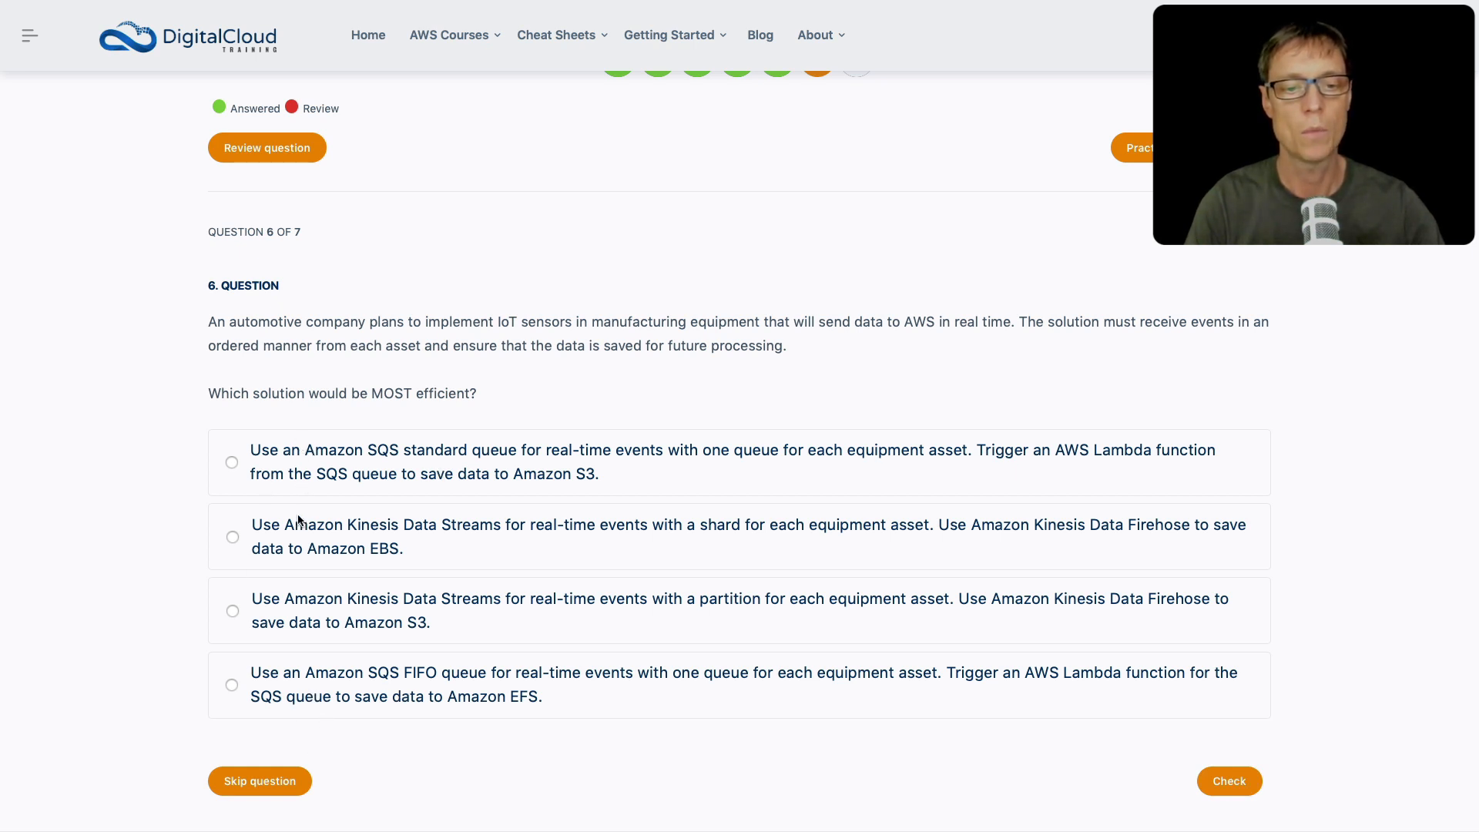
mouse_move(302, 551)
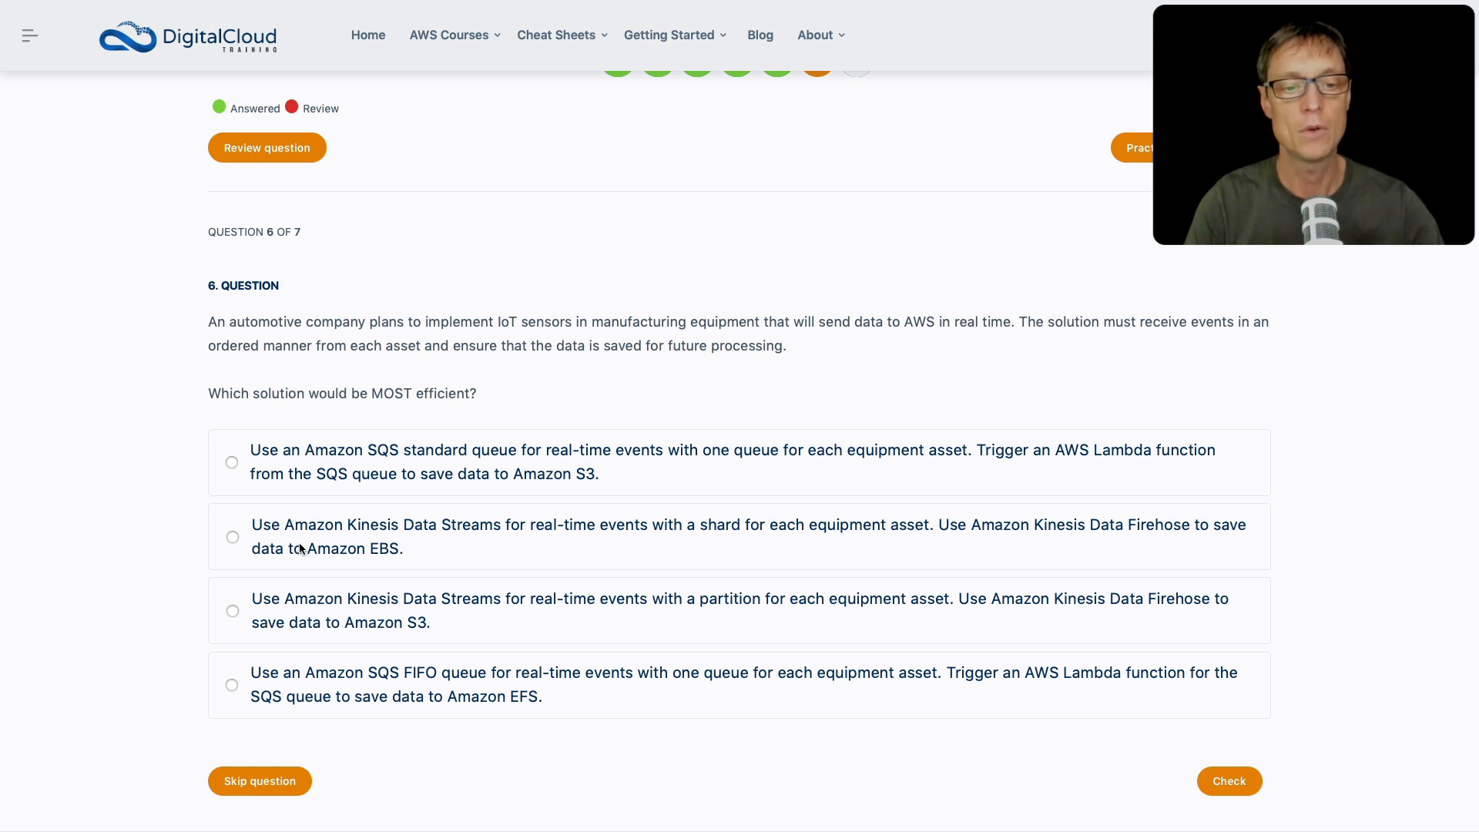
mouse_move(366, 575)
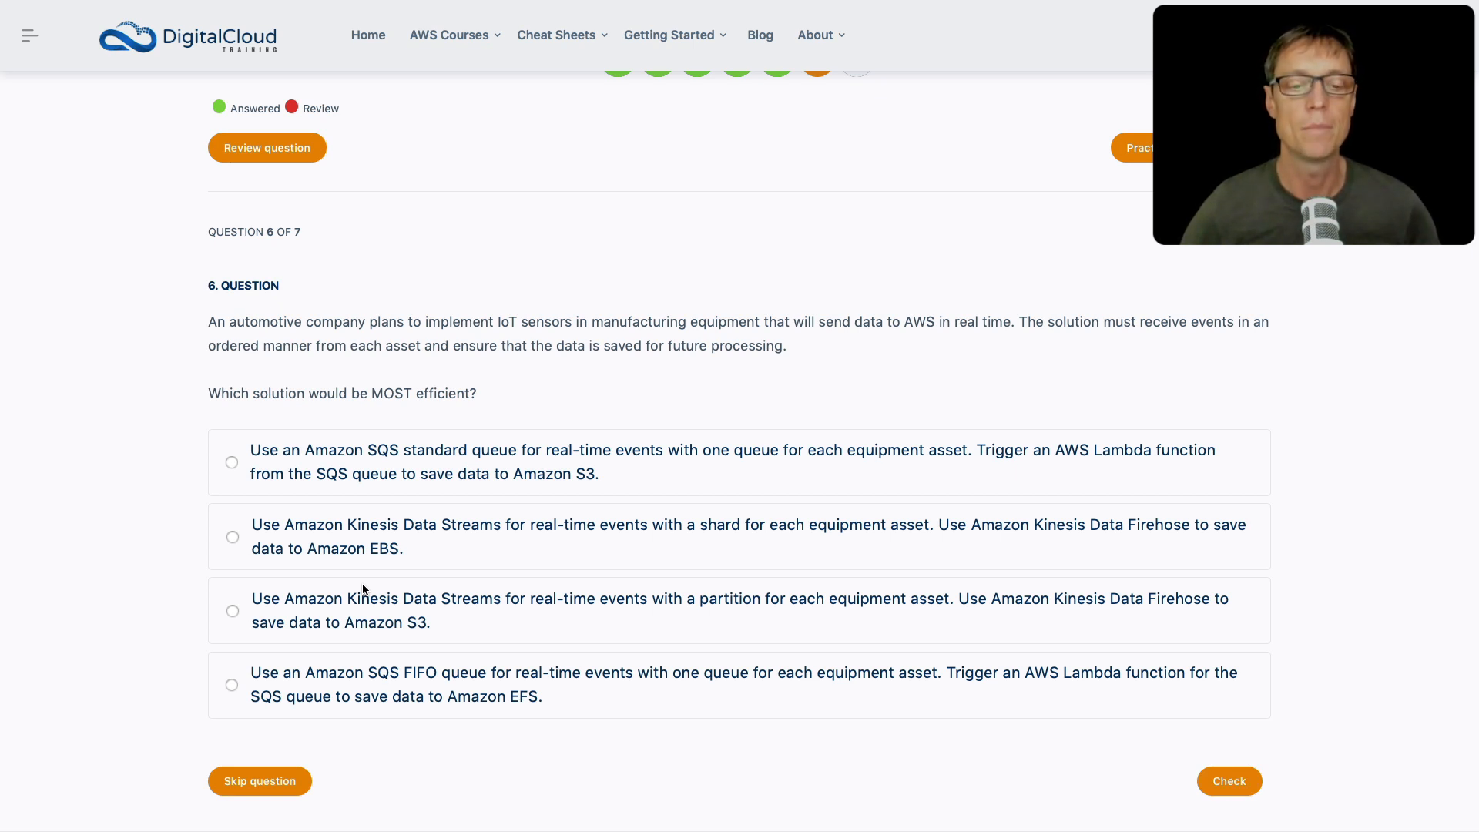
mouse_move(320, 608)
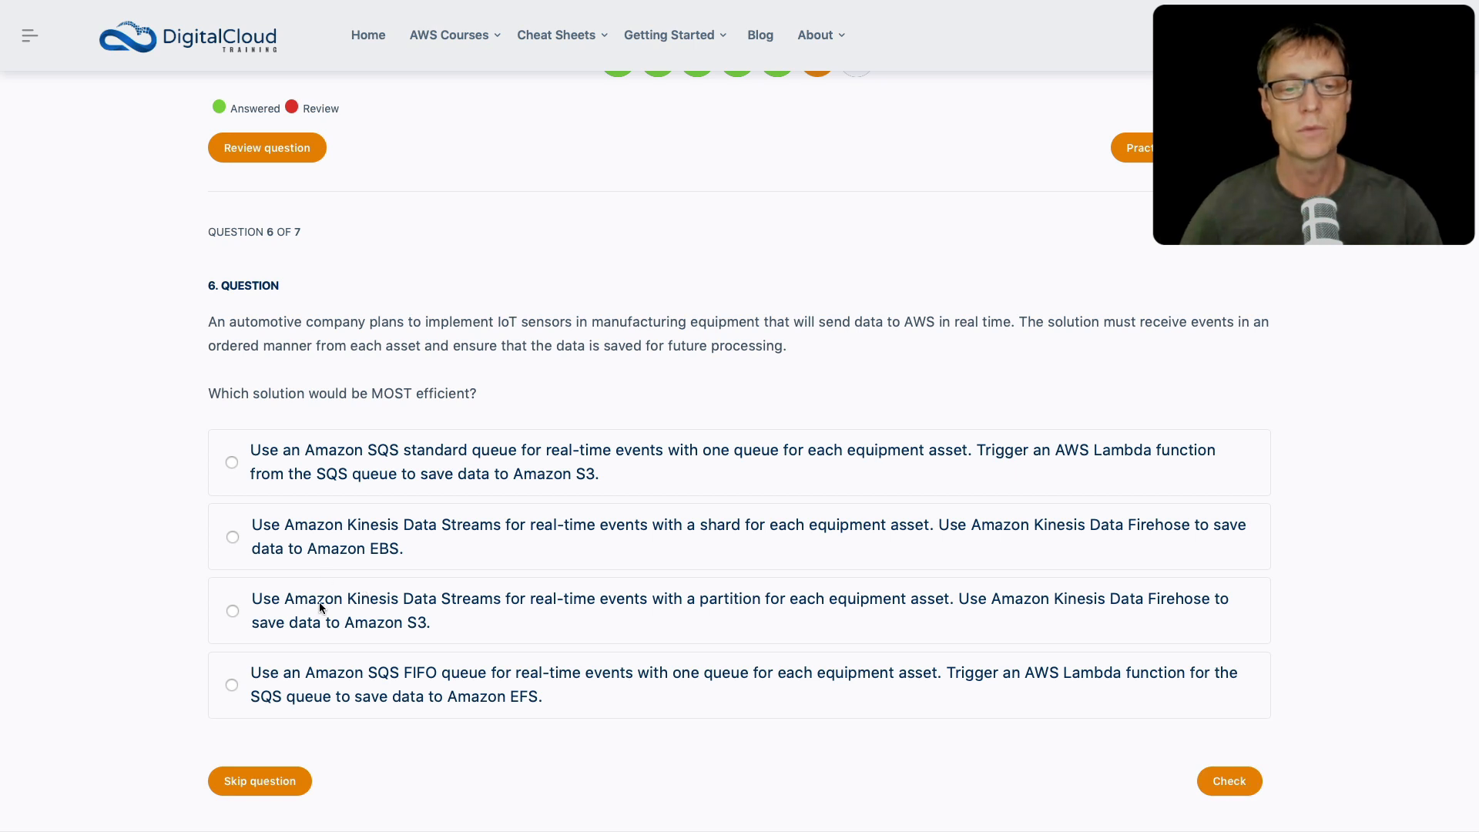
mouse_move(1108, 415)
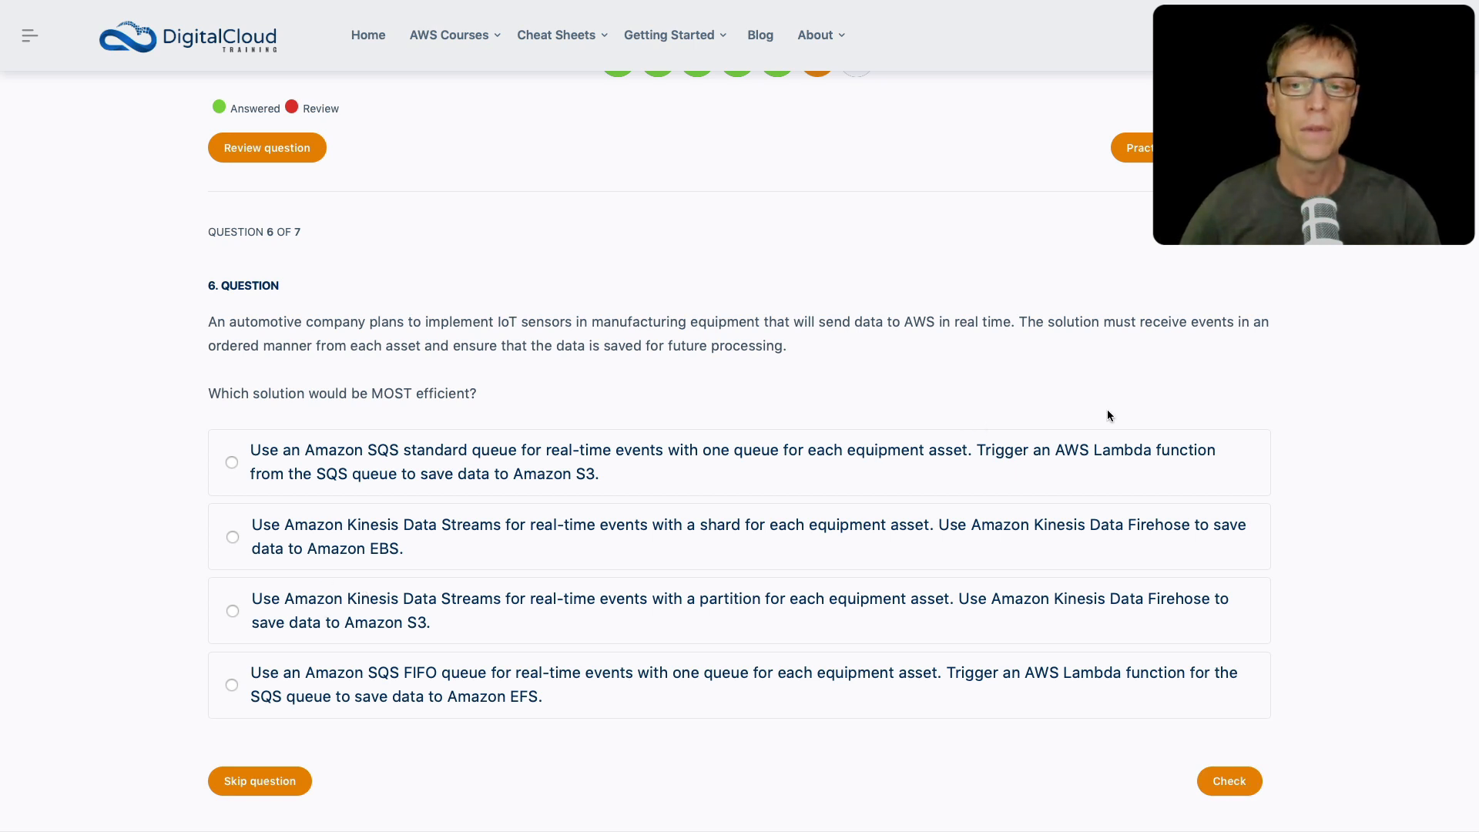
mouse_move(194, 369)
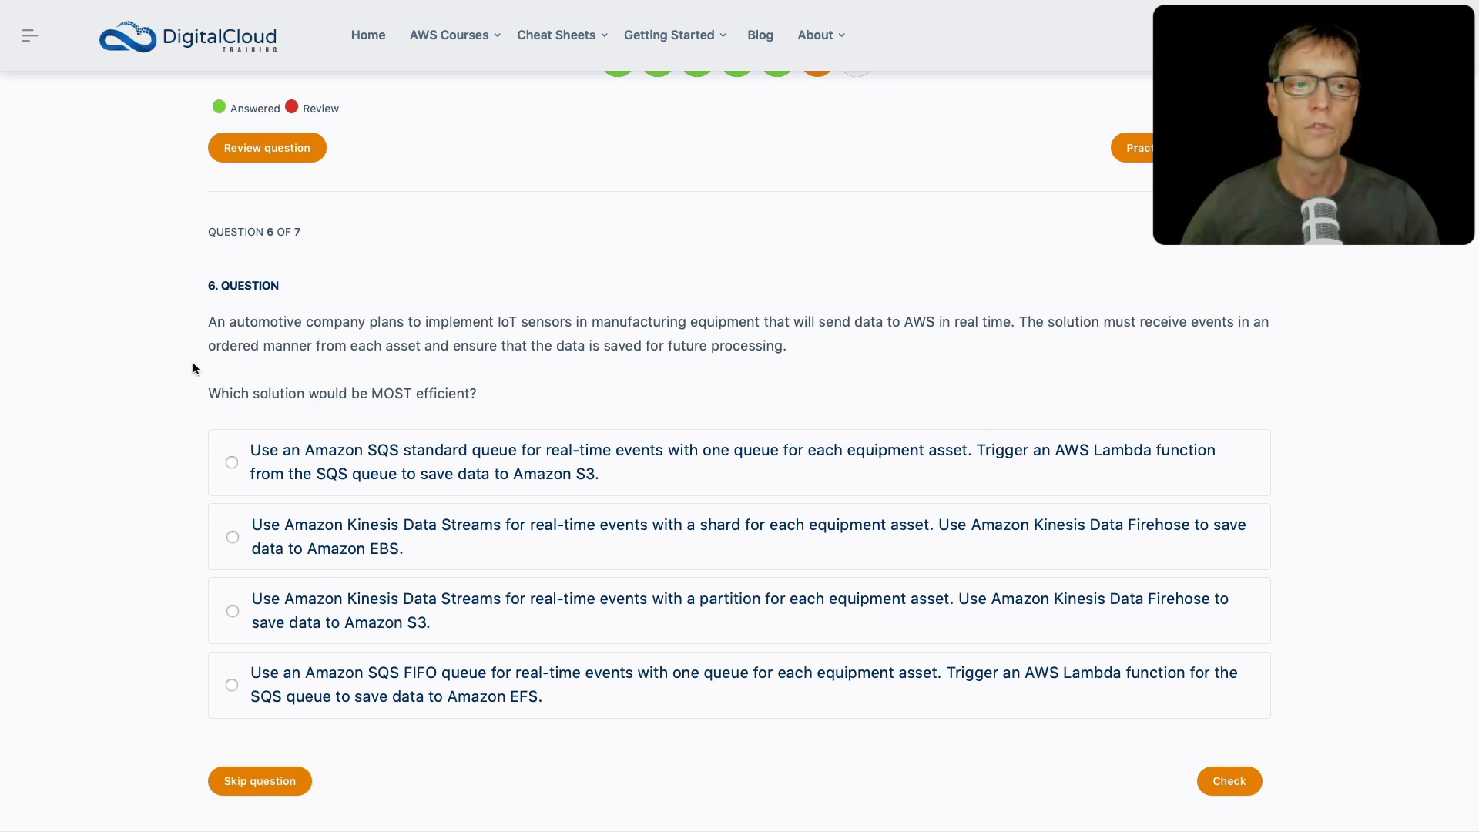
mouse_move(260, 369)
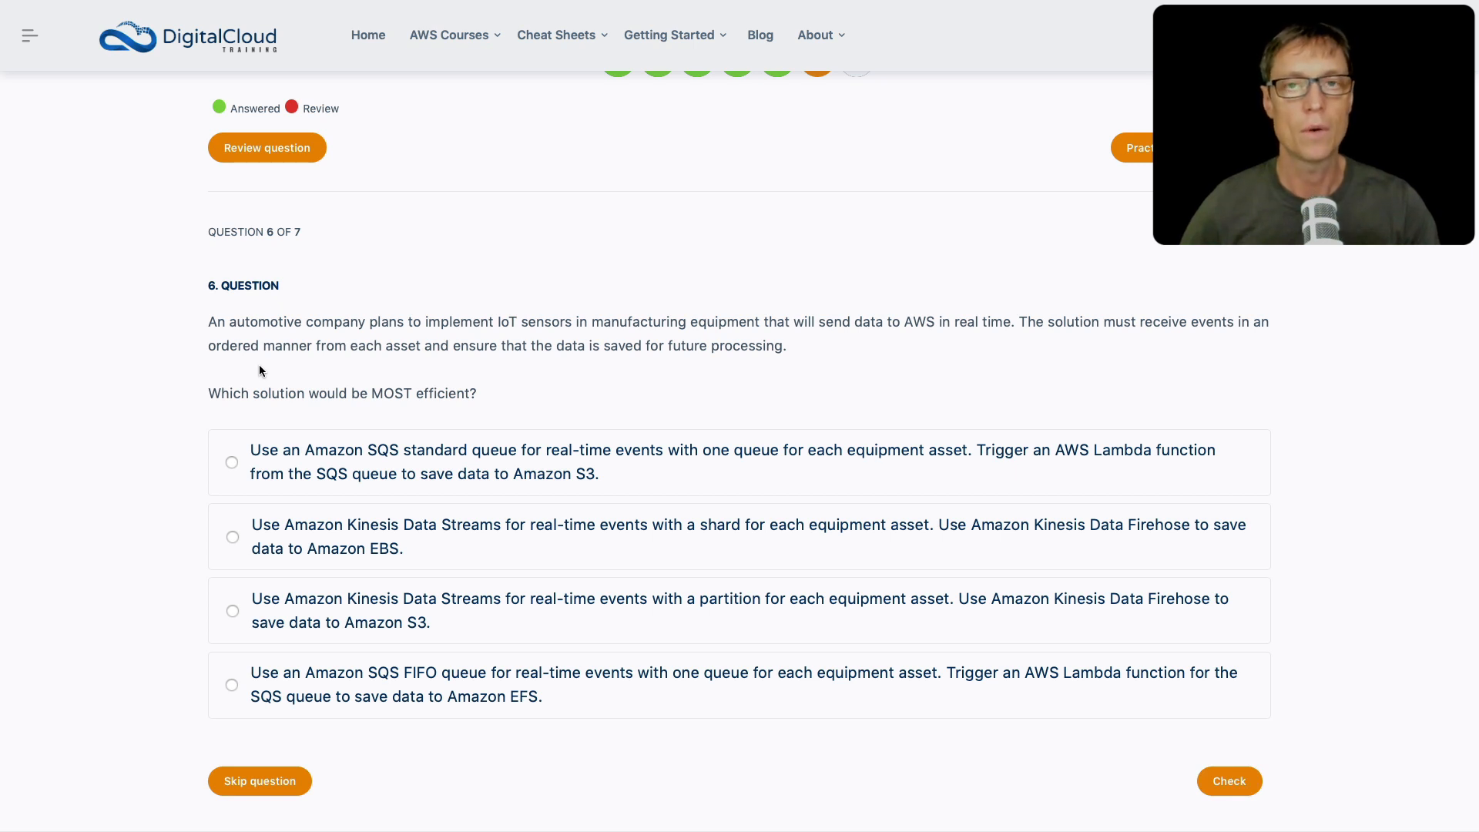
mouse_move(417, 700)
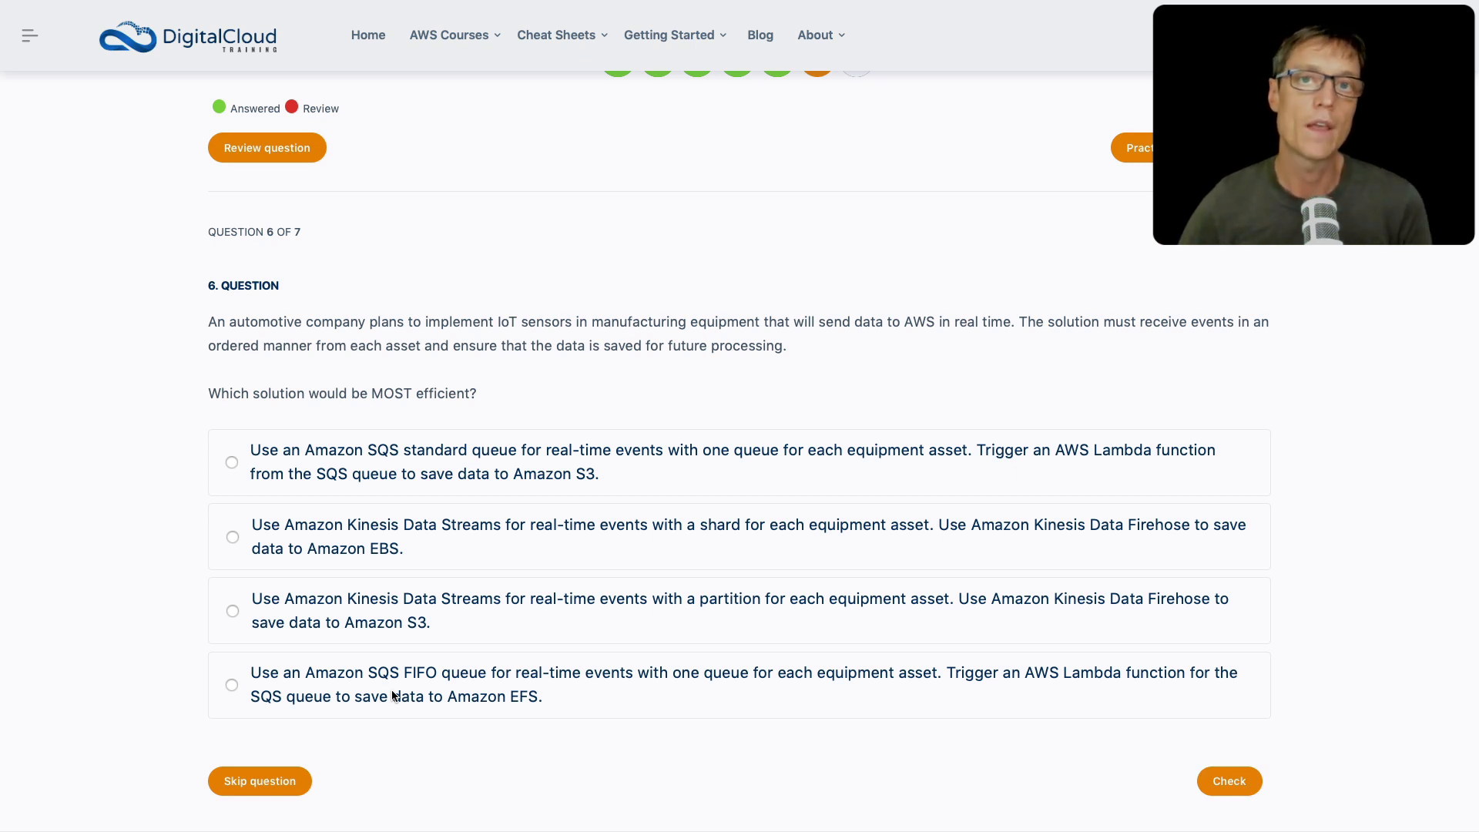
mouse_move(477, 651)
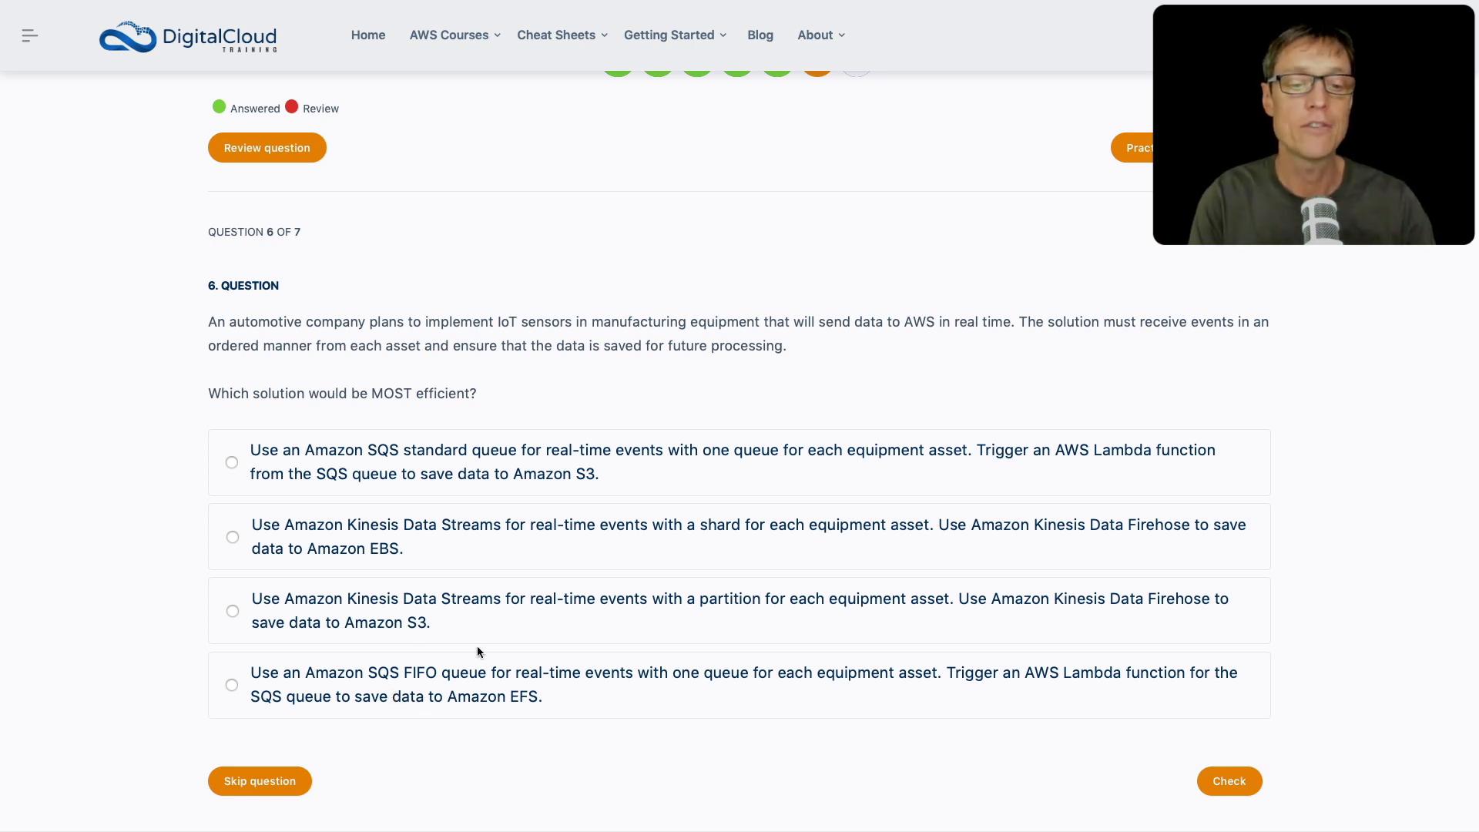
mouse_move(330, 363)
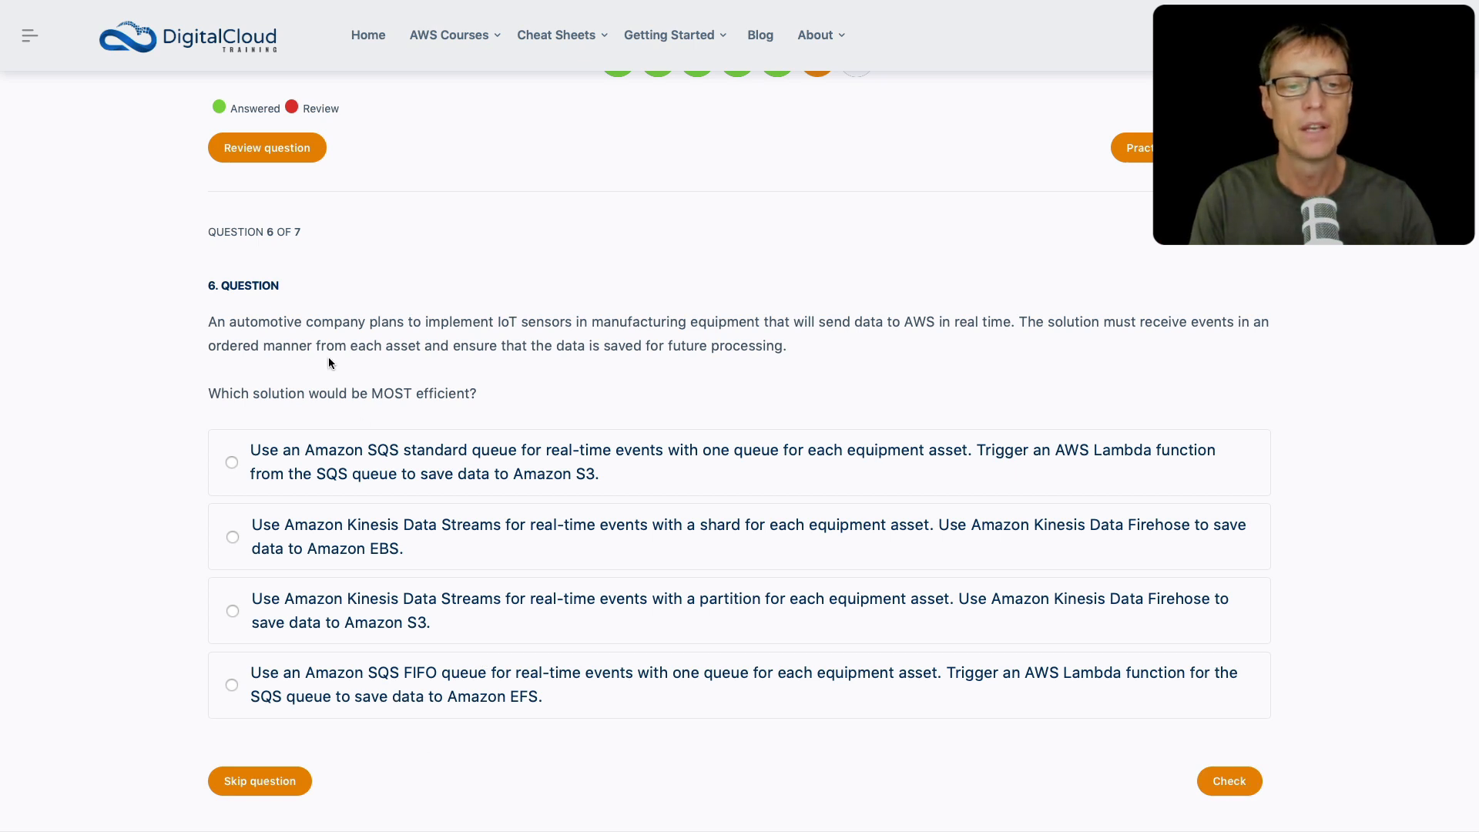
mouse_move(289, 365)
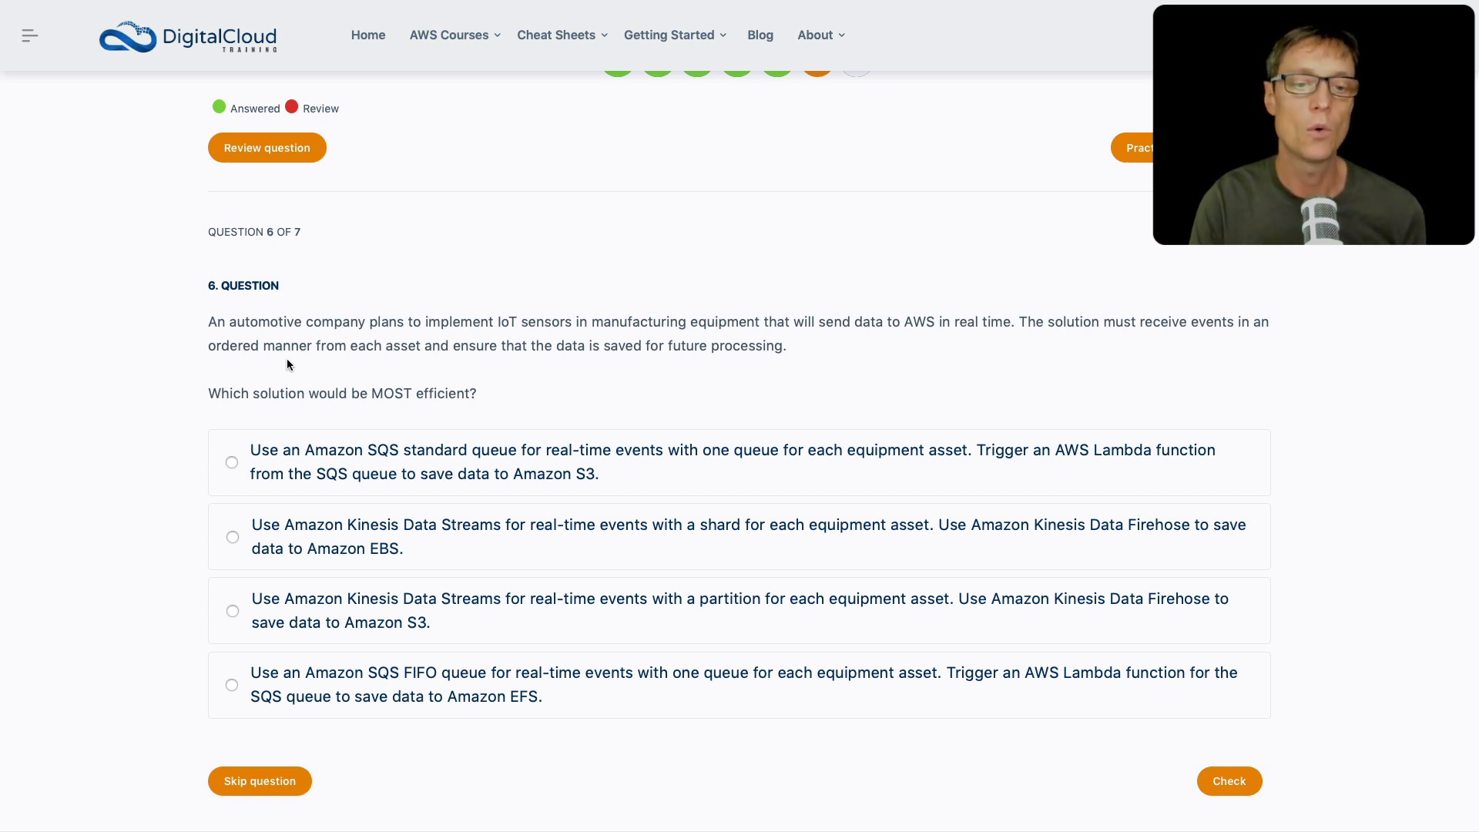
mouse_move(335, 533)
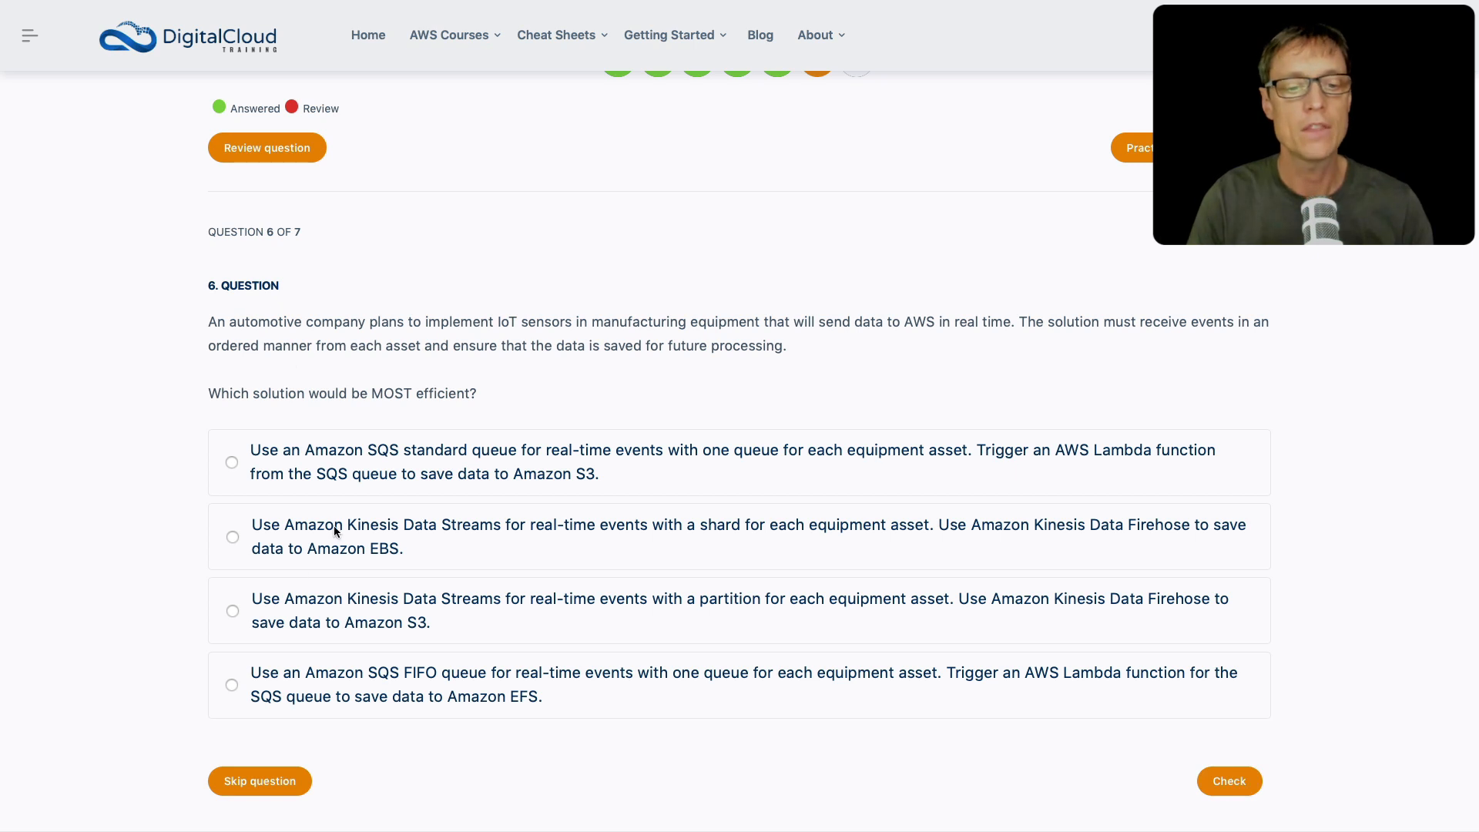
mouse_move(386, 555)
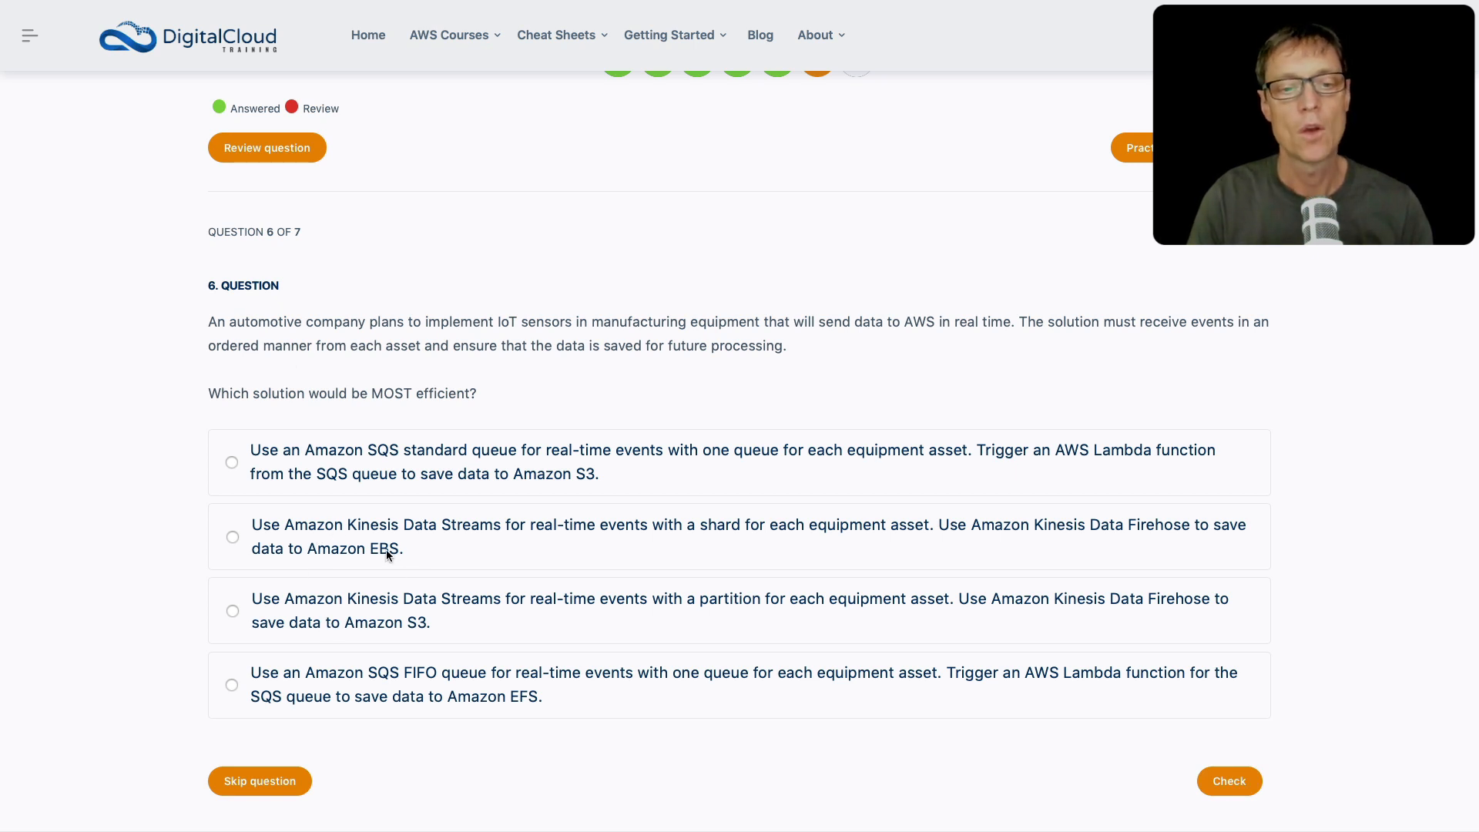
mouse_move(641, 567)
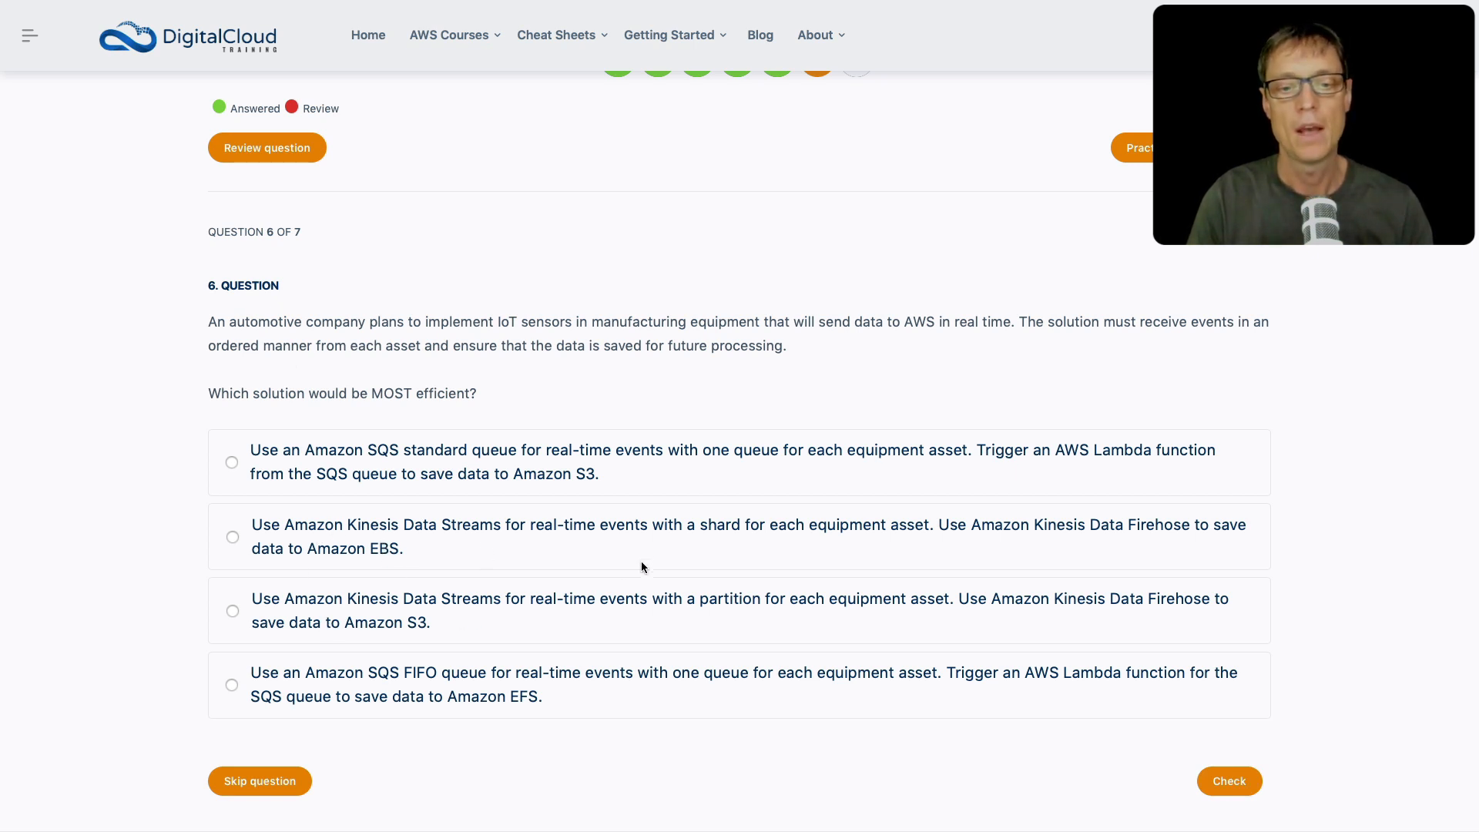
mouse_move(711, 549)
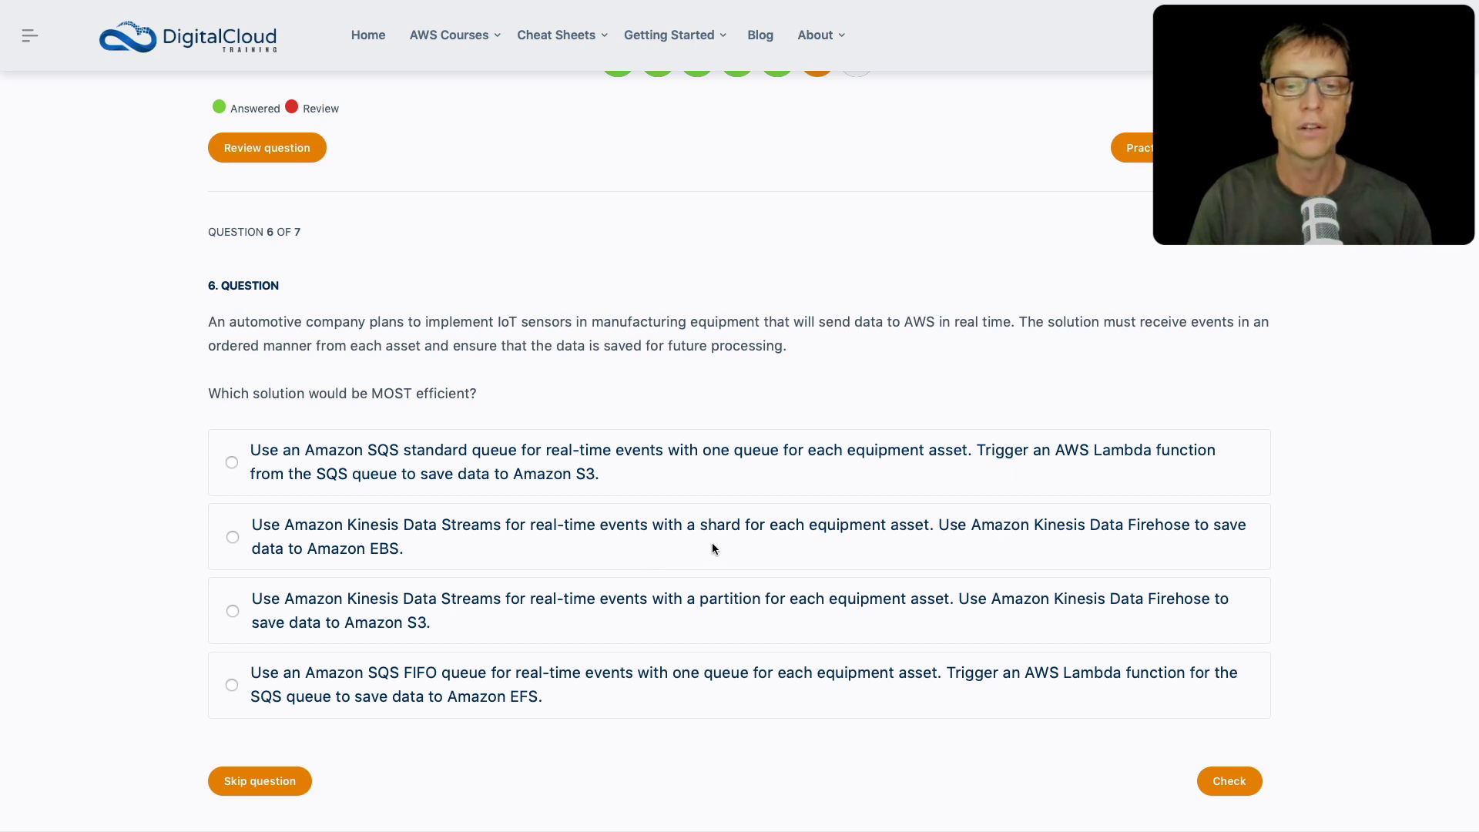
mouse_move(868, 609)
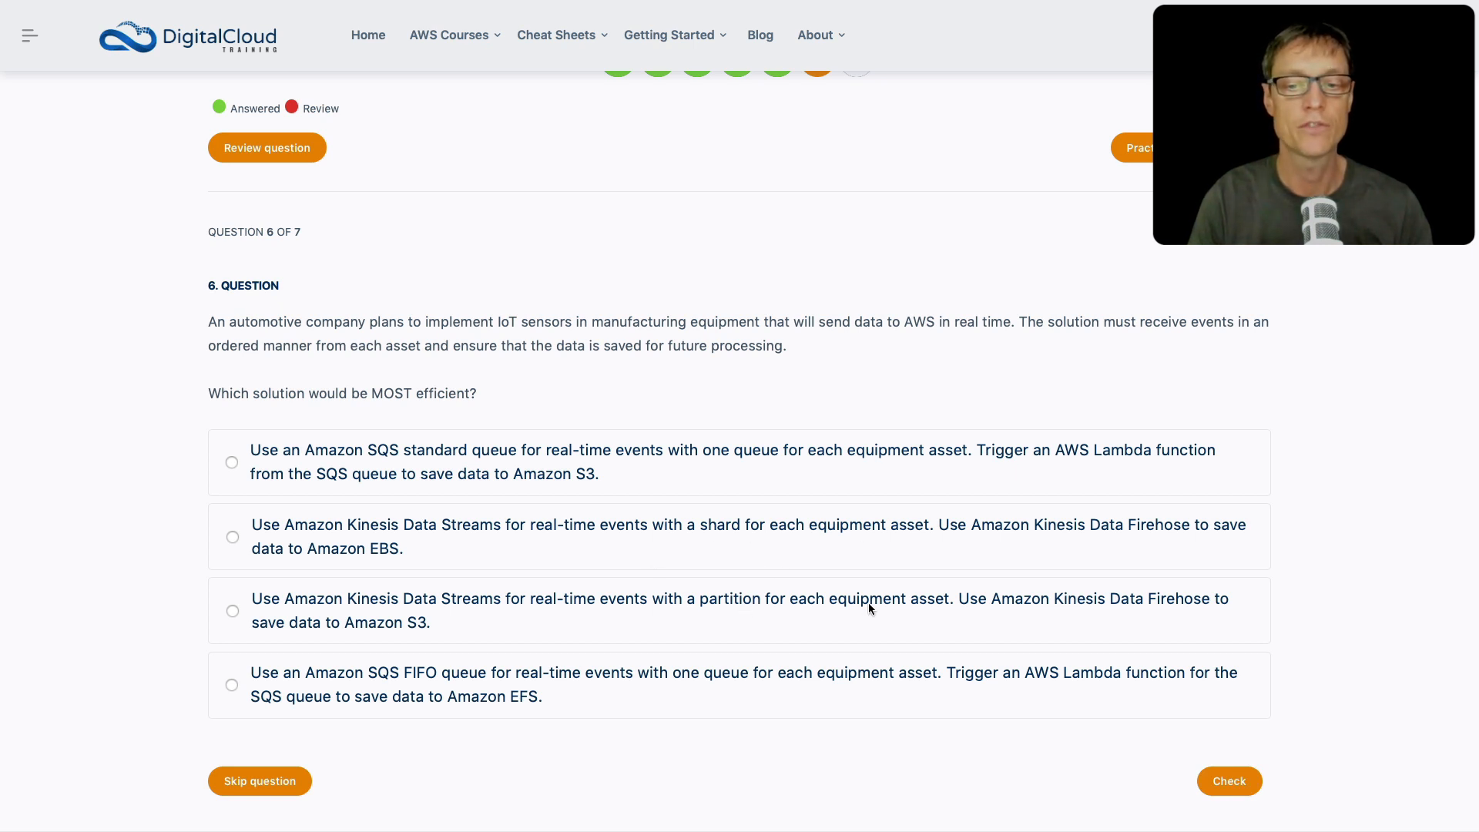
mouse_move(1115, 619)
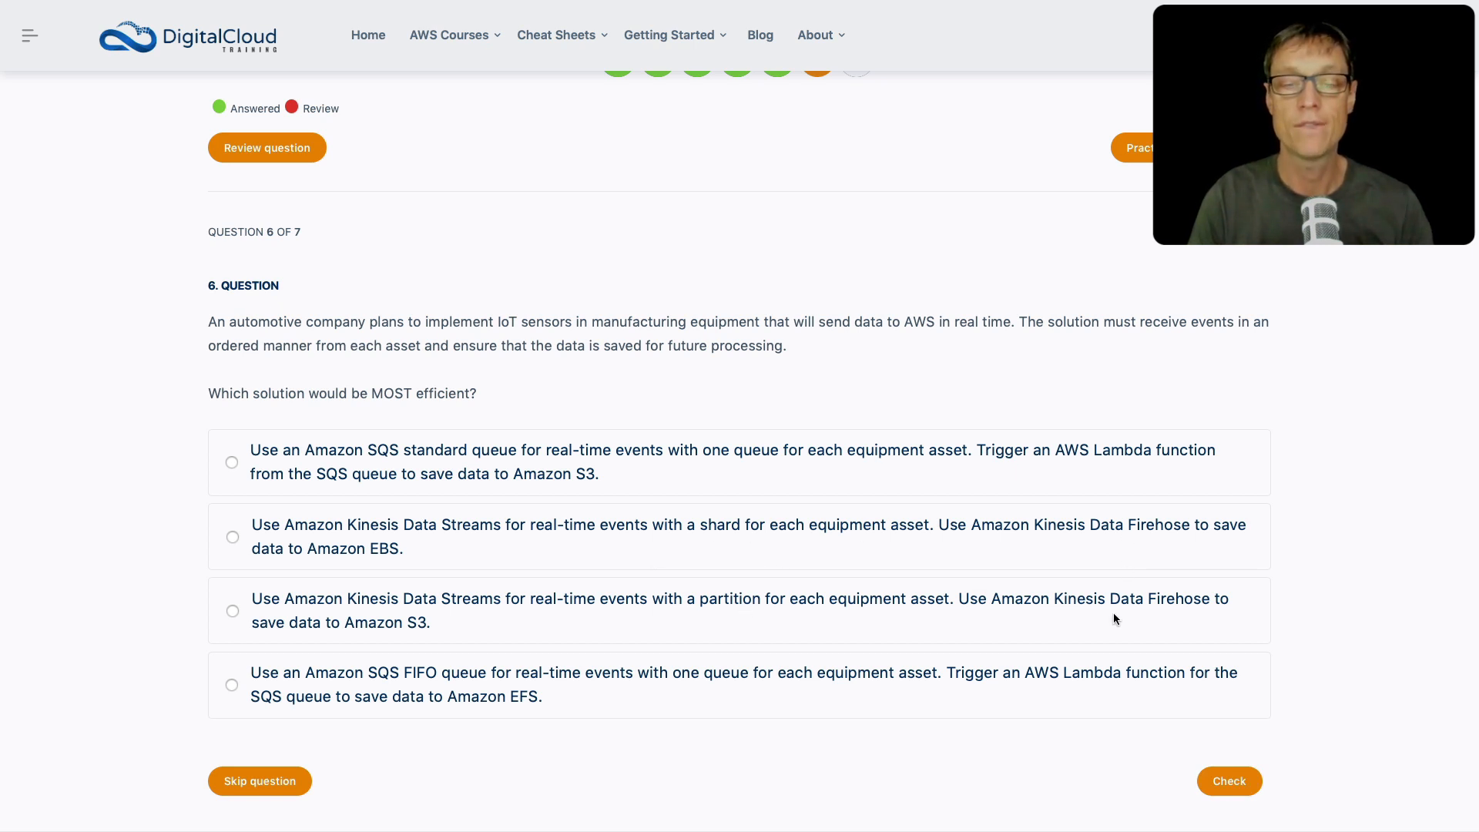
mouse_move(421, 557)
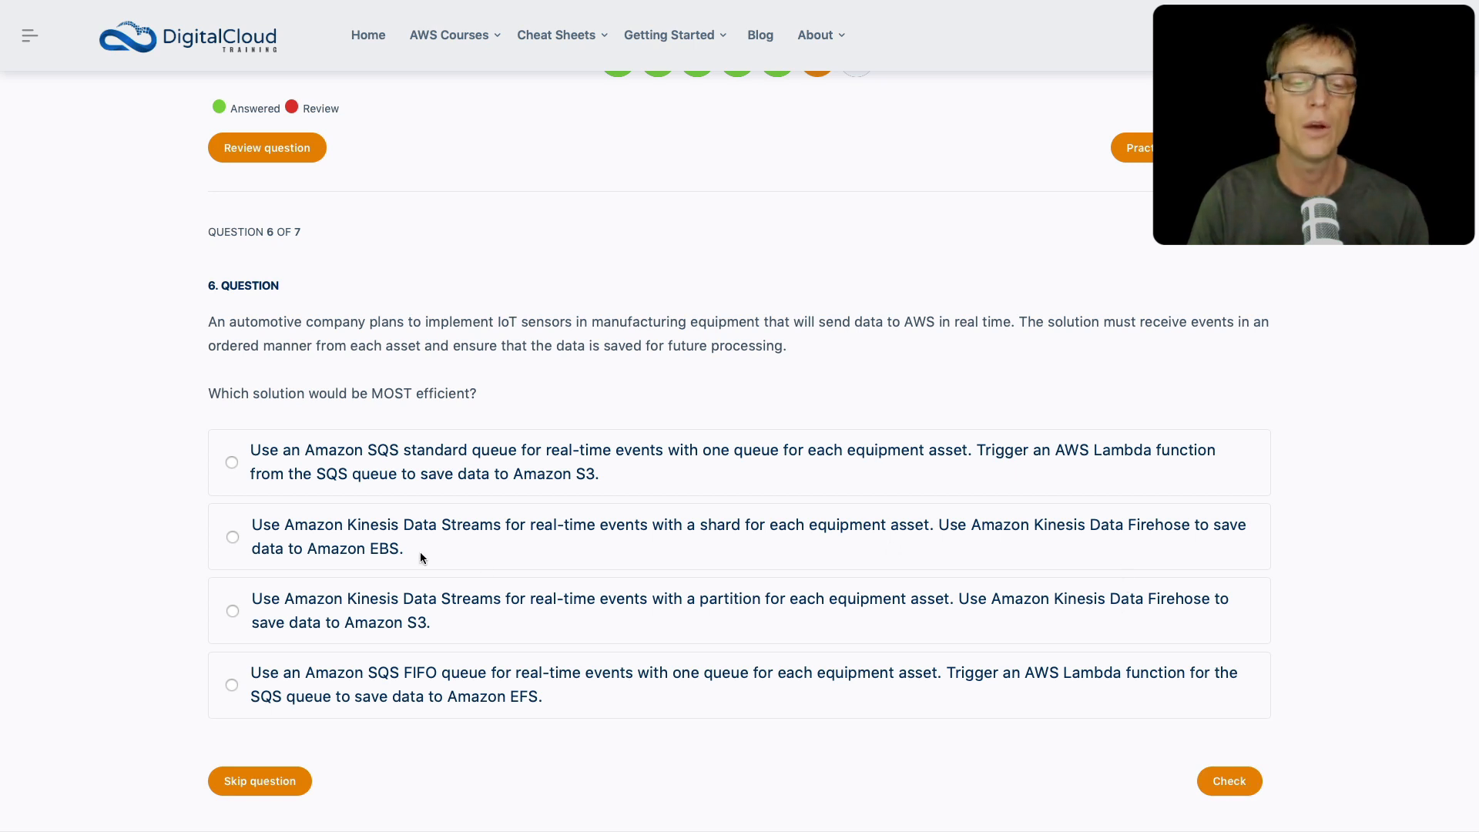
mouse_move(417, 629)
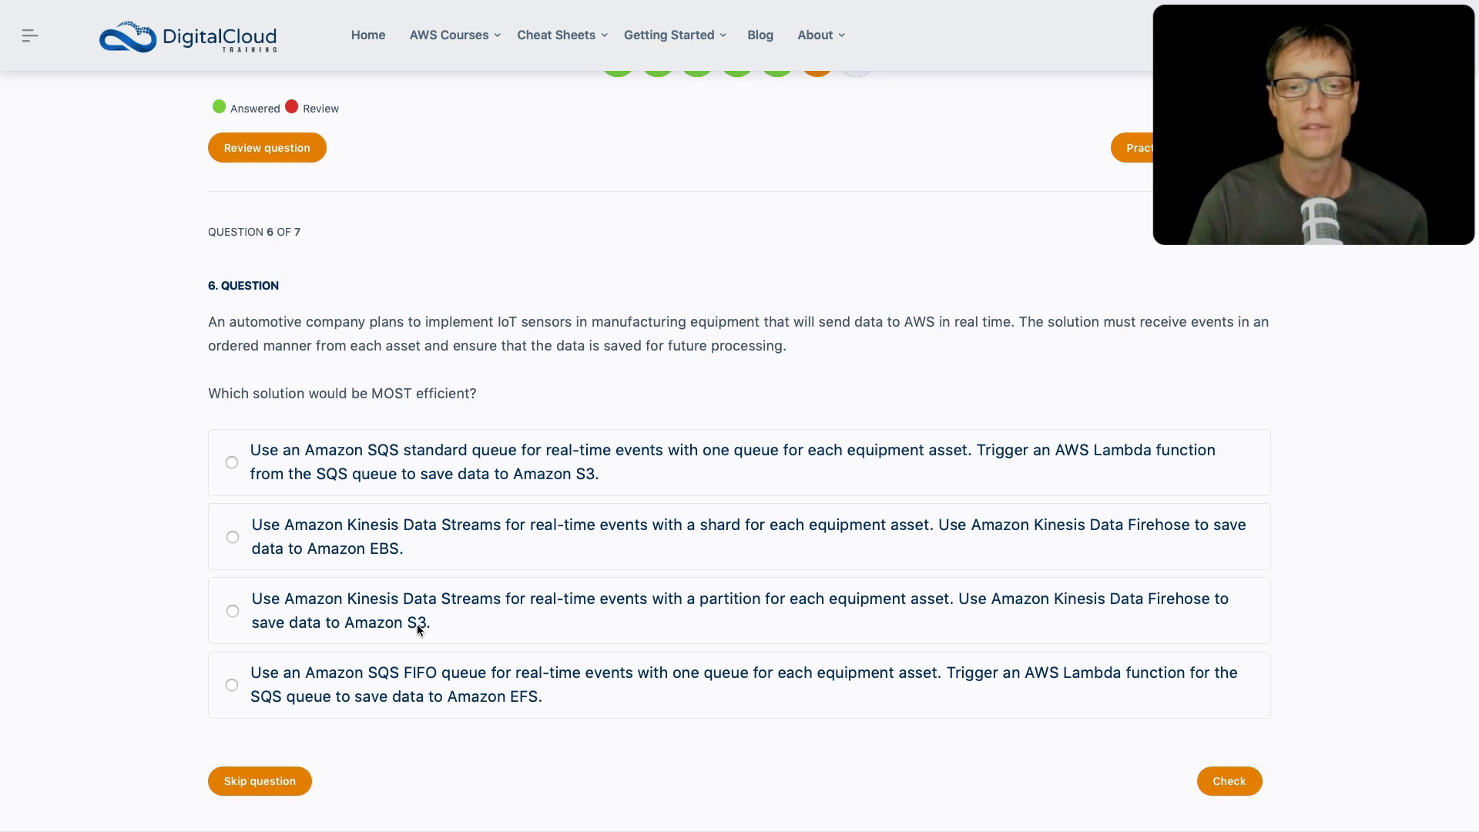
mouse_move(674, 567)
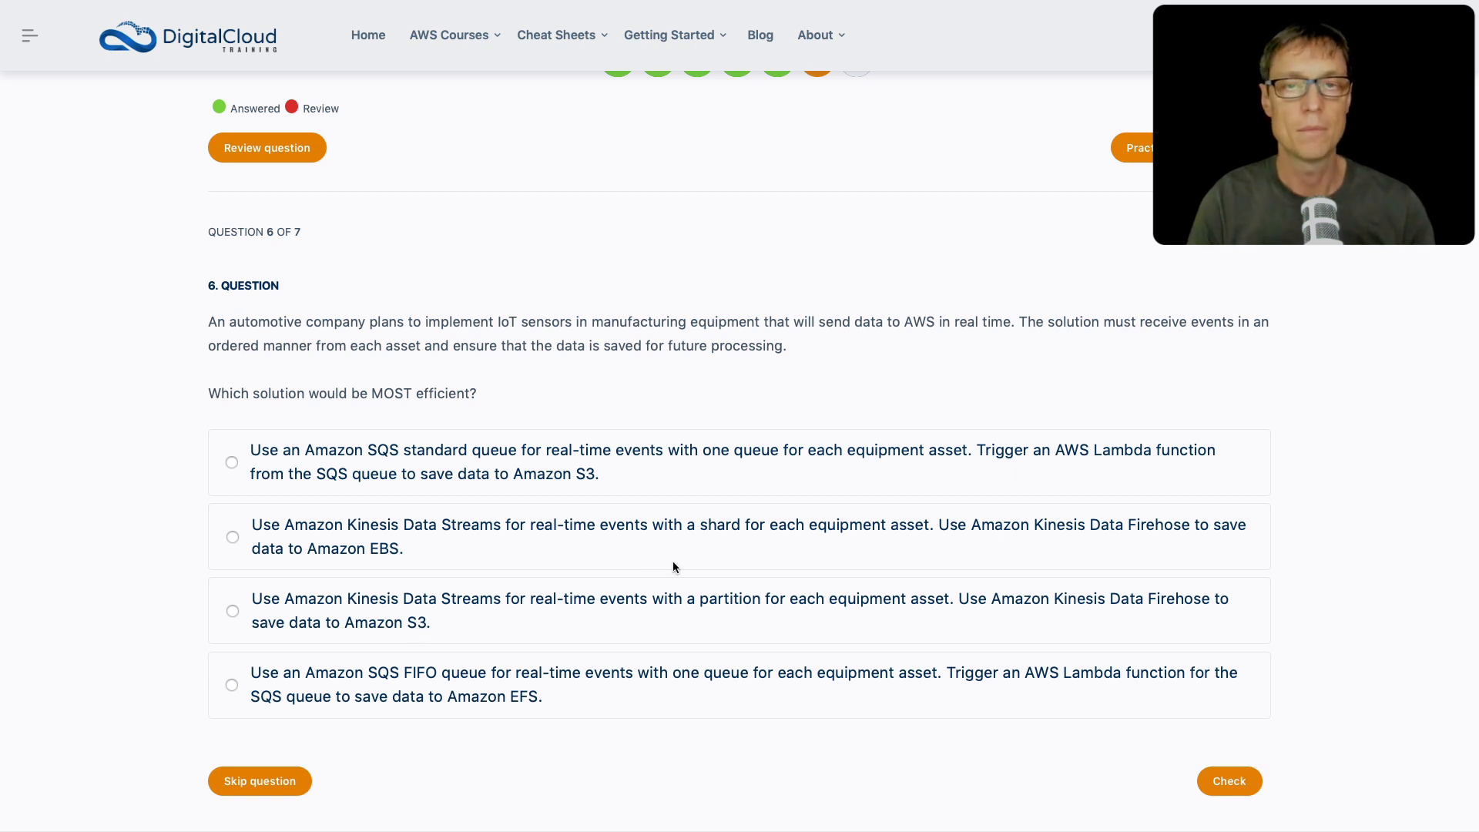
mouse_move(717, 546)
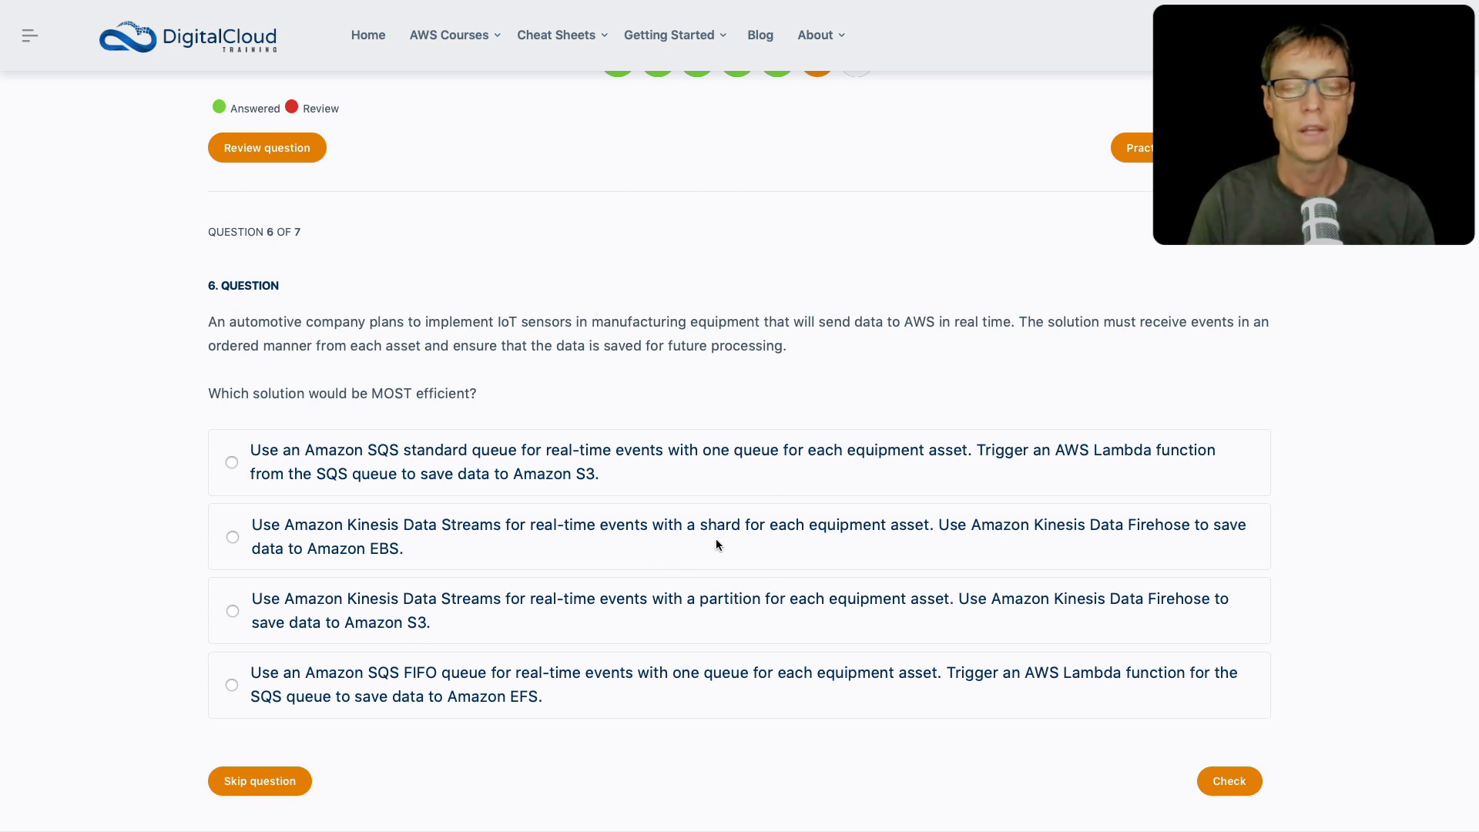
mouse_move(736, 595)
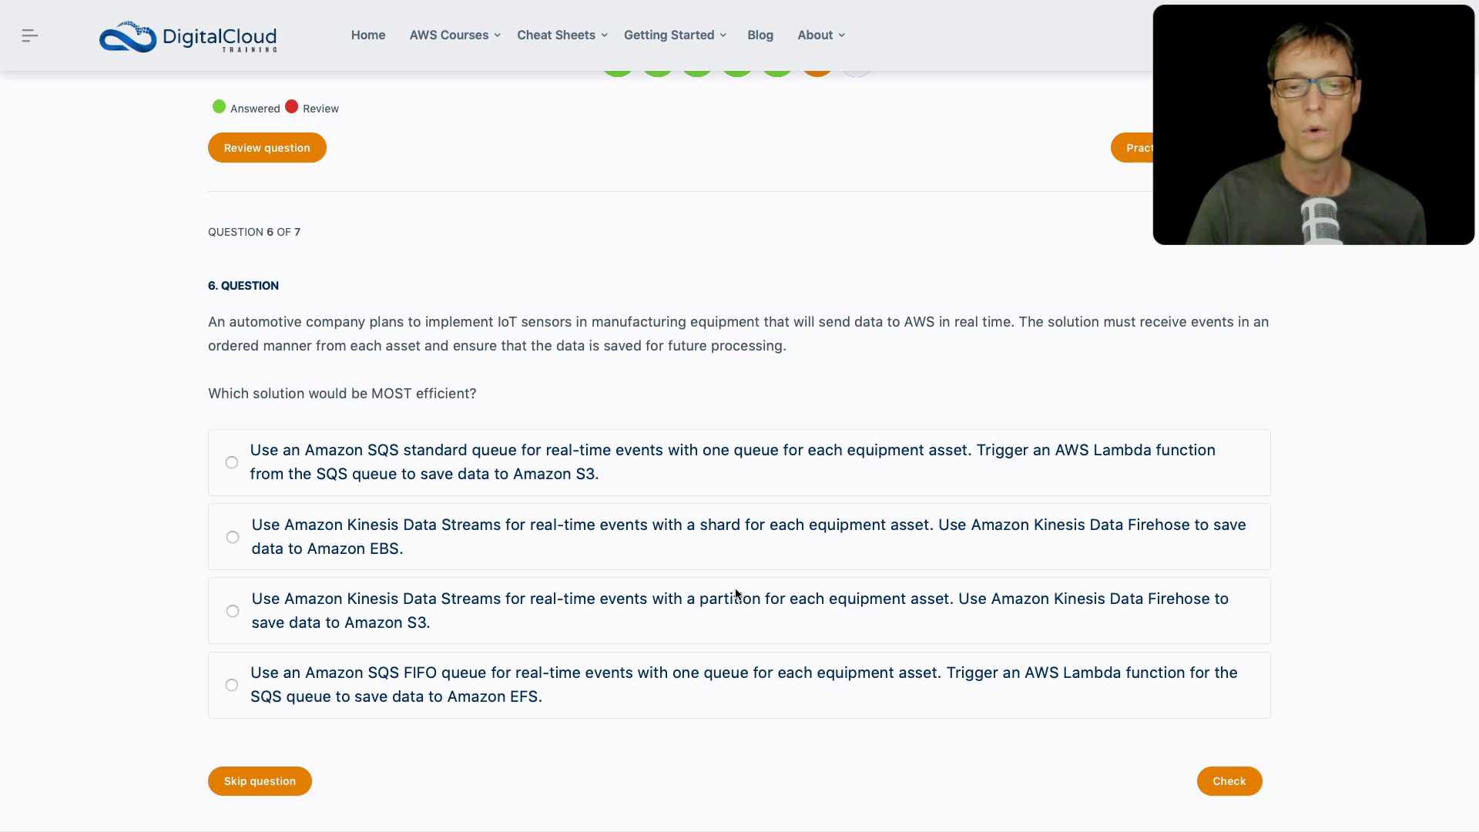
mouse_move(364, 371)
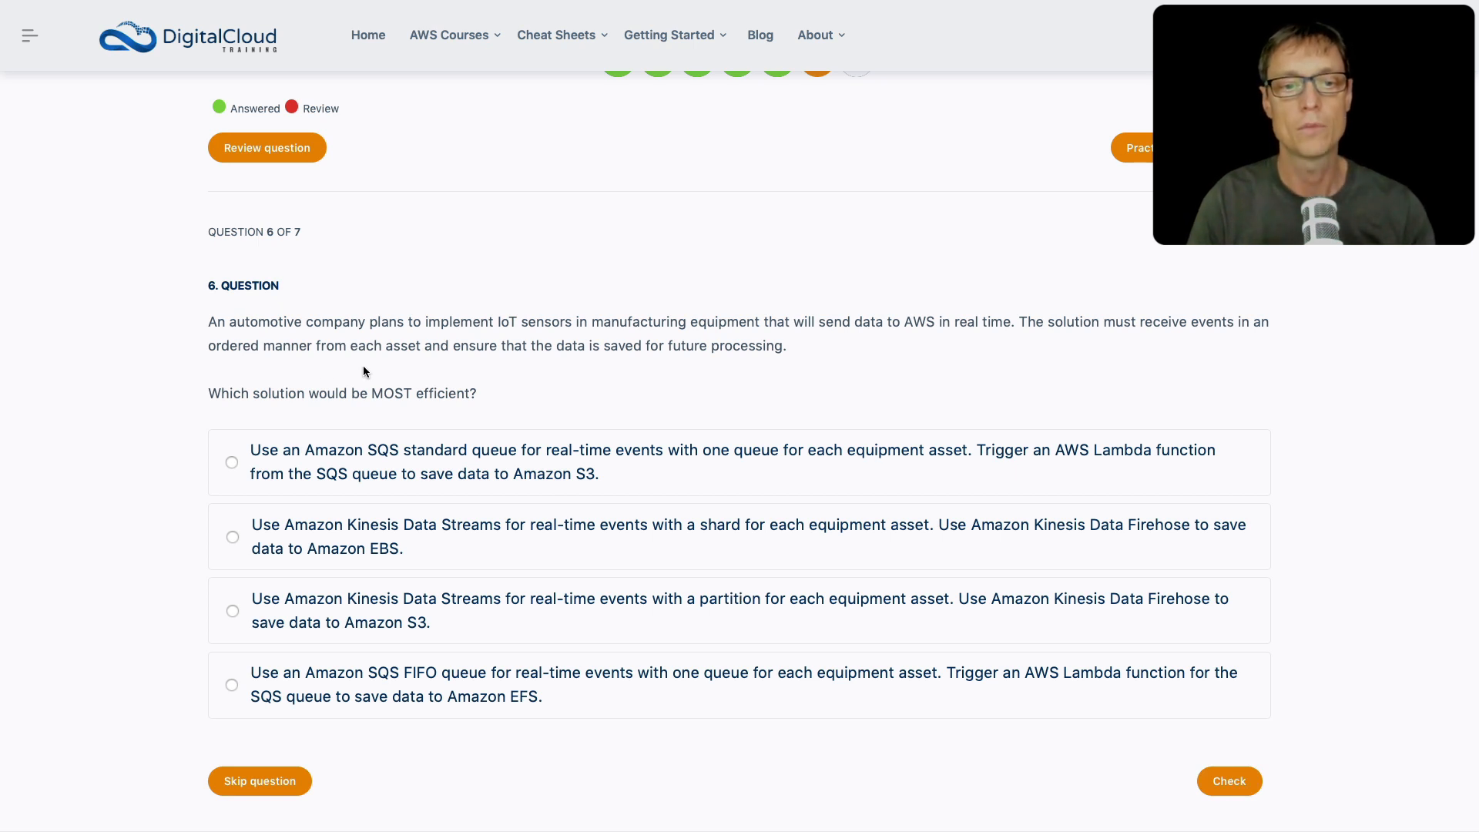
mouse_move(631, 579)
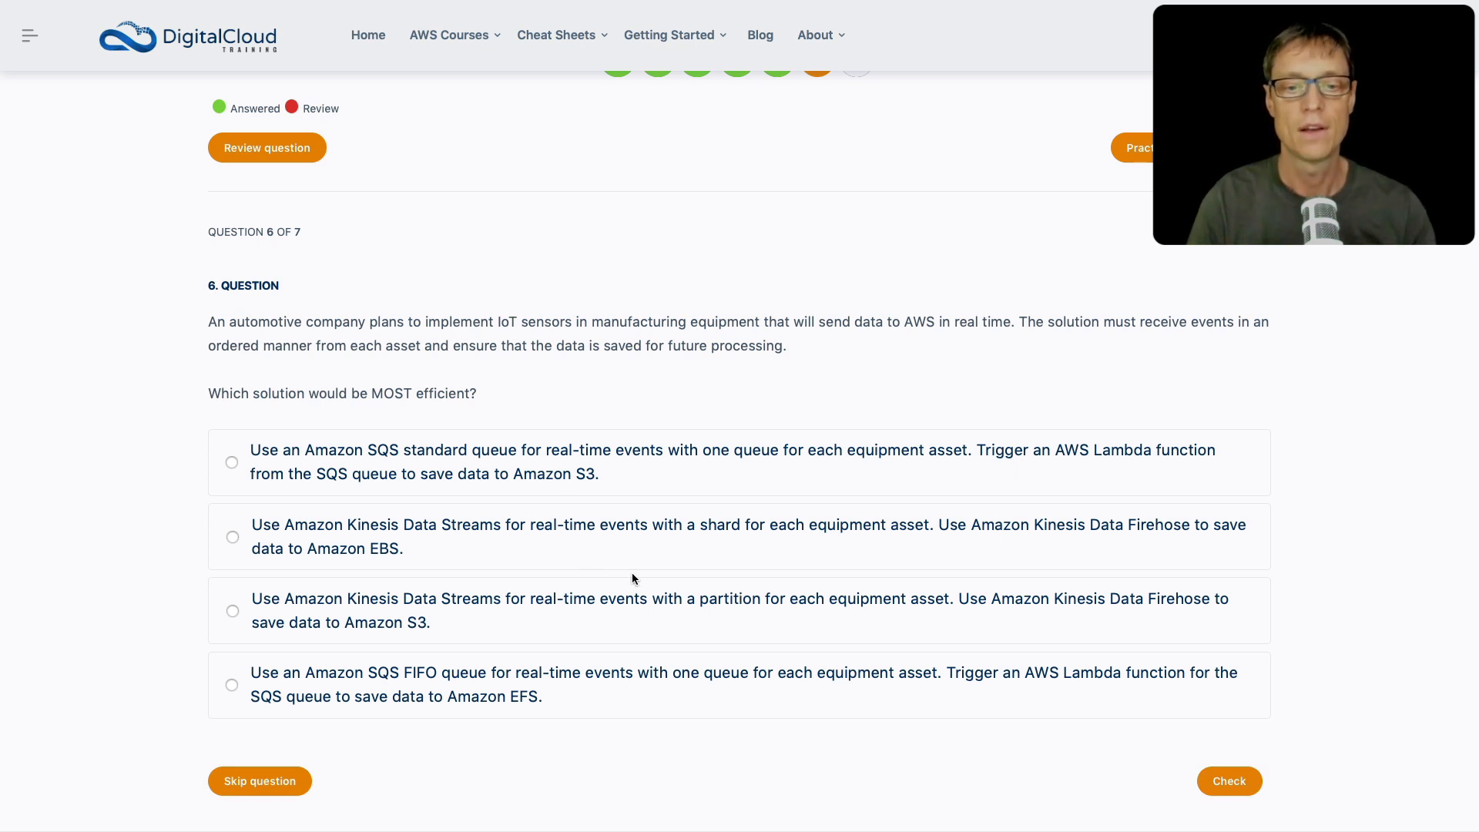
mouse_move(672, 638)
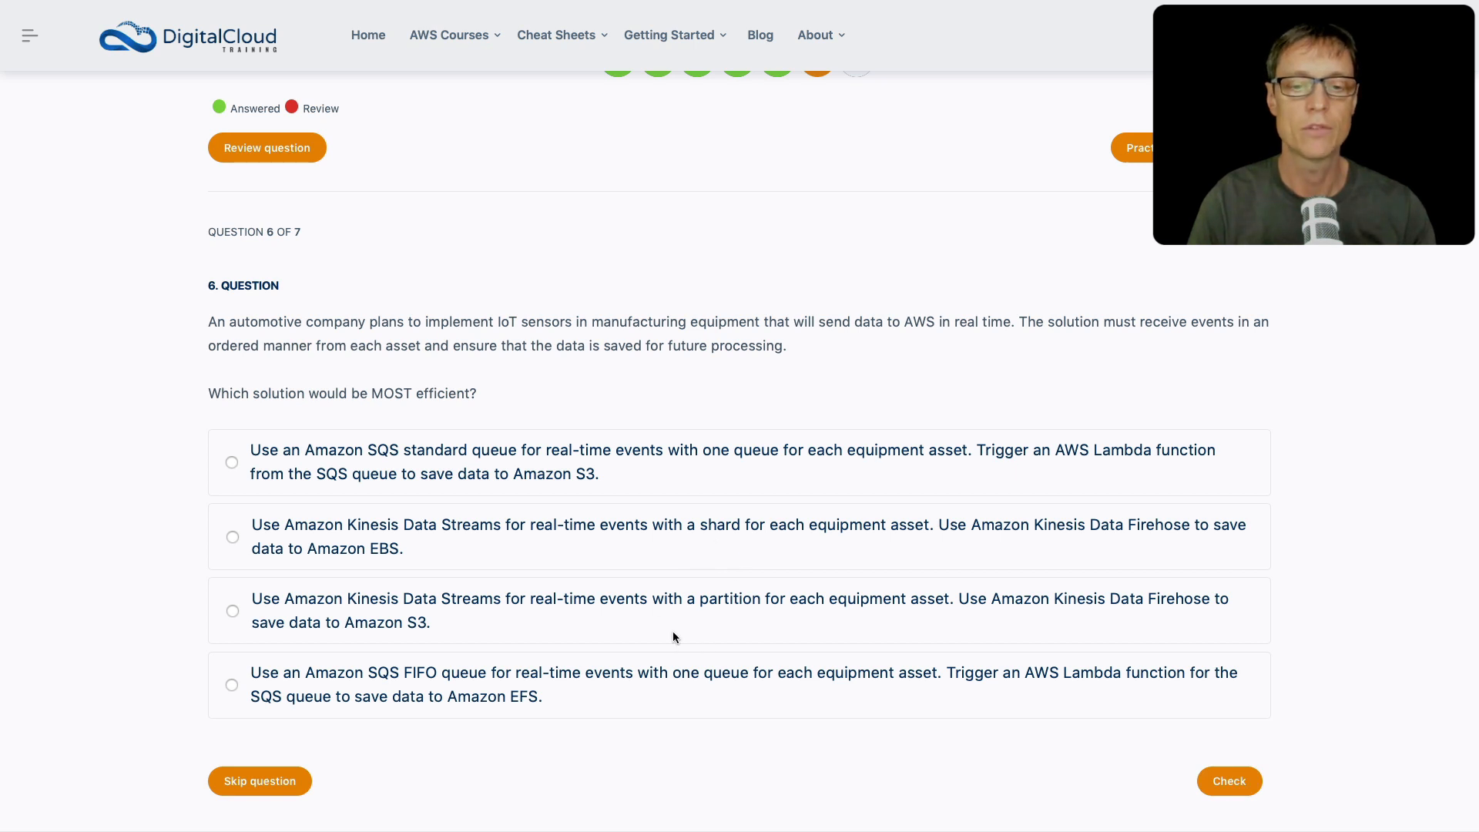
mouse_move(701, 610)
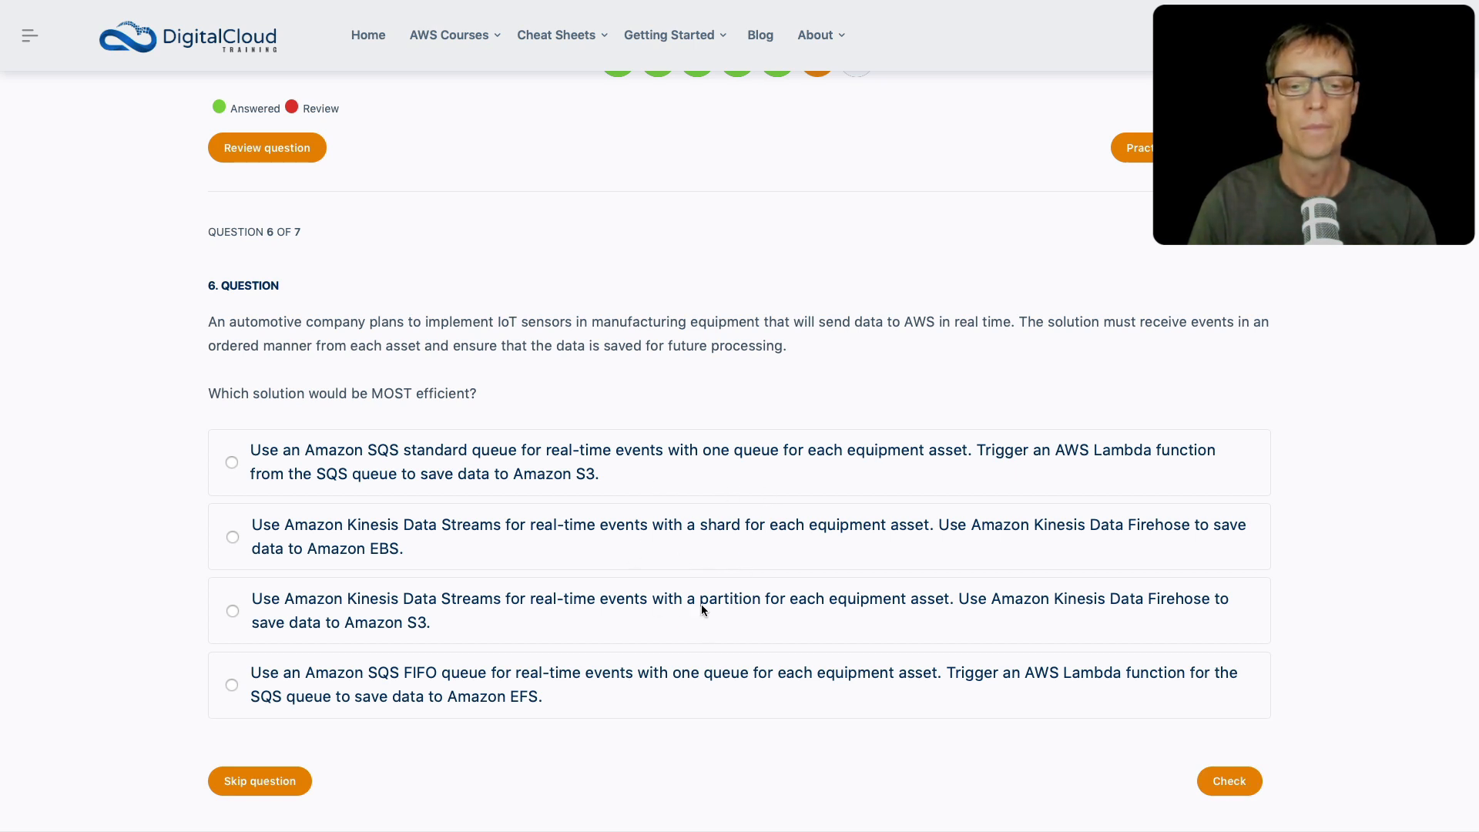
mouse_move(706, 625)
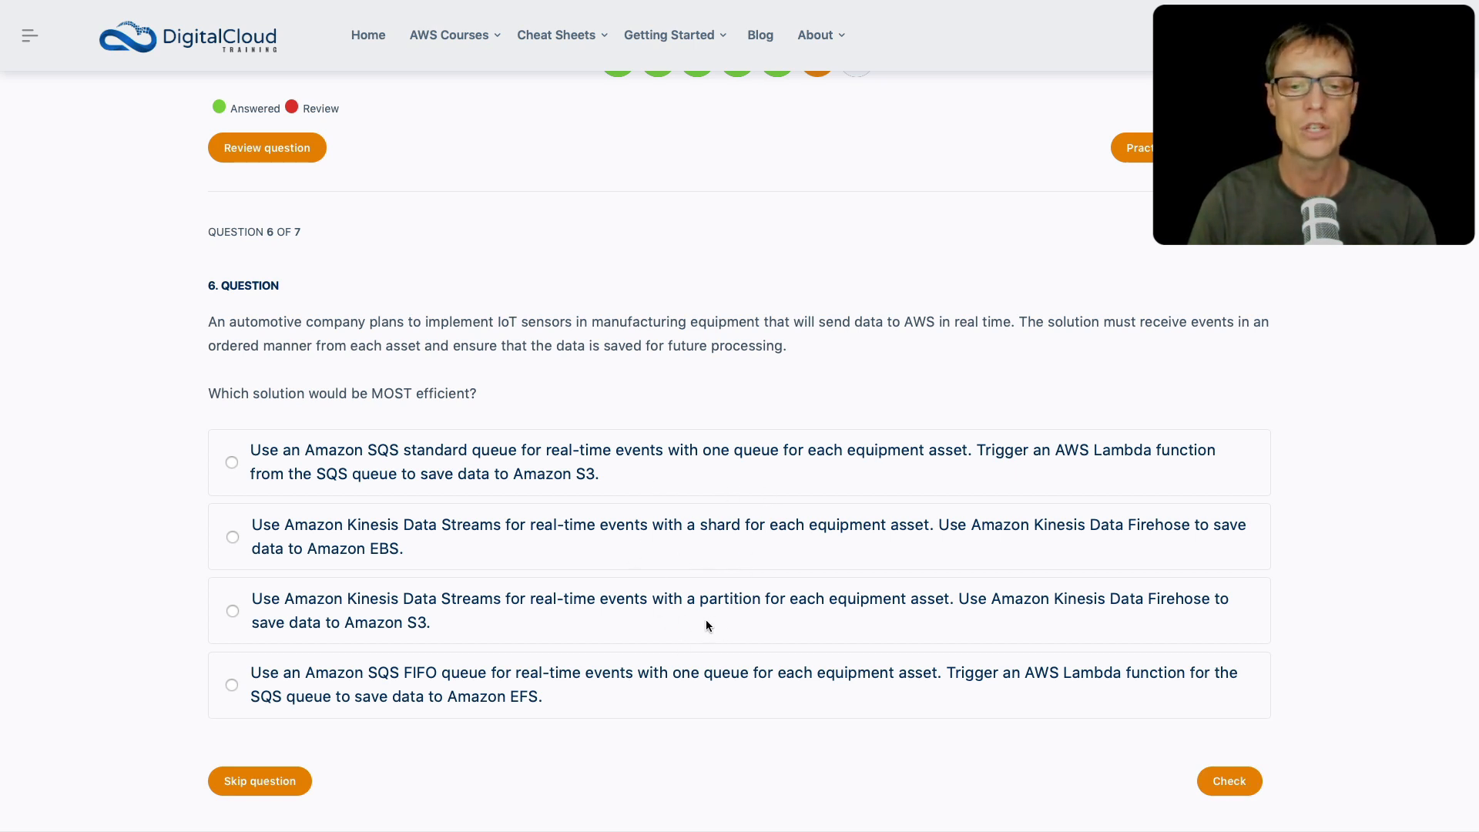
mouse_move(793, 625)
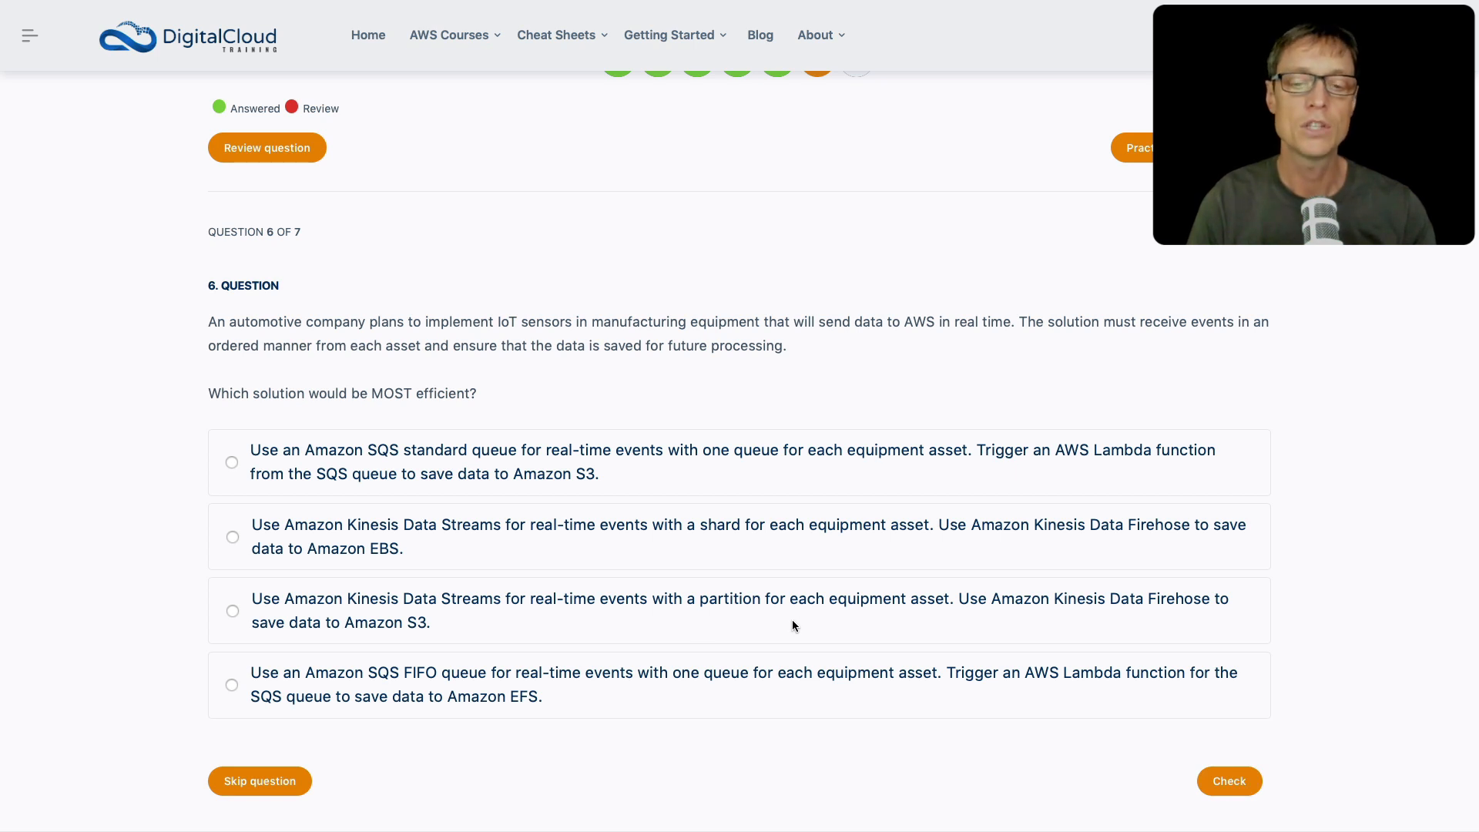
mouse_move(936, 633)
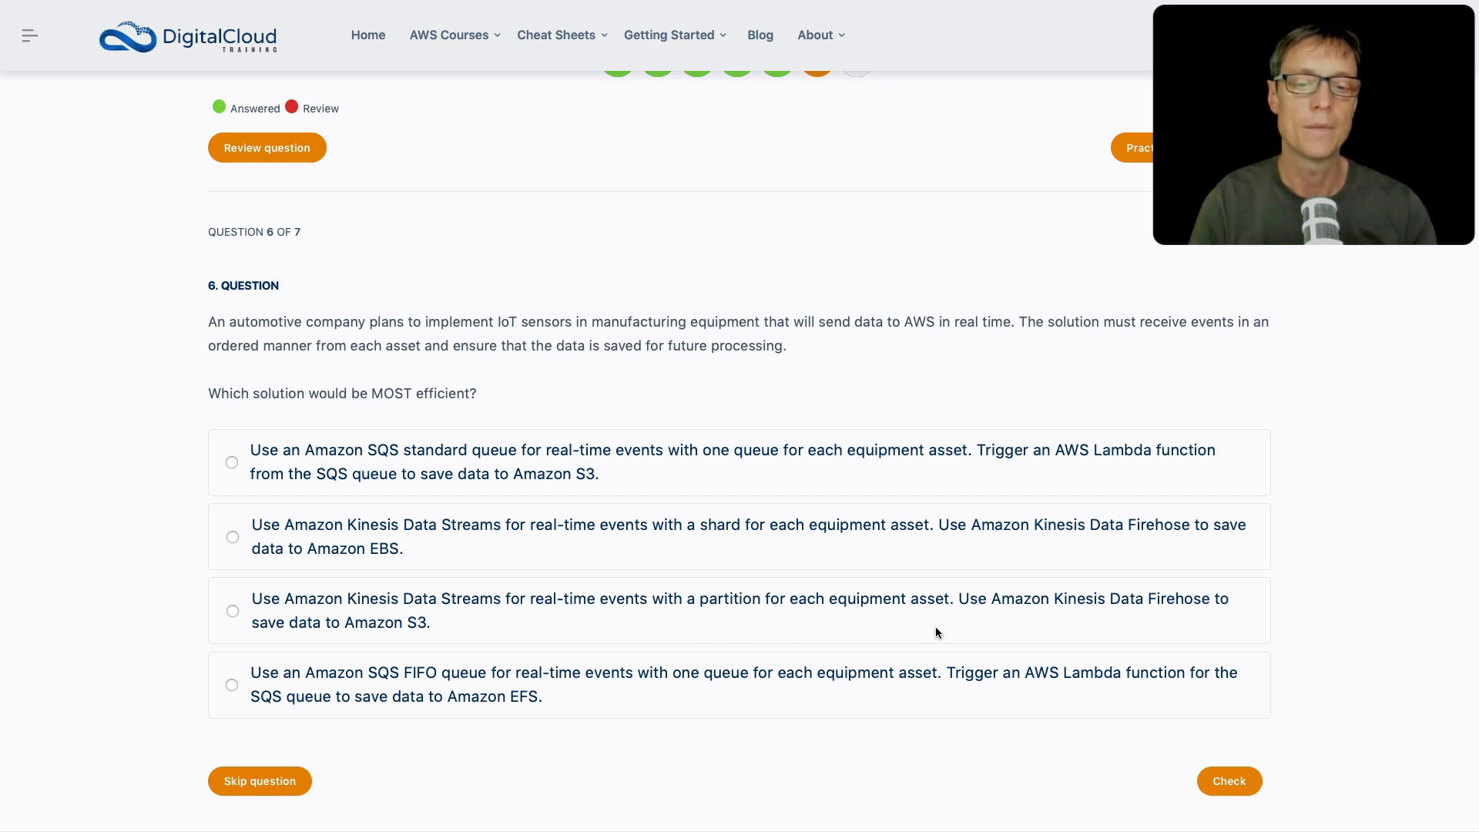
mouse_move(724, 611)
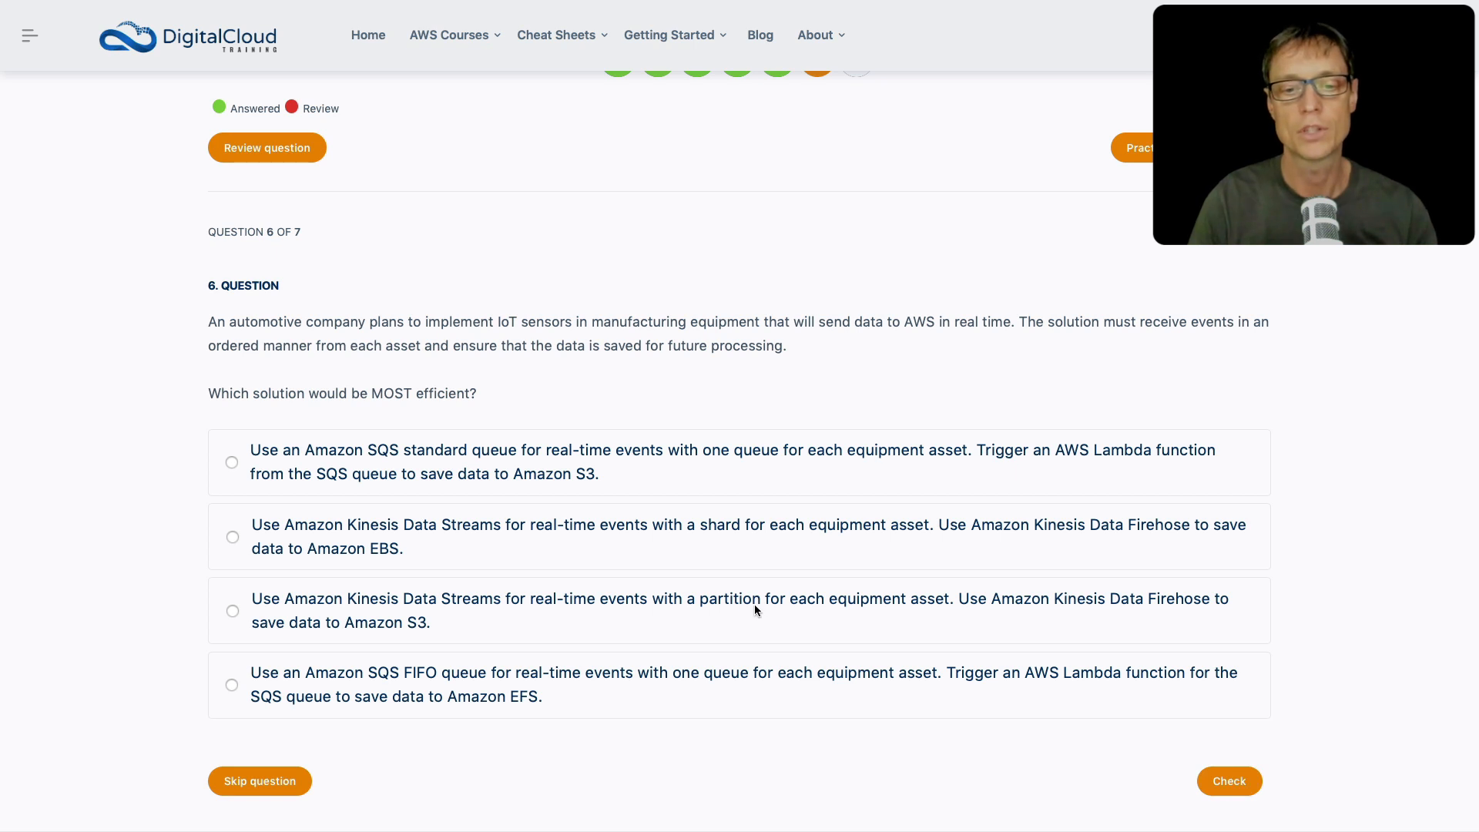
mouse_move(516, 518)
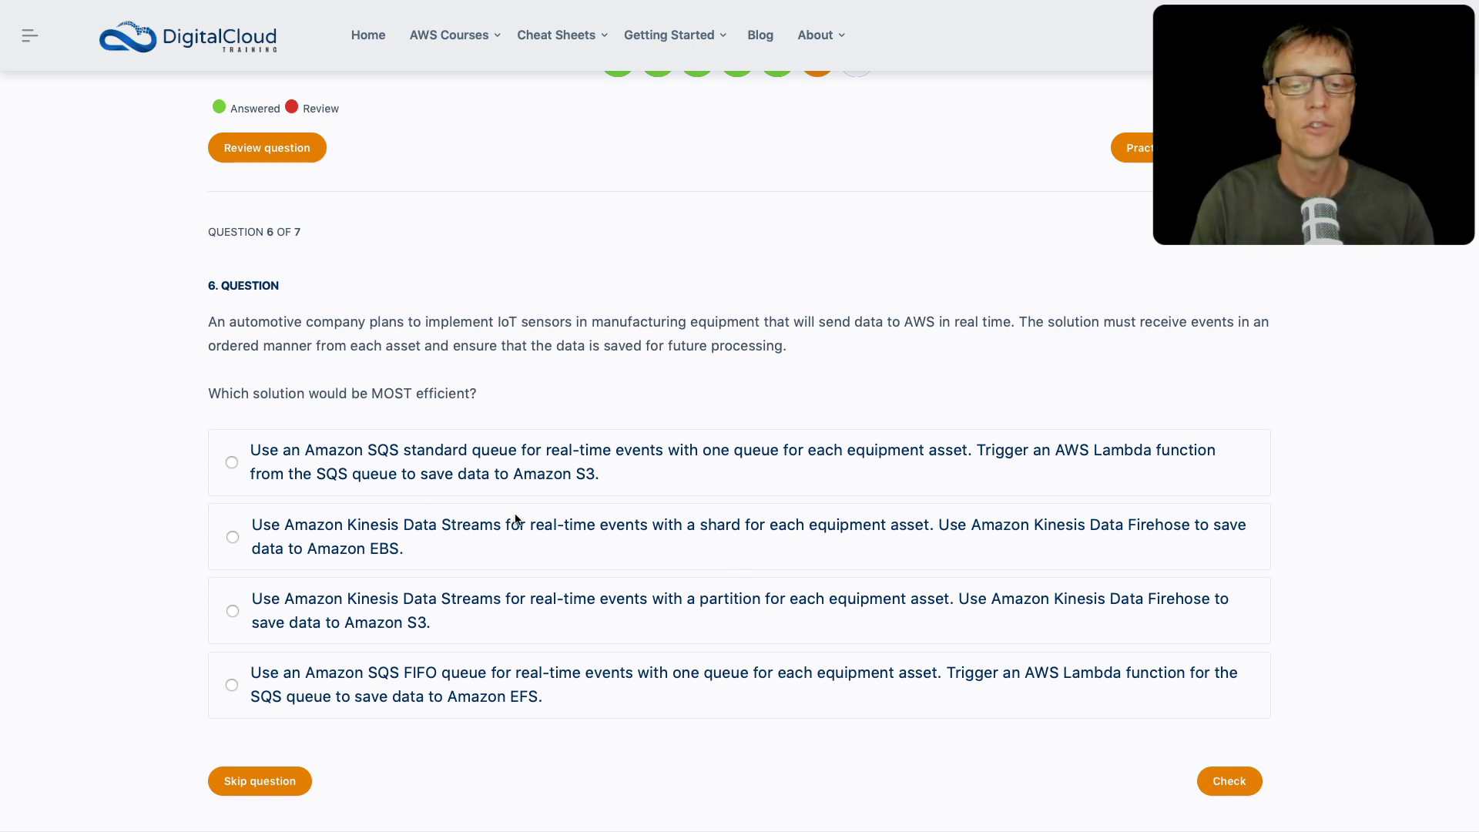
mouse_move(339, 556)
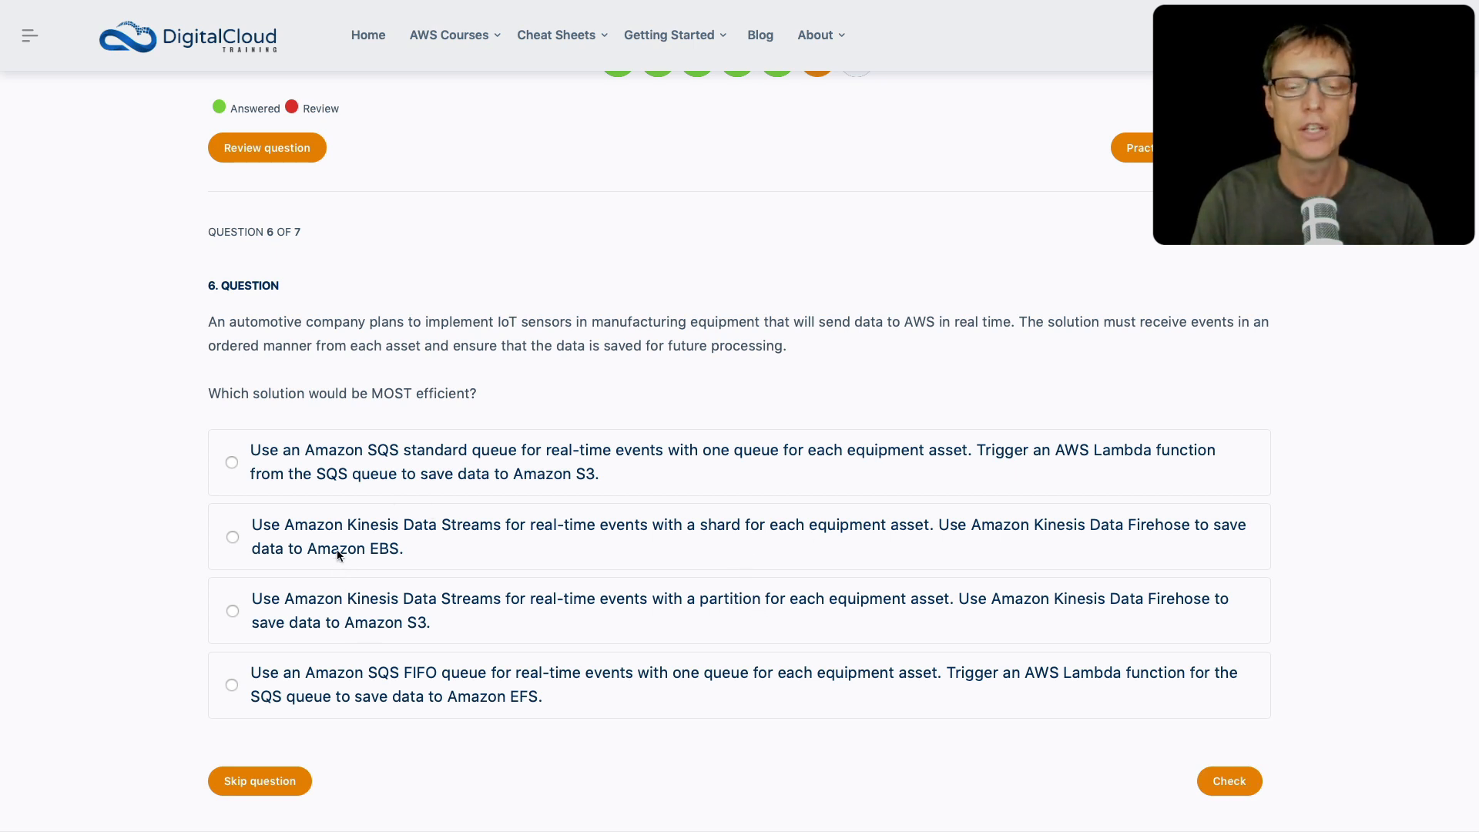
mouse_move(366, 616)
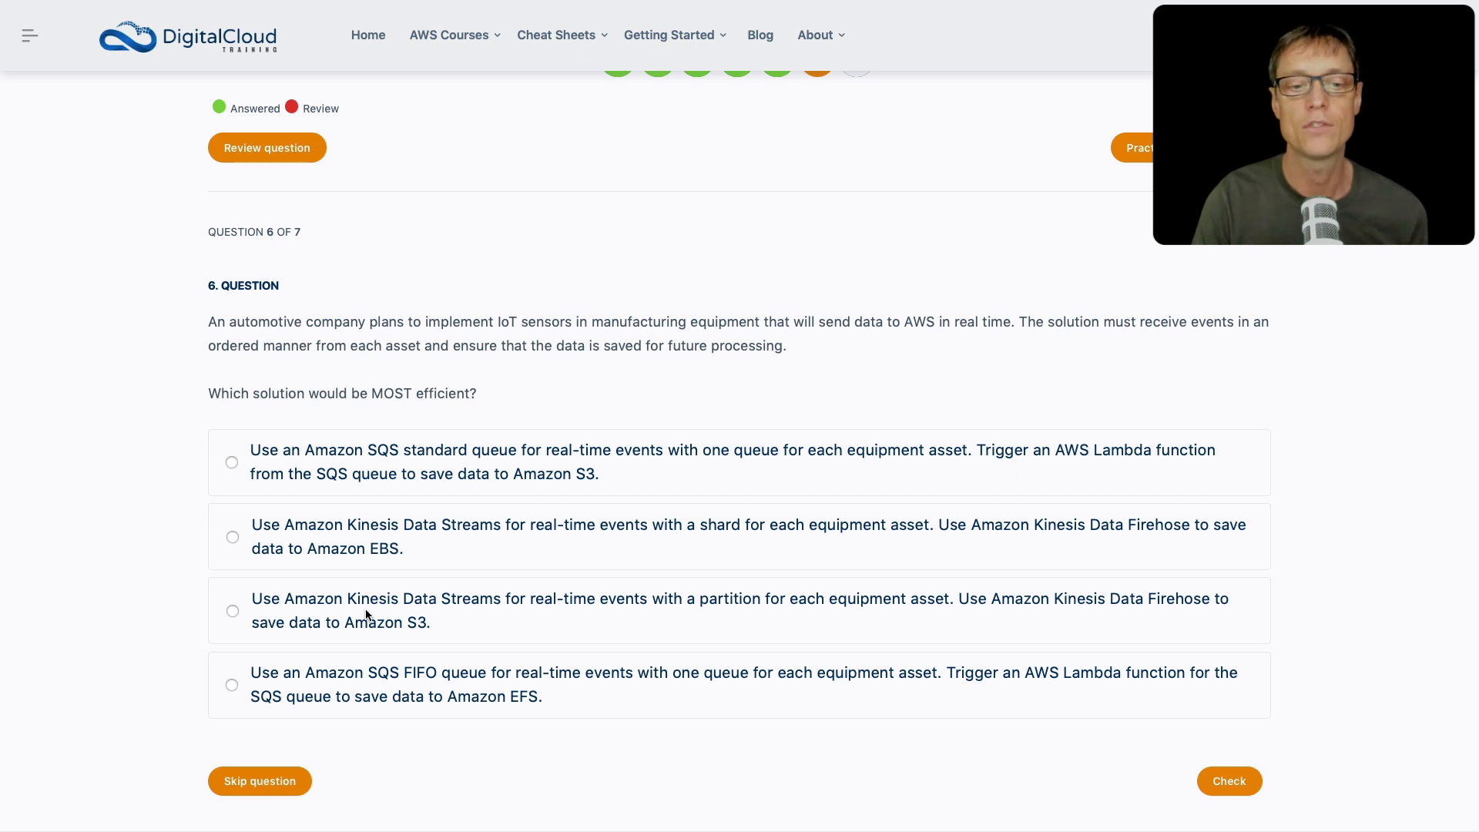
mouse_move(415, 521)
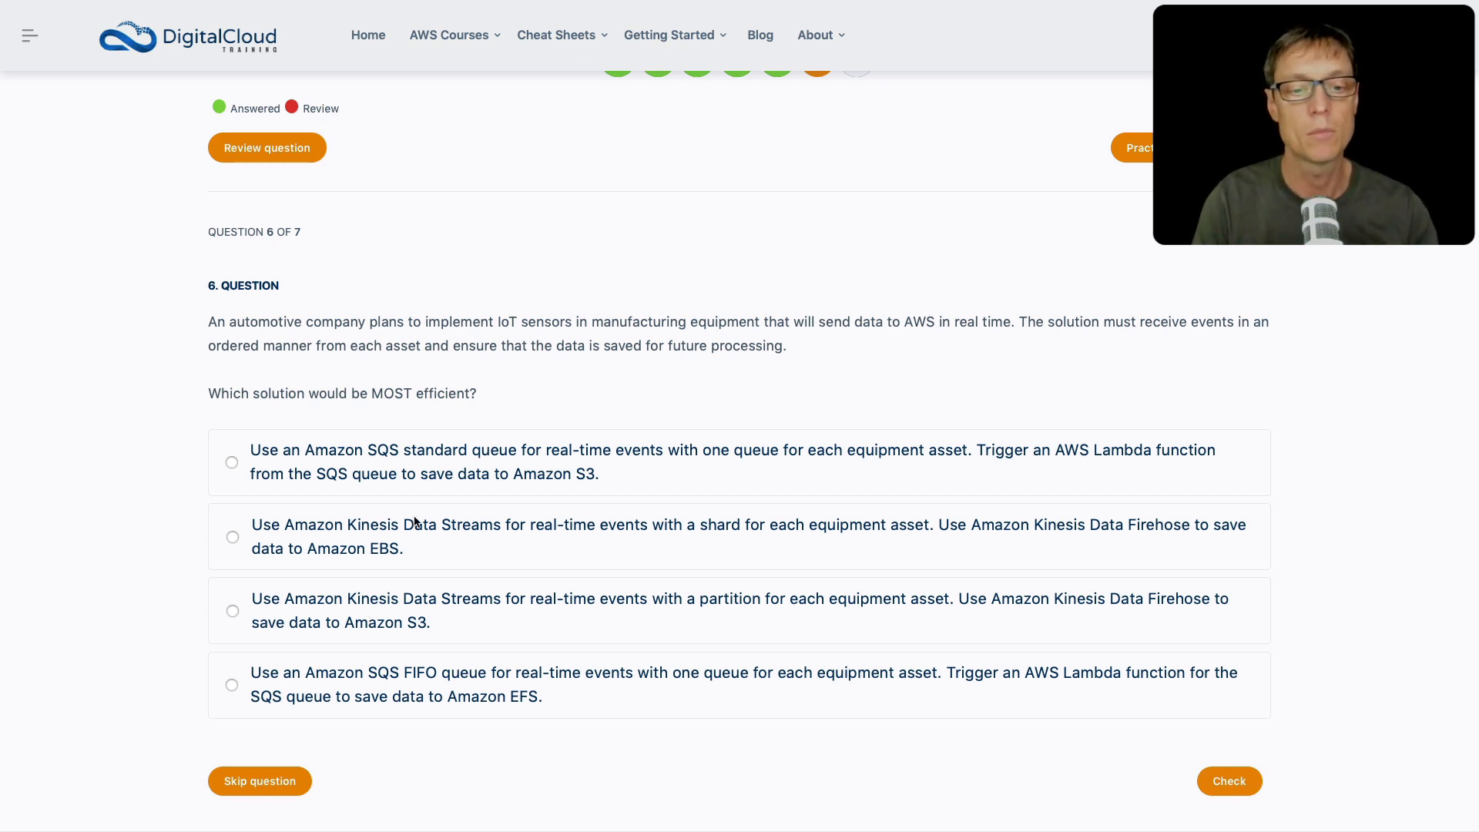
mouse_move(383, 569)
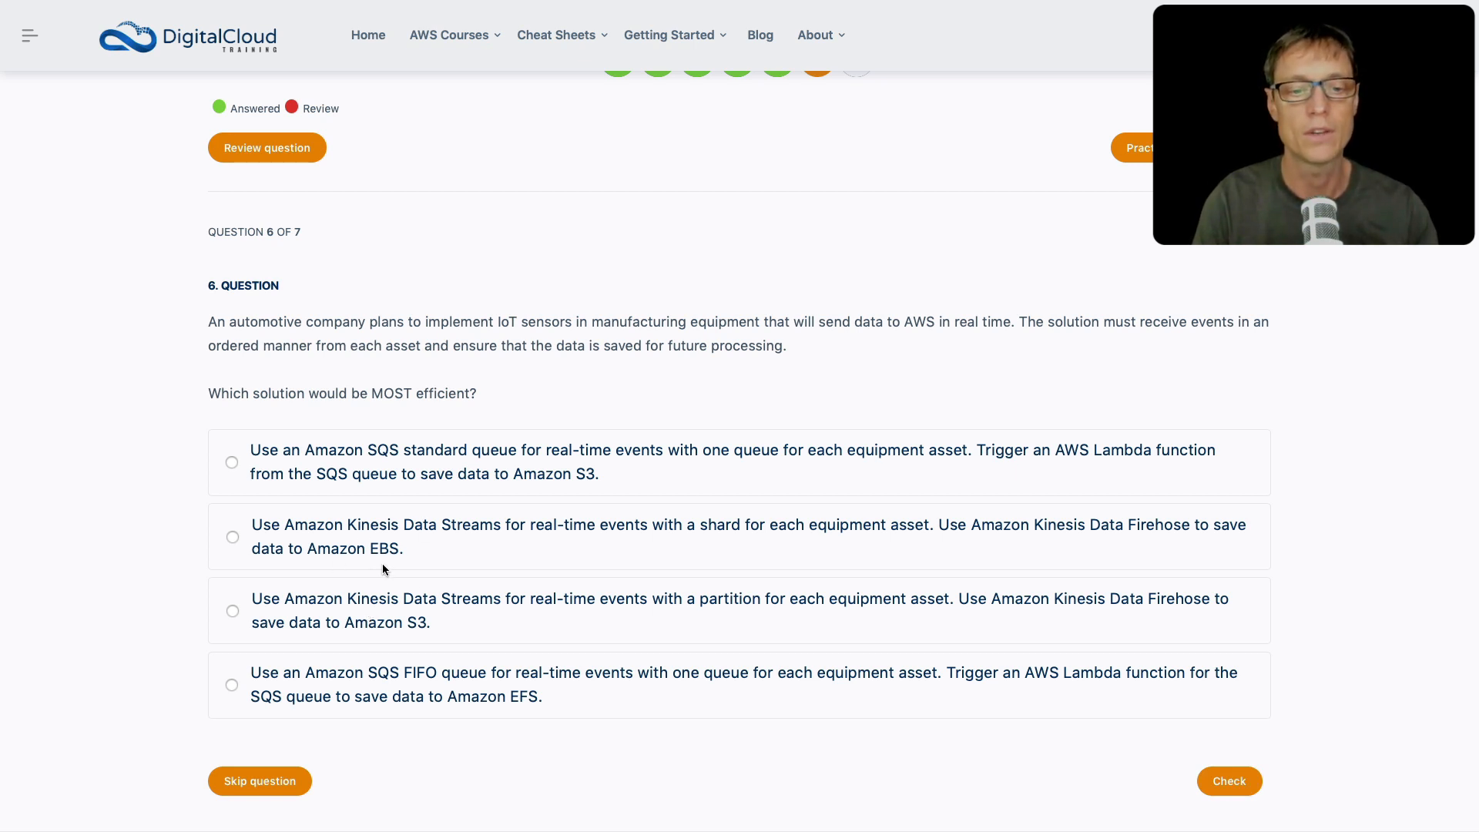
mouse_move(423, 646)
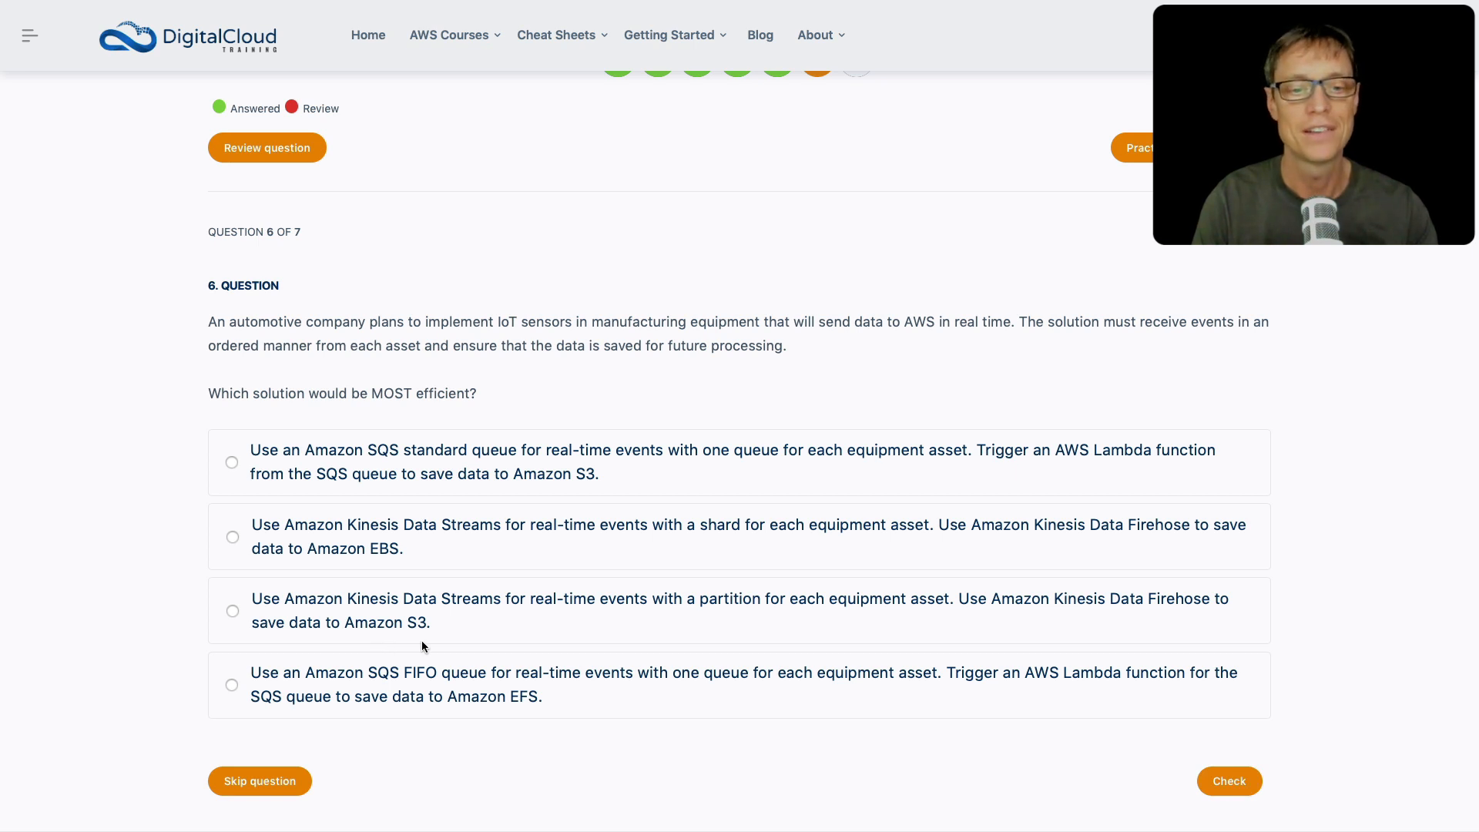
mouse_move(371, 562)
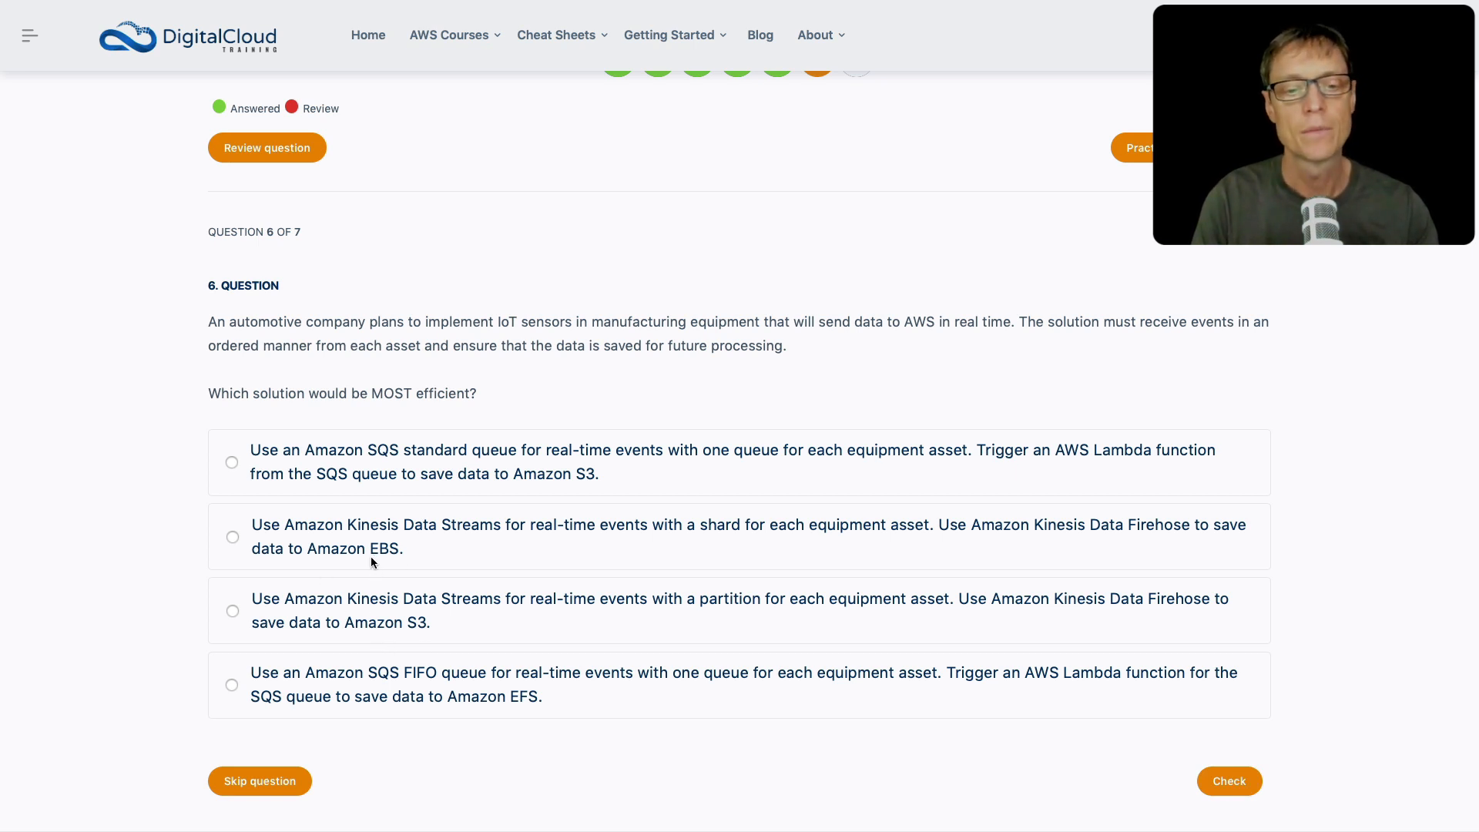
mouse_move(426, 415)
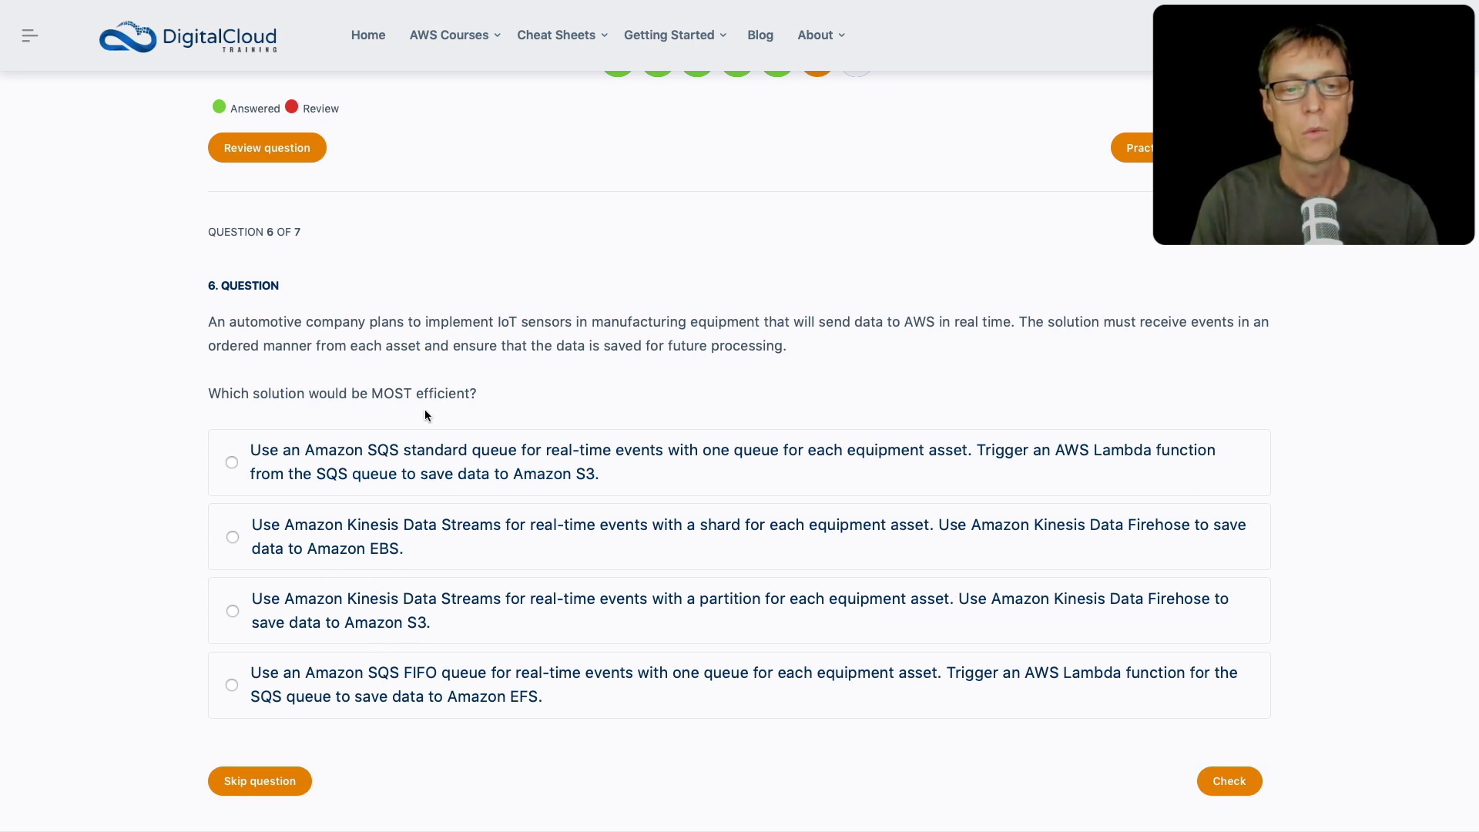
mouse_move(650, 335)
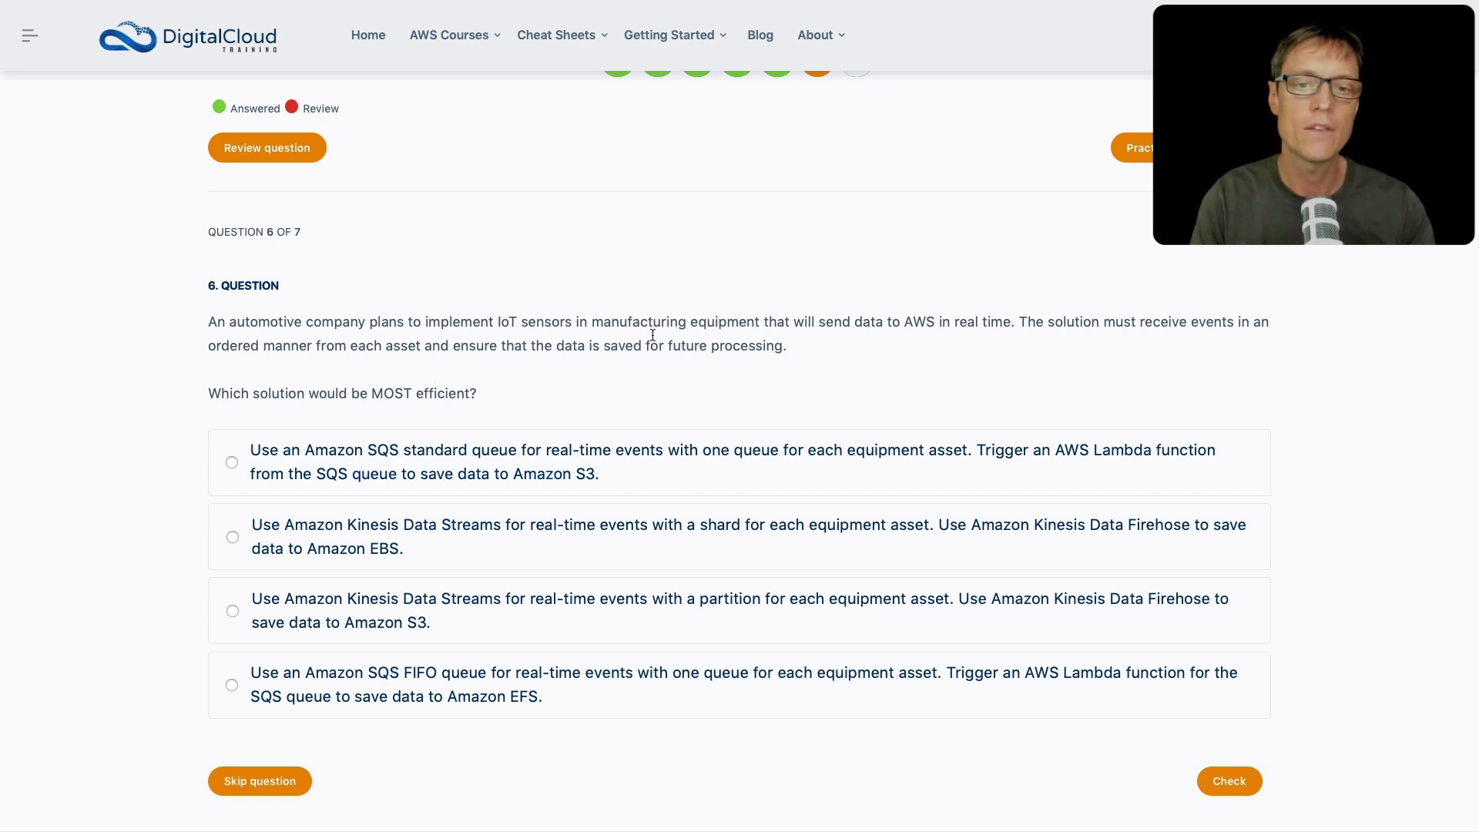
mouse_move(746, 375)
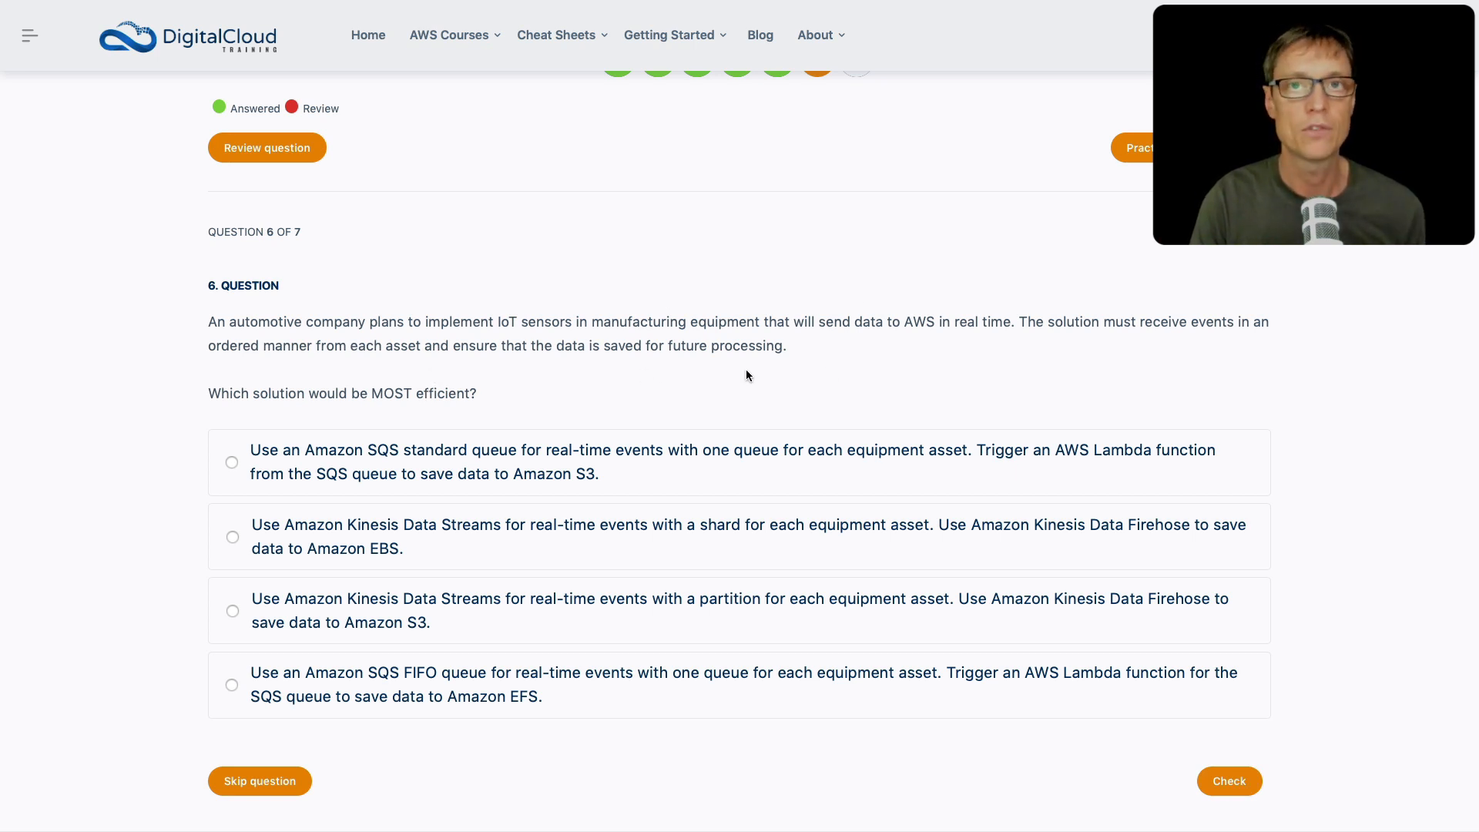
mouse_move(421, 547)
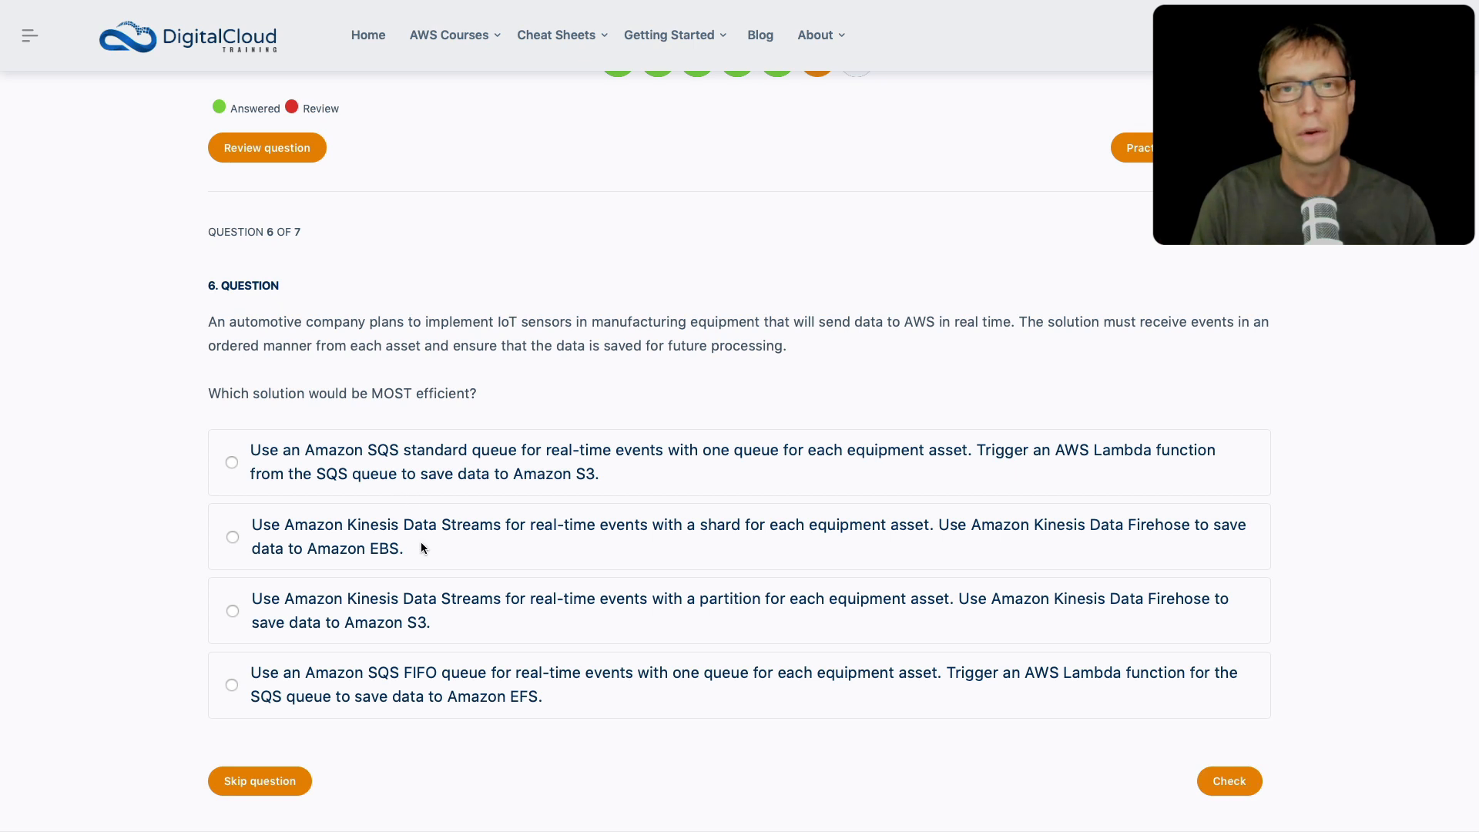
mouse_move(421, 578)
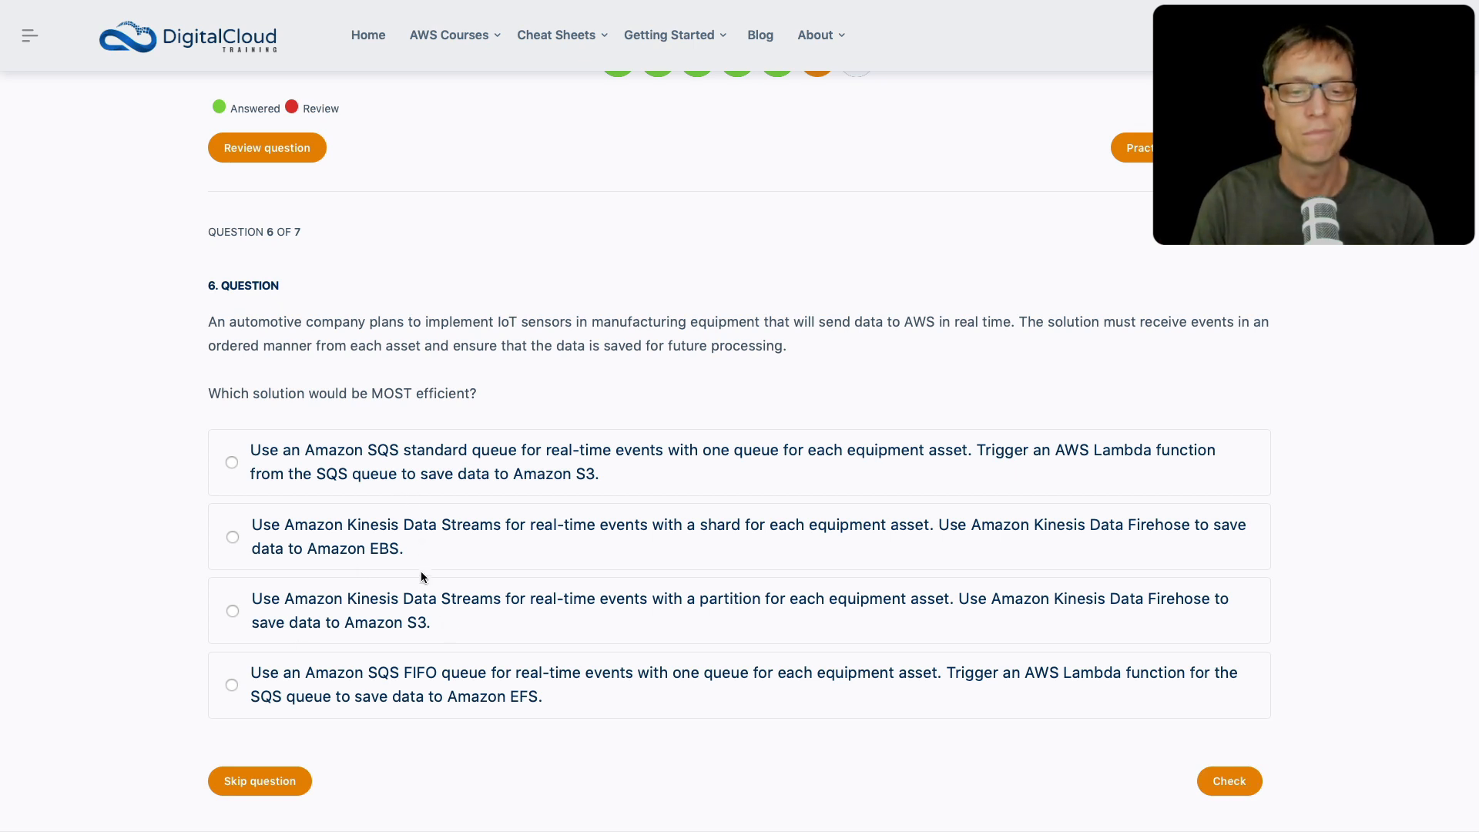
mouse_move(392, 642)
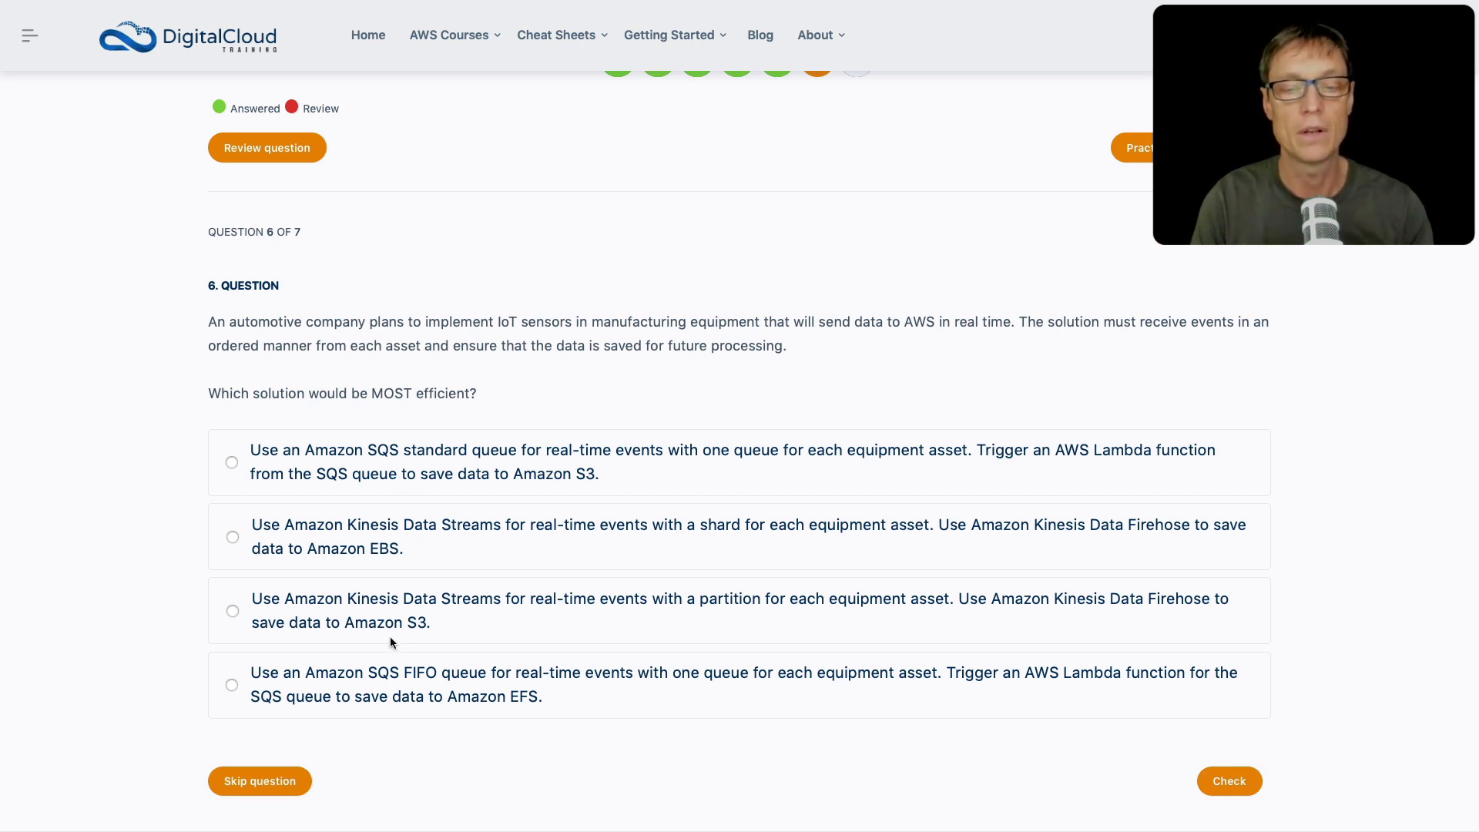
mouse_move(369, 649)
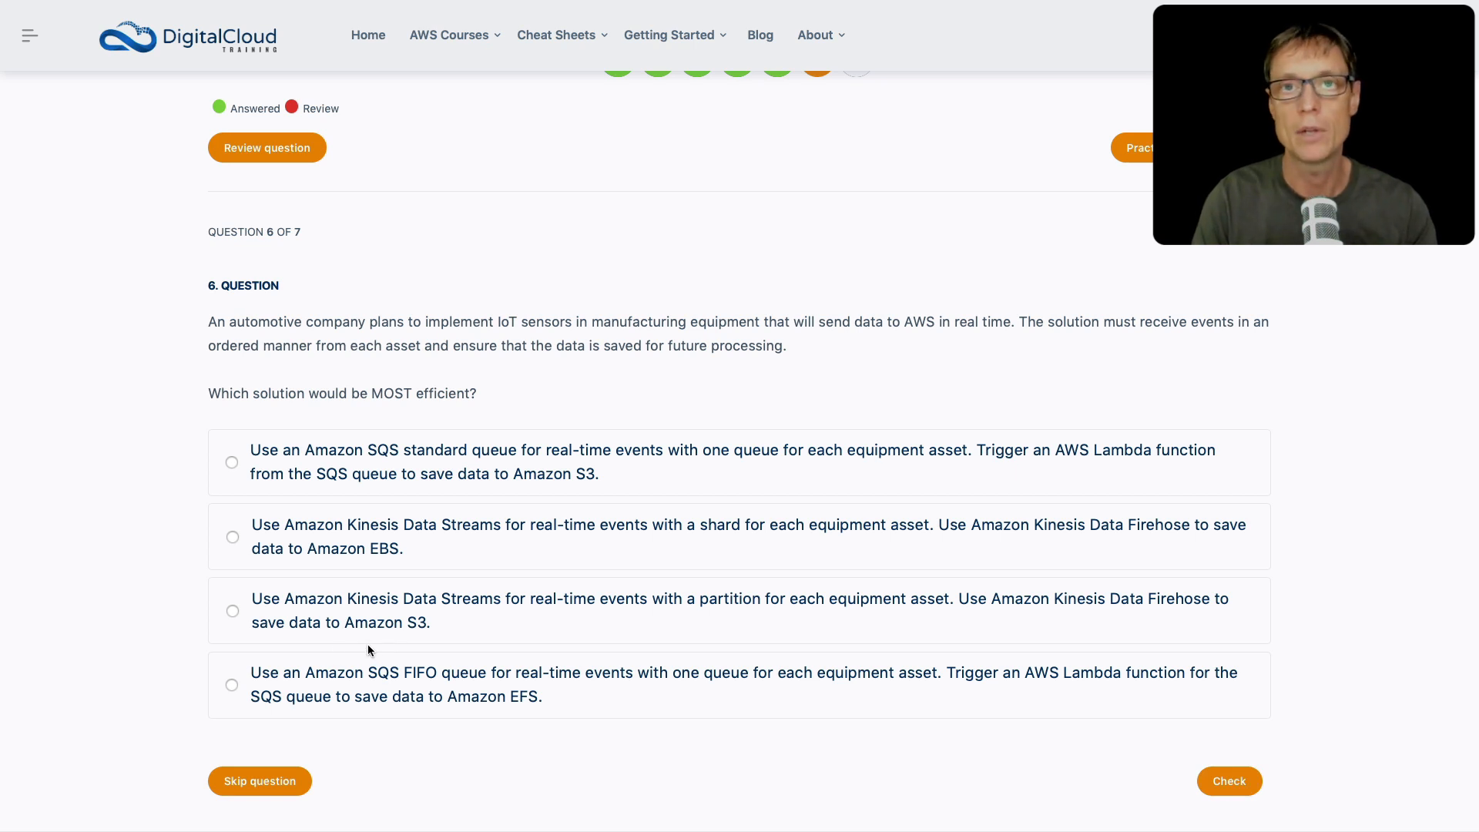
mouse_move(406, 646)
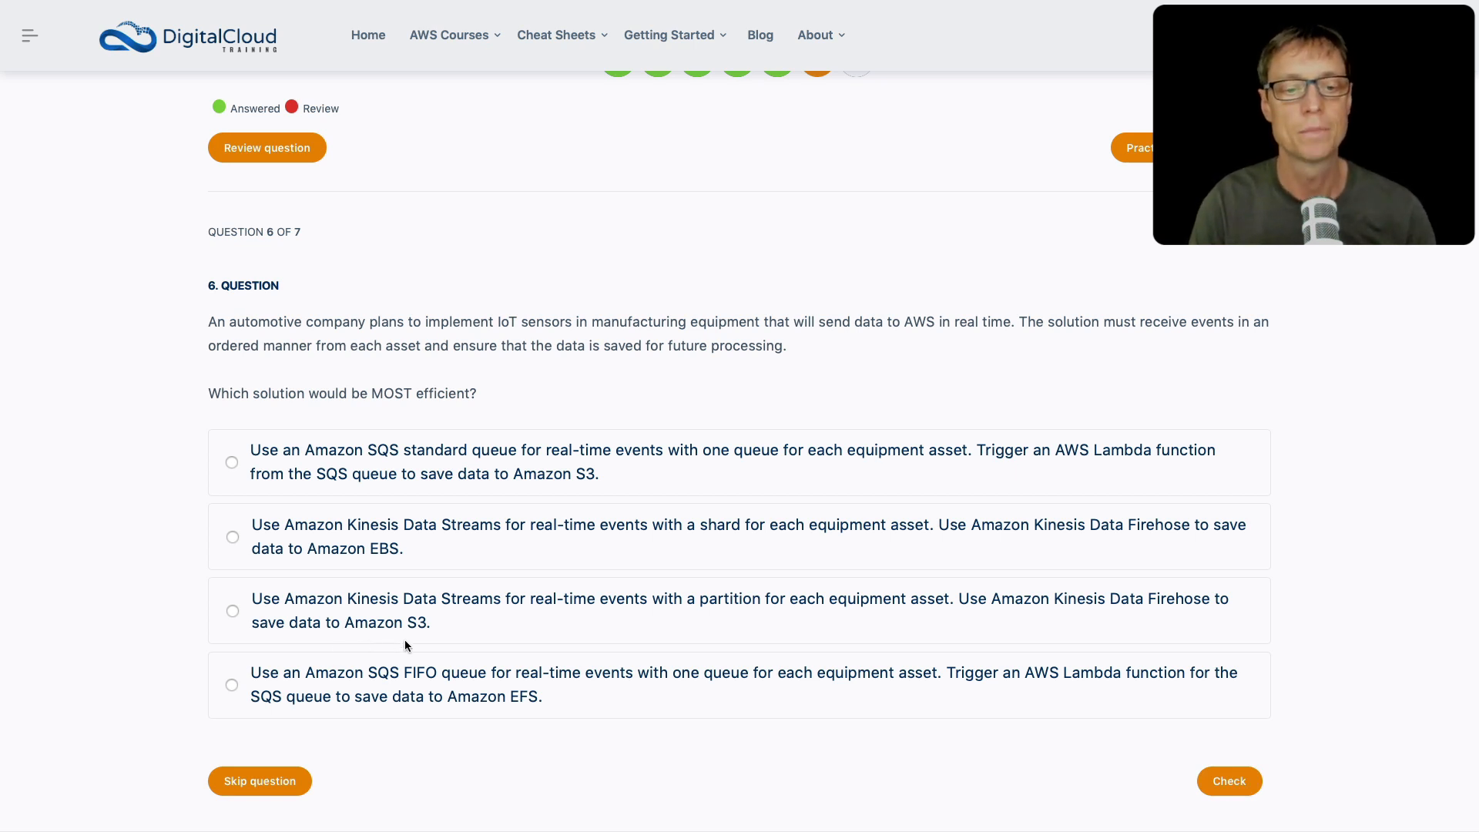
Step: Check question 6 and show the Kinesis Data Streams partition-per-asset explanation
left_click(232, 610)
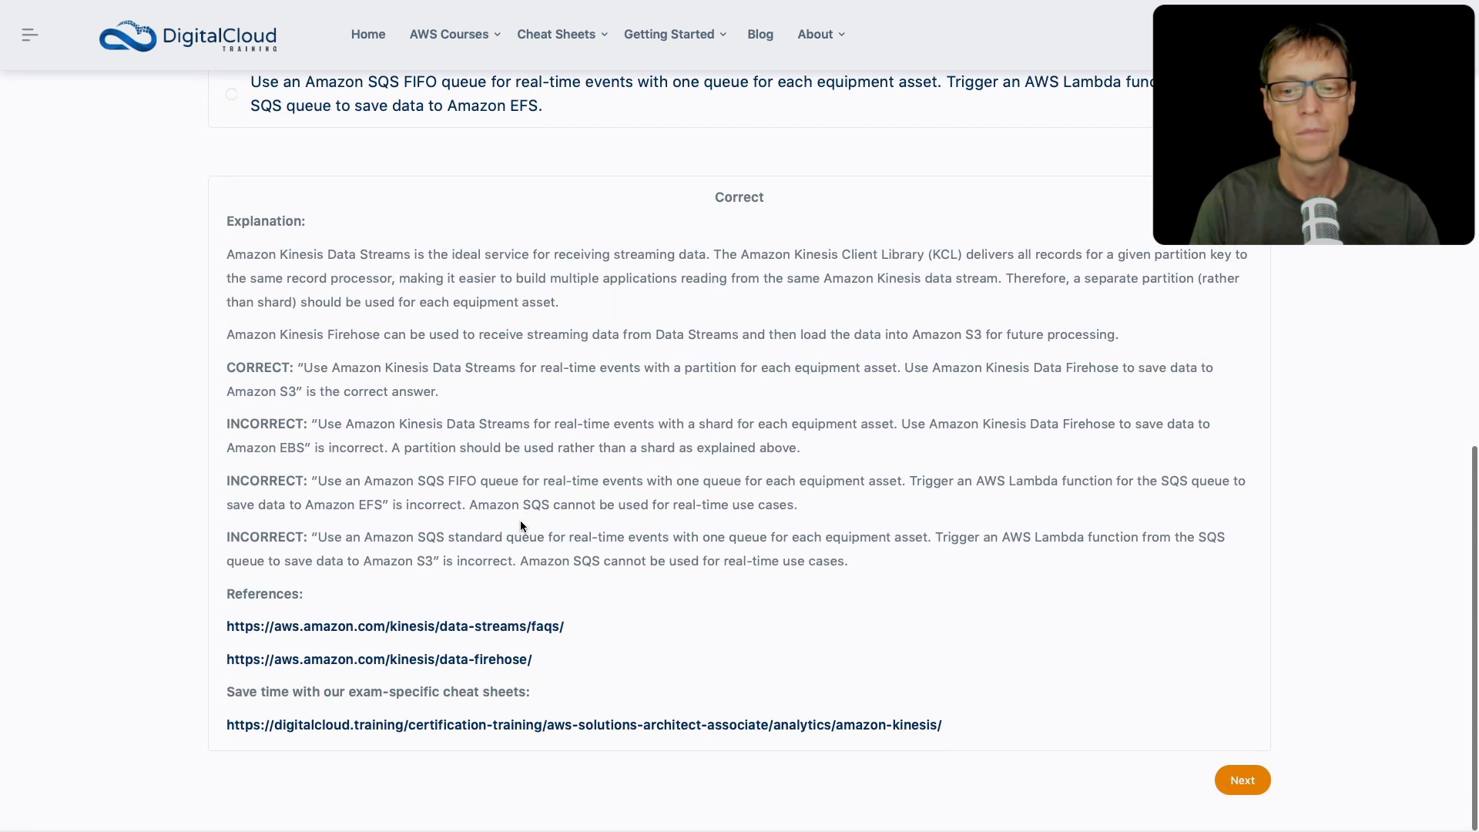
Step: Advance to question 7 about the most resilient Direct Connect configuration
left_click(1241, 780)
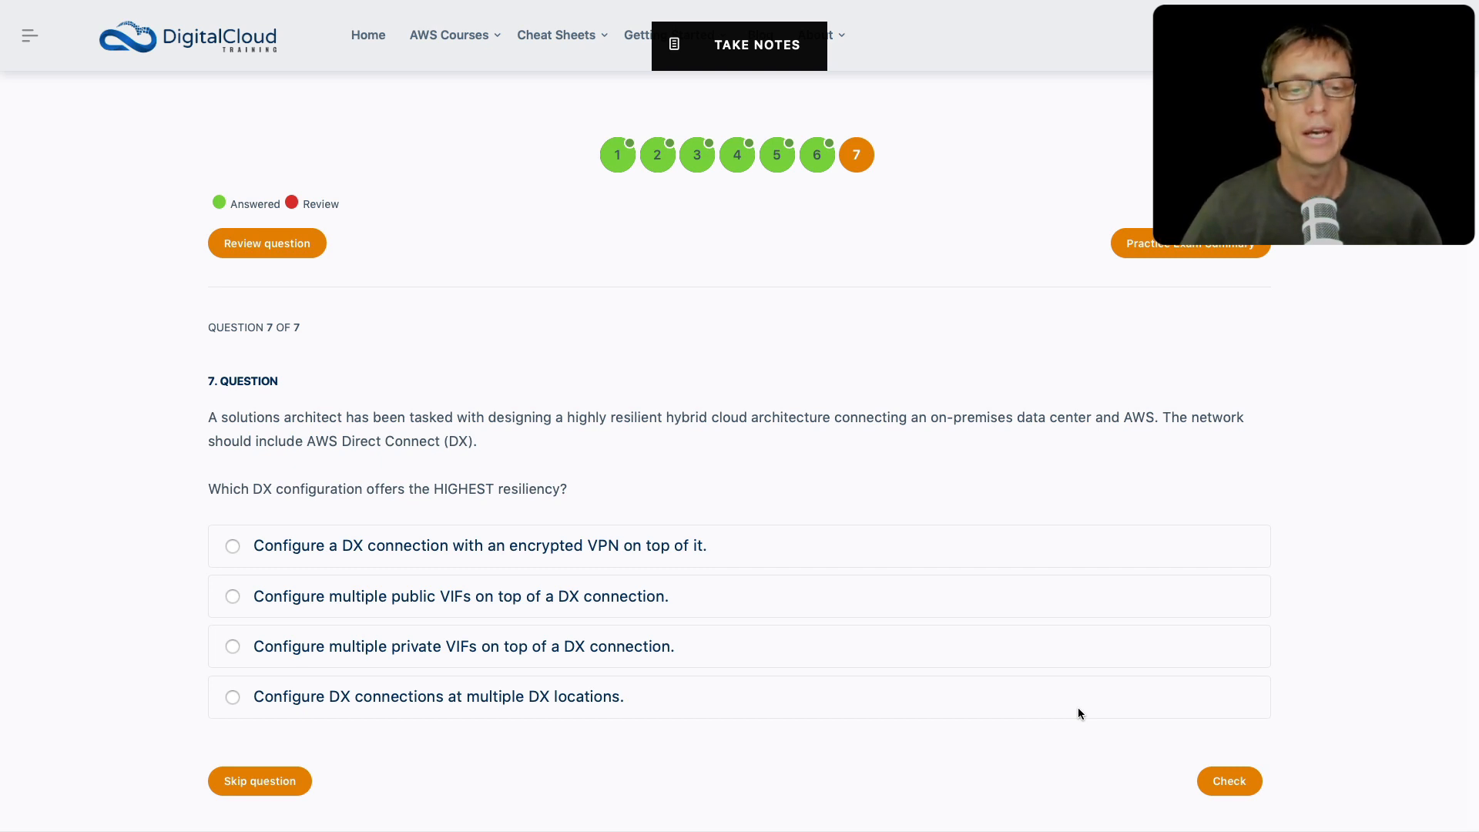
mouse_move(637, 585)
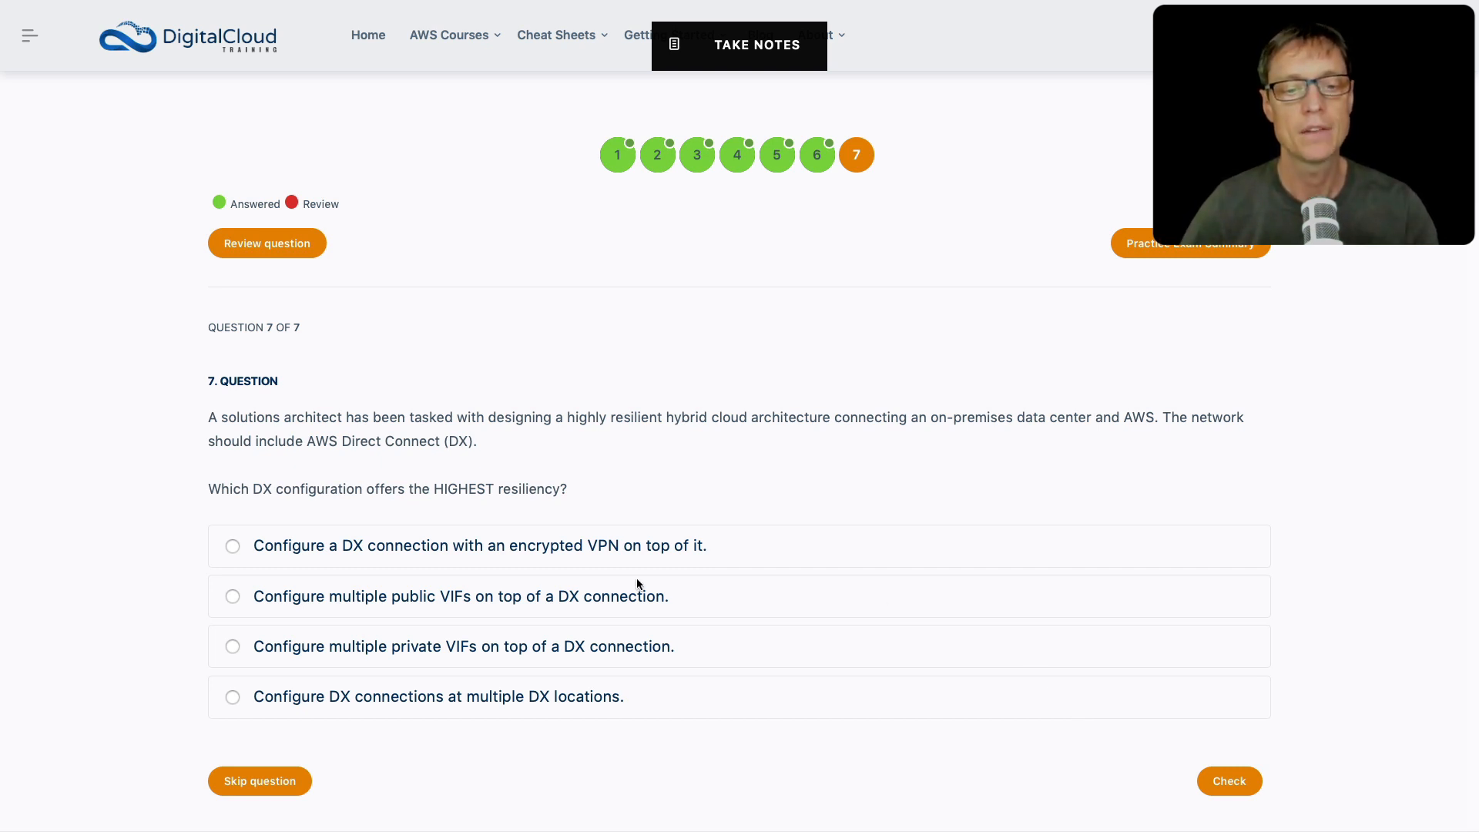
mouse_move(727, 563)
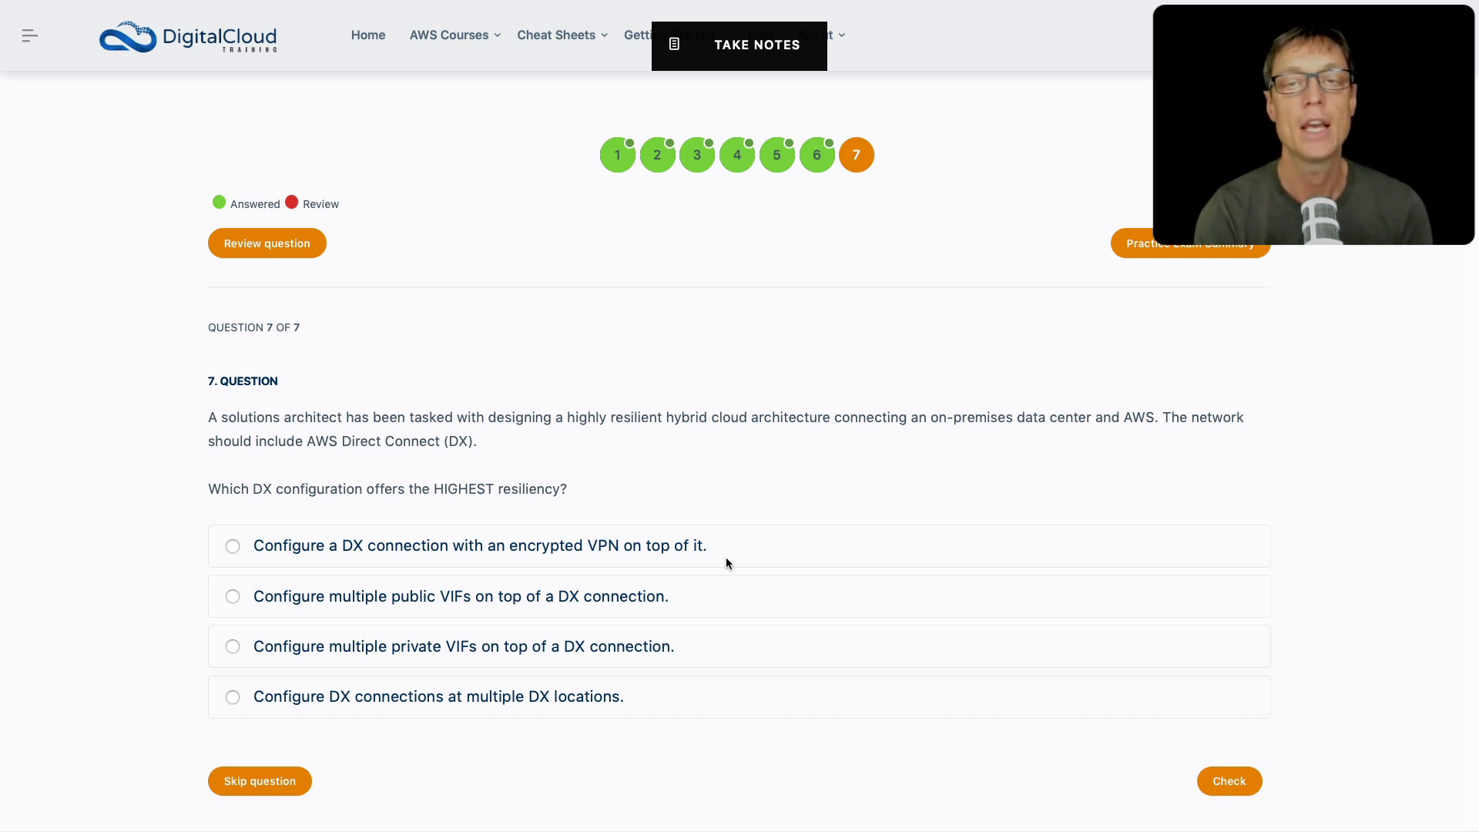
mouse_move(203, 622)
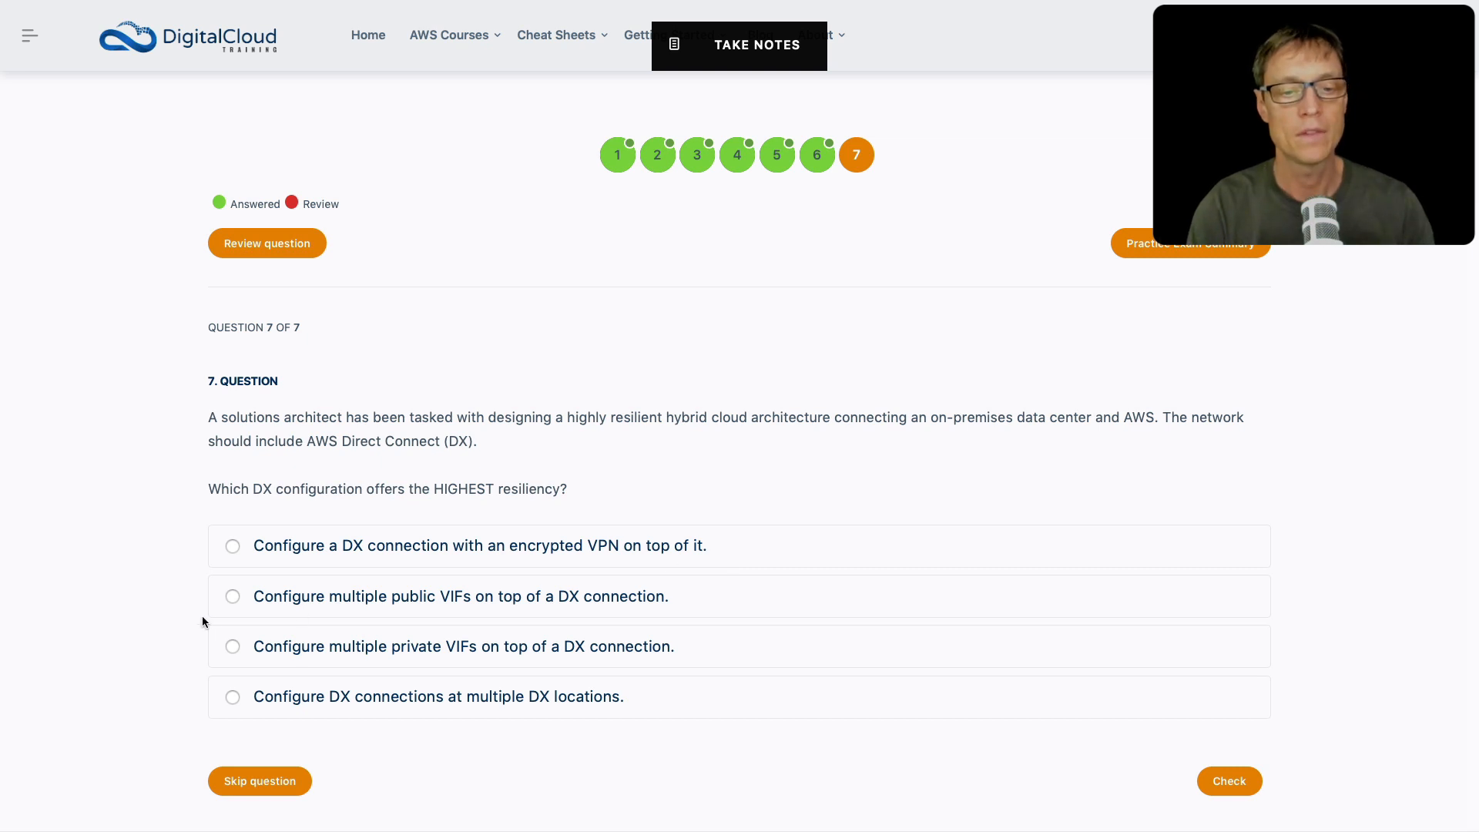
mouse_move(370, 630)
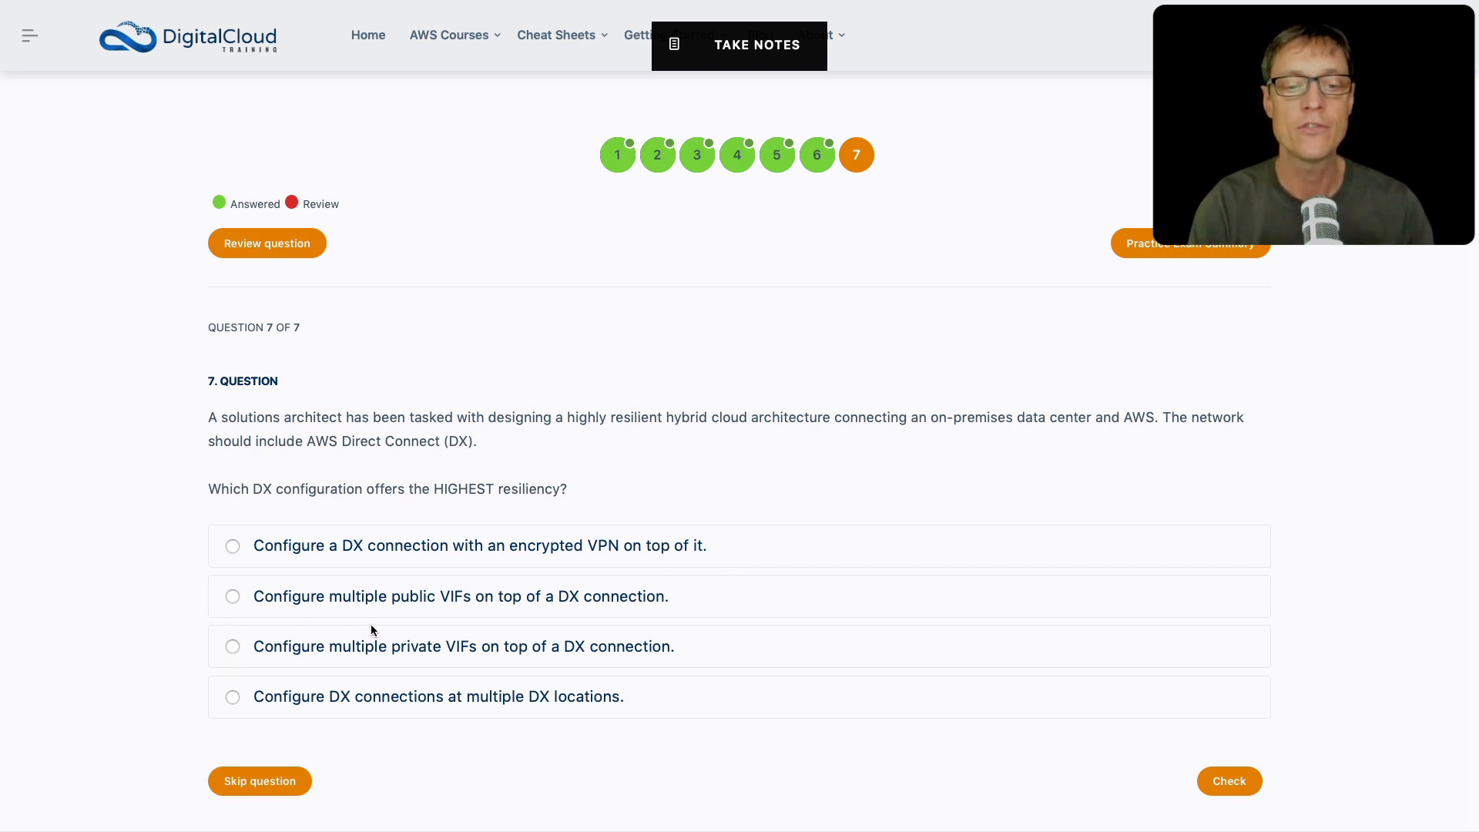
mouse_move(449, 613)
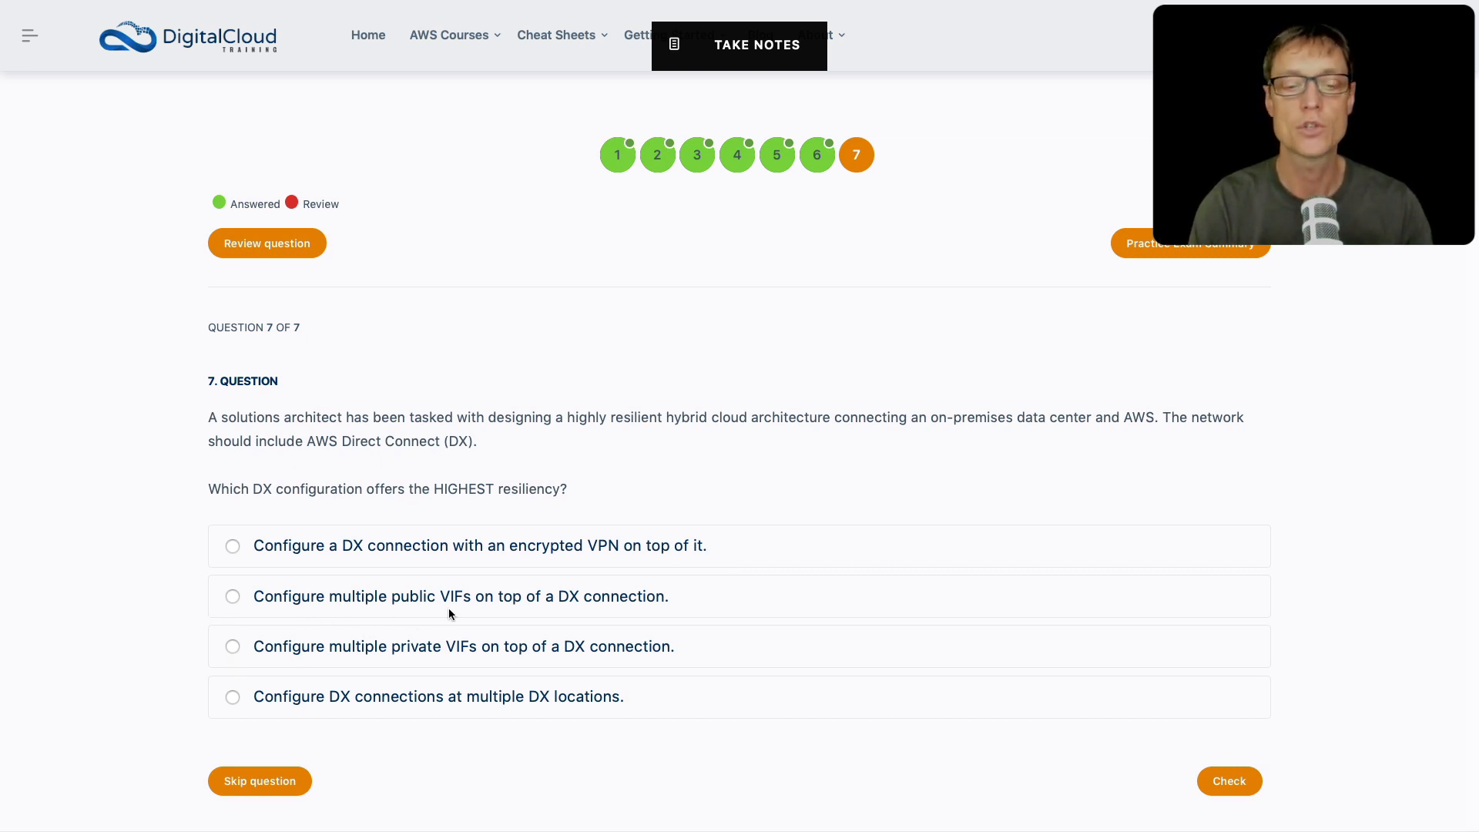
mouse_move(542, 617)
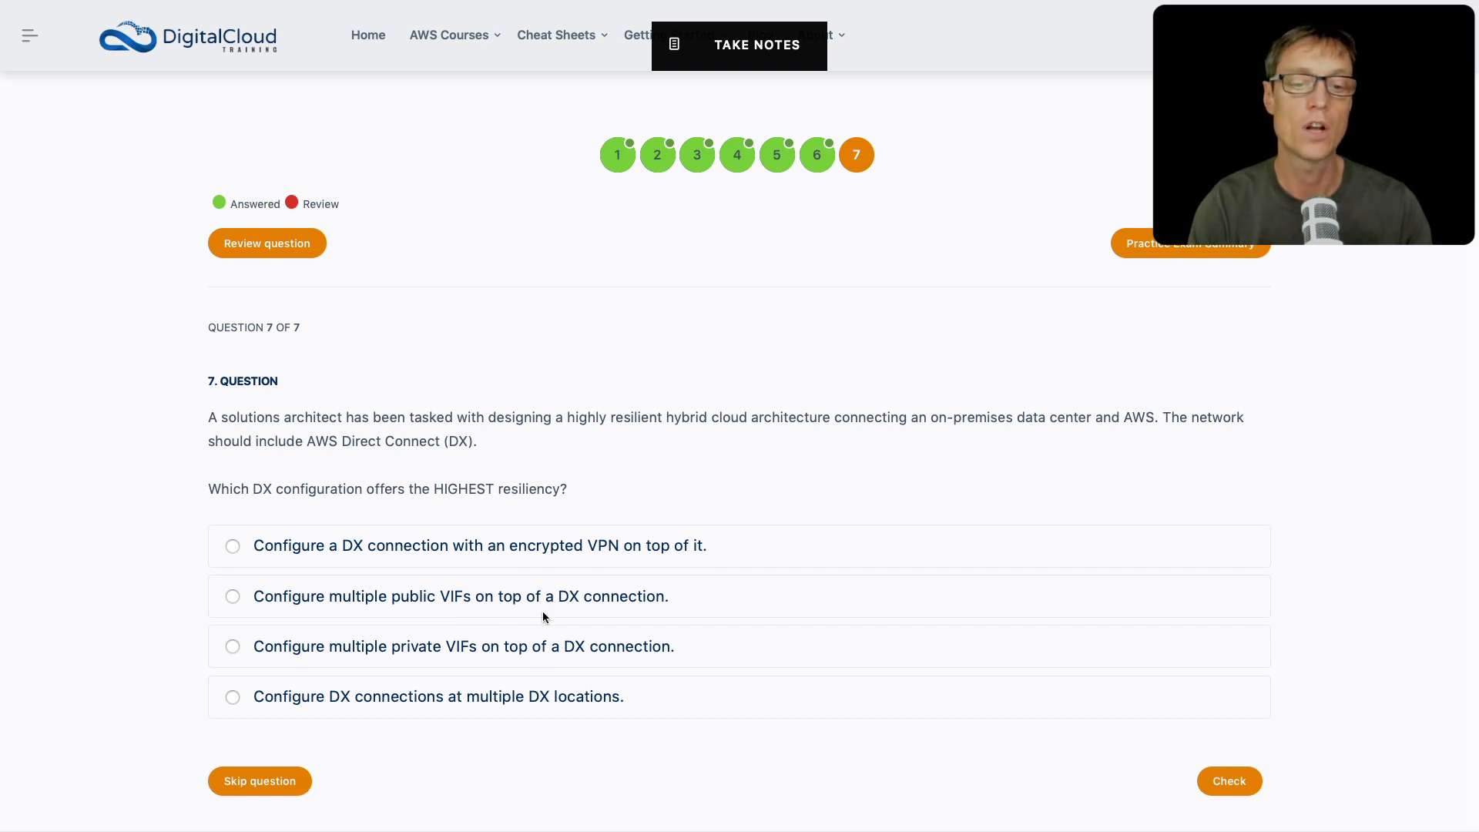
mouse_move(554, 649)
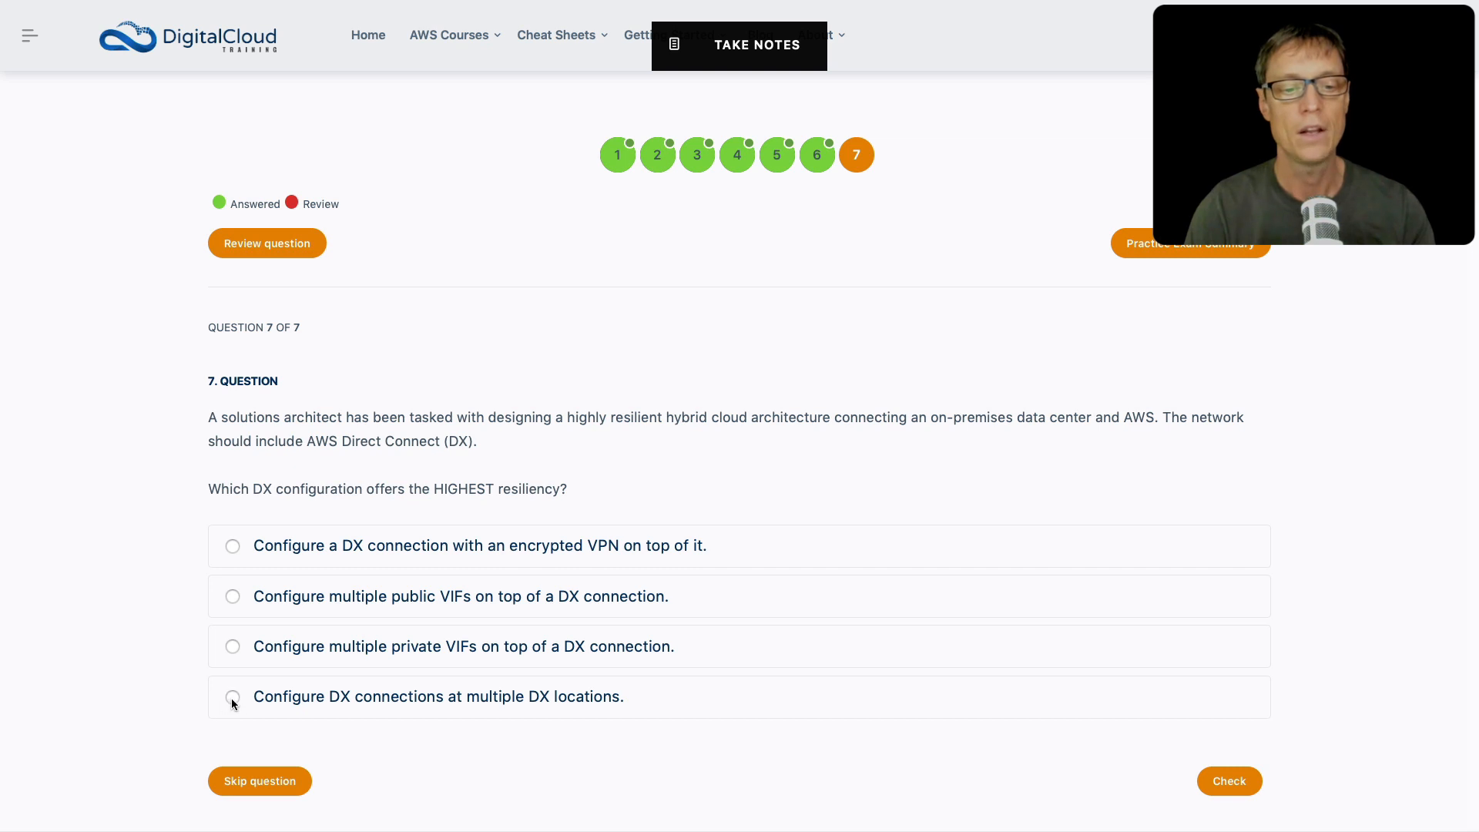
Step: Answer question 7 with DX connections at multiple DX locations and check it correct
left_click(233, 696)
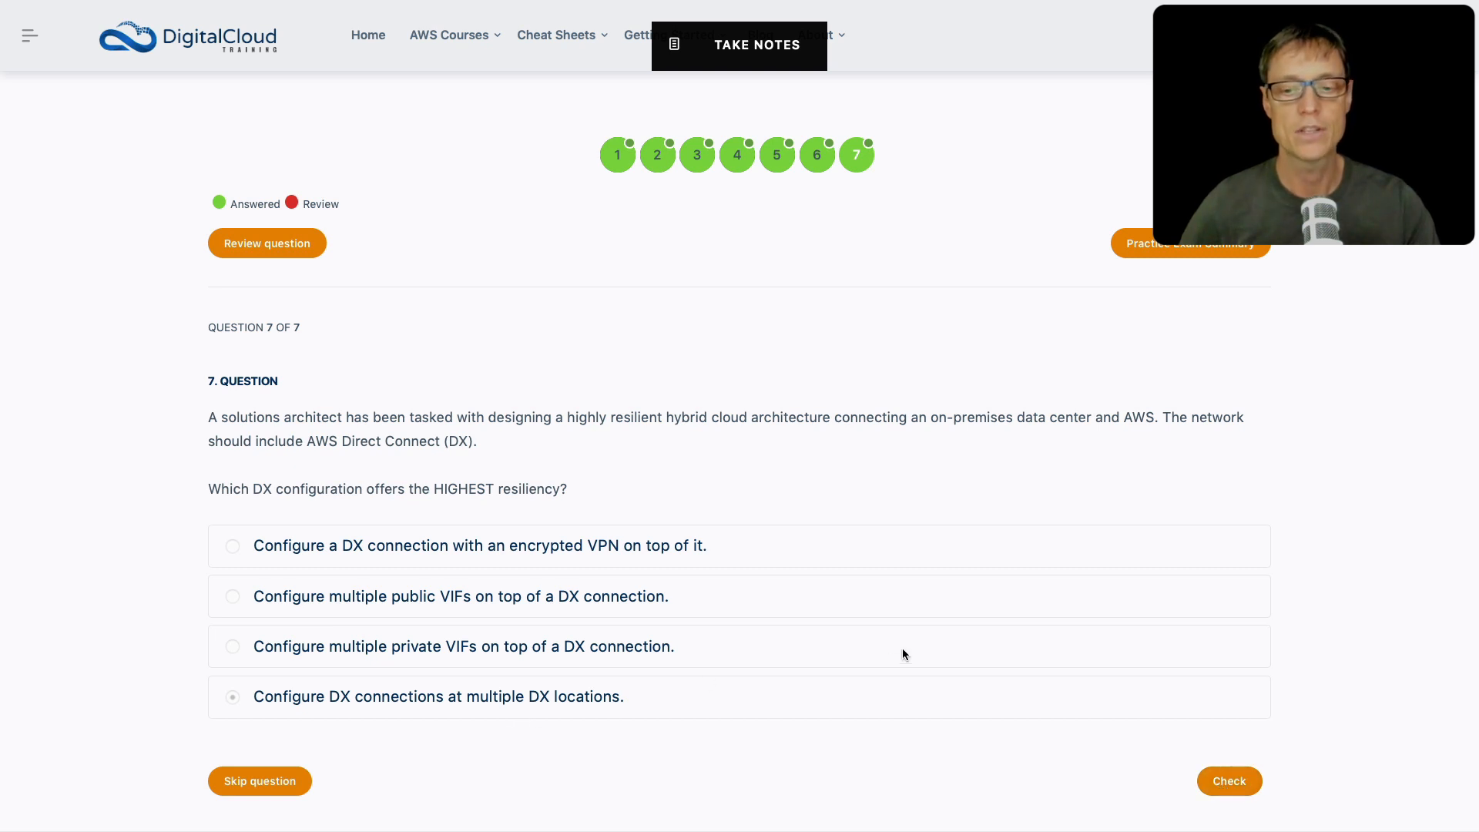
left_click(1227, 781)
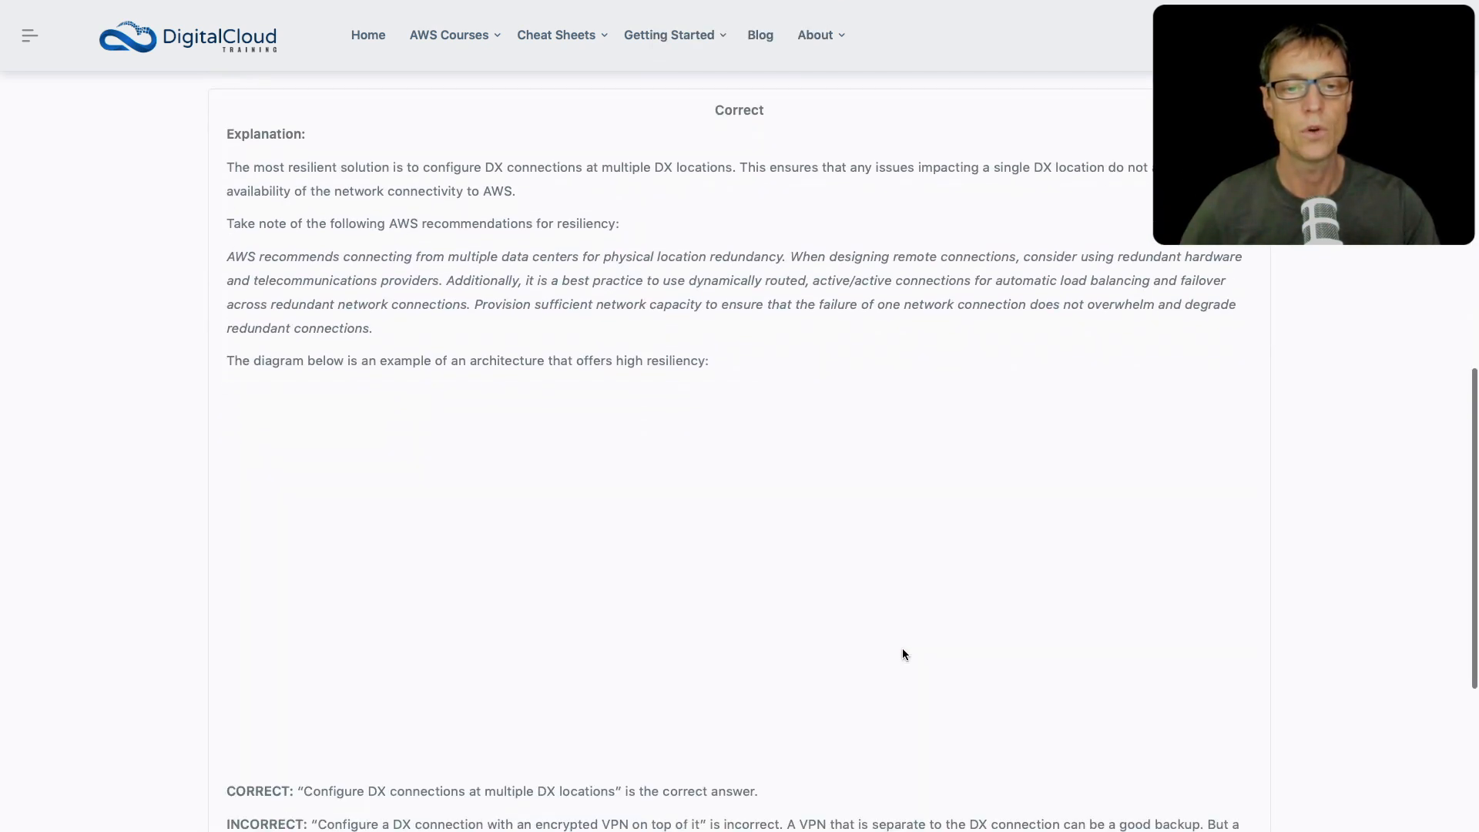
Step: Review the two-location Direct Connect resiliency diagram and why the other options fail
scroll("down", 3)
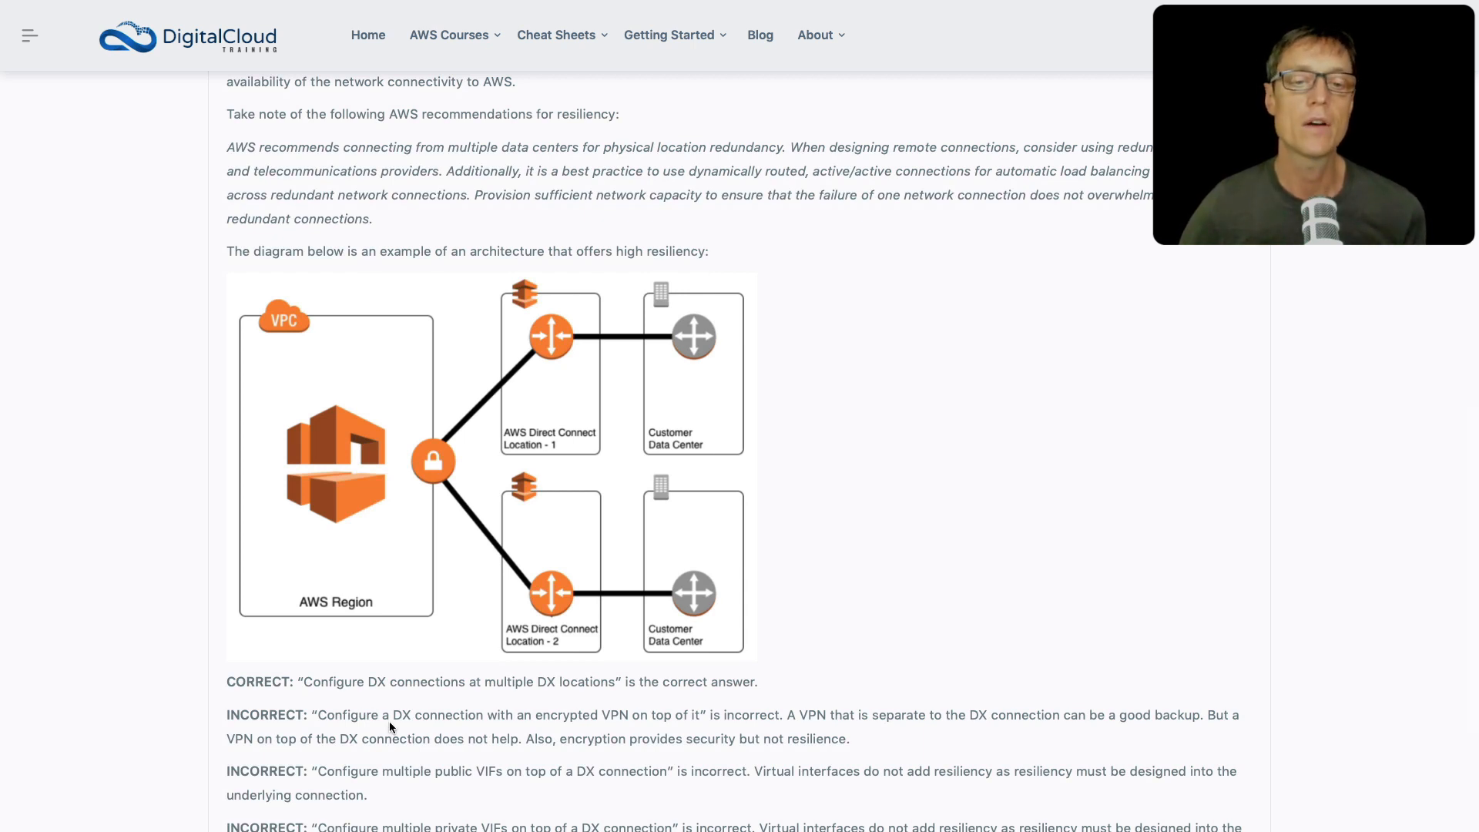
mouse_move(409, 698)
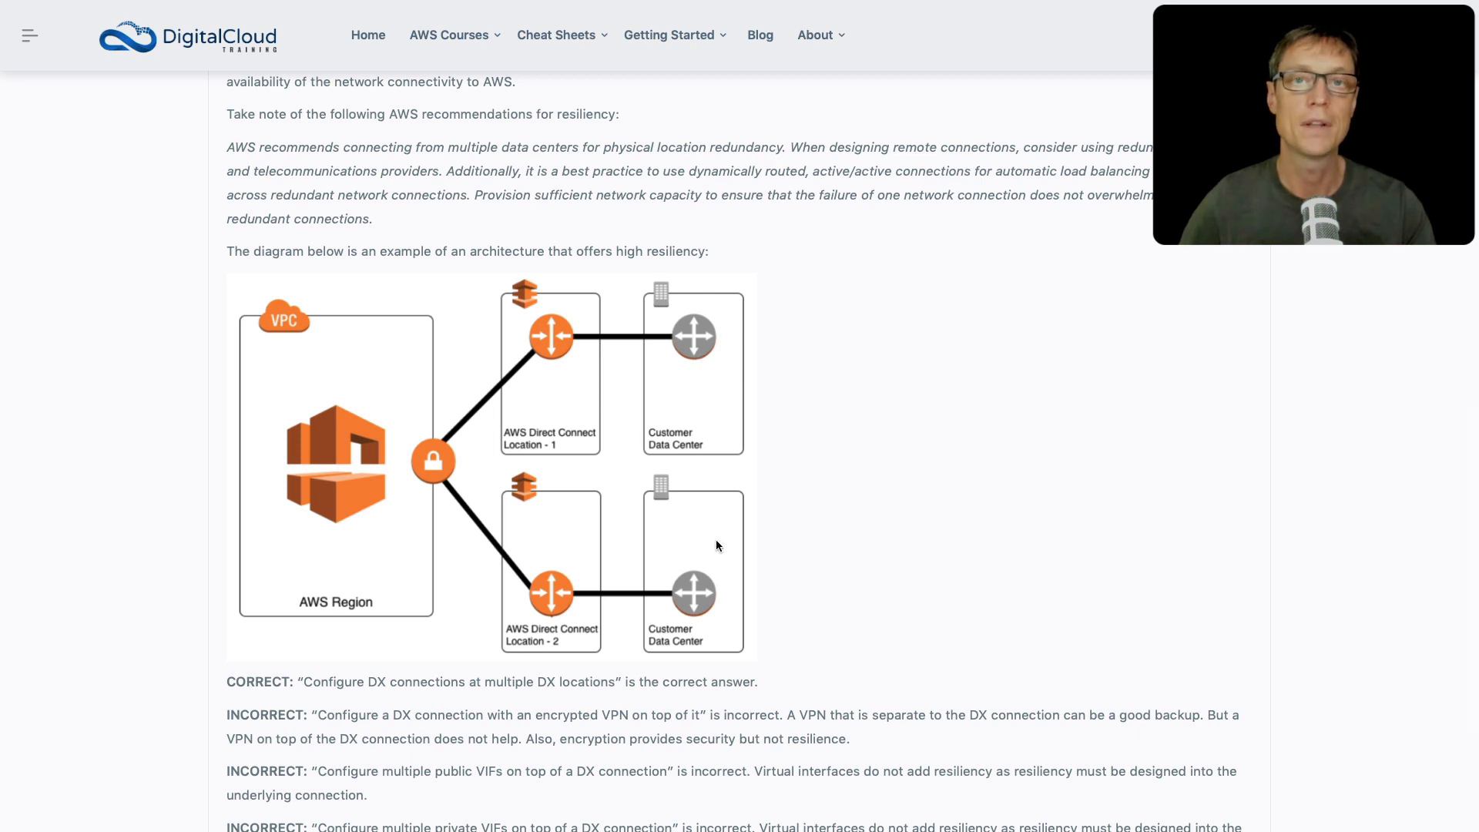
mouse_move(702, 383)
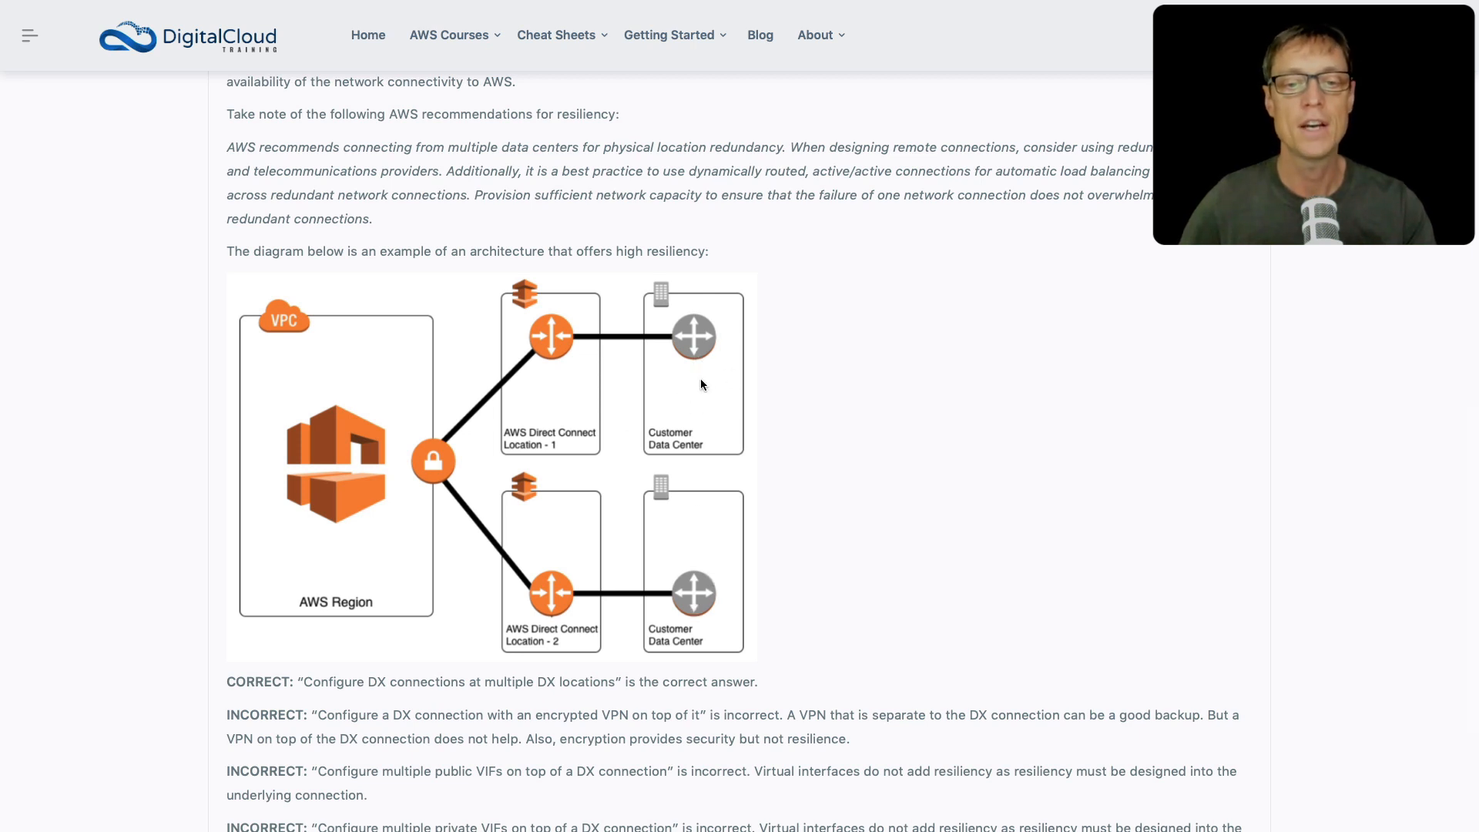
mouse_move(520, 363)
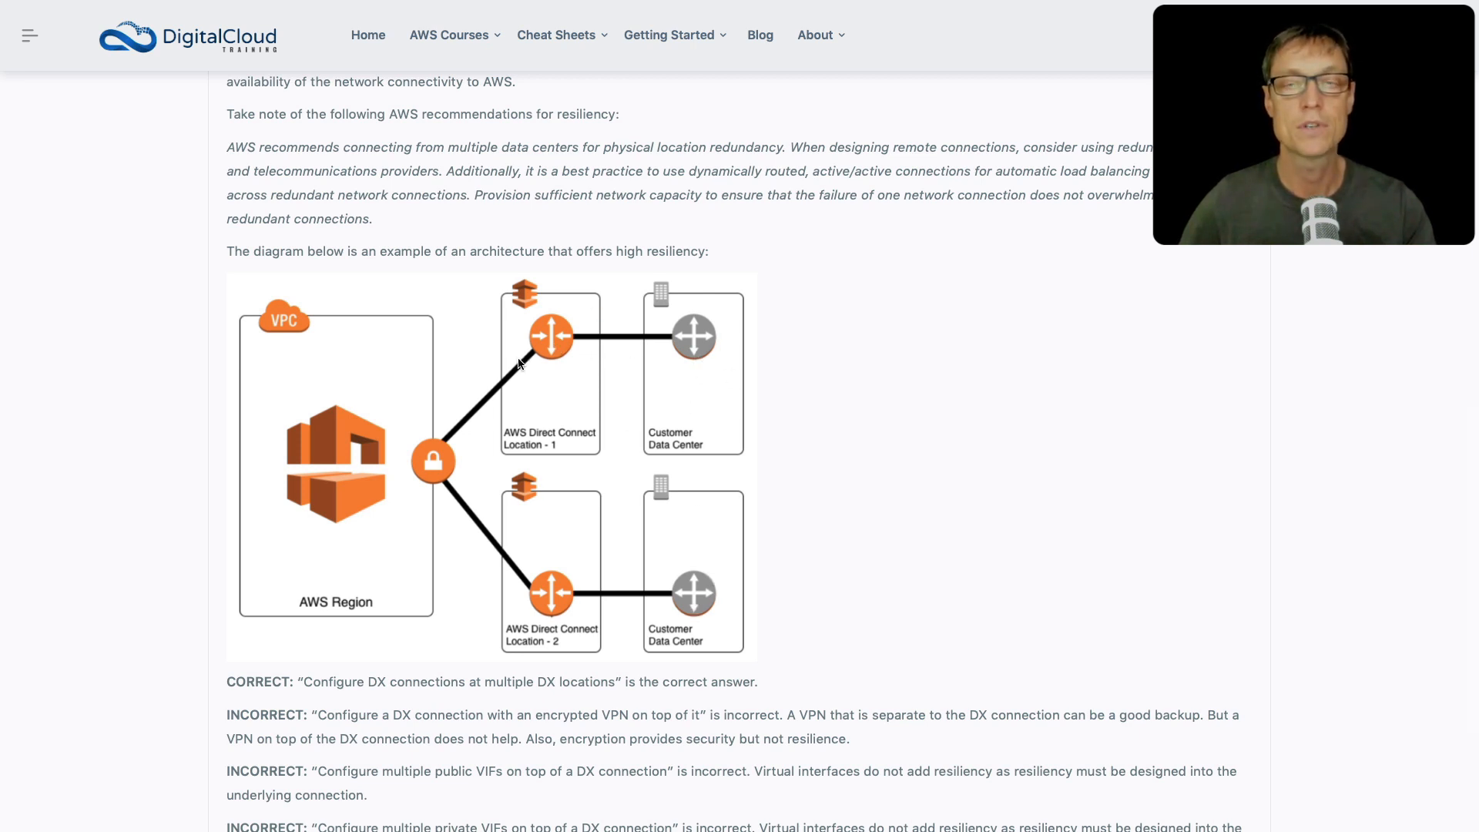
mouse_move(552, 325)
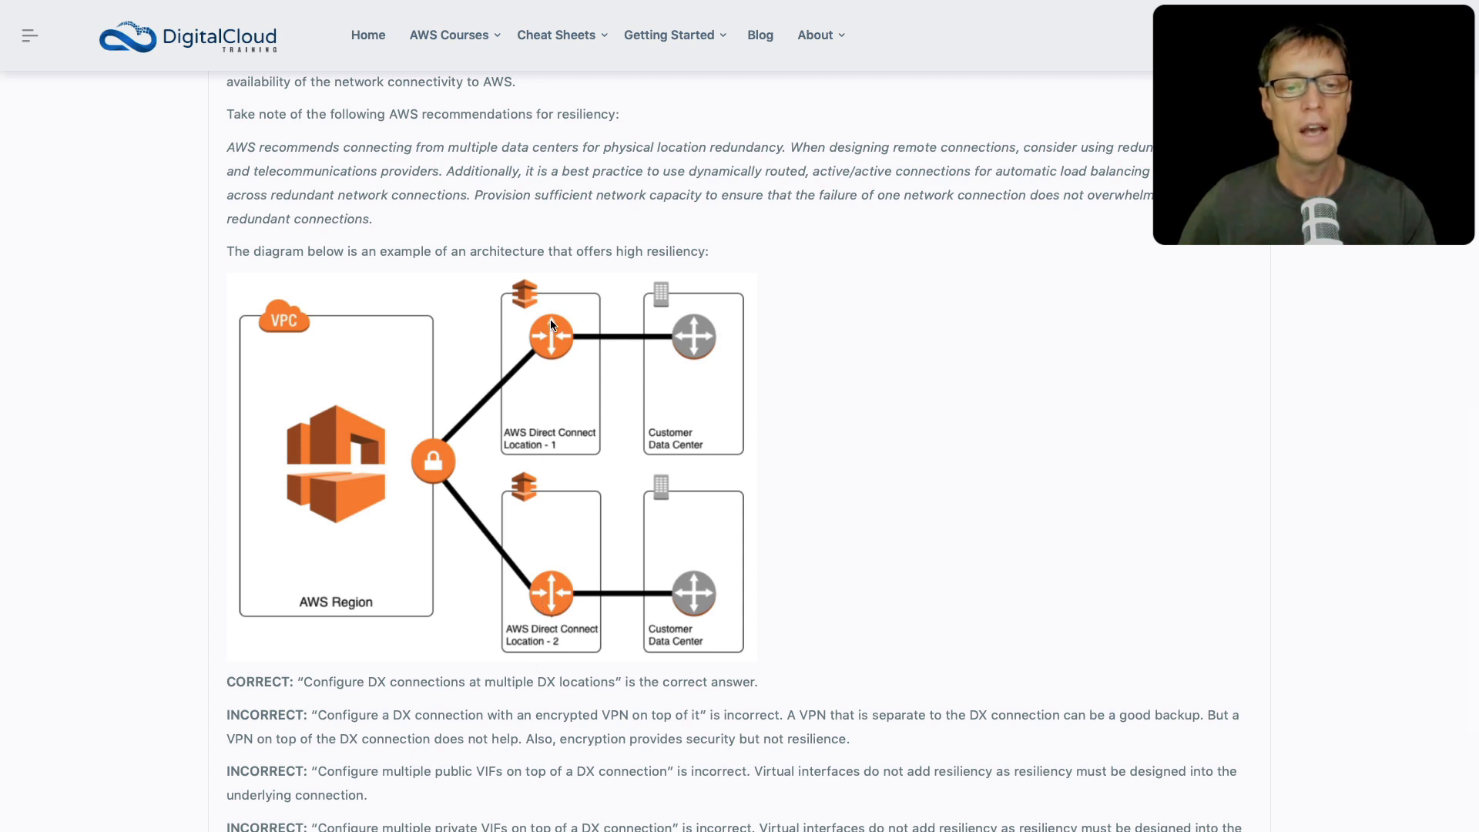
mouse_move(378, 445)
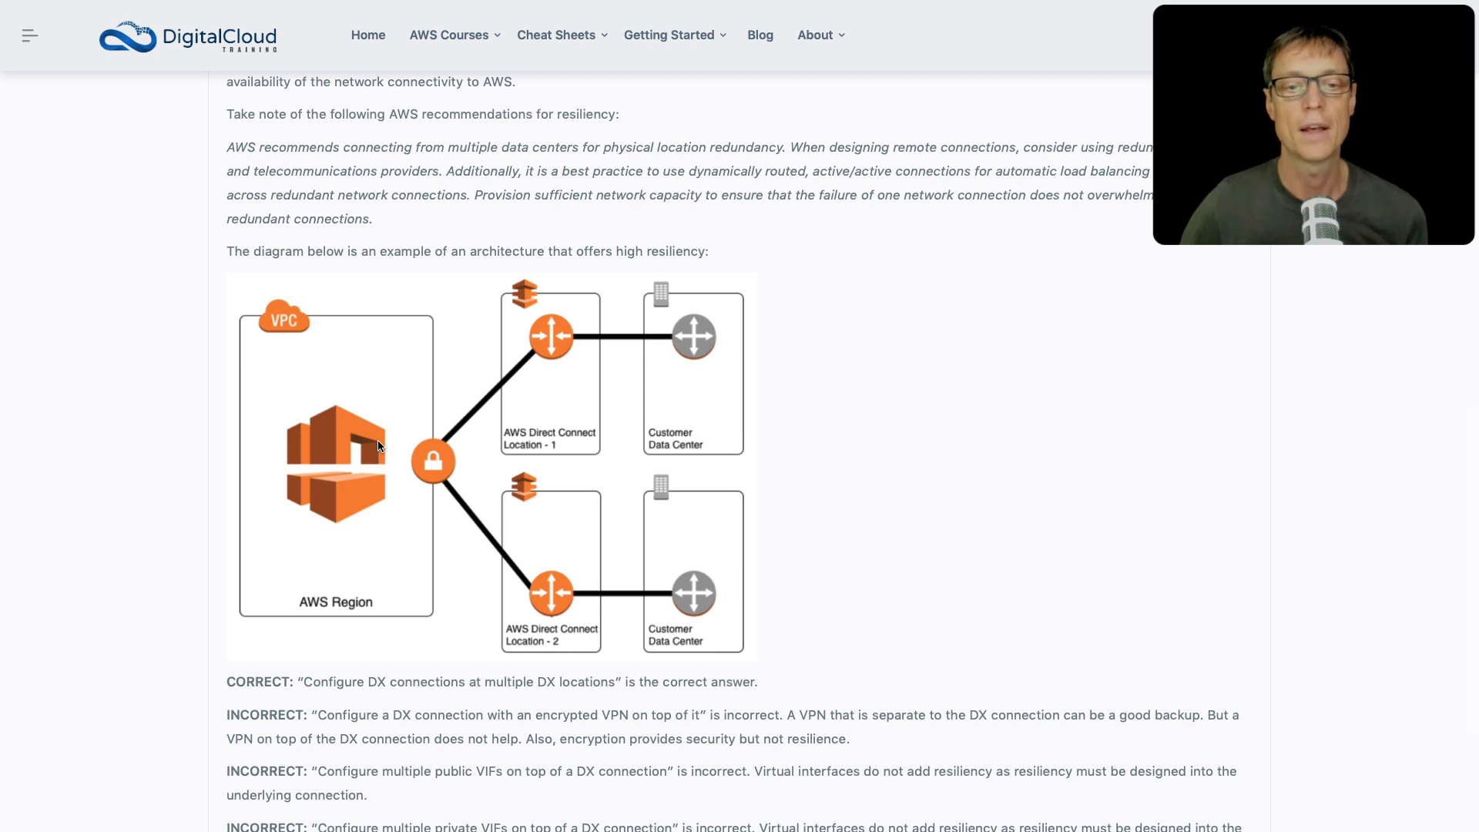
mouse_move(403, 454)
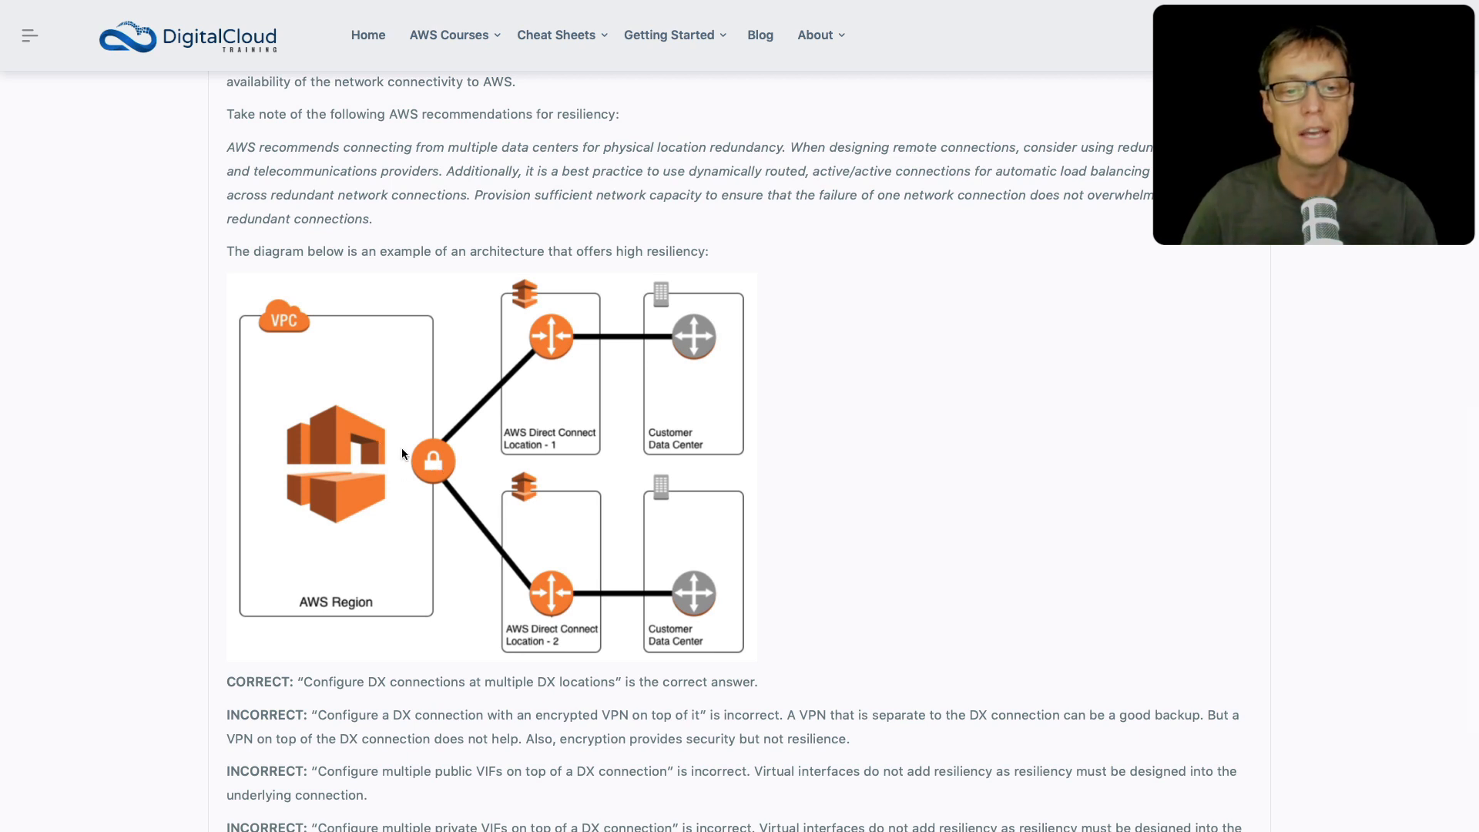
mouse_move(424, 487)
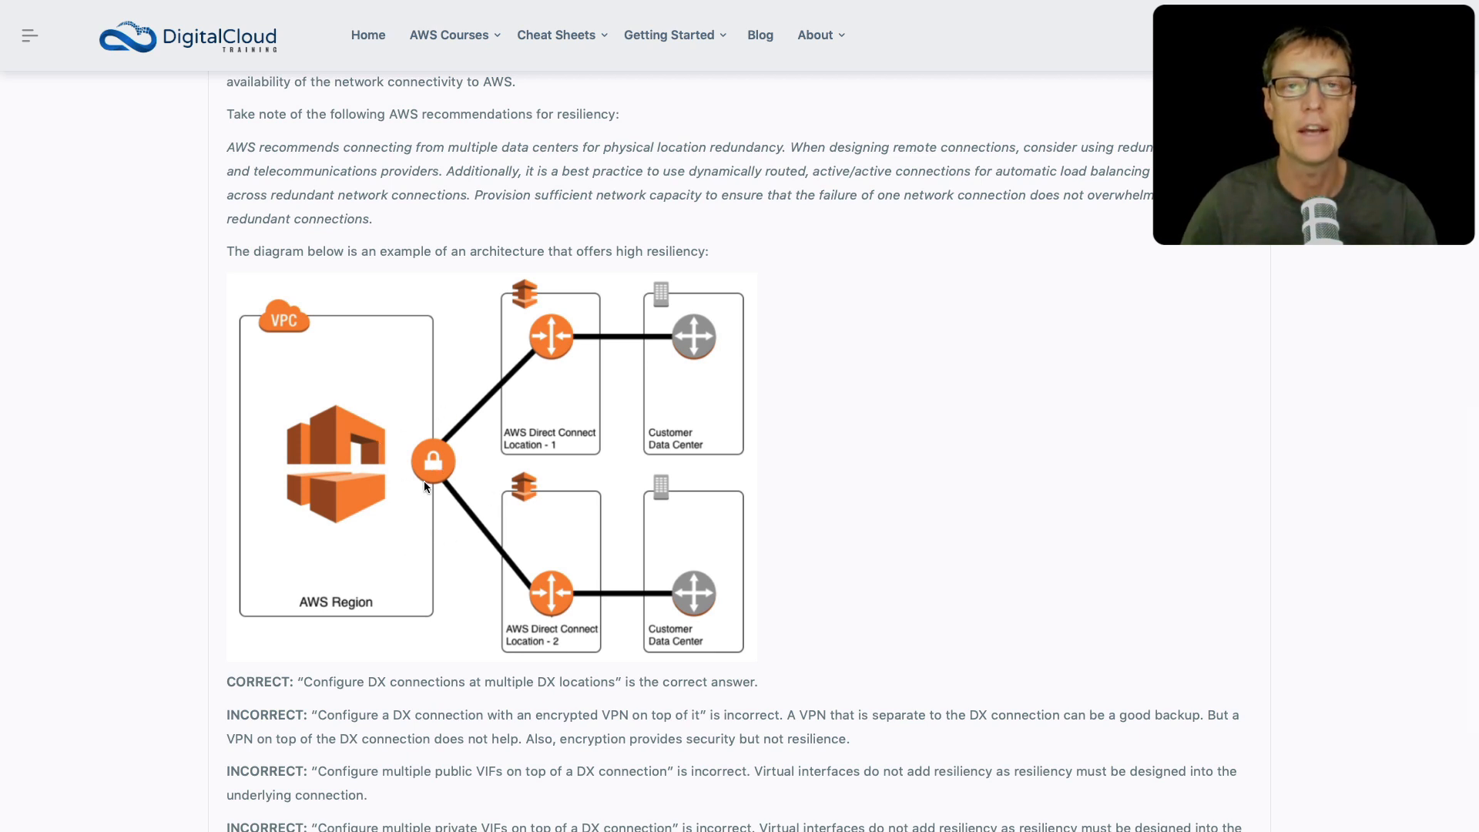
mouse_move(432, 427)
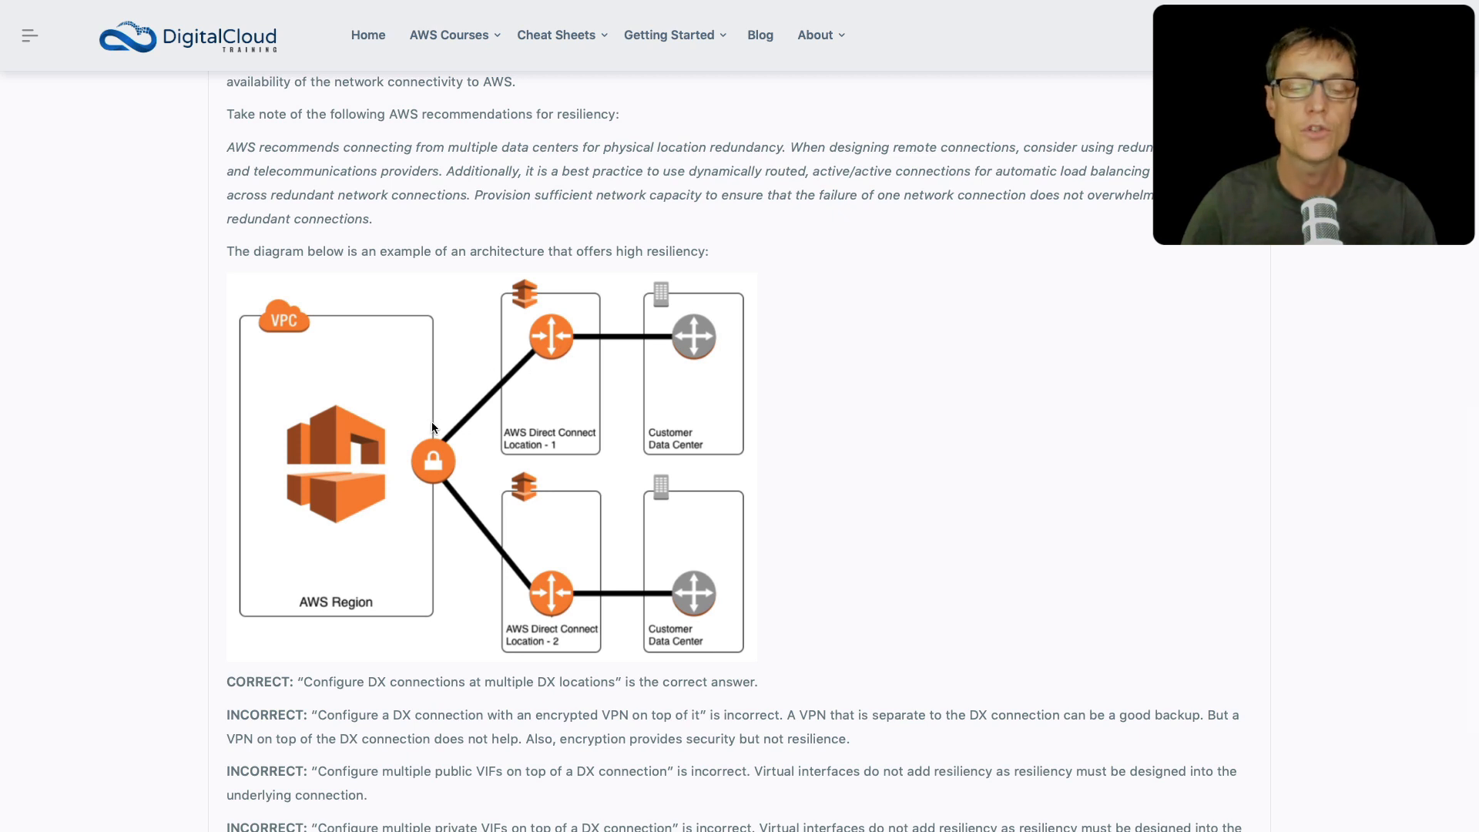
mouse_move(429, 488)
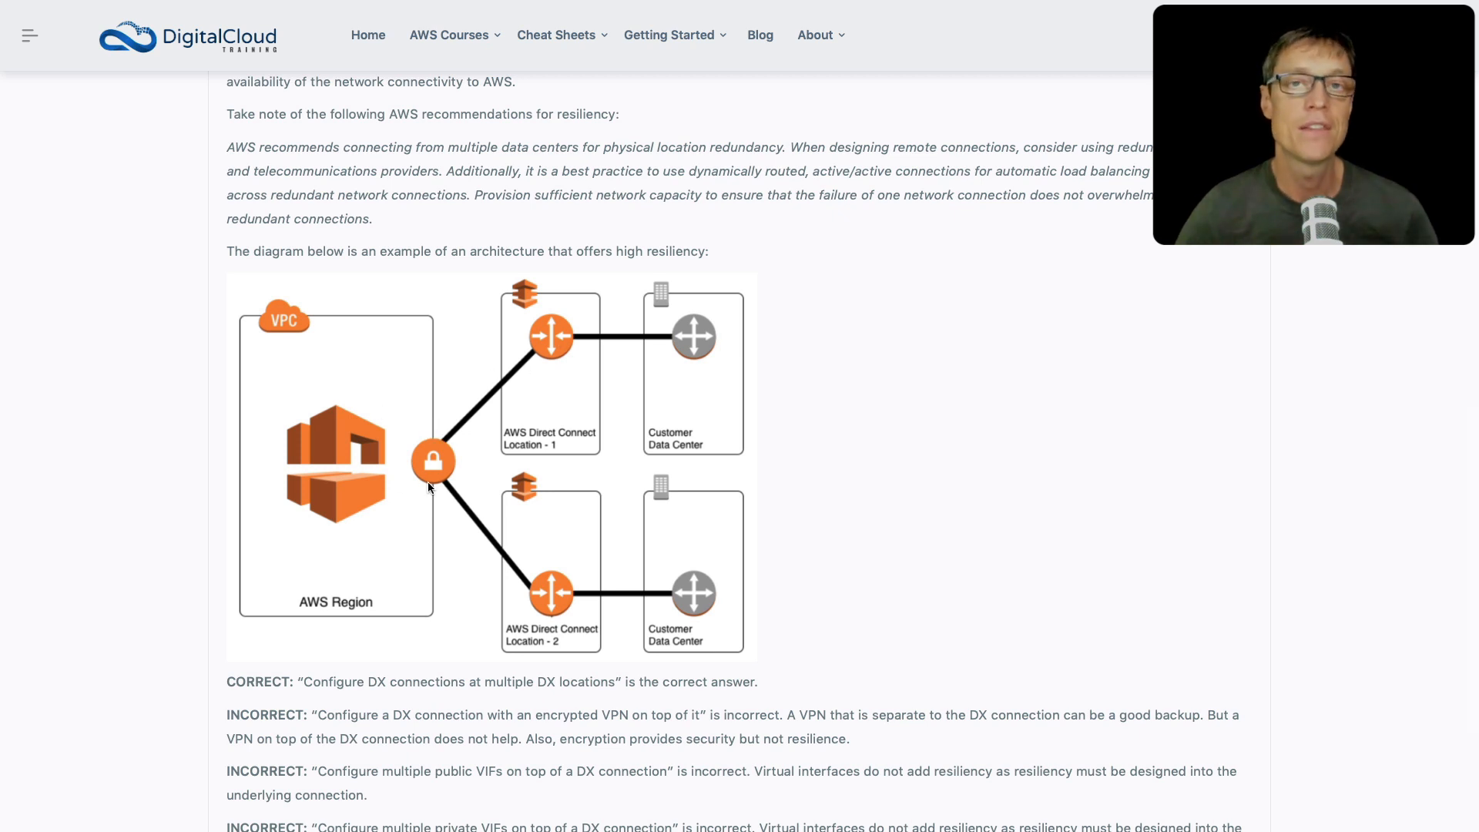